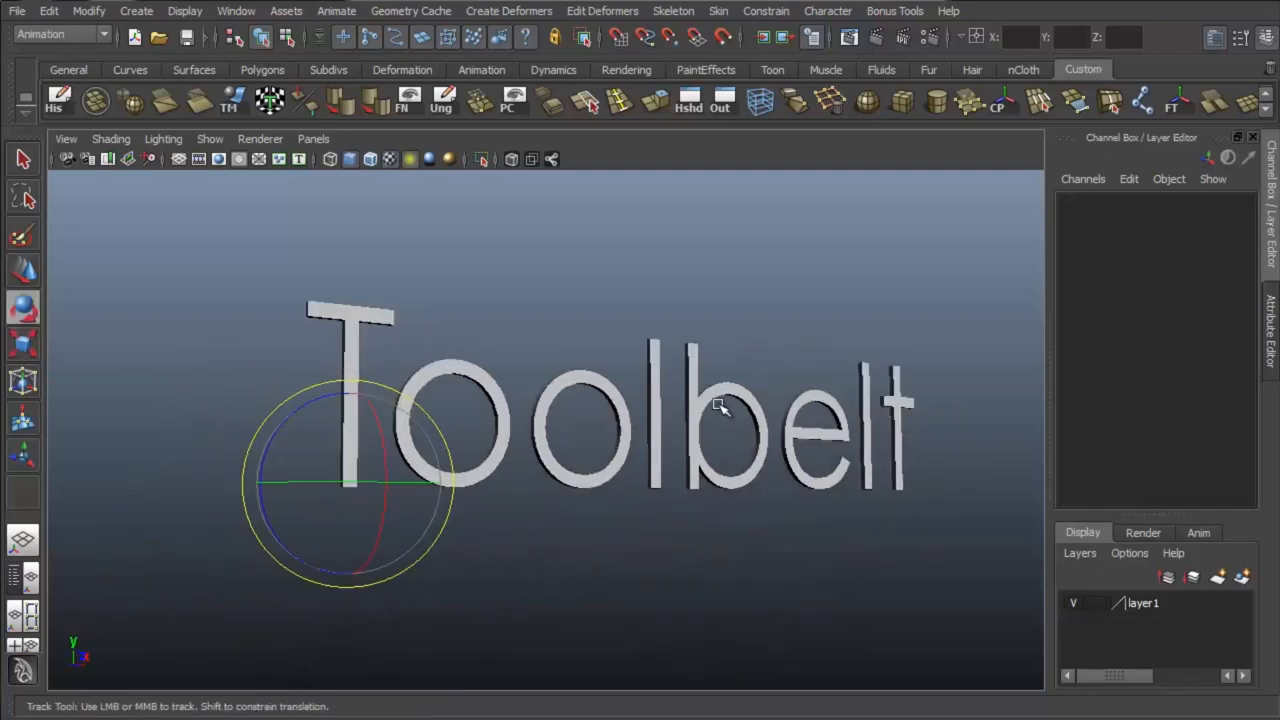
Play the Wolo dual-level rooftop light bar product video on the Northern Tool page
drag(720, 404, 656, 356)
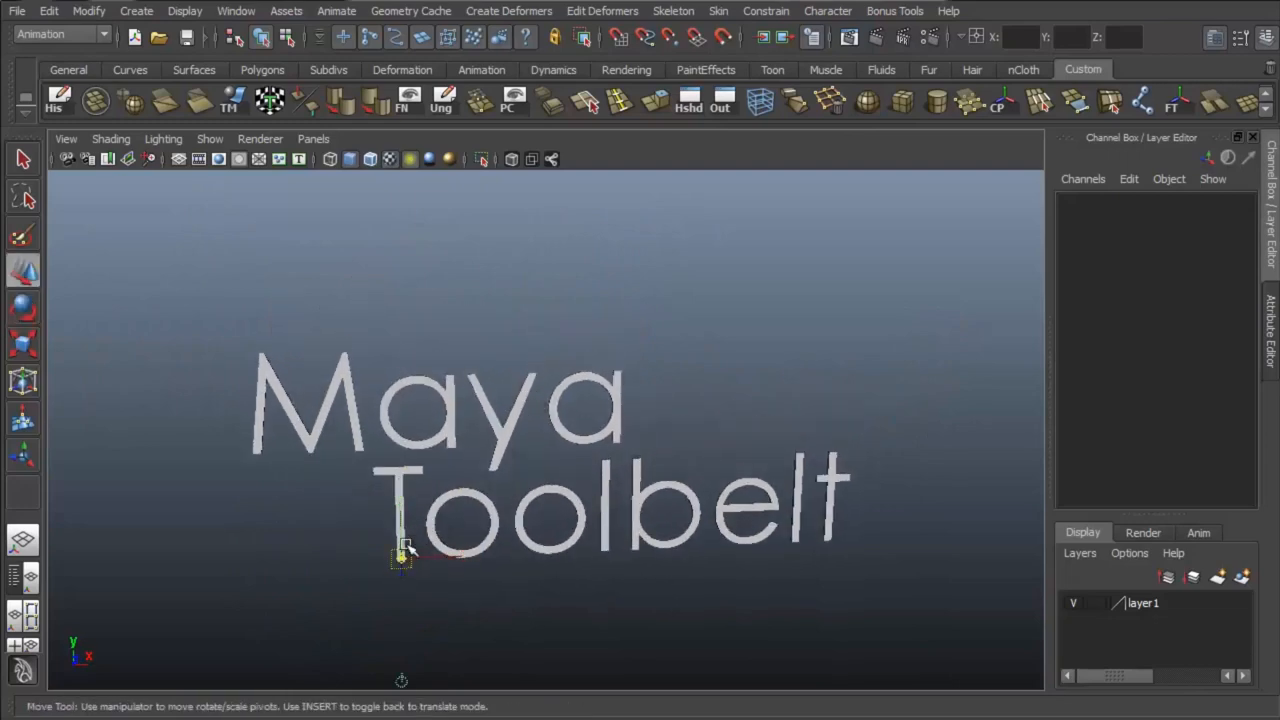
drag(400, 550, 762, 460)
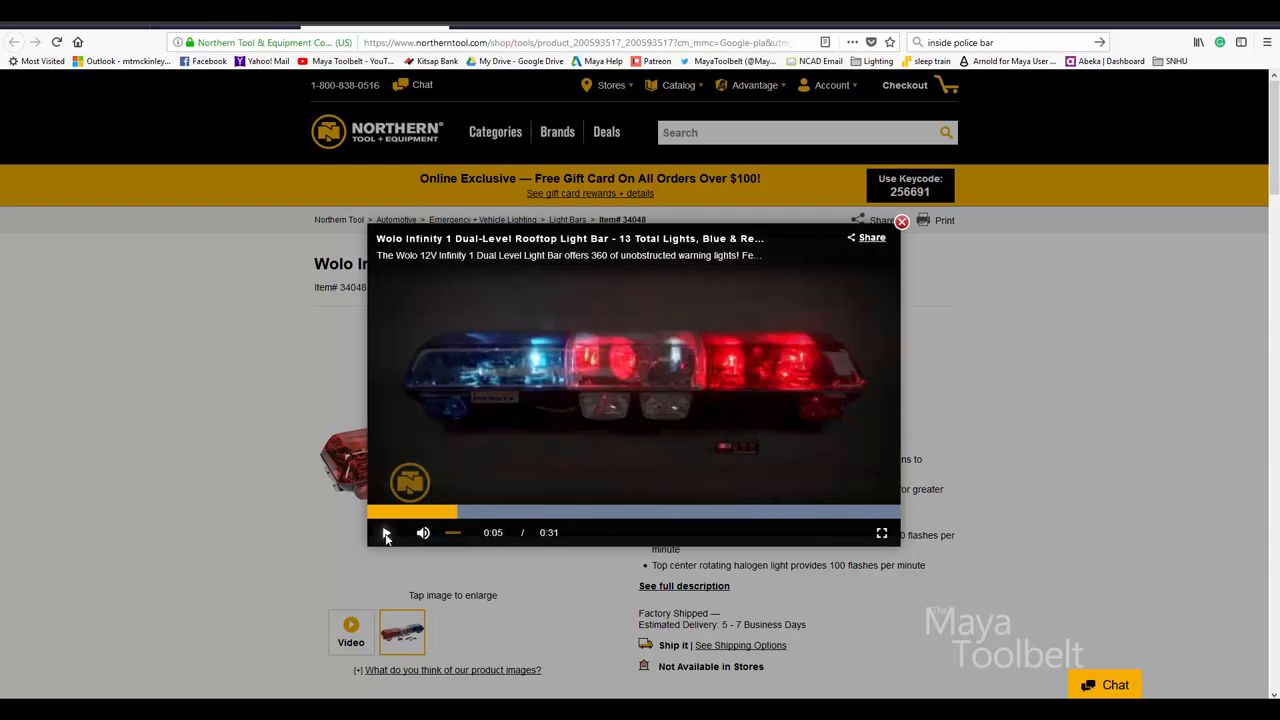
click(386, 532)
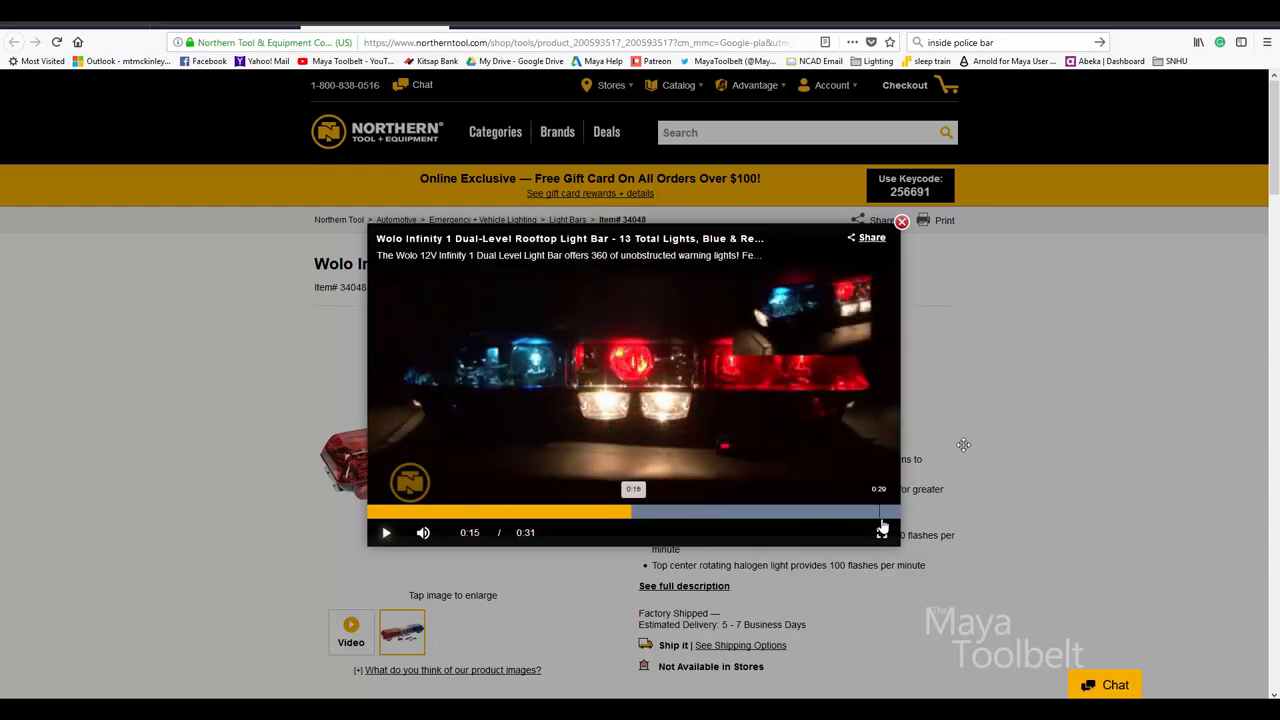
click(880, 532)
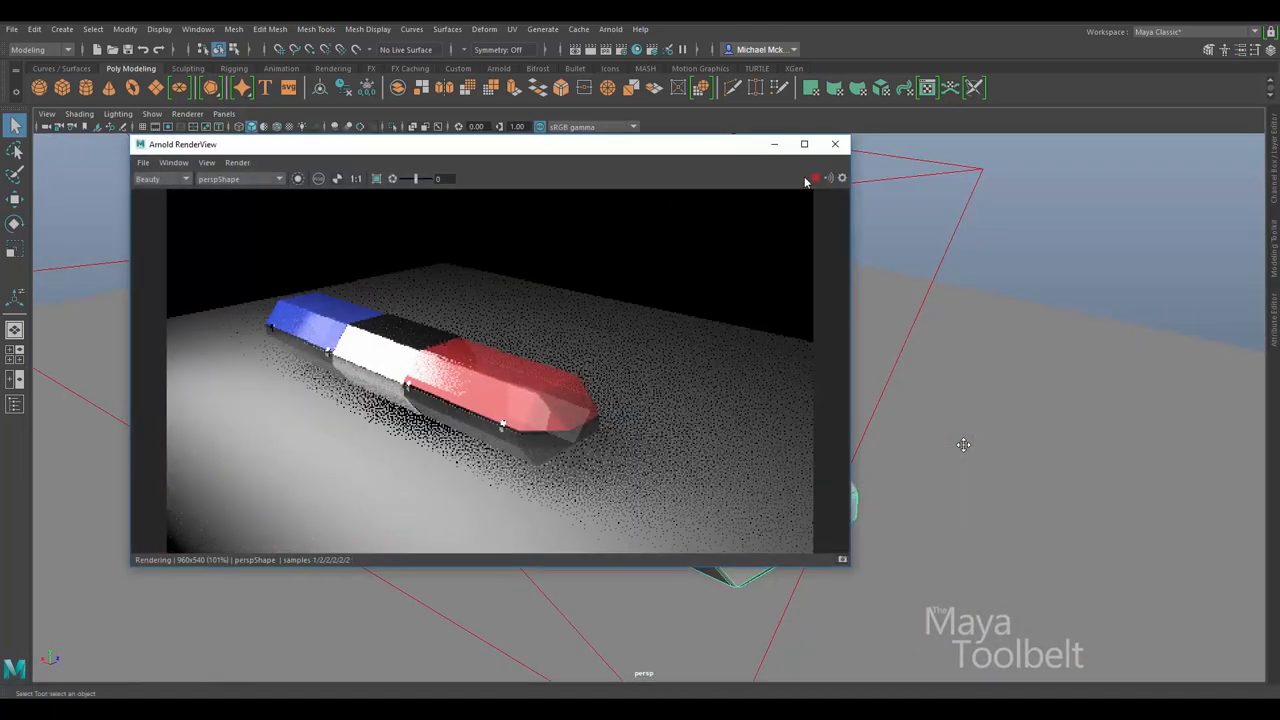
Close the Arnold RenderView and set layer1 holding the light bar model to template
click(836, 144)
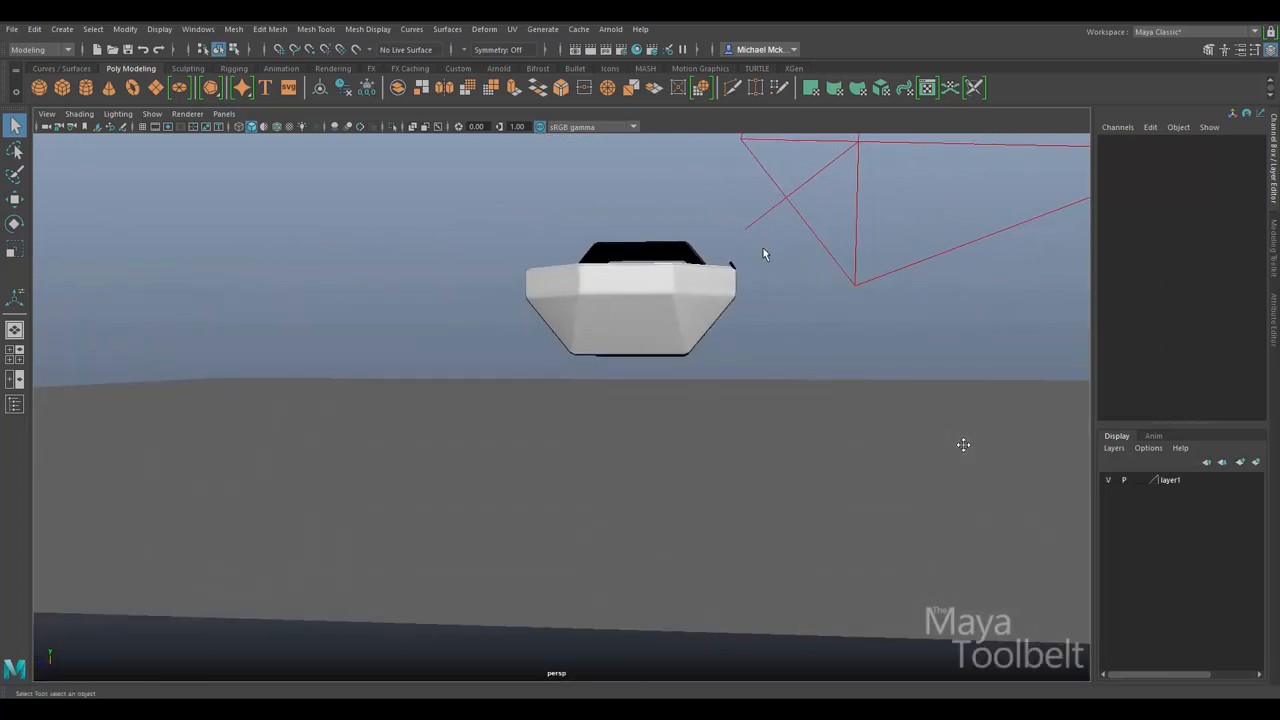
right_click(1170, 488)
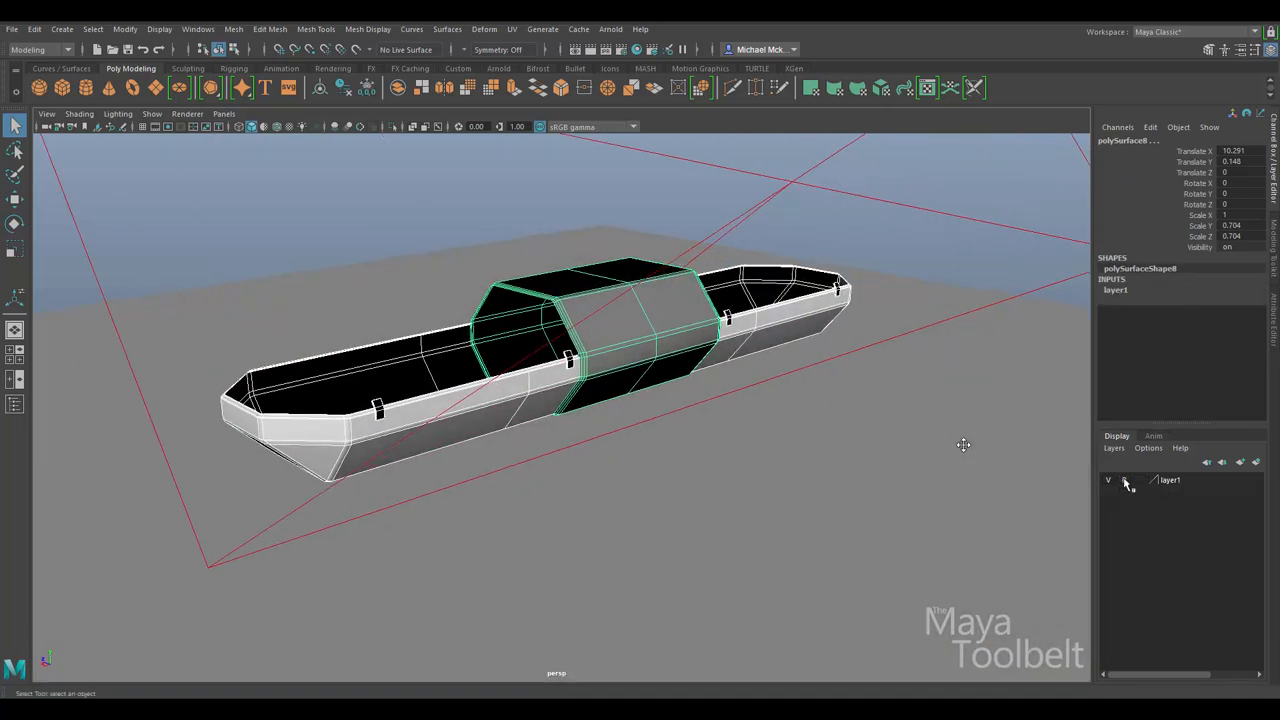
click(1124, 480)
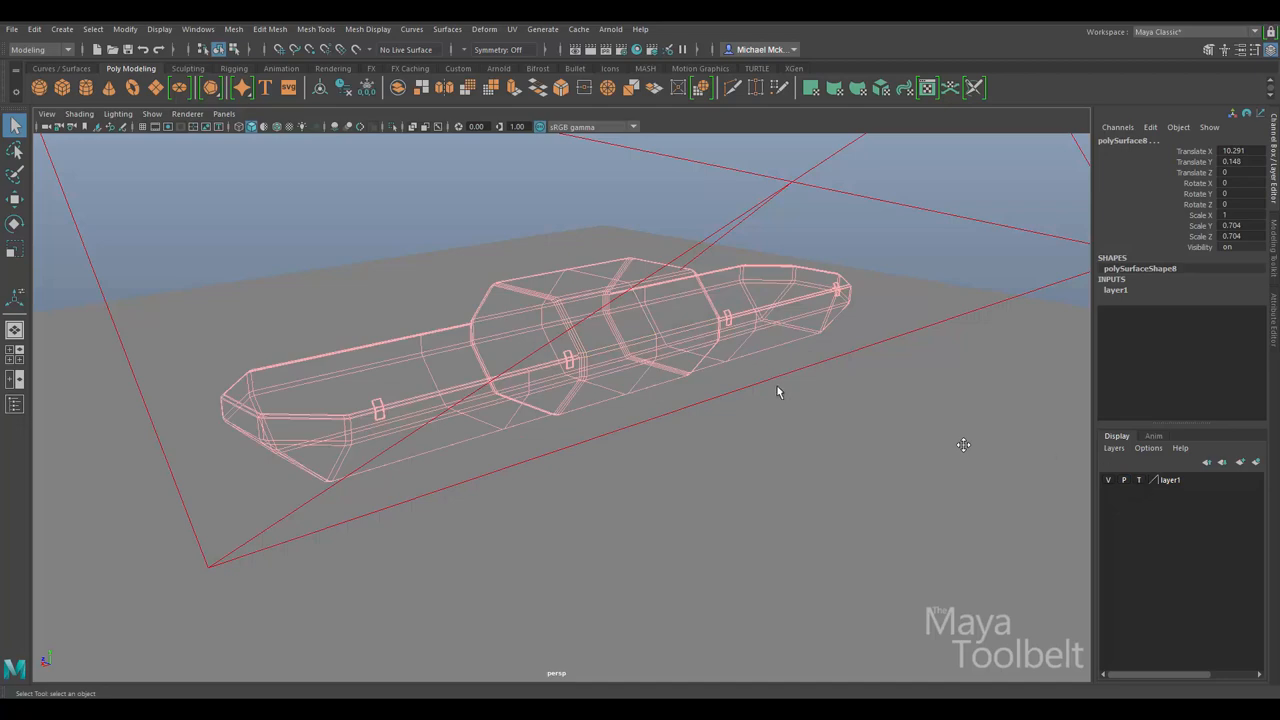
drag(778, 390, 968, 168)
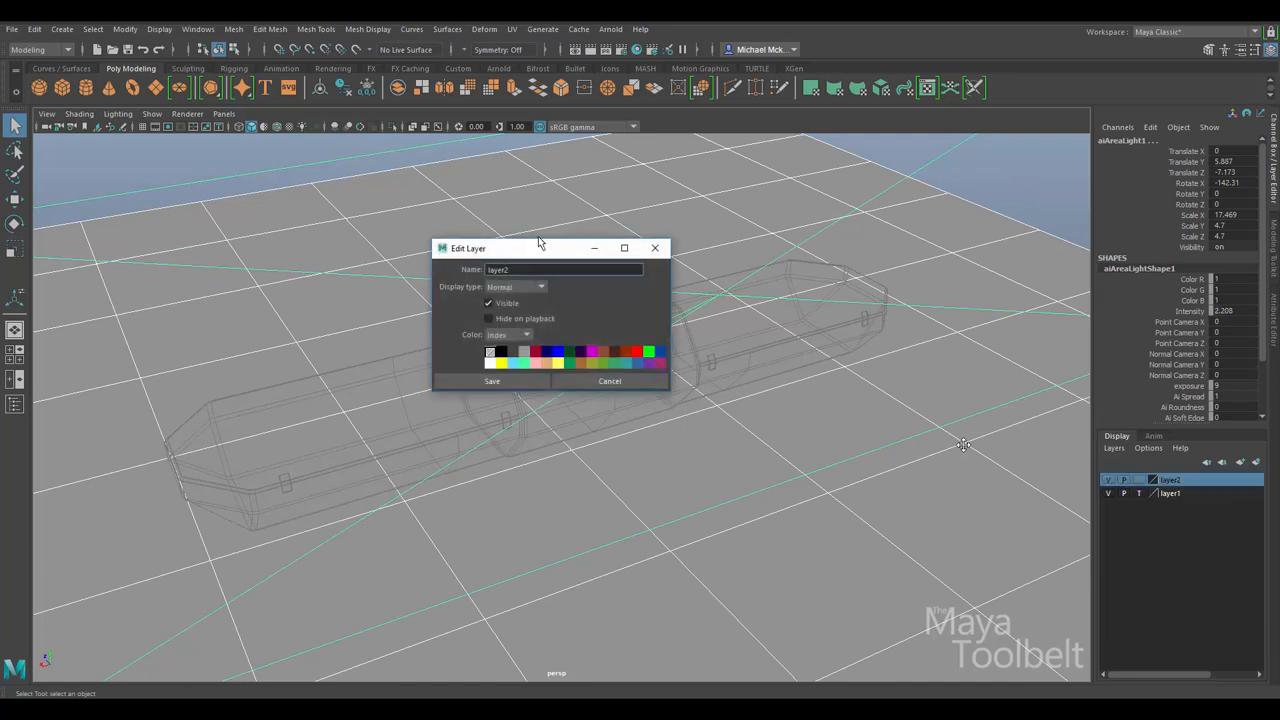
Name the new layer LightsBG and start renaming layer1 to LightBar
triple_click(564, 268)
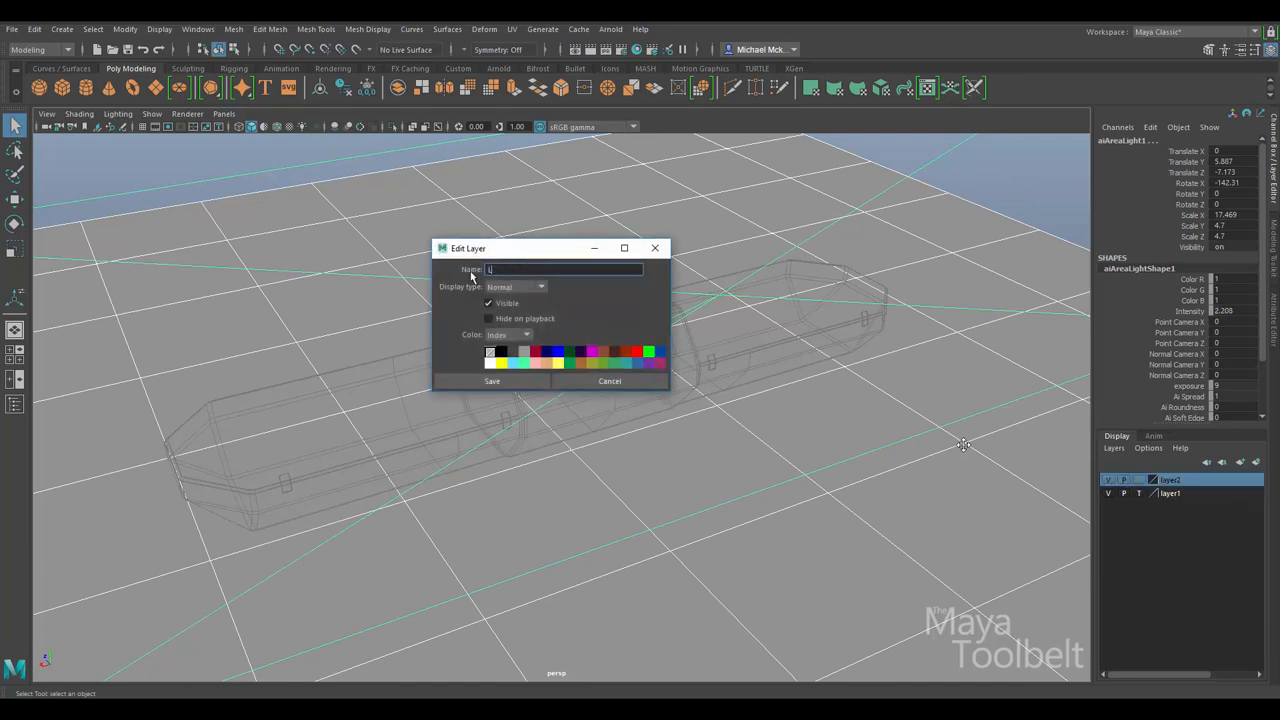
text(LightsBG)
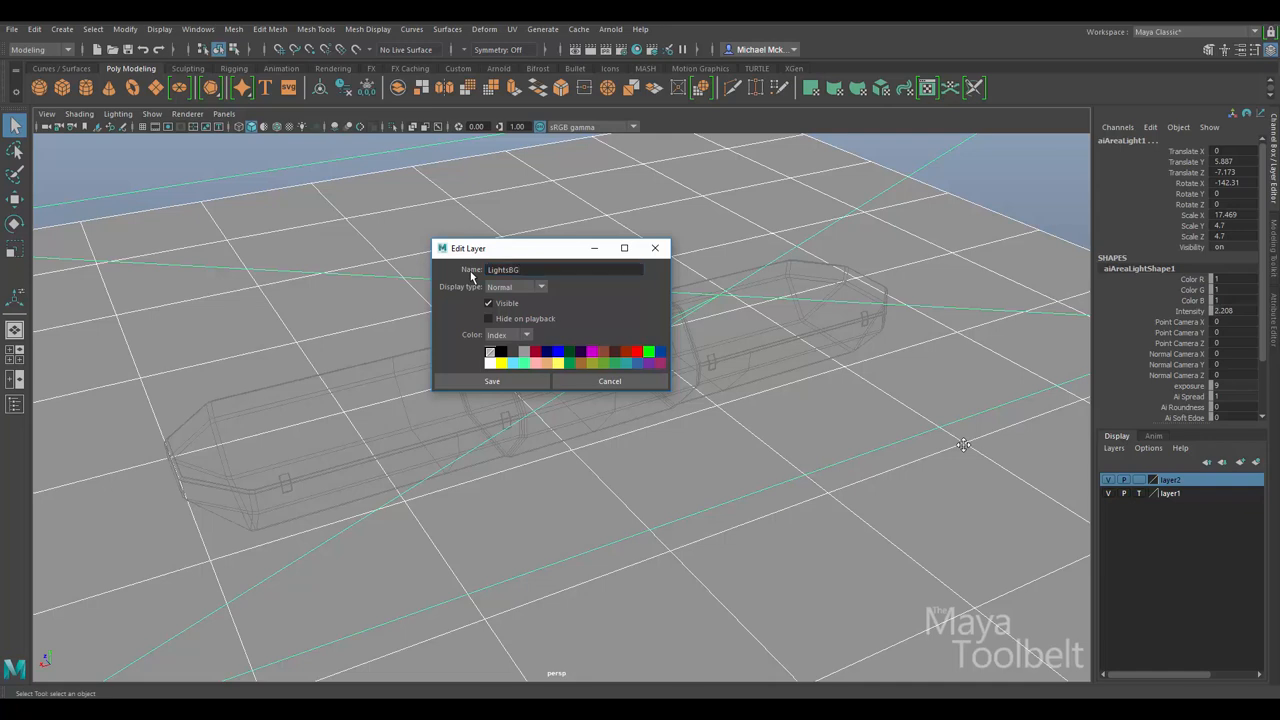
click(492, 380)
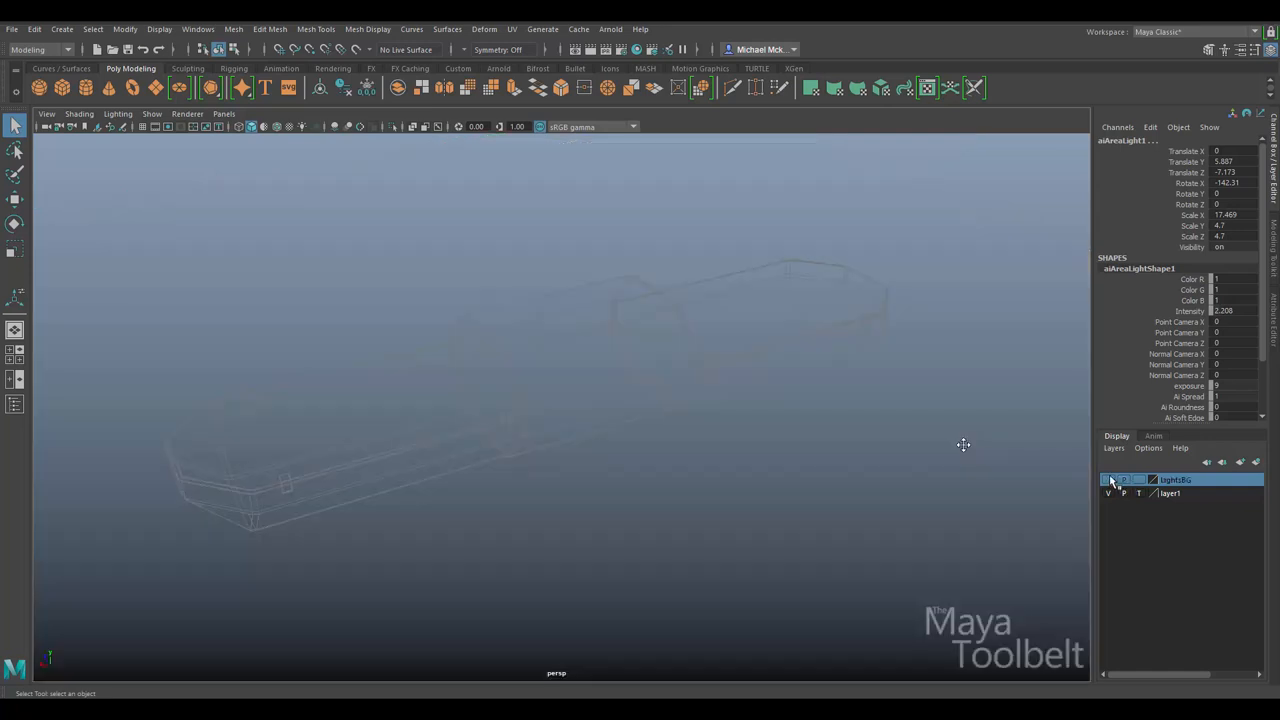
double_click(1170, 492)
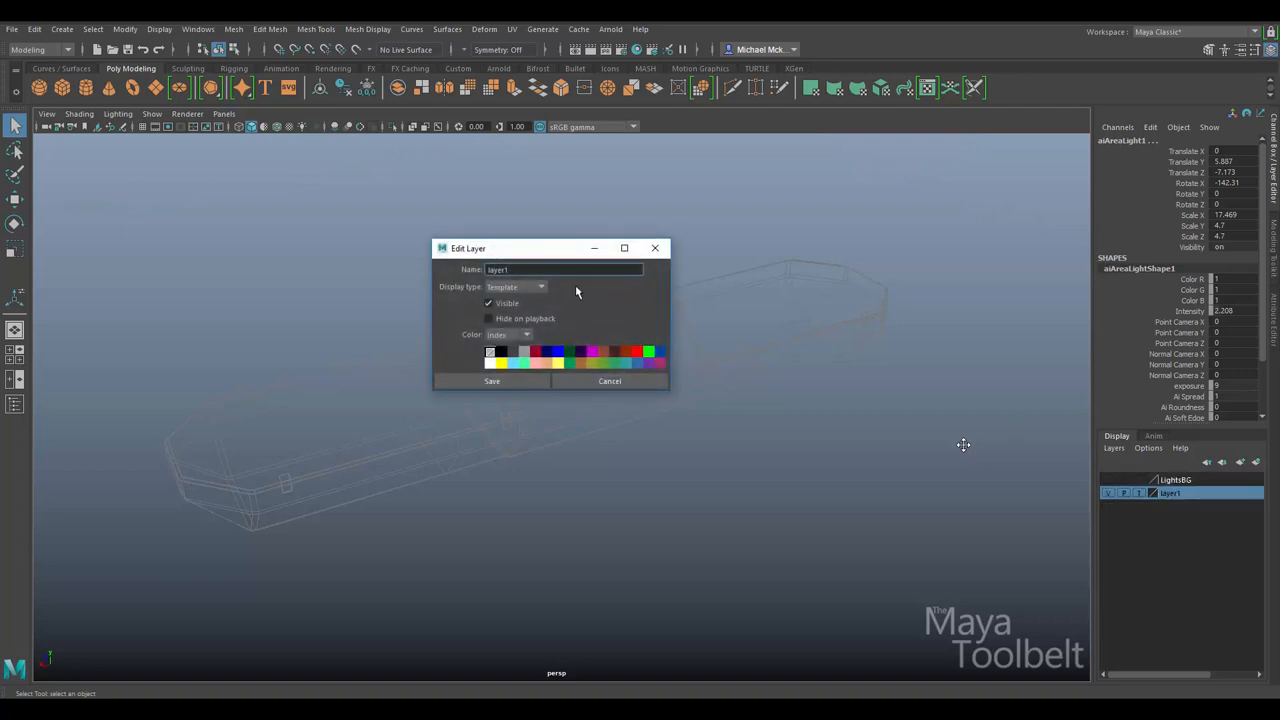
triple_click(564, 270)
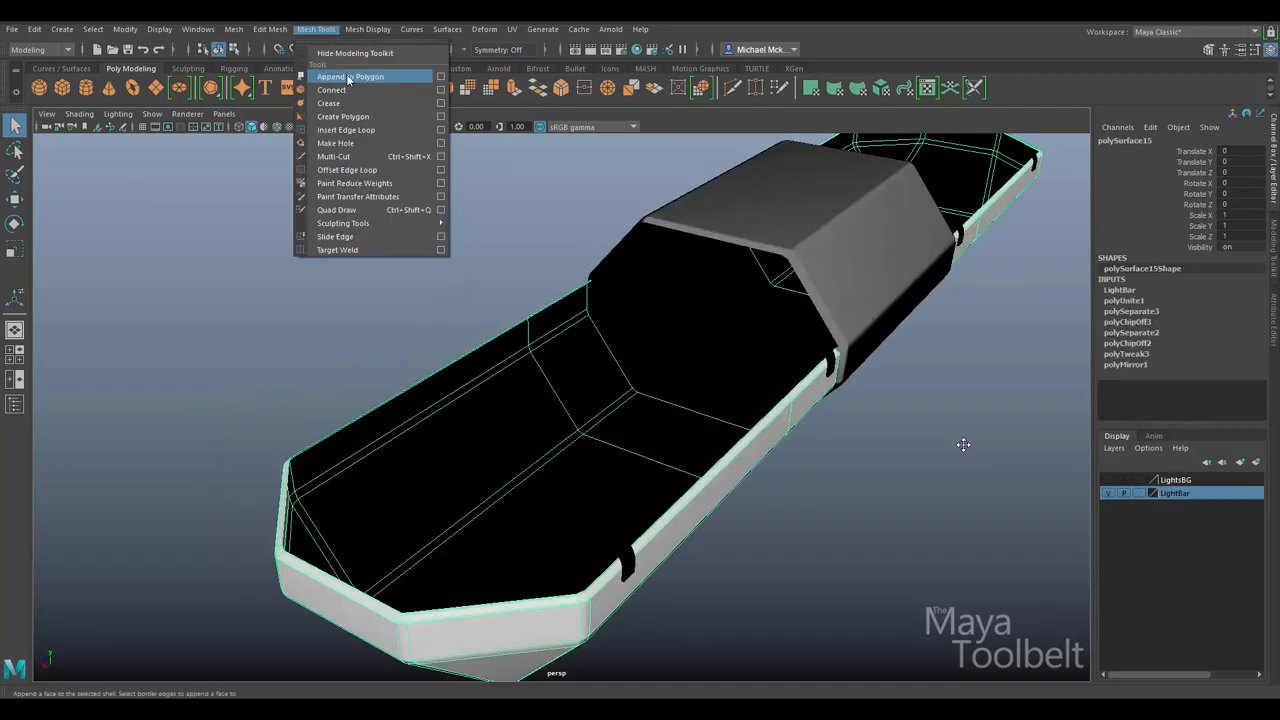
Cap the open base borders with Append to Polygon and Fill Hole faces
click(348, 76)
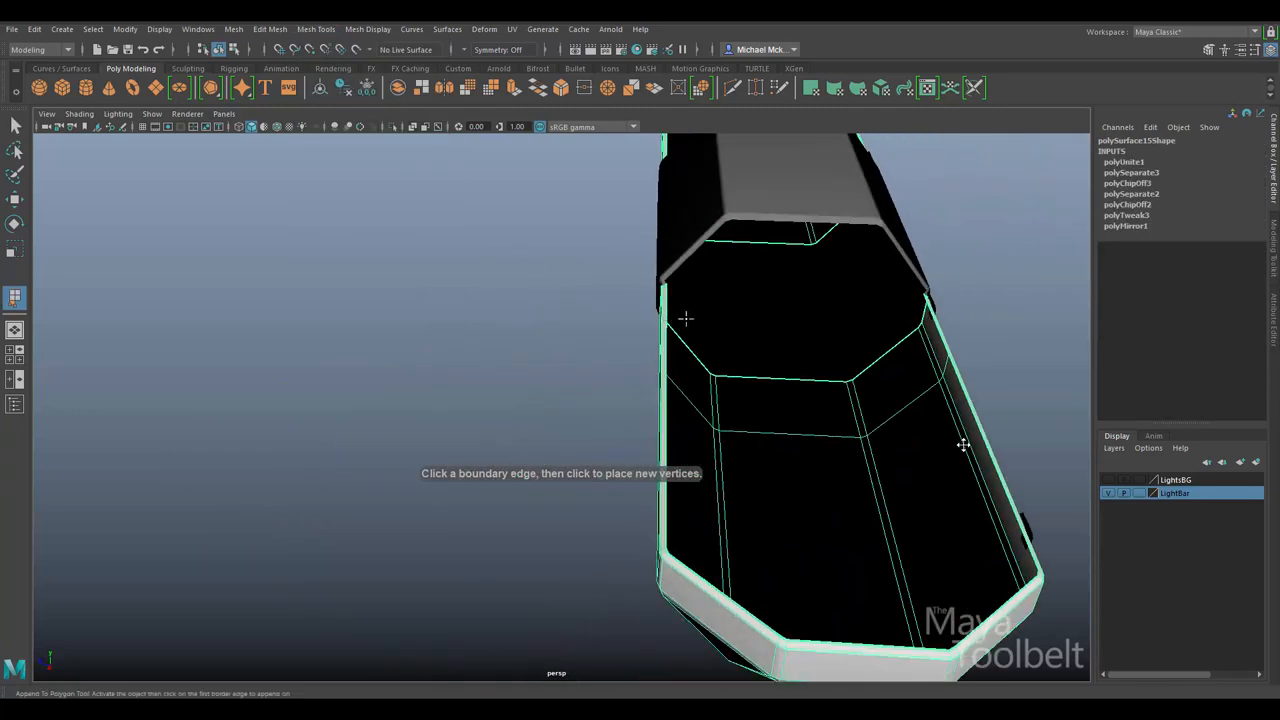
mouse_move(668, 292)
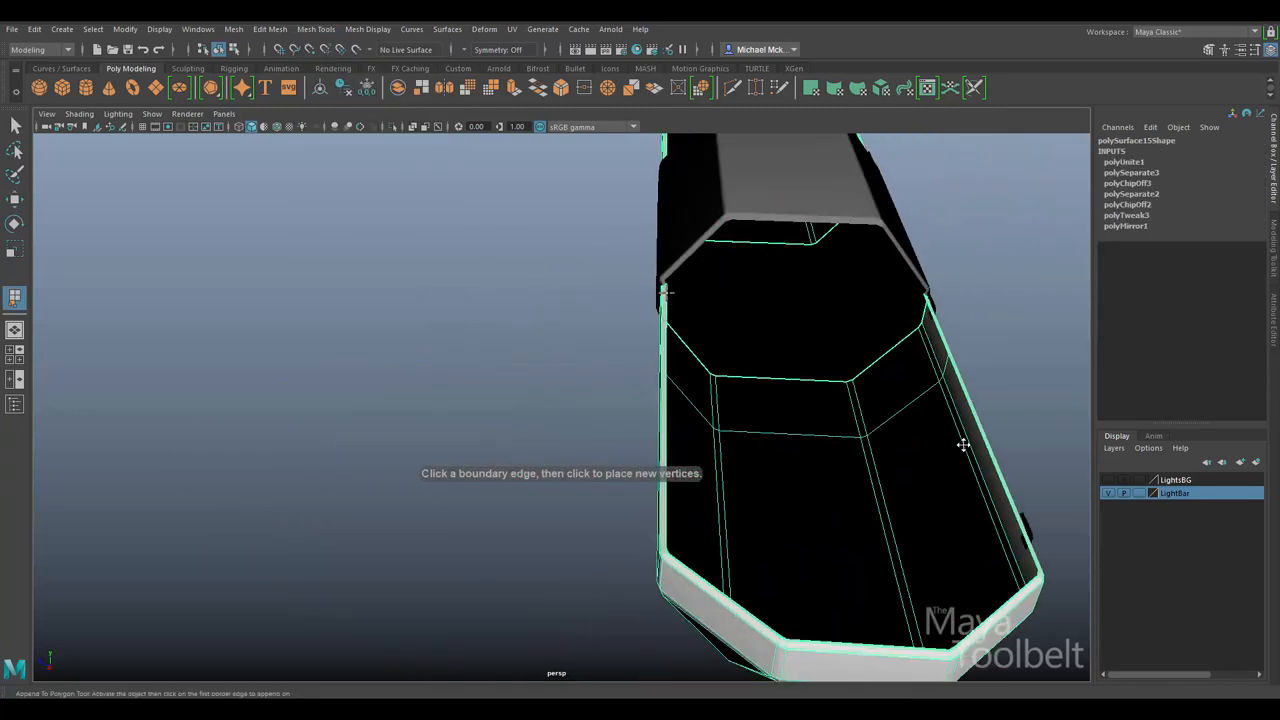
click(790, 310)
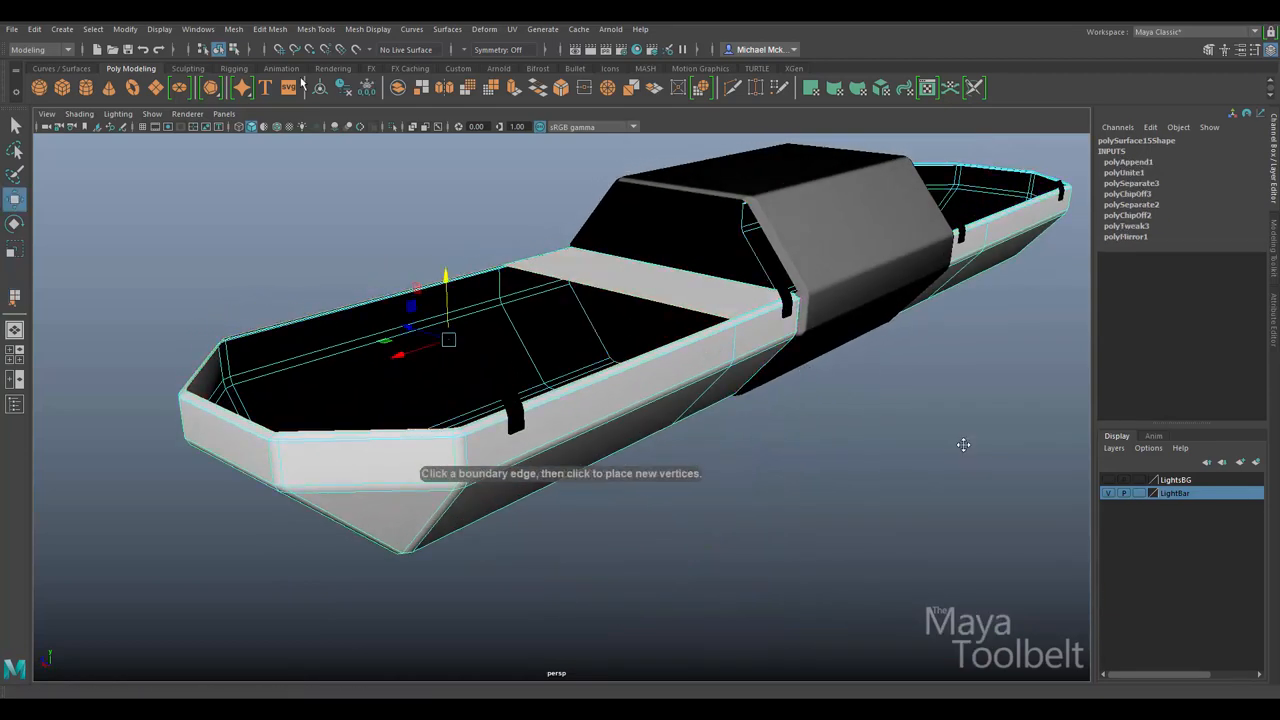
click(252, 126)
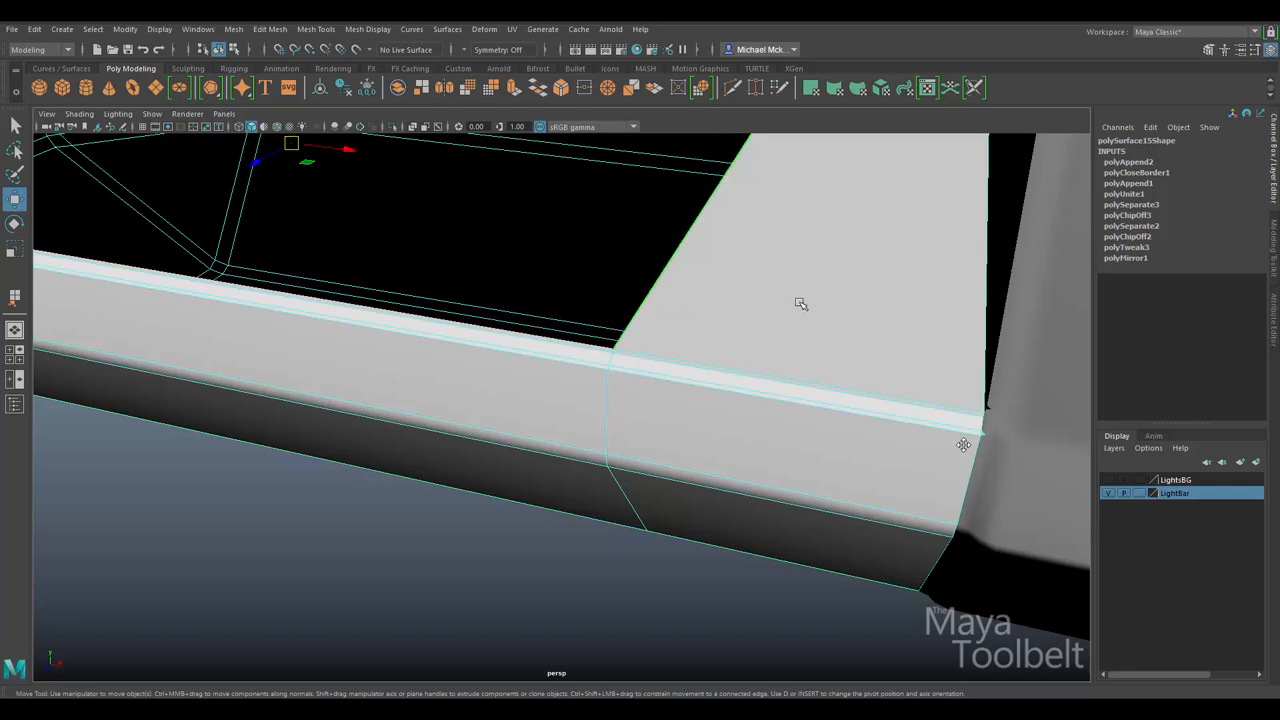
click(232, 28)
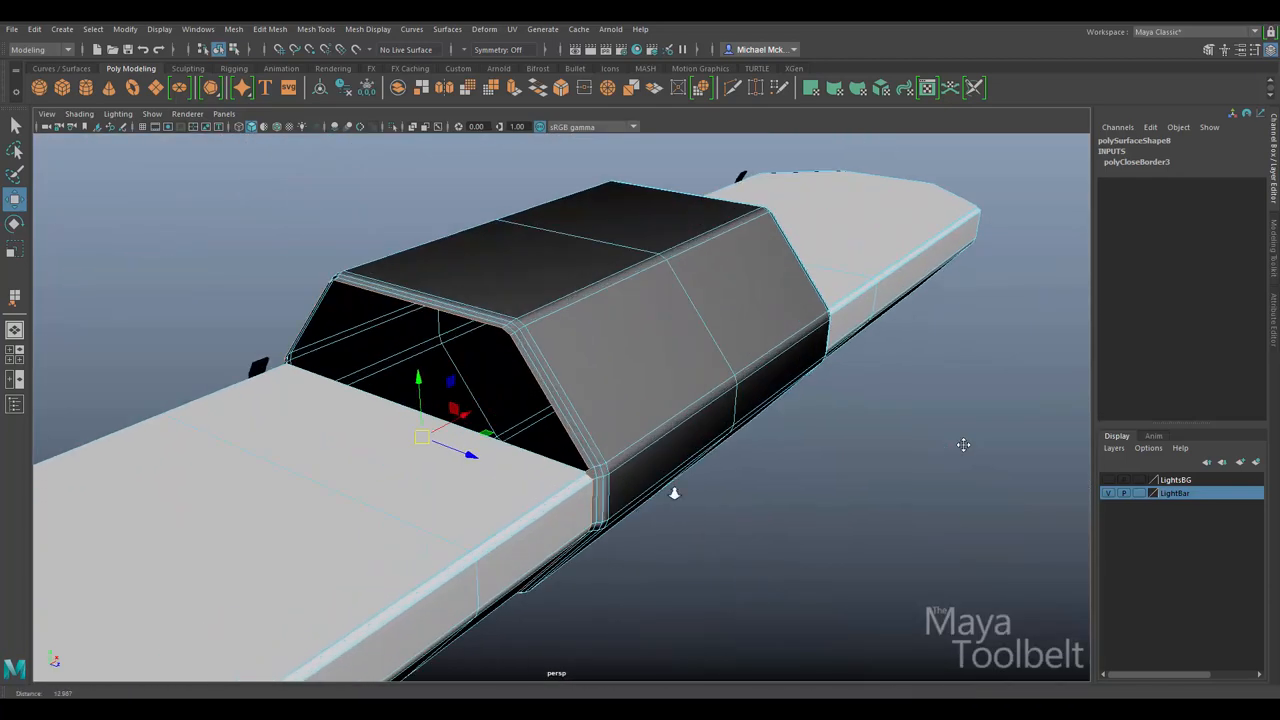
Merge the loose corner vertices and target-weld the remaining housing-to-base seams
scroll(down, 3)
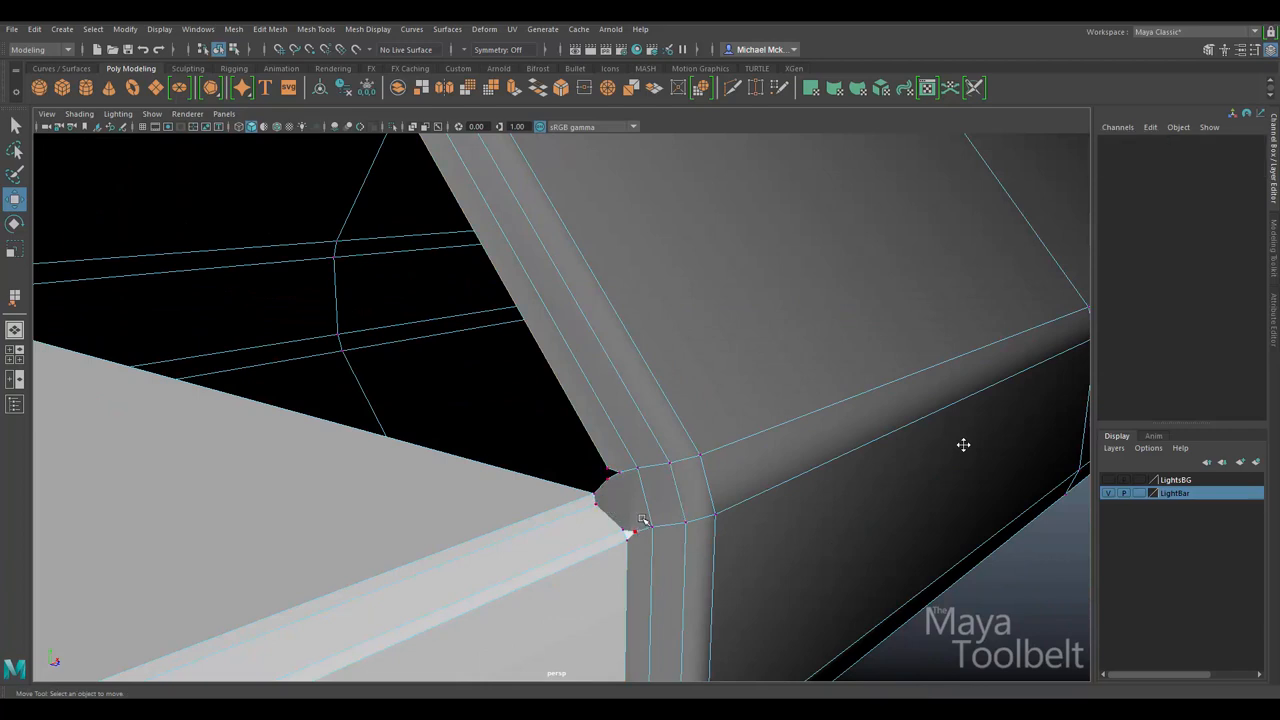
click(630, 536)
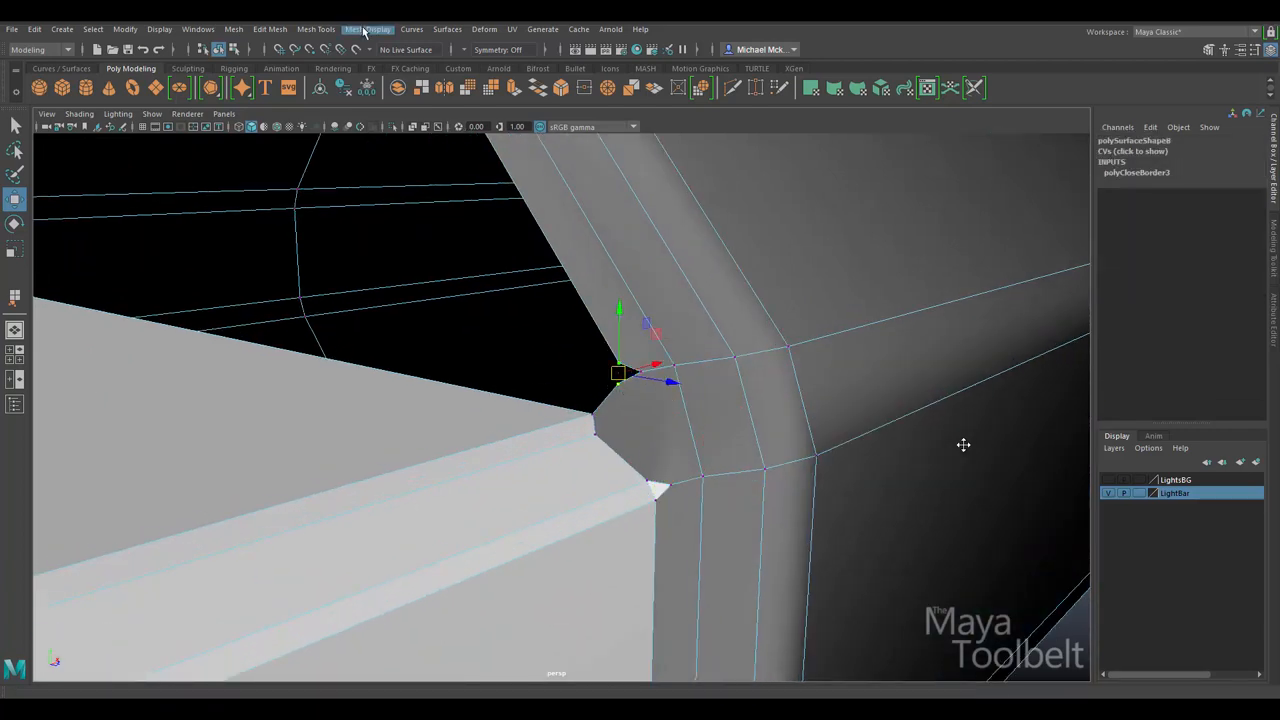
click(270, 28)
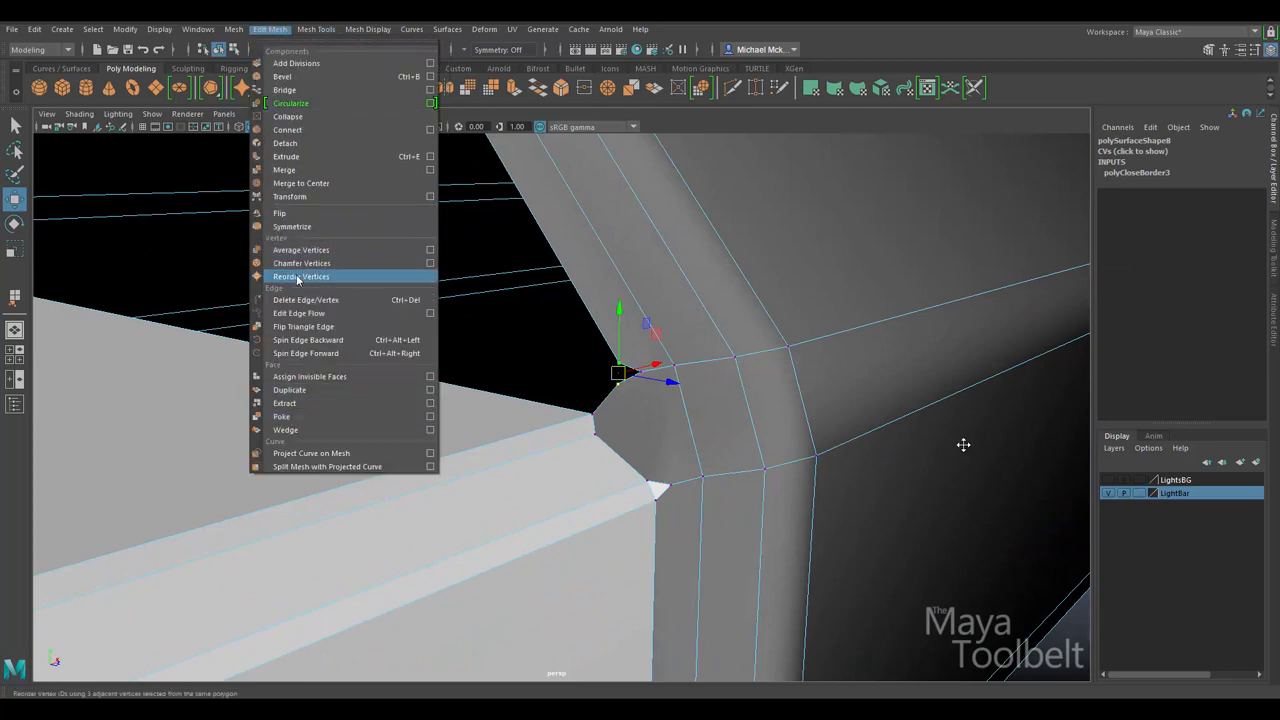
click(316, 28)
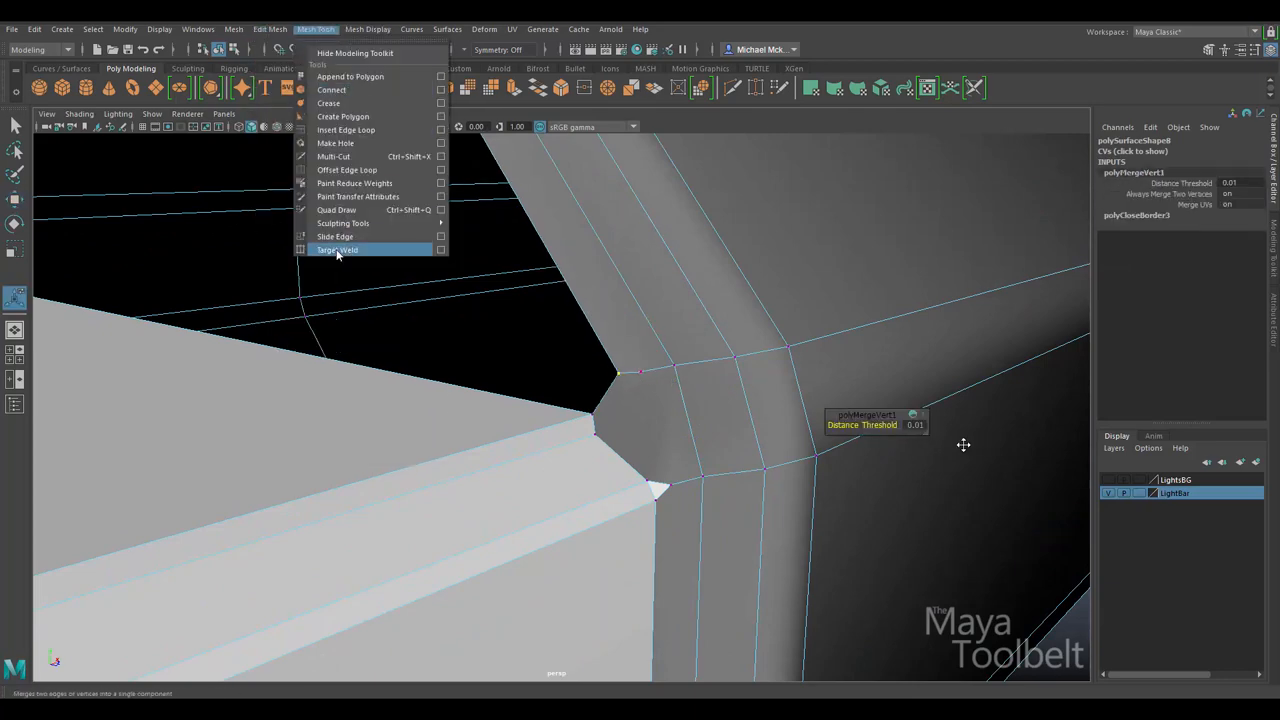
click(336, 248)
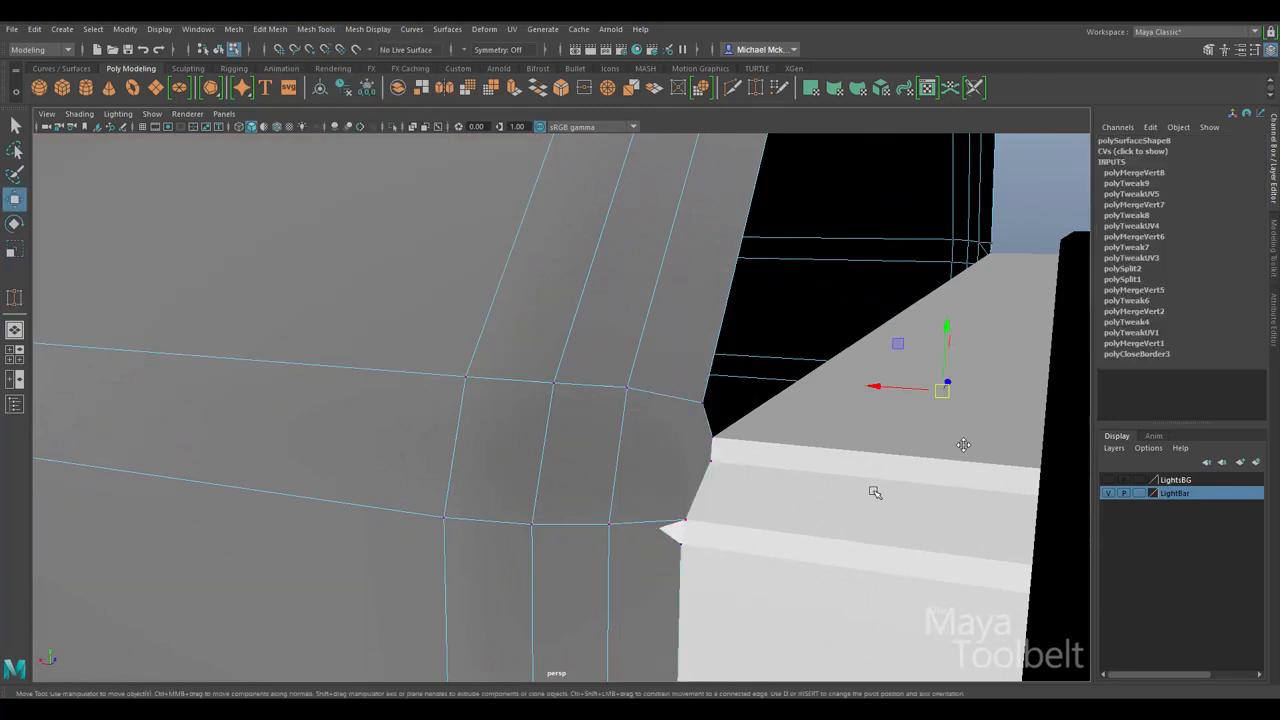
click(860, 500)
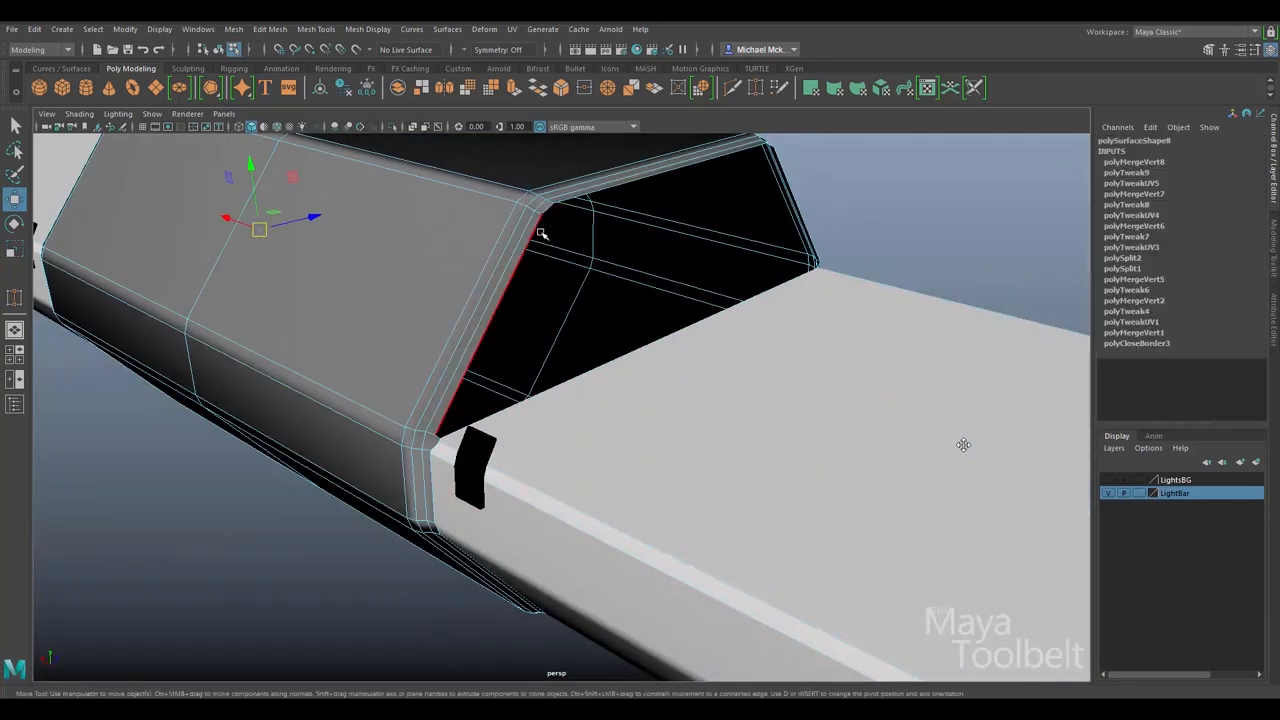
mouse_move(508, 284)
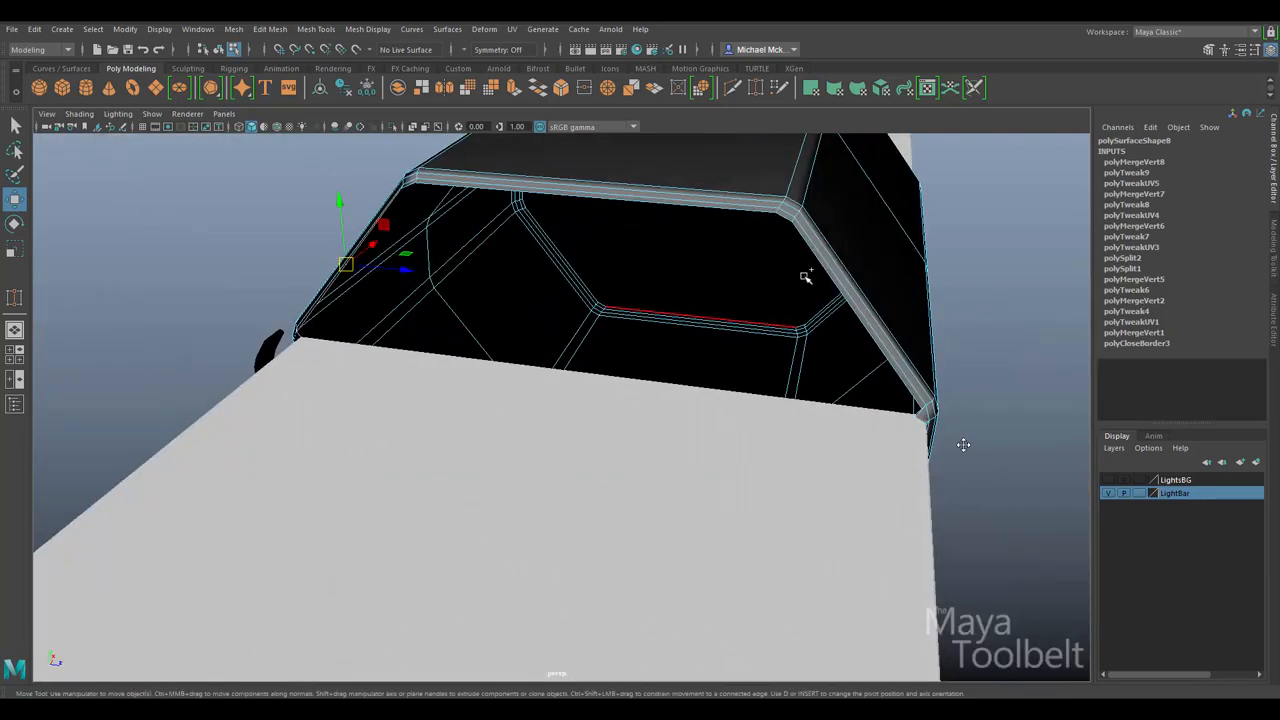
Append a face across the open sloped front of the upper housing
click(316, 28)
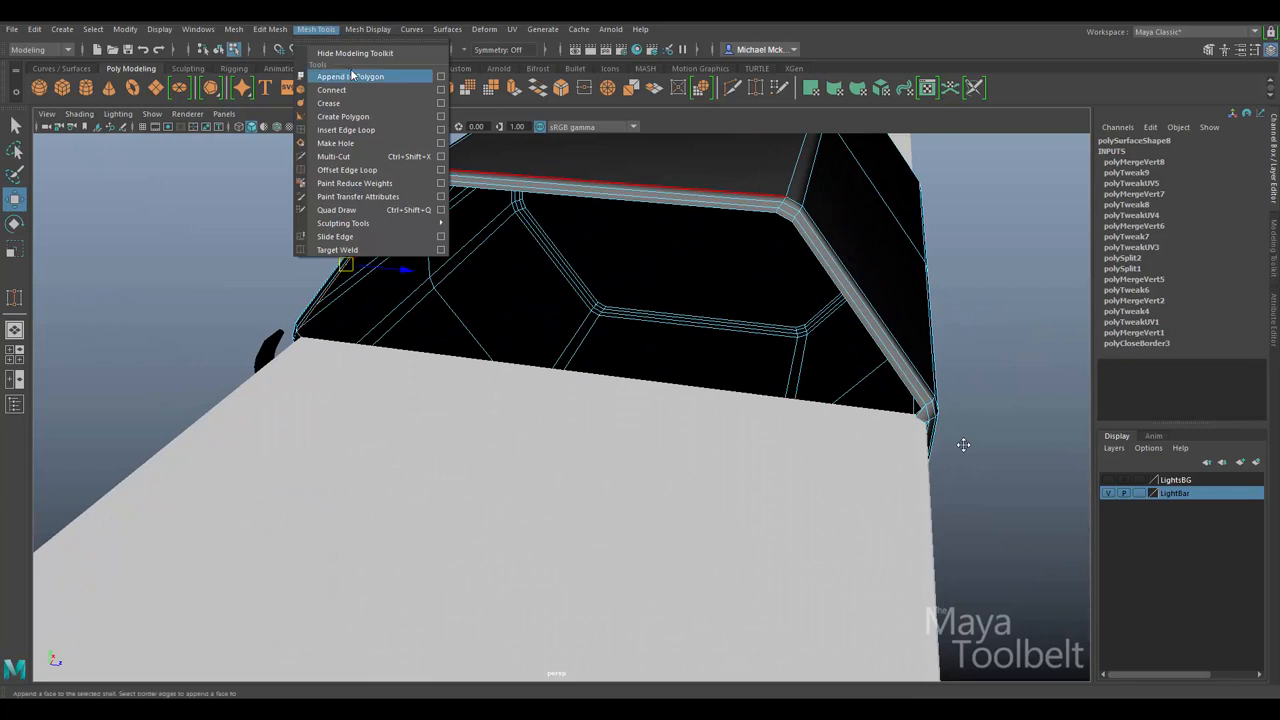
click(348, 76)
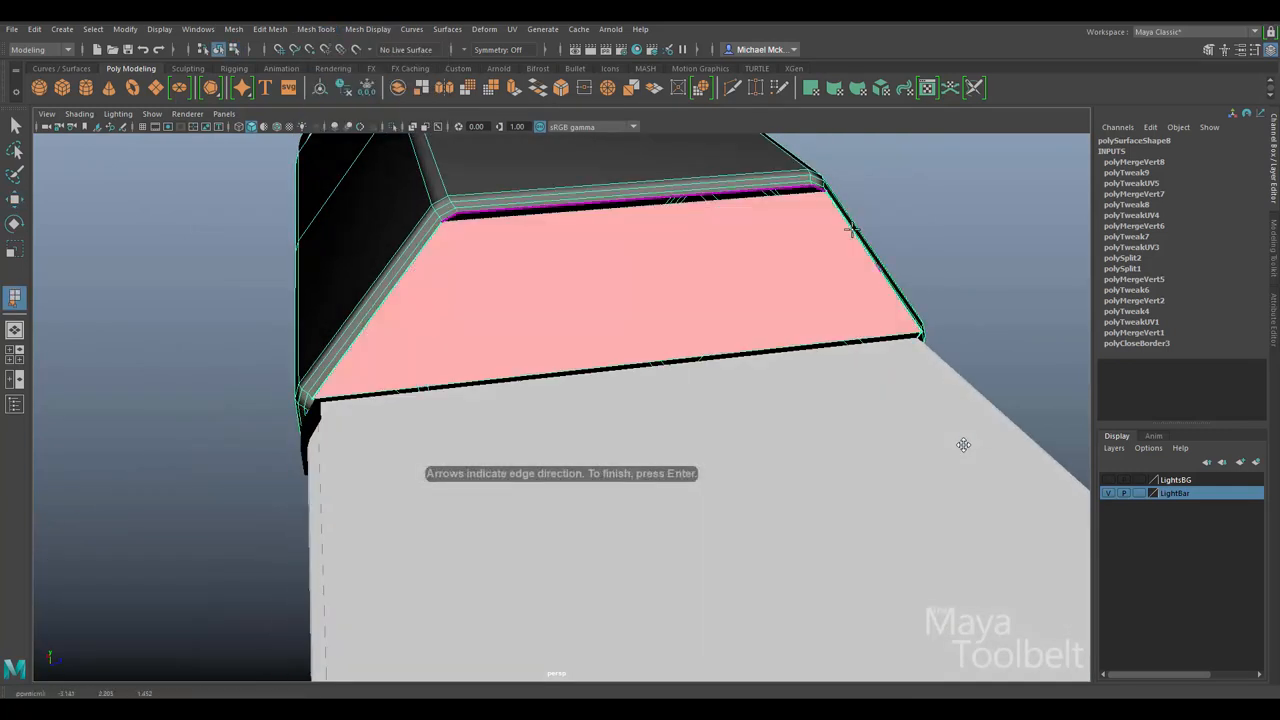
key(Return)
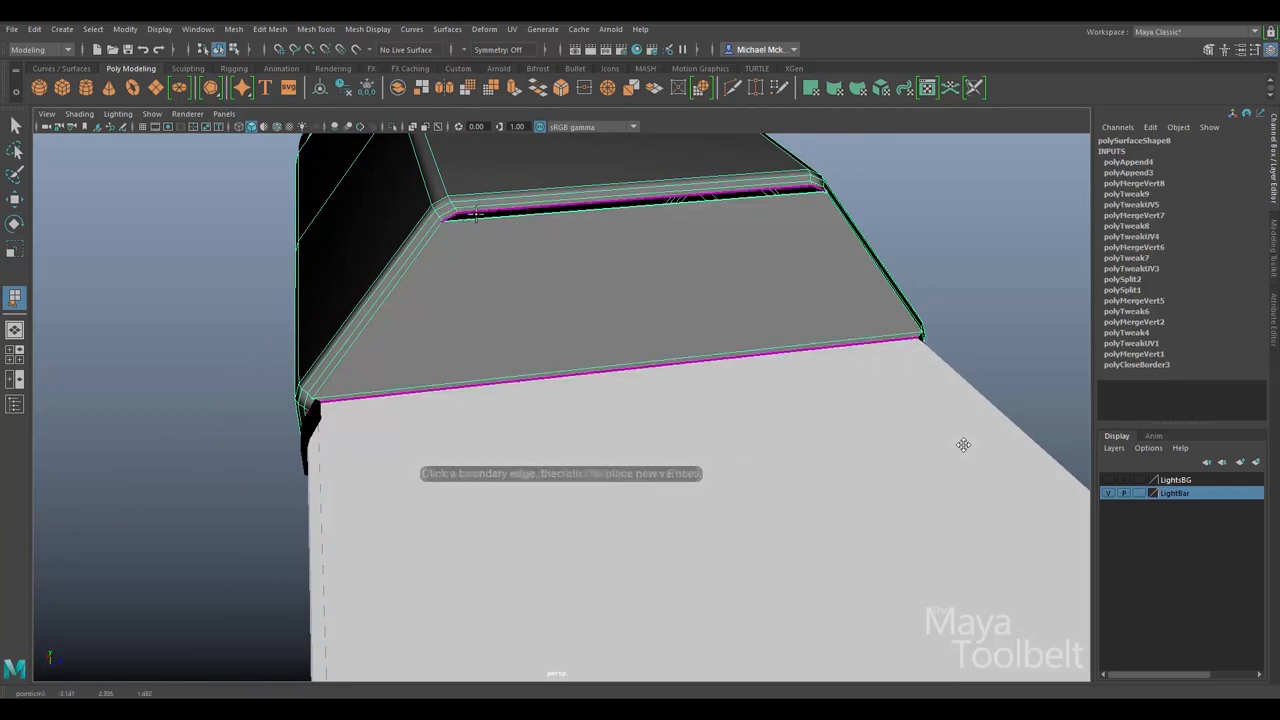
drag(600, 400, 710, 290)
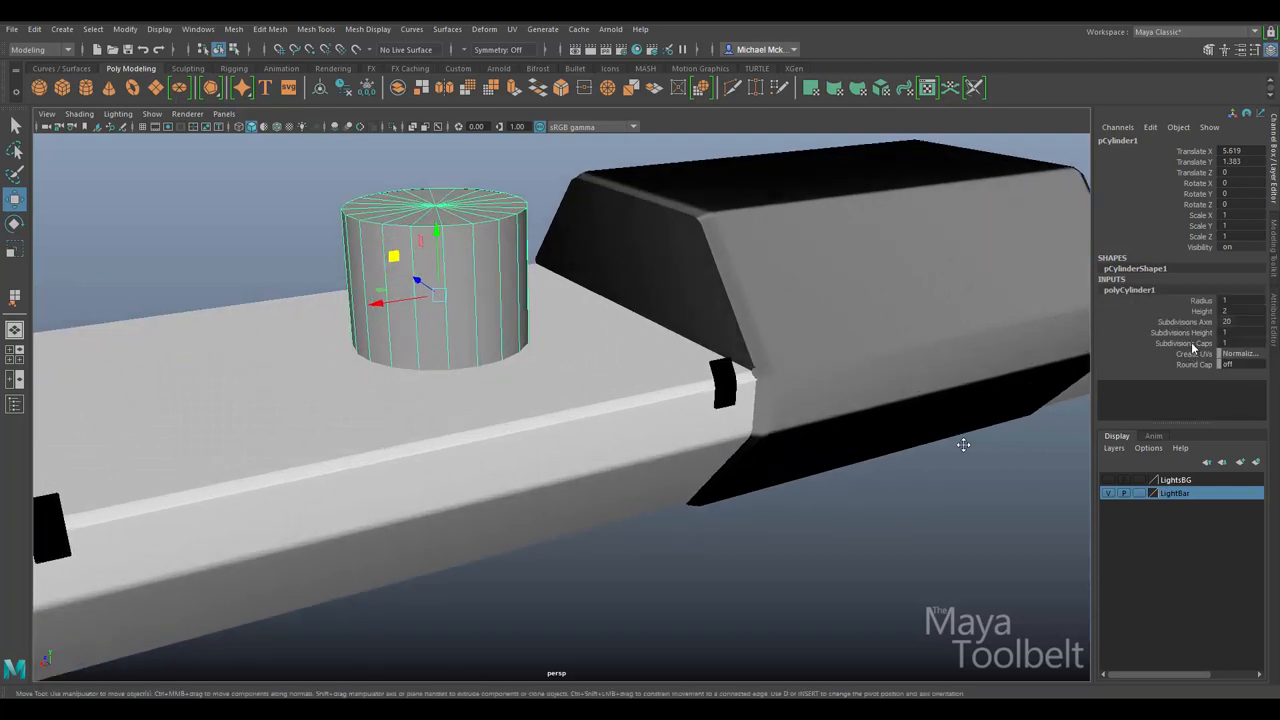
Adjust the cylinder's cap subdivisions and extrude its centre faces upward into a thin post
click(1184, 344)
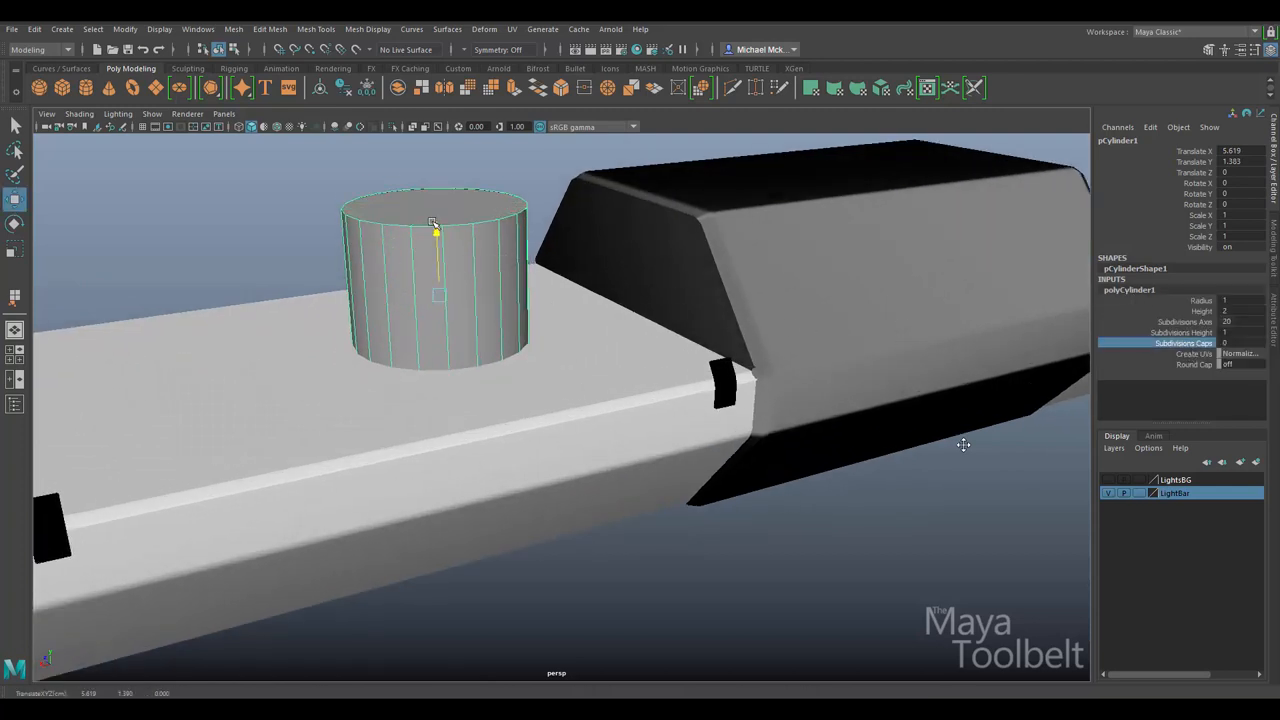
click(16, 248)
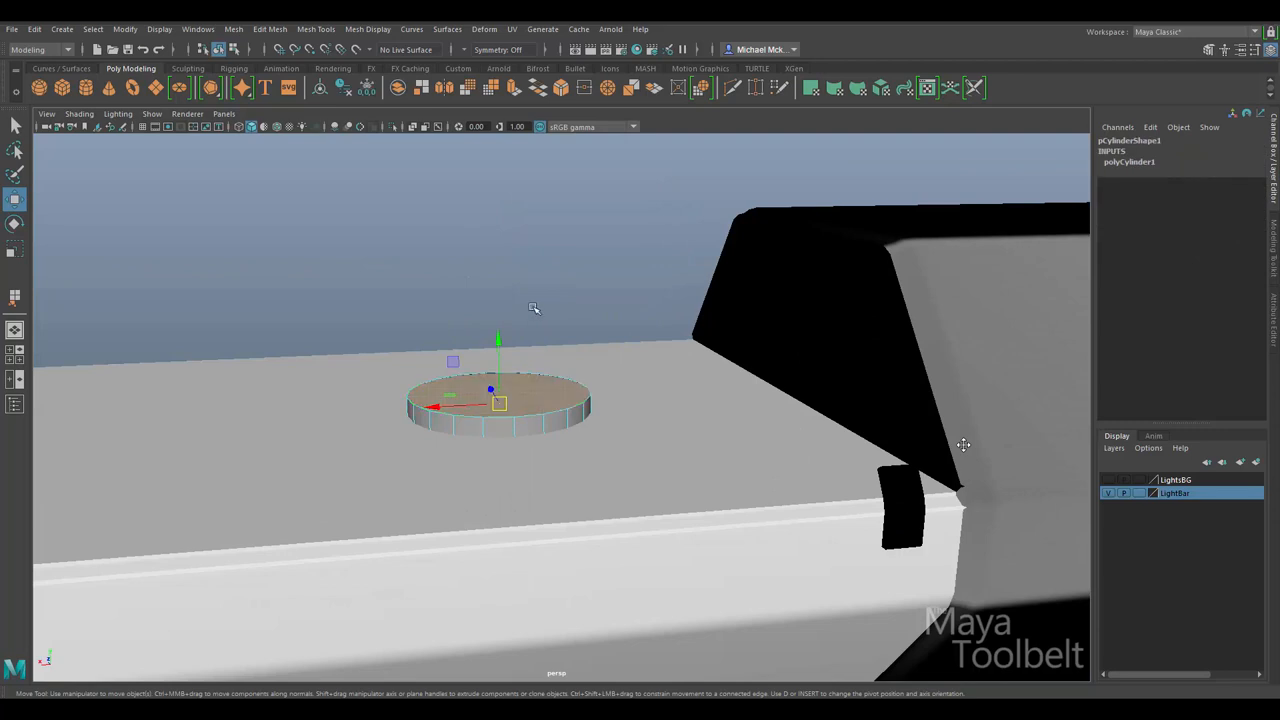
click(268, 28)
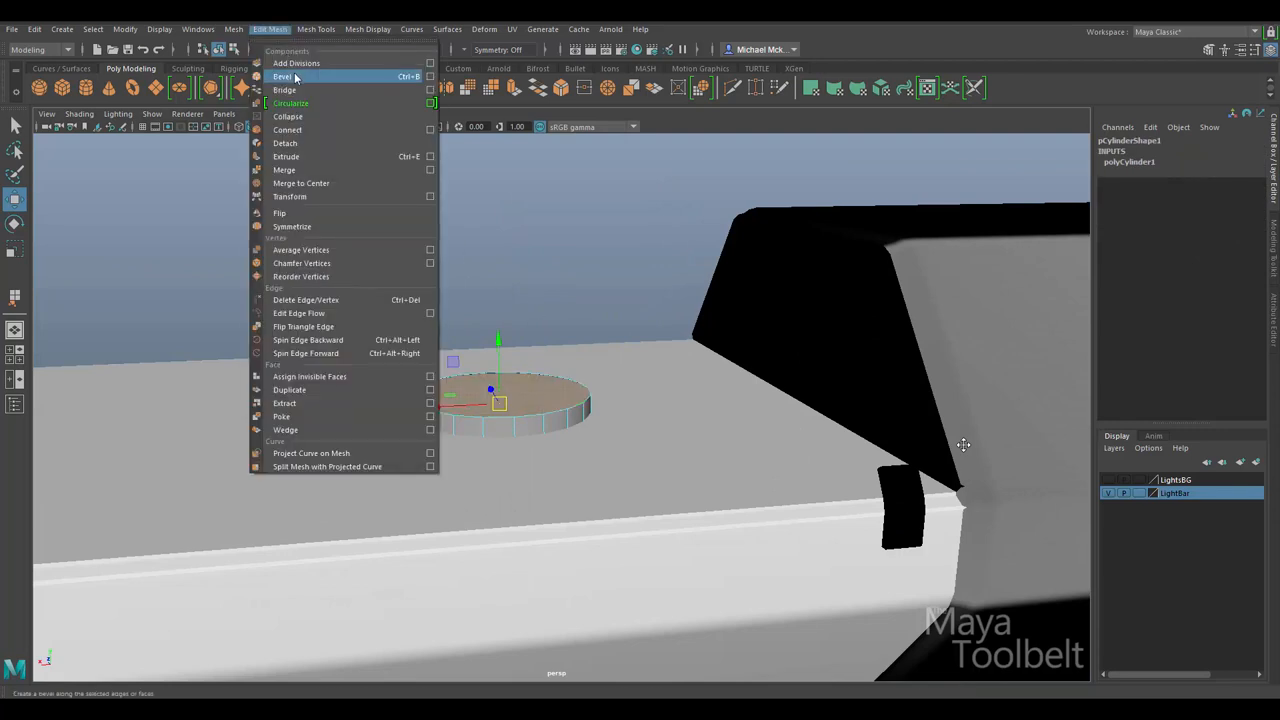
click(284, 76)
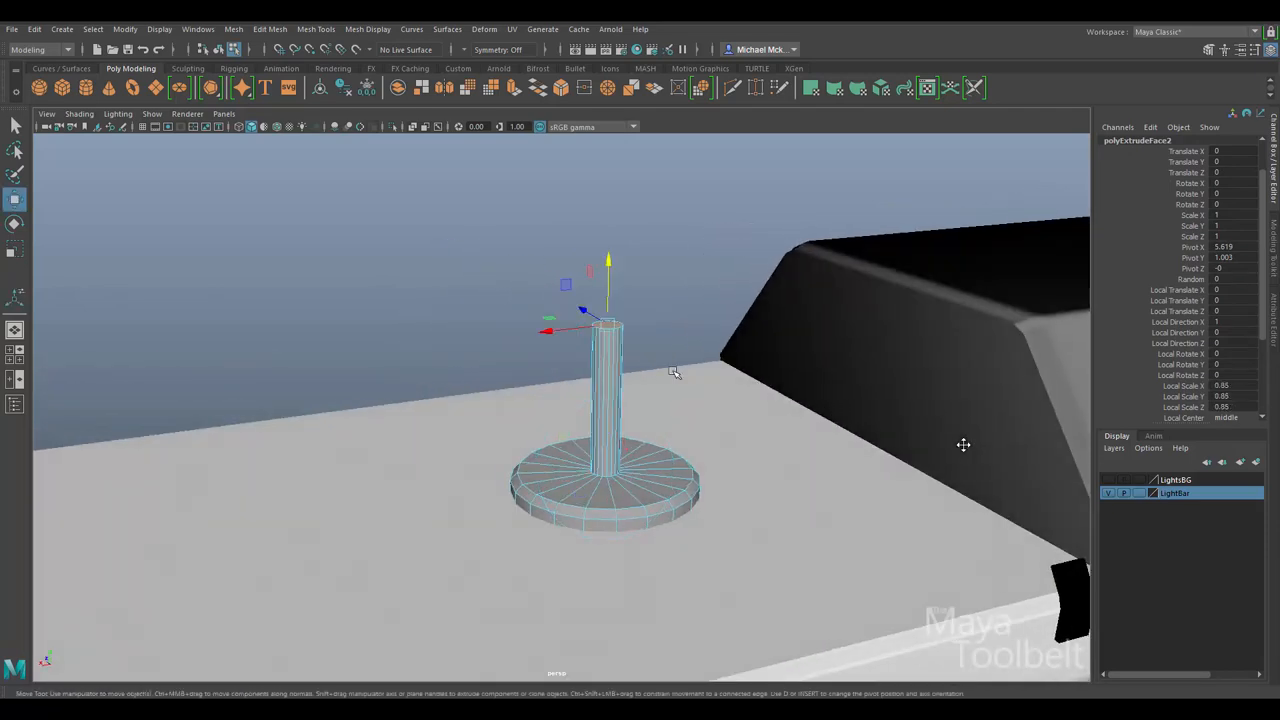
click(270, 28)
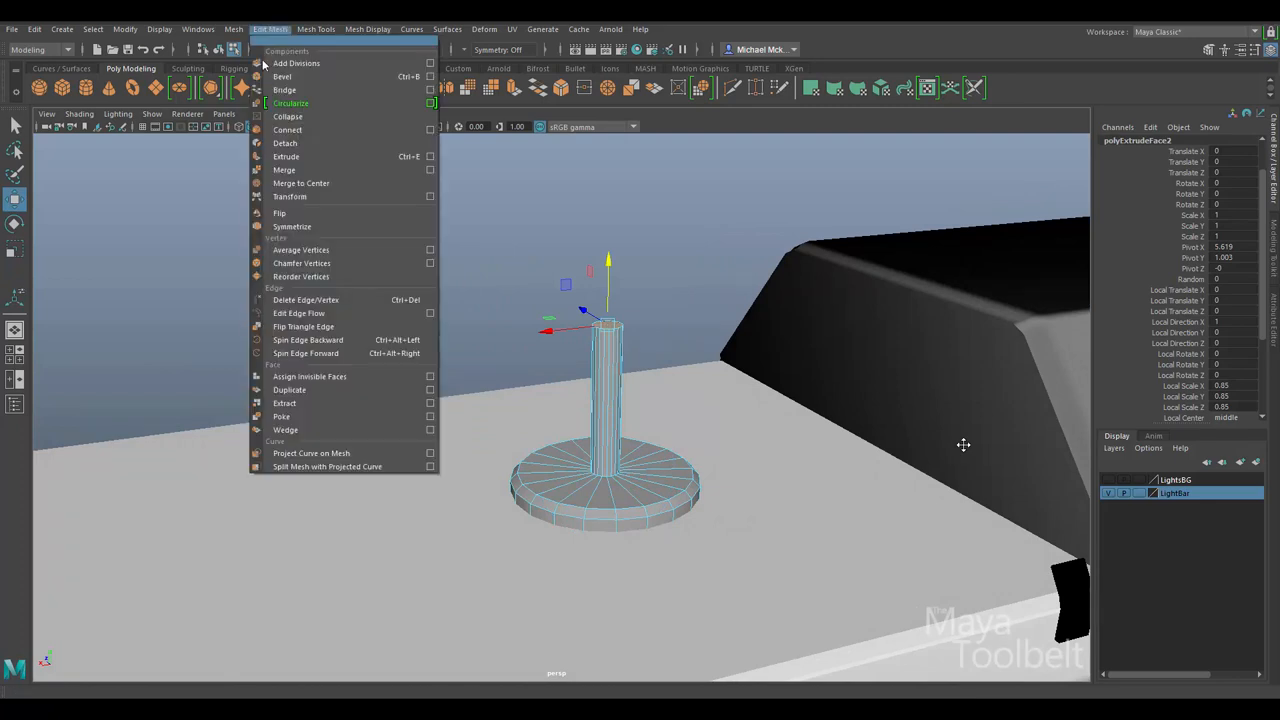
click(282, 76)
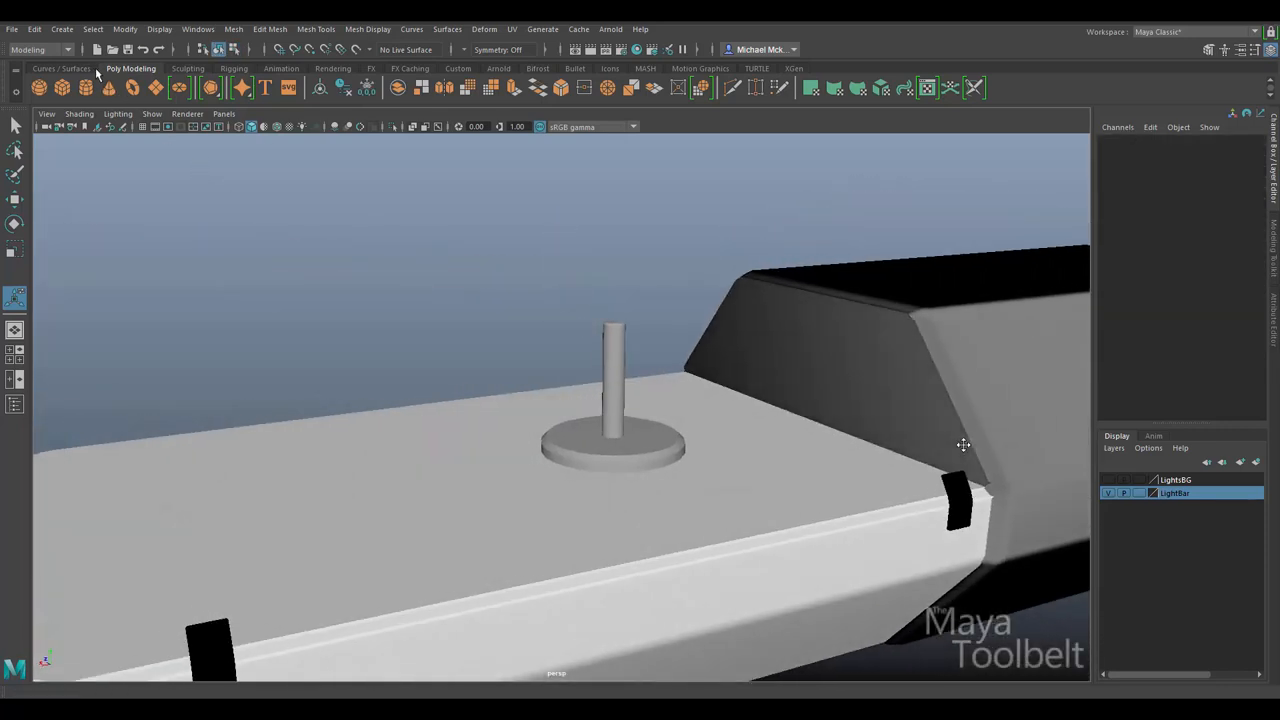
Create a sphere on the stand, rotate it sideways, delete half its faces and fill the open side
click(60, 28)
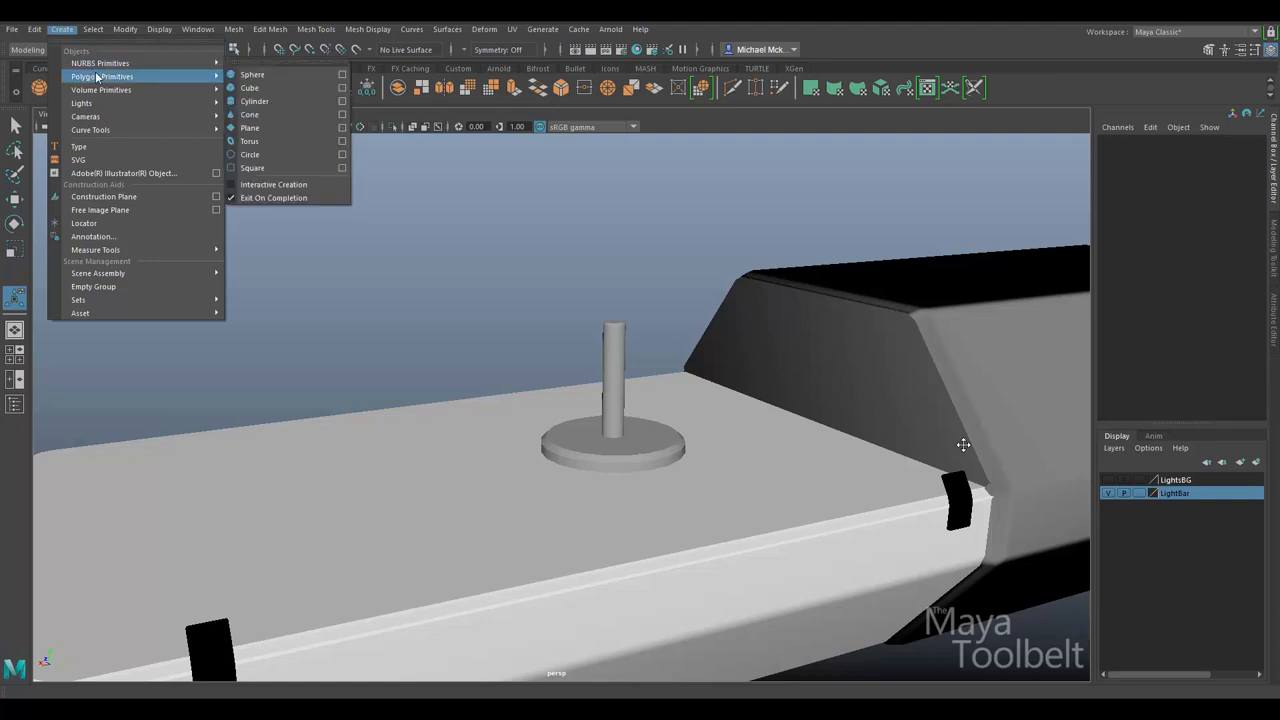
mouse_move(192, 76)
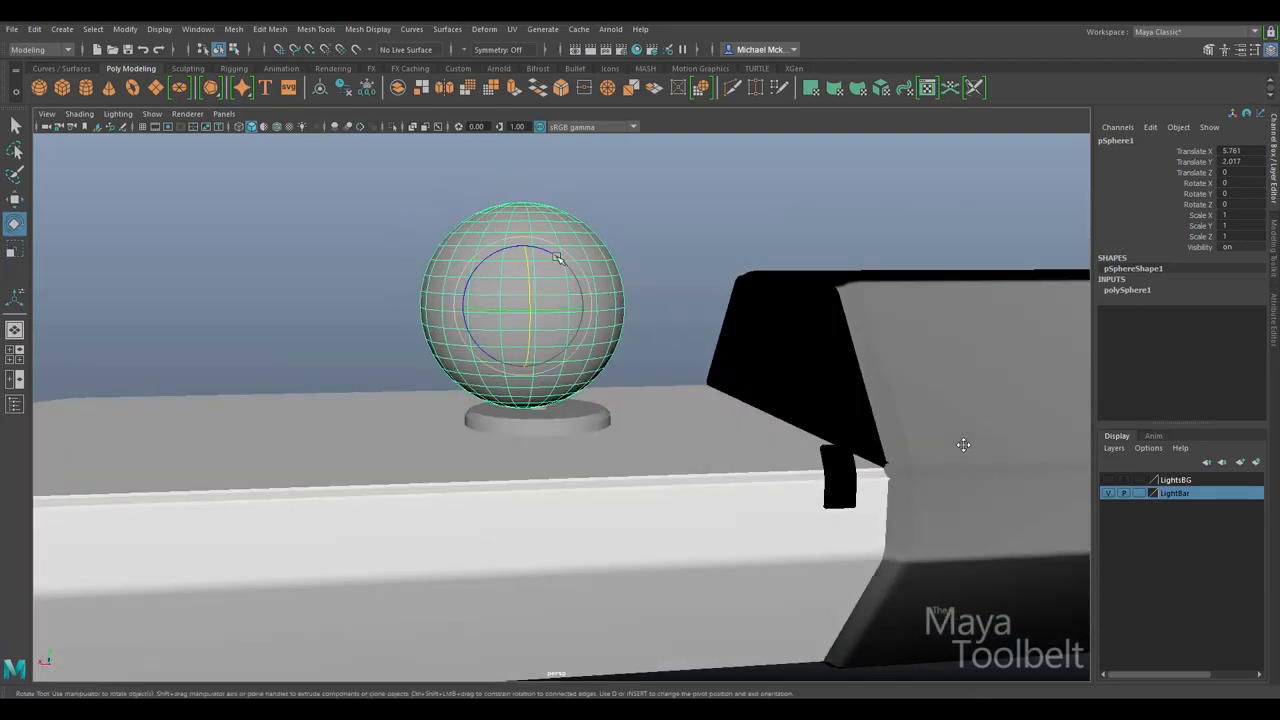
drag(556, 260, 450, 280)
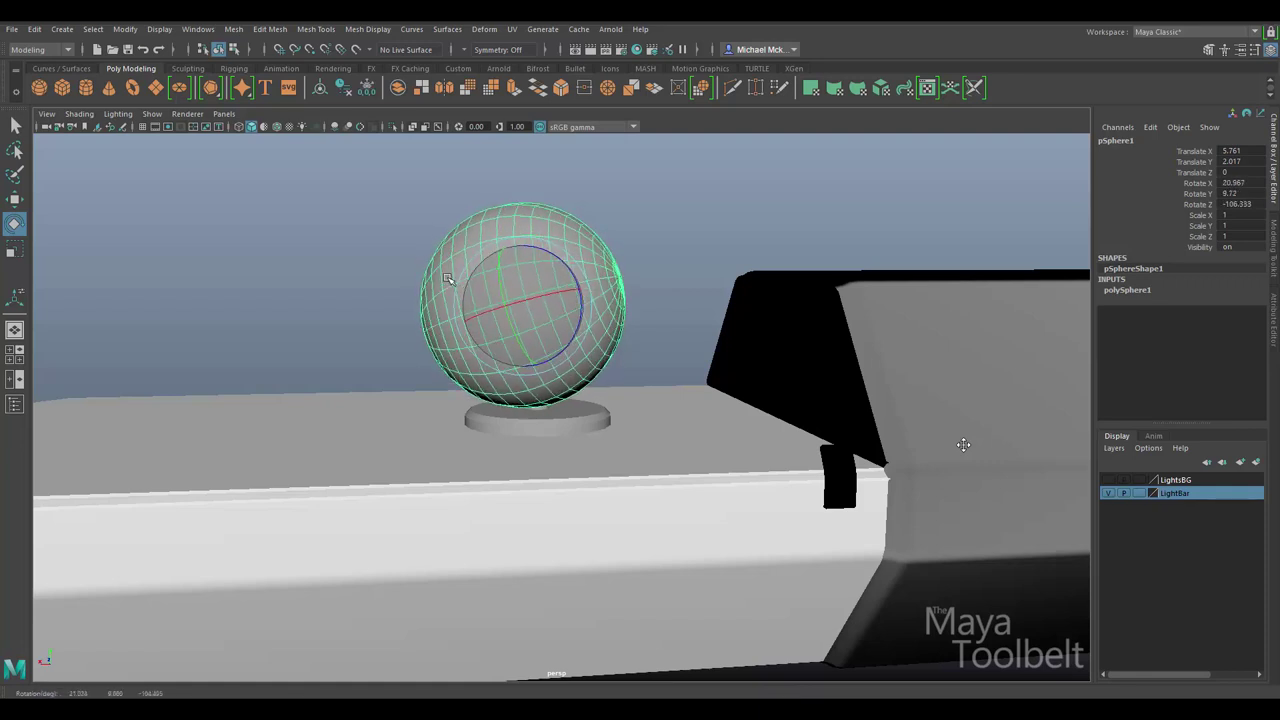
drag(448, 278, 570, 268)
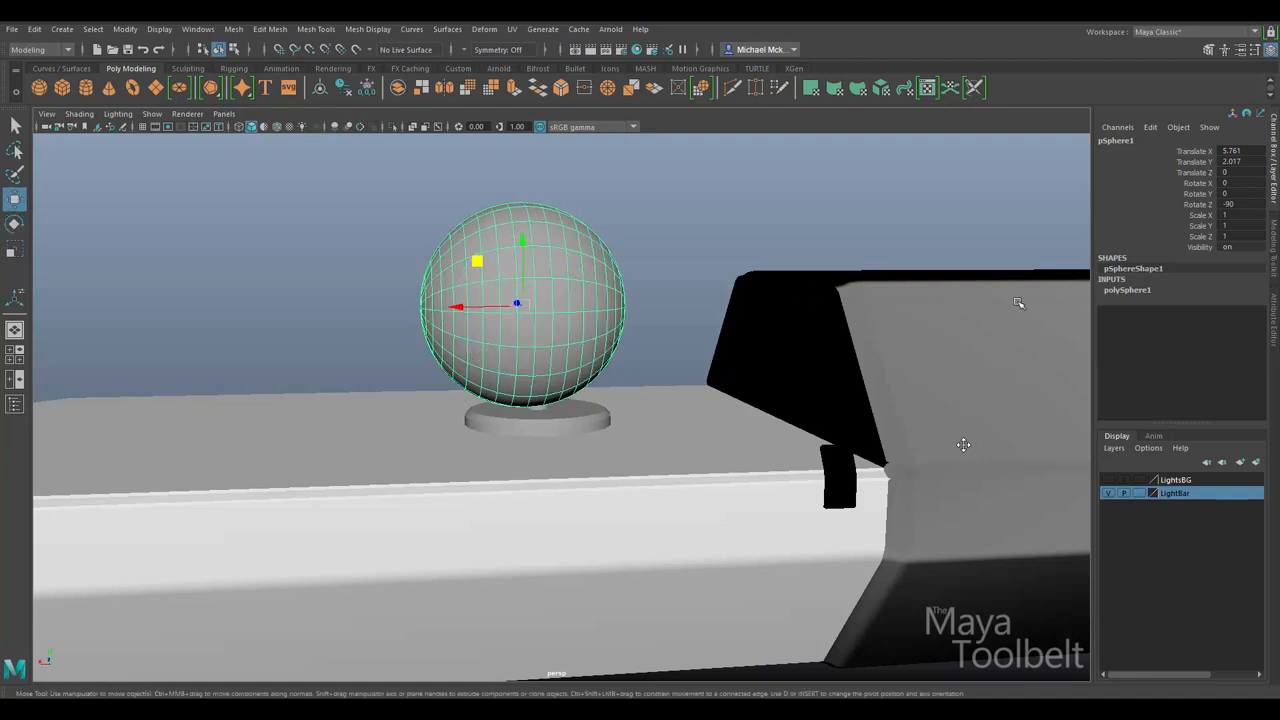
click(1128, 288)
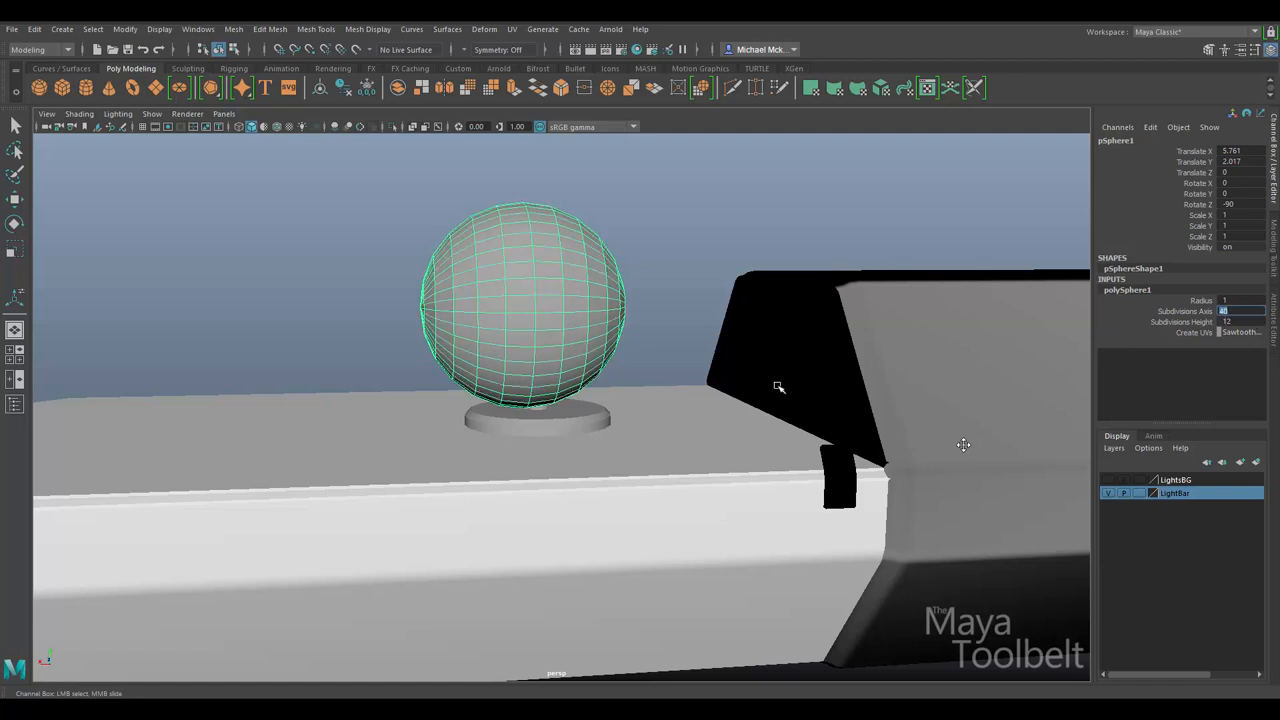
drag(780, 388, 516, 284)
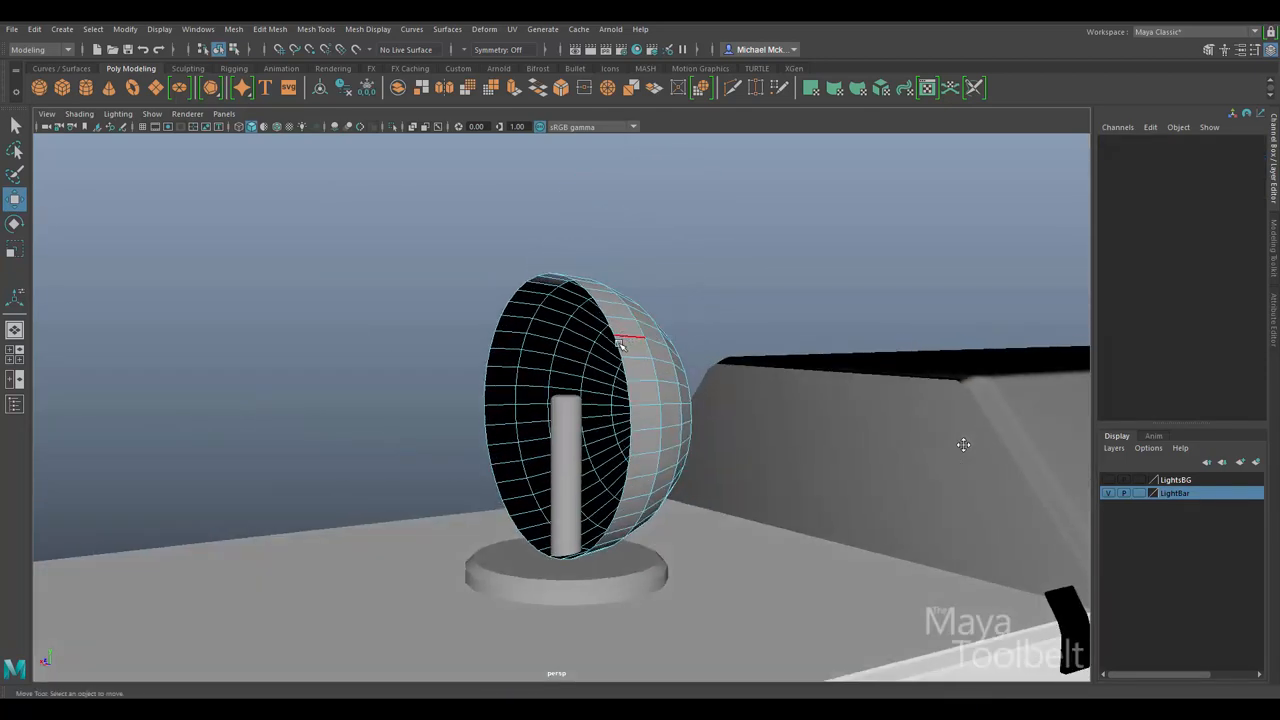
click(232, 28)
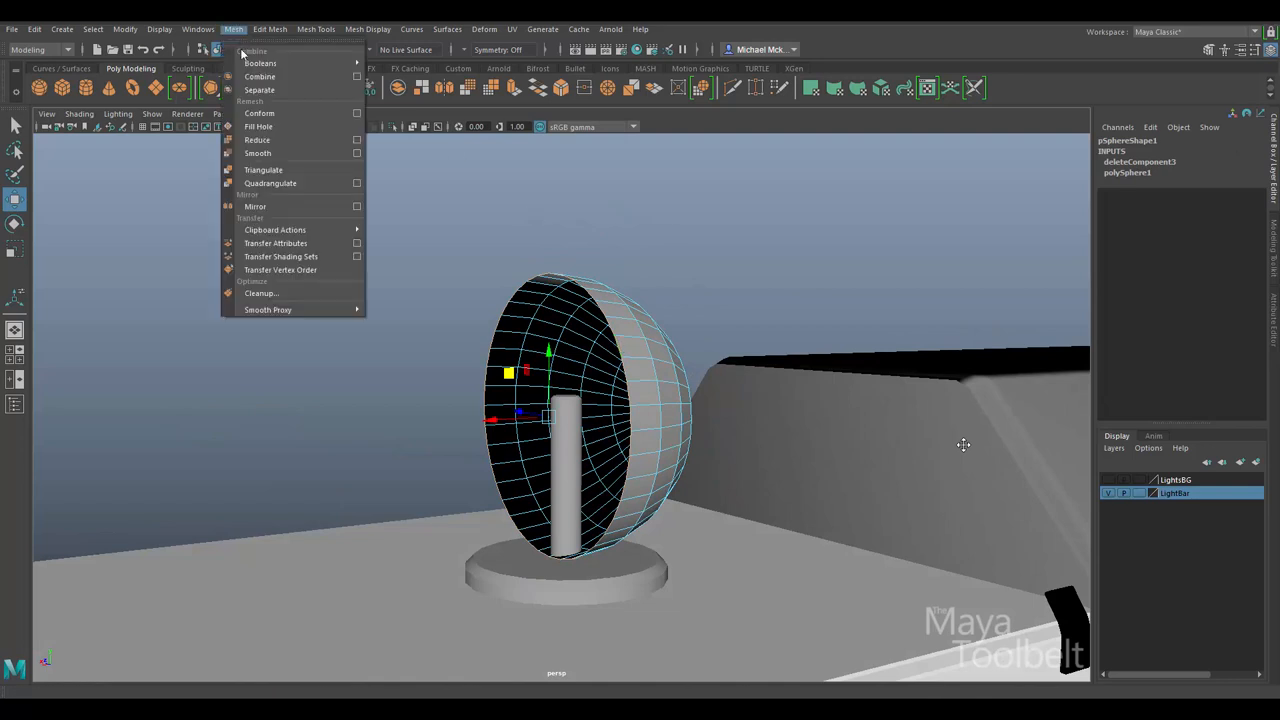
click(258, 126)
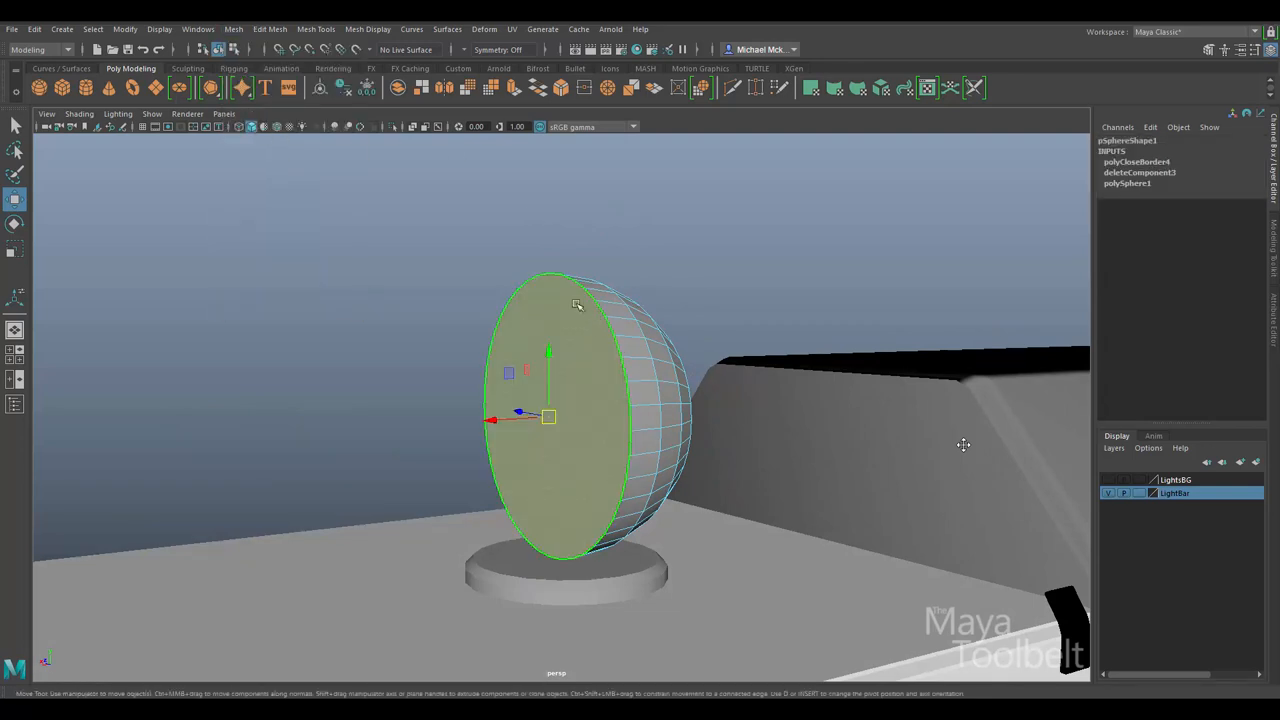
Extrude the hemisphere's cap face outward to form the lamp lens
click(270, 28)
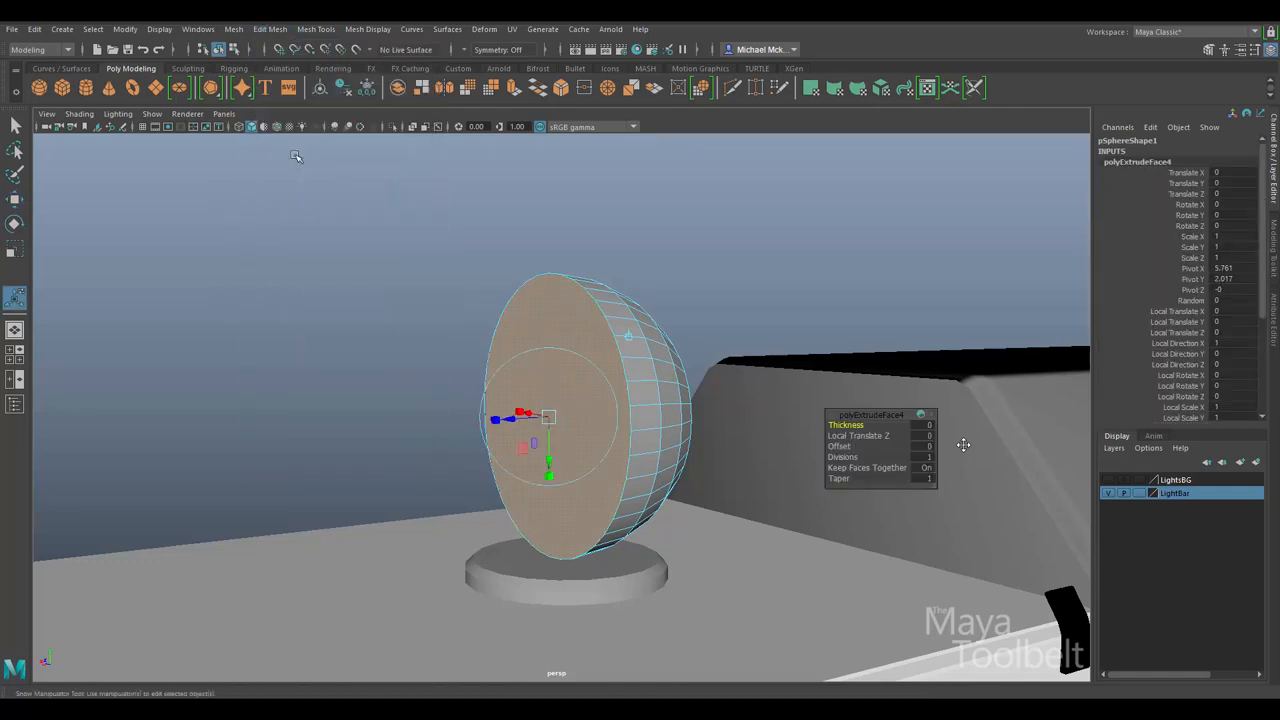
click(16, 248)
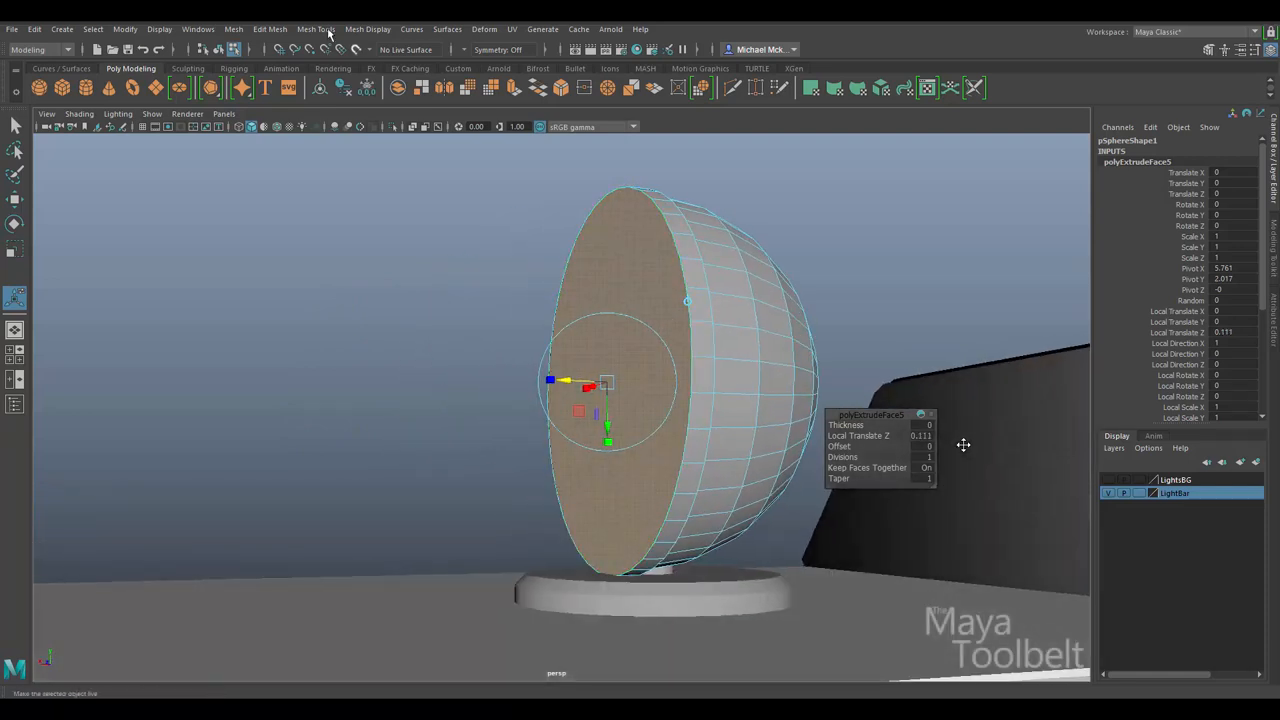
Bevel the hemisphere rim edges, adjusting offset and segments for a rounded lens border
click(270, 28)
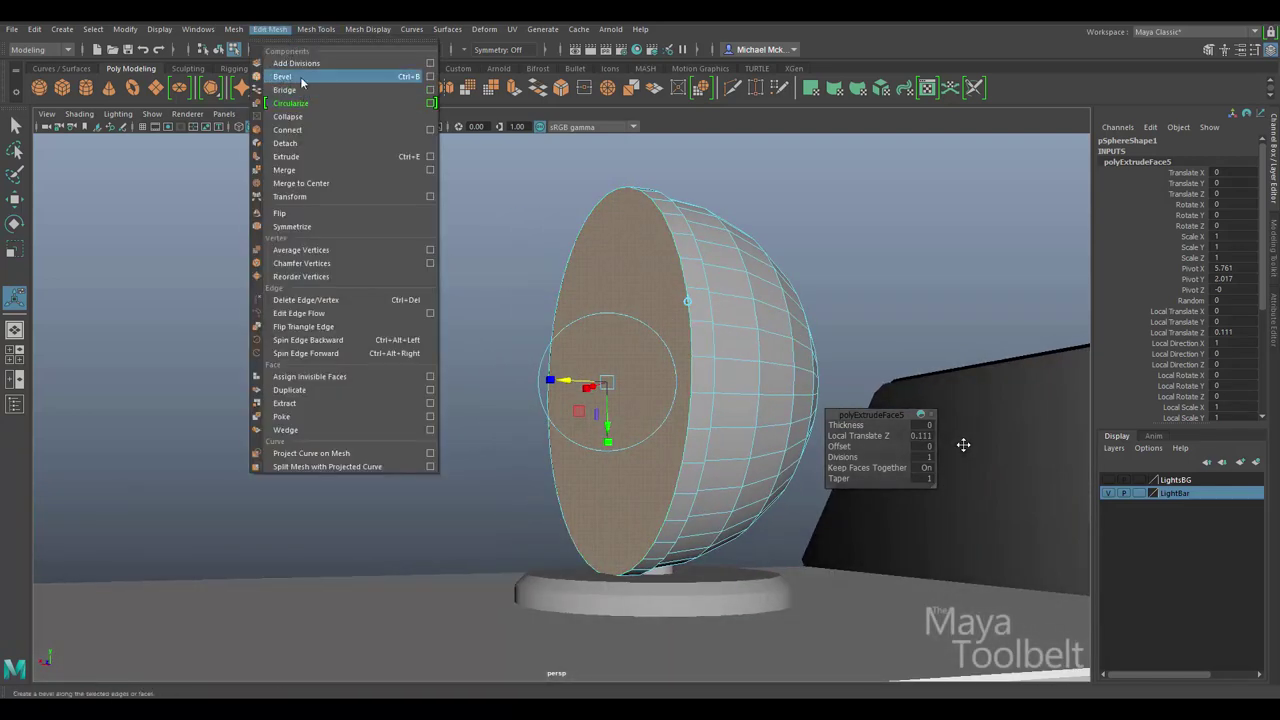
click(282, 76)
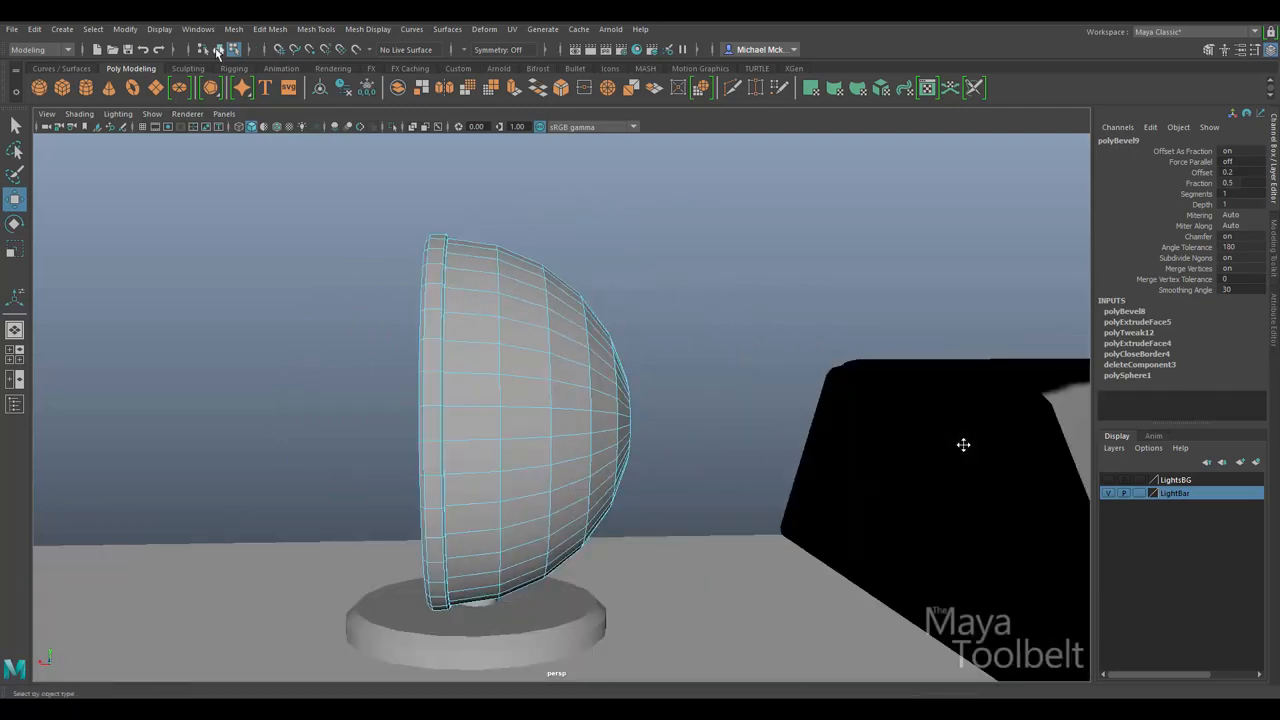
click(500, 420)
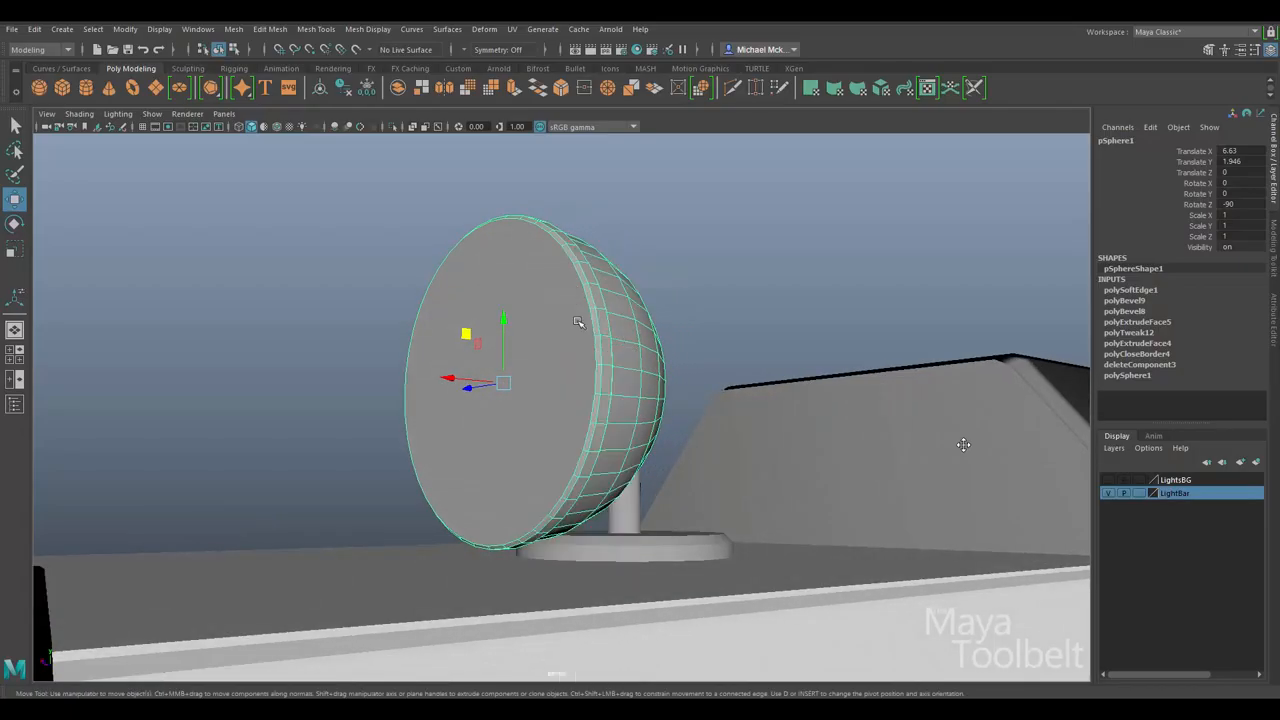
Extrude the front face inward twice to leave a rim, then poke the inner face to a centre point
click(270, 28)
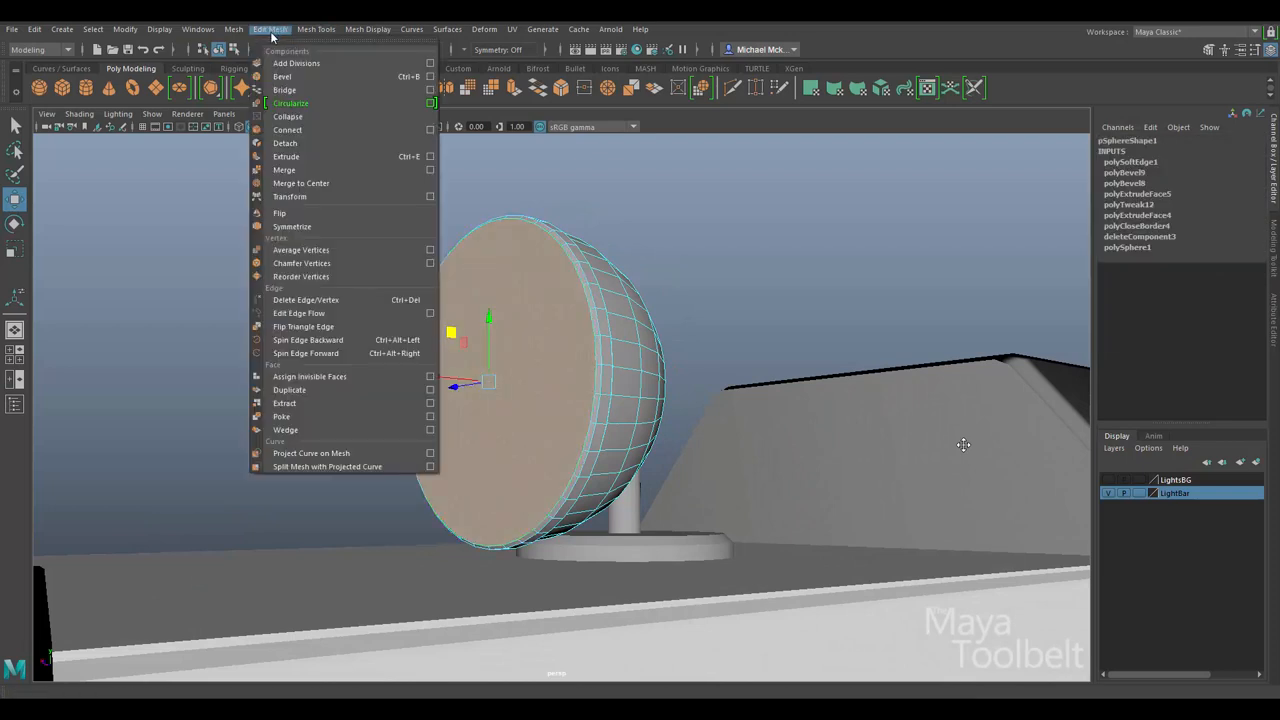
mouse_move(284, 156)
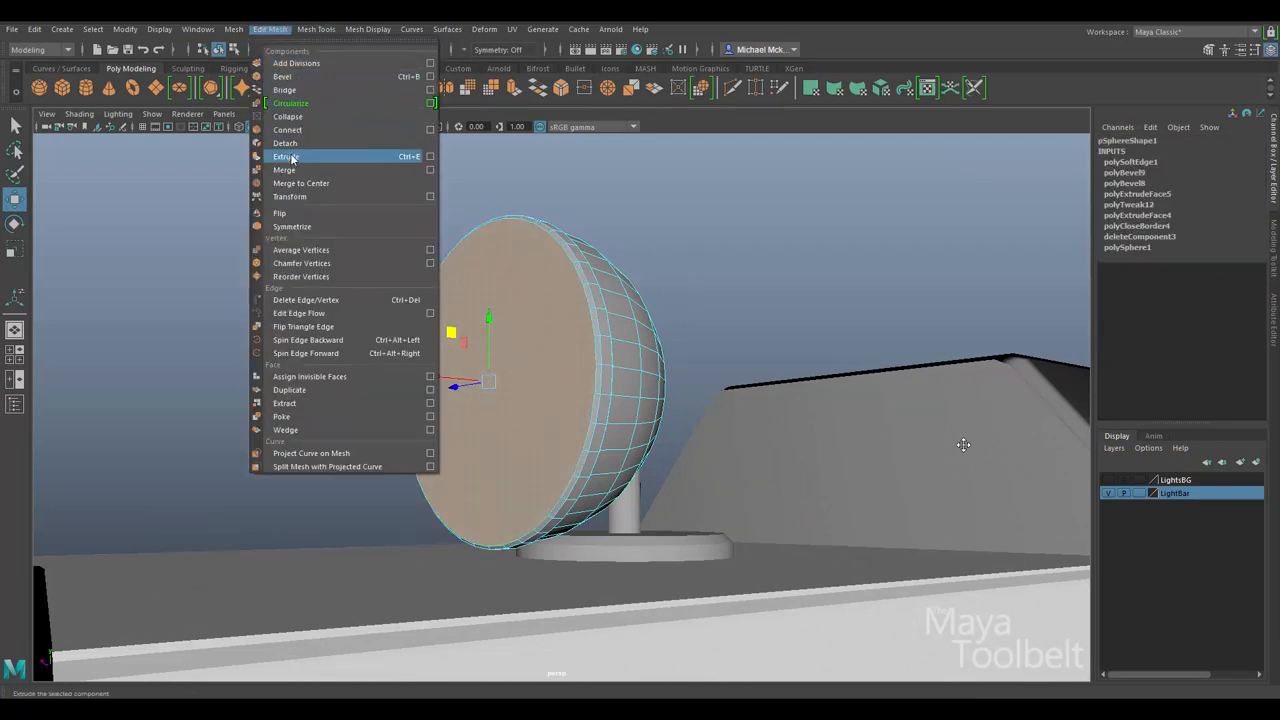
click(284, 156)
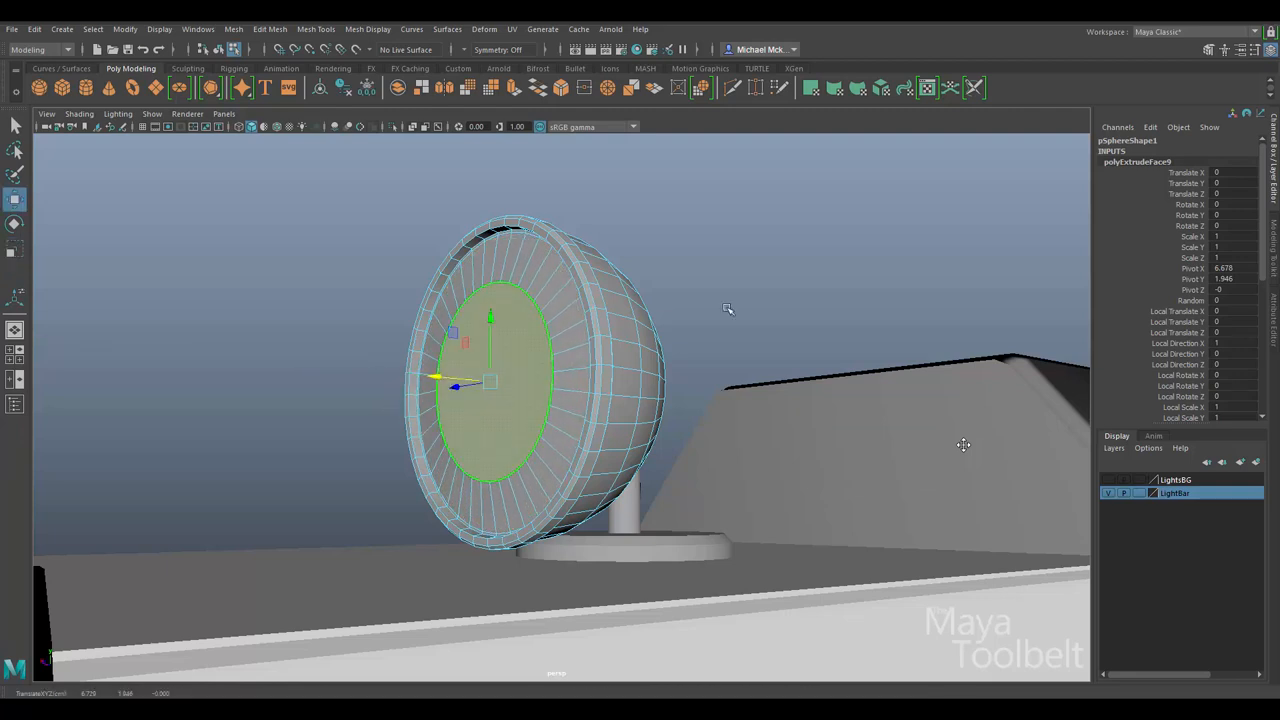
drag(728, 308, 682, 308)
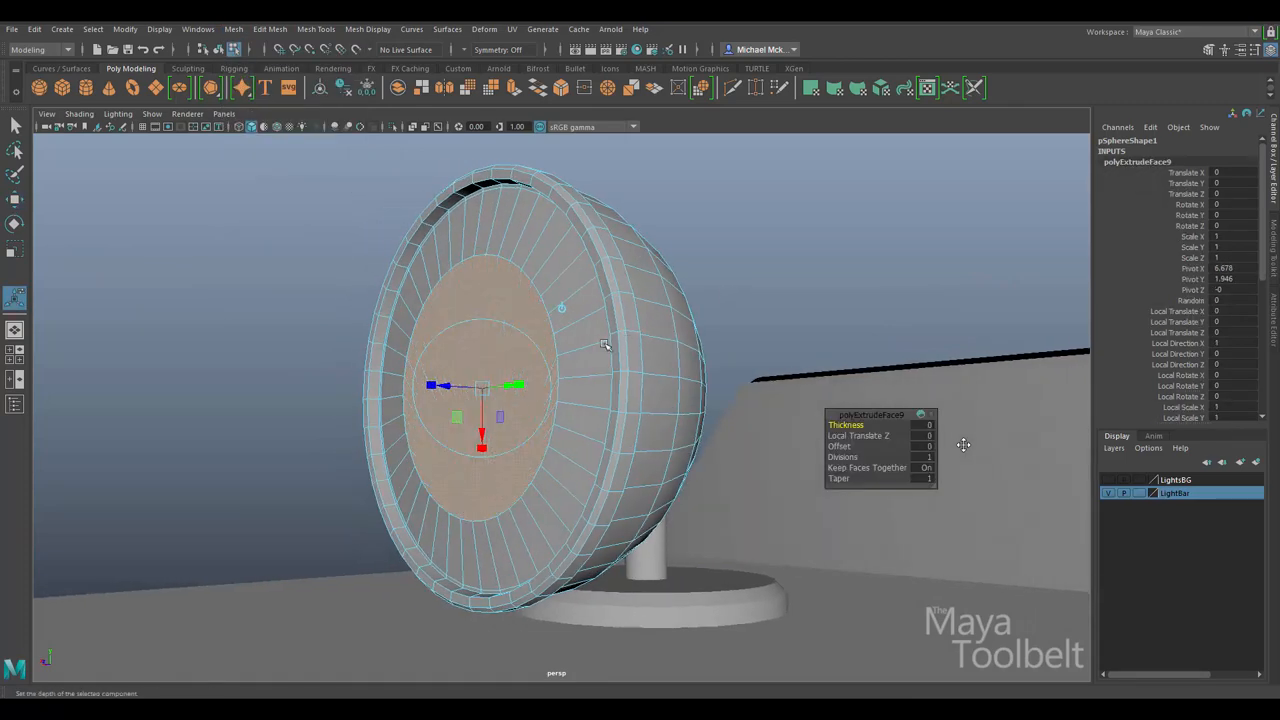
click(270, 28)
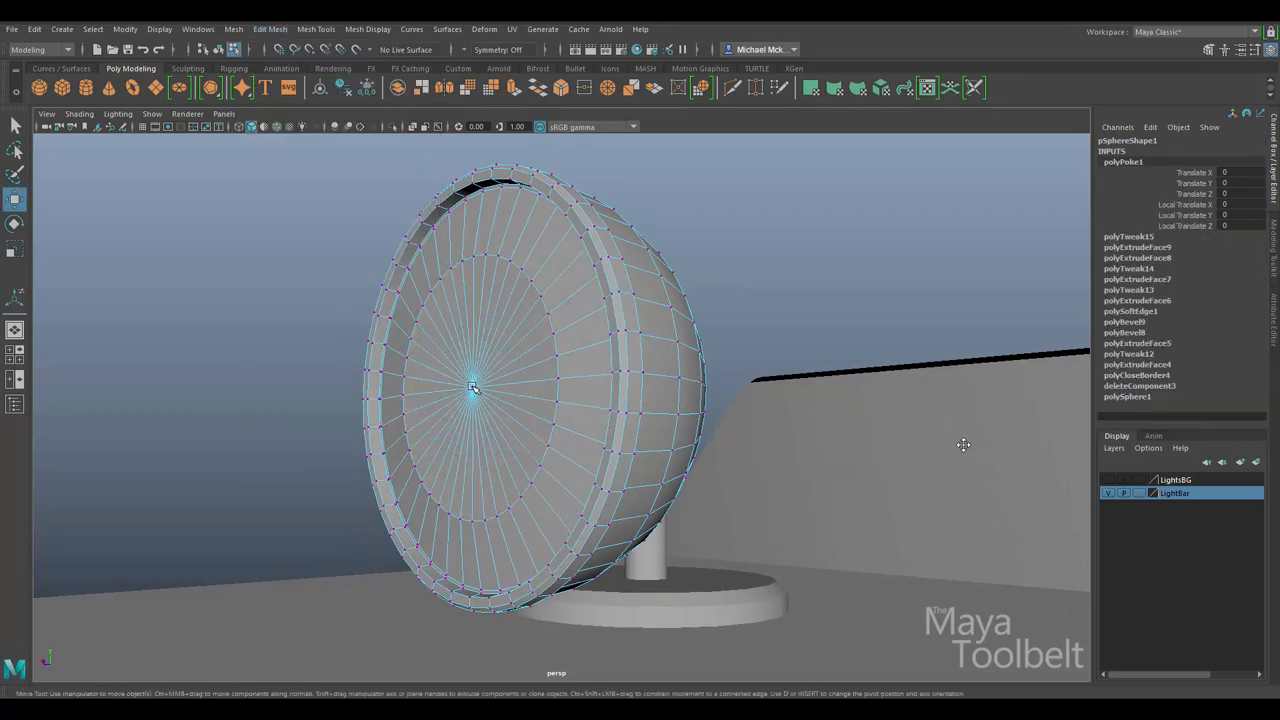
click(470, 390)
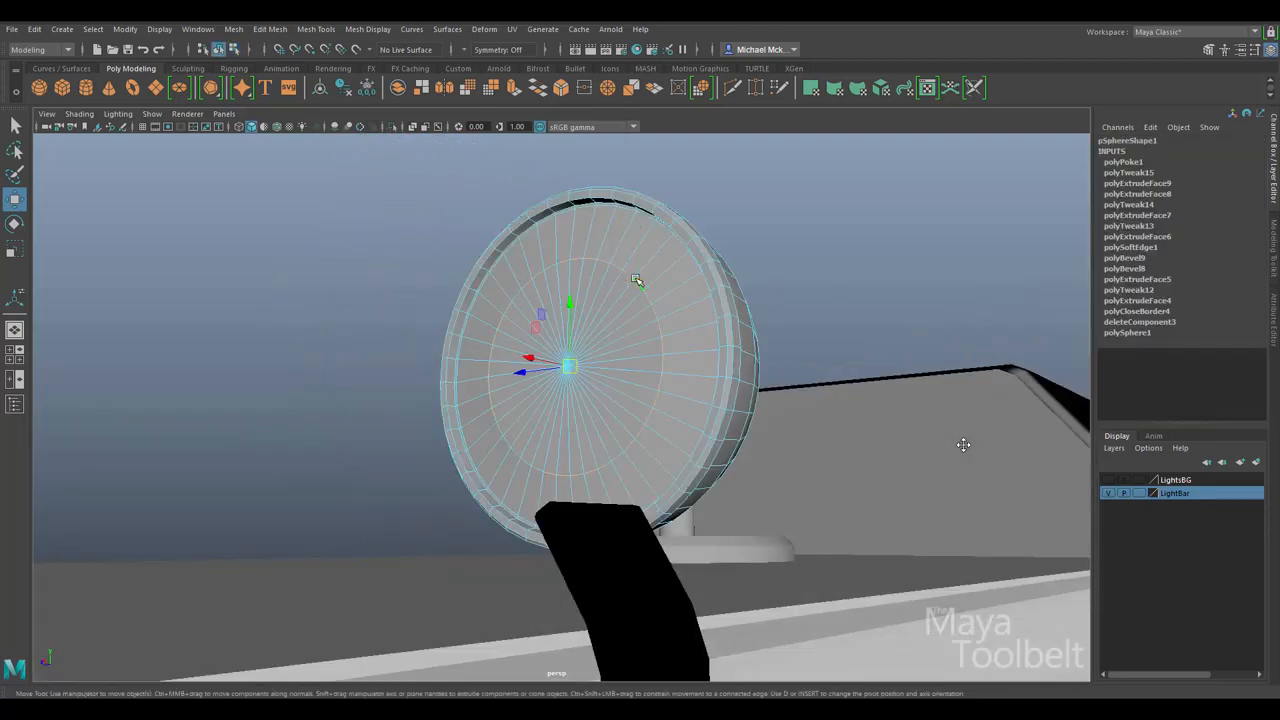
click(368, 28)
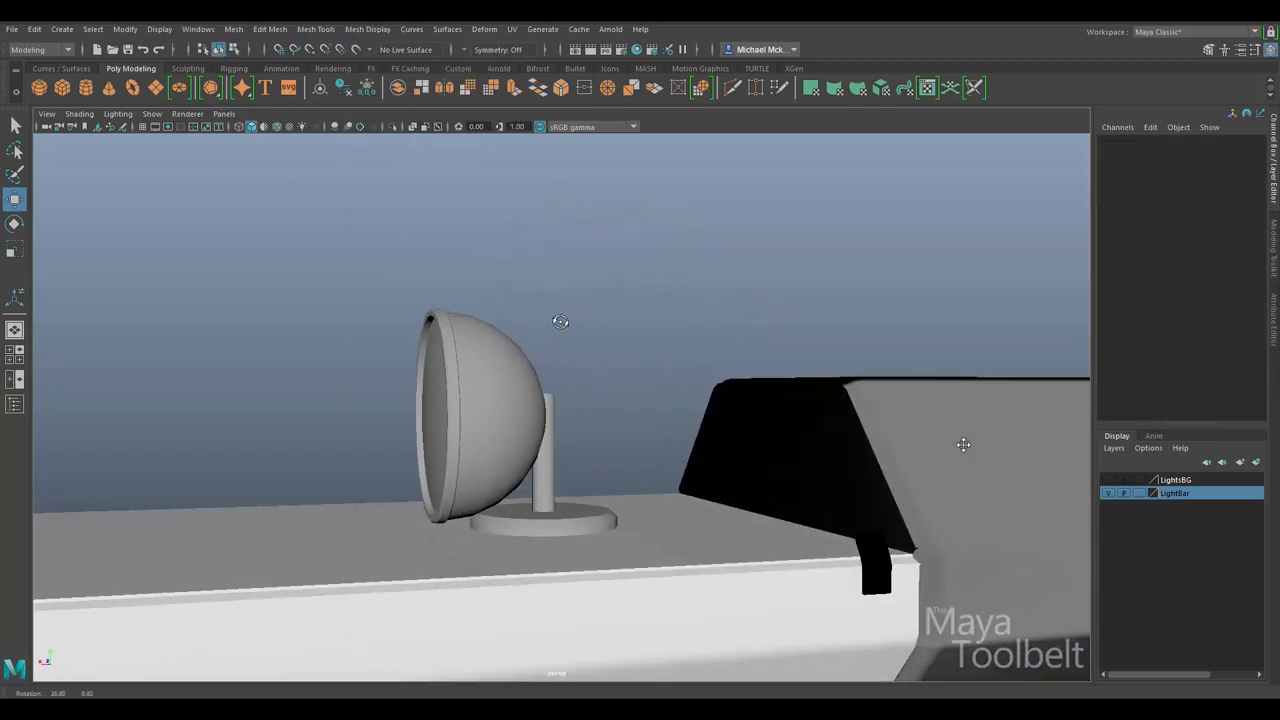
Group the lamp parts into a back-to-back pair and duplicate the group along the light bar
click(484, 420)
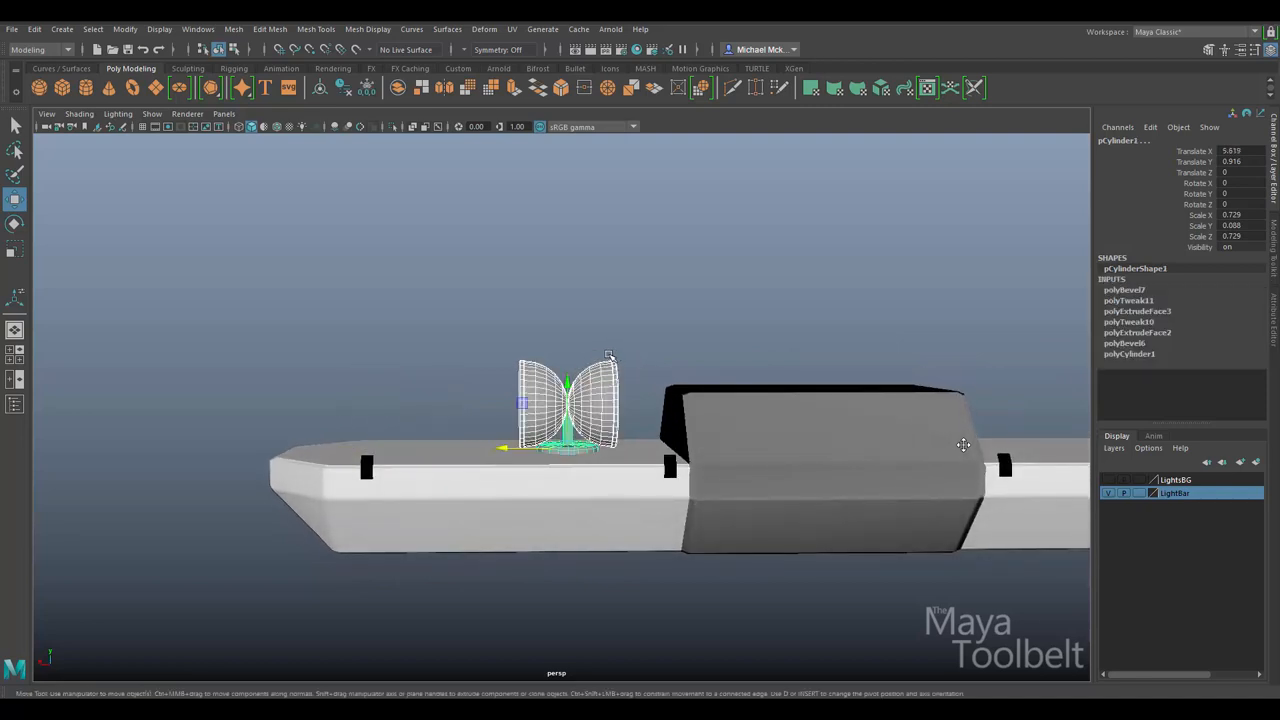
key(ctrl+g)
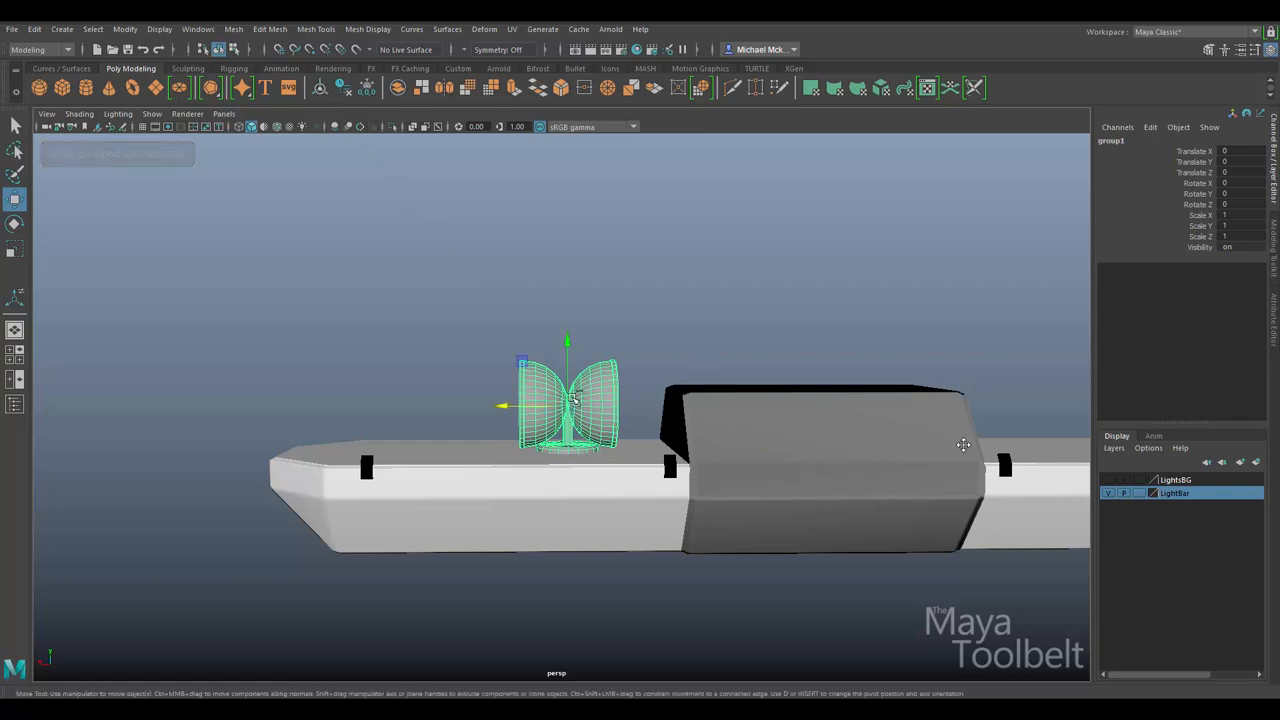
drag(568, 404, 410, 404)
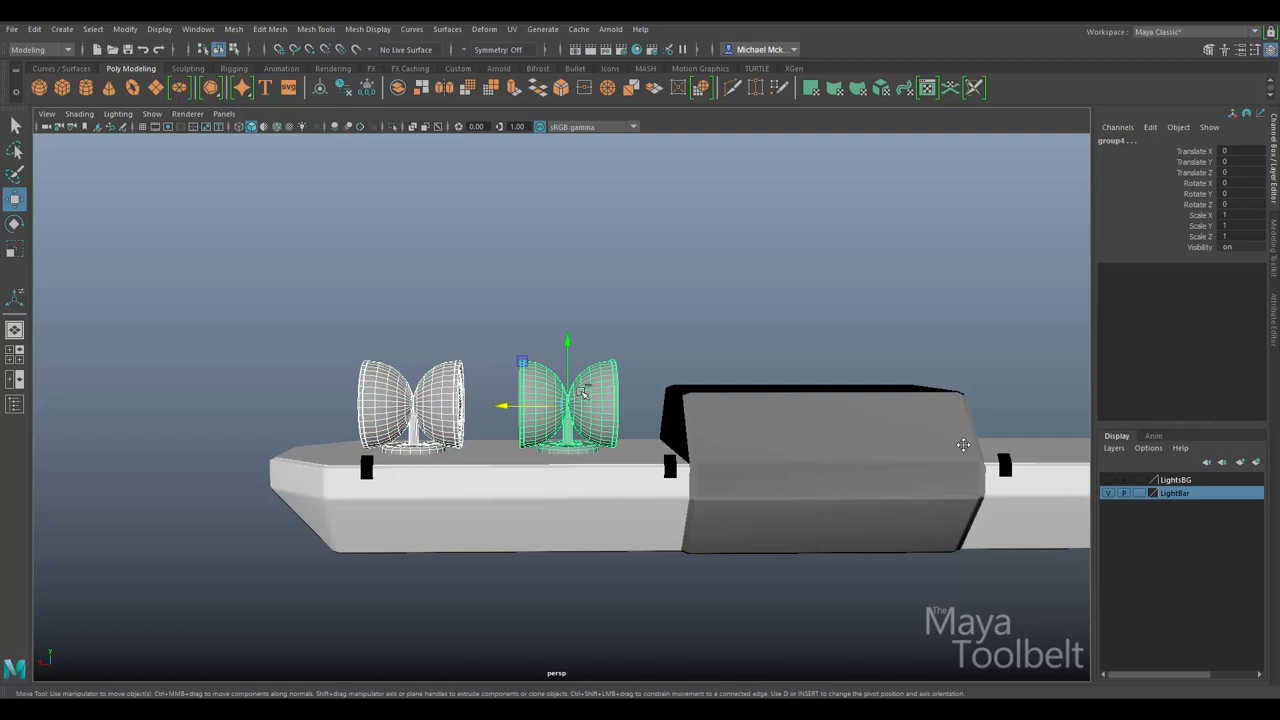
key(ctrl+g)
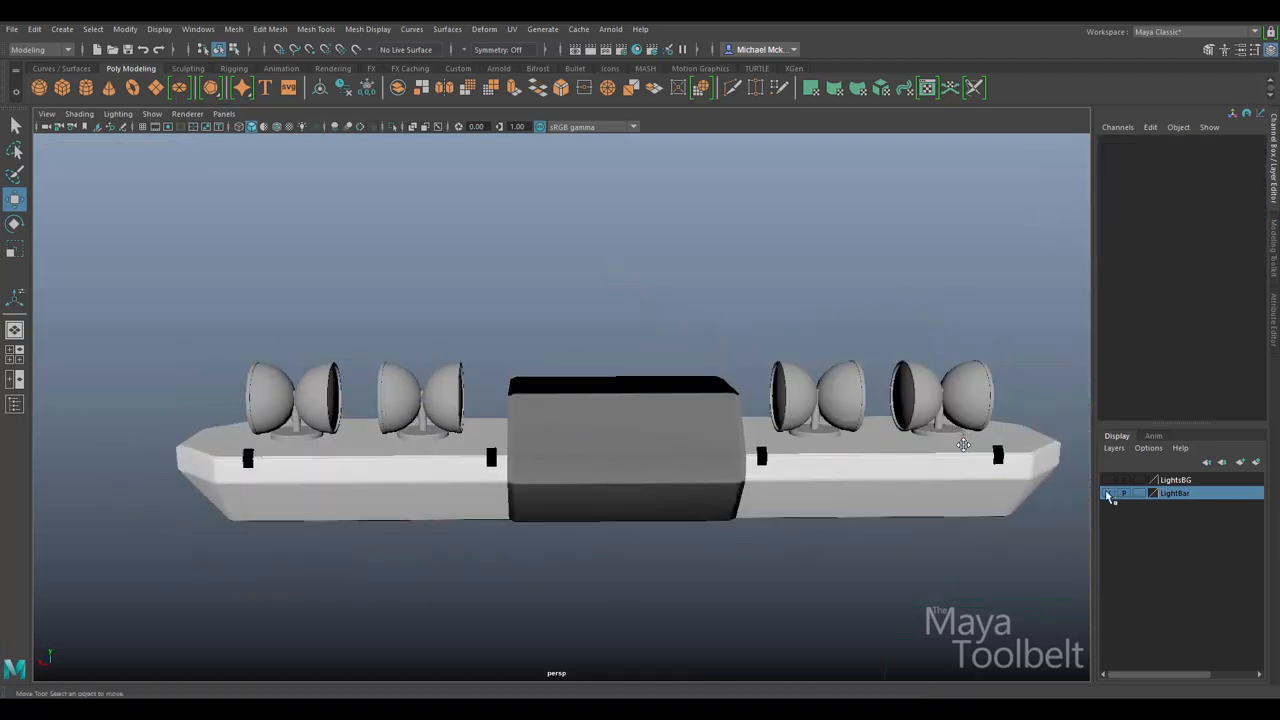
Switch the viewport to wireframe to see the lamps inside the bar
click(160, 28)
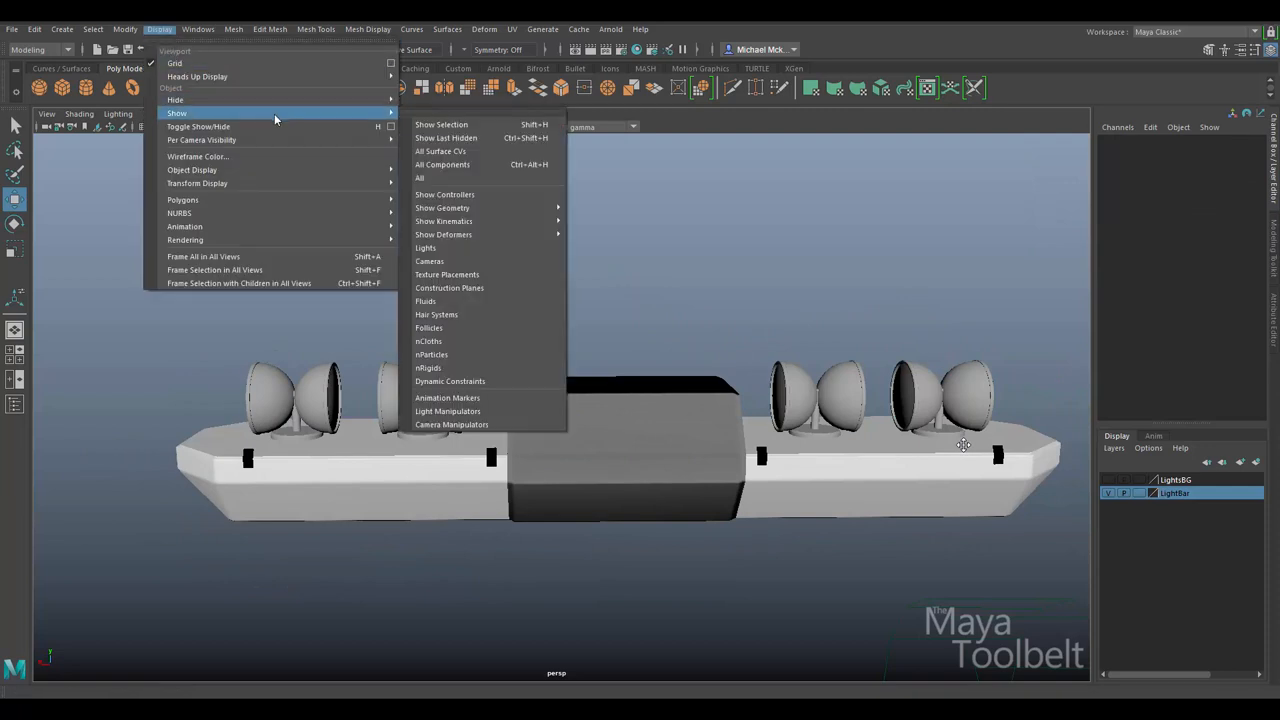
mouse_move(484, 208)
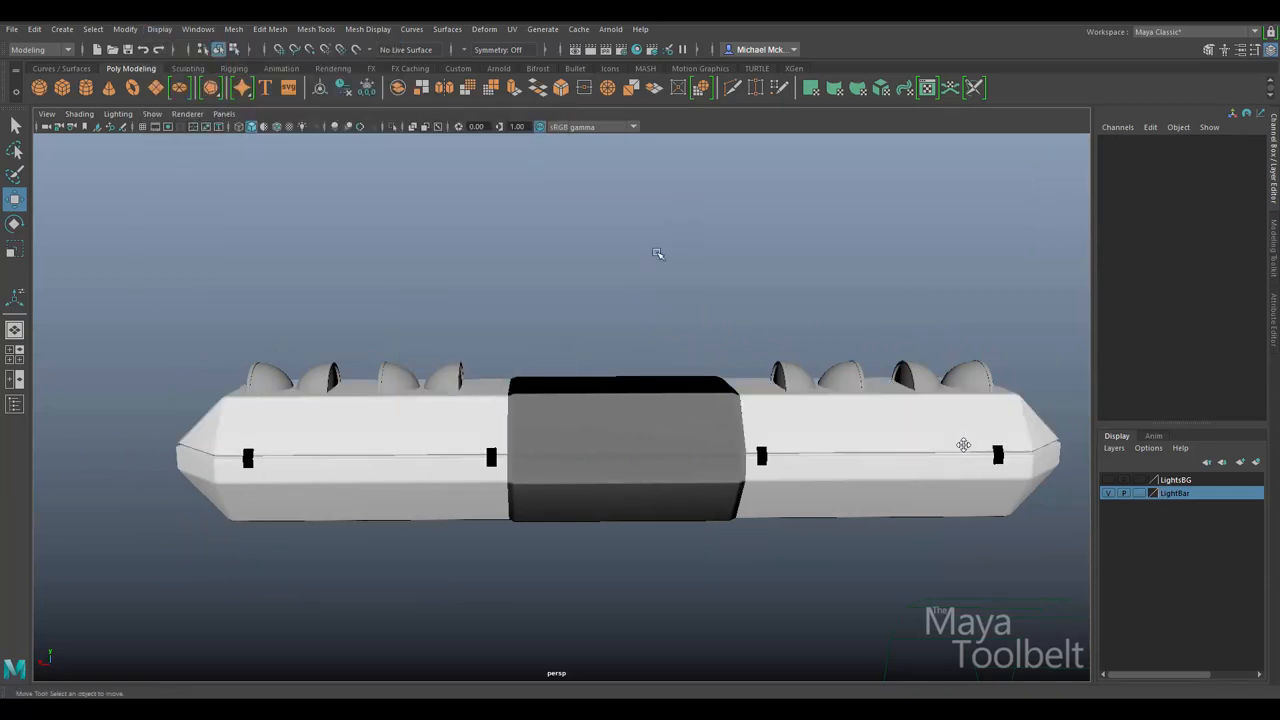
drag(658, 252, 724, 316)
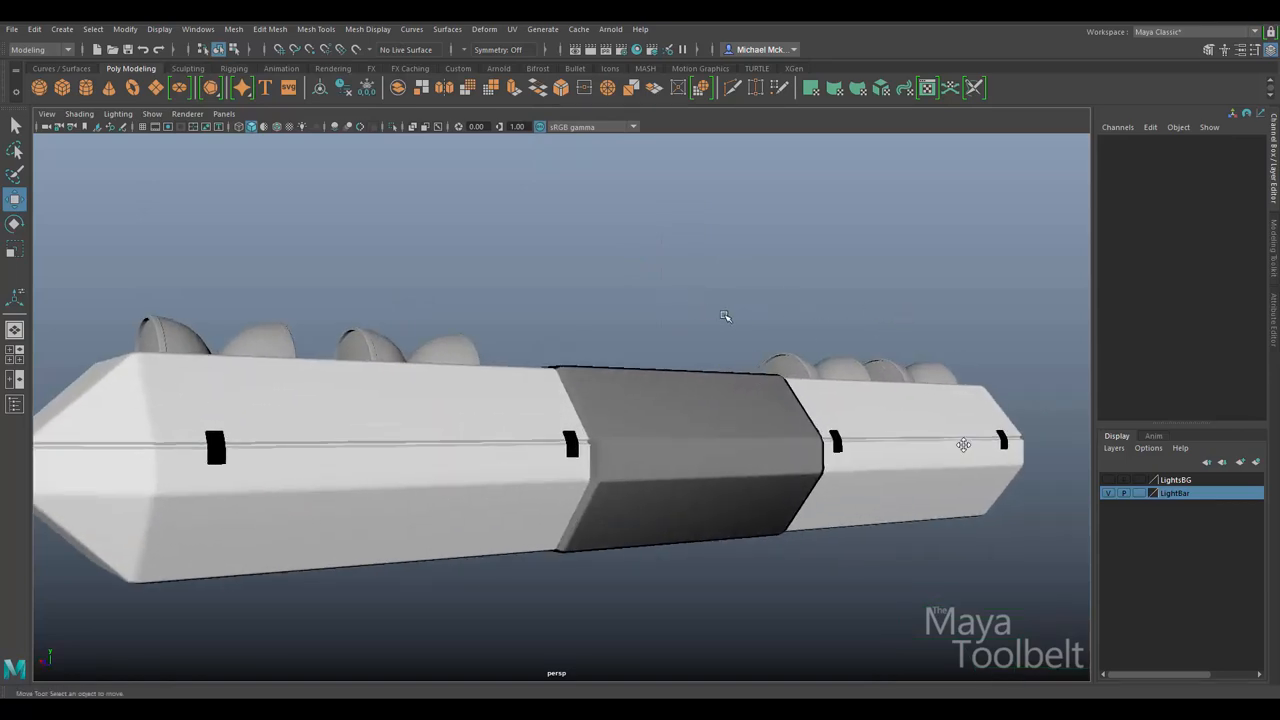
key(4)
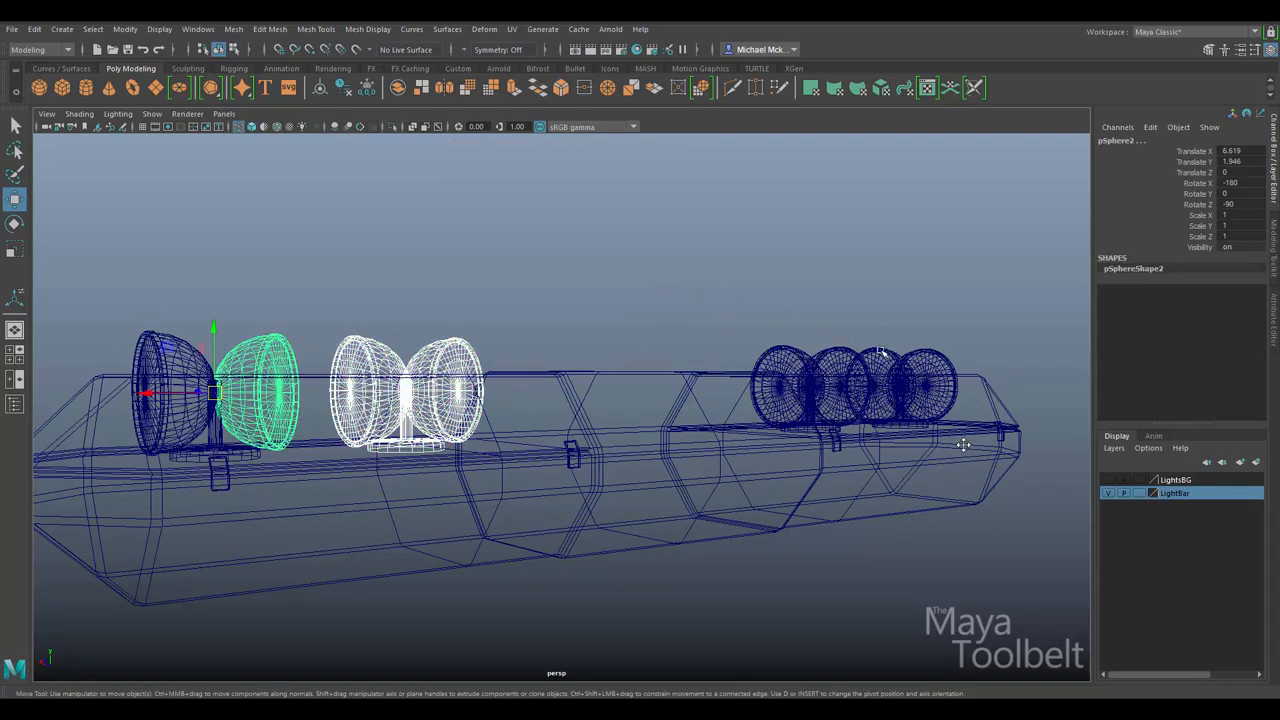
Move the leftmost reflector lamp along the bar to space the lamps out
click(850, 384)
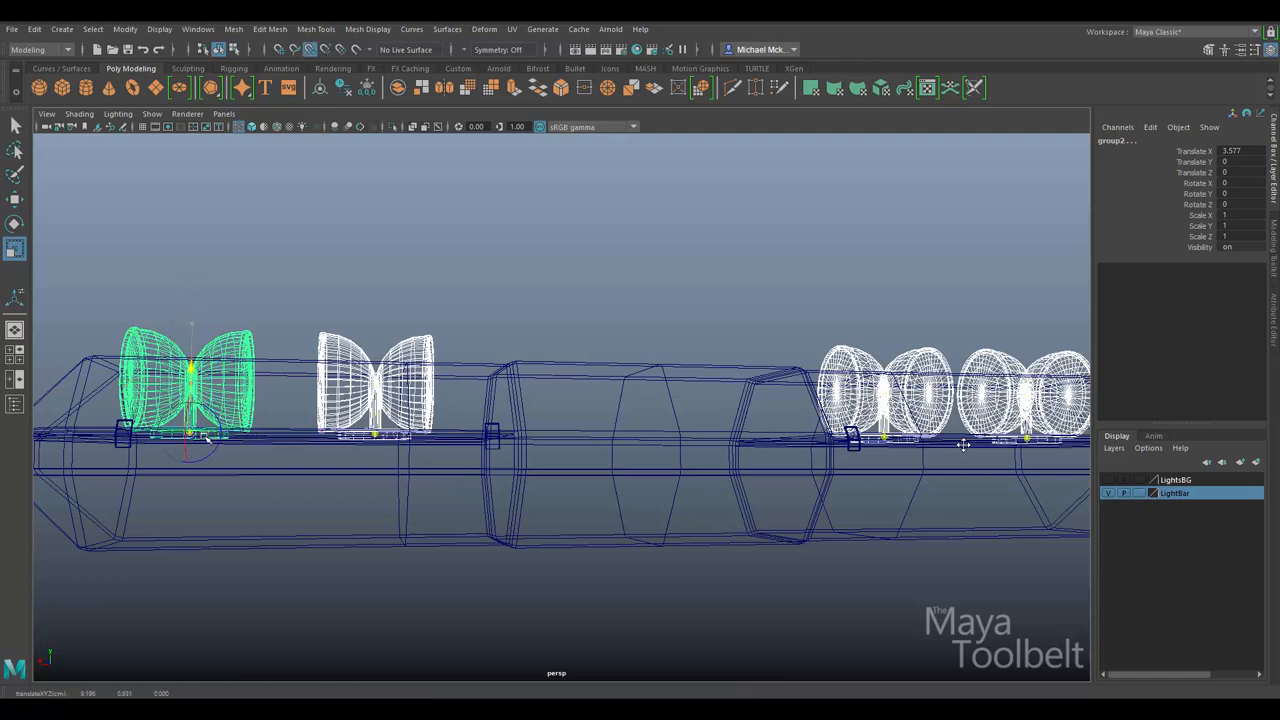
drag(204, 440, 178, 444)
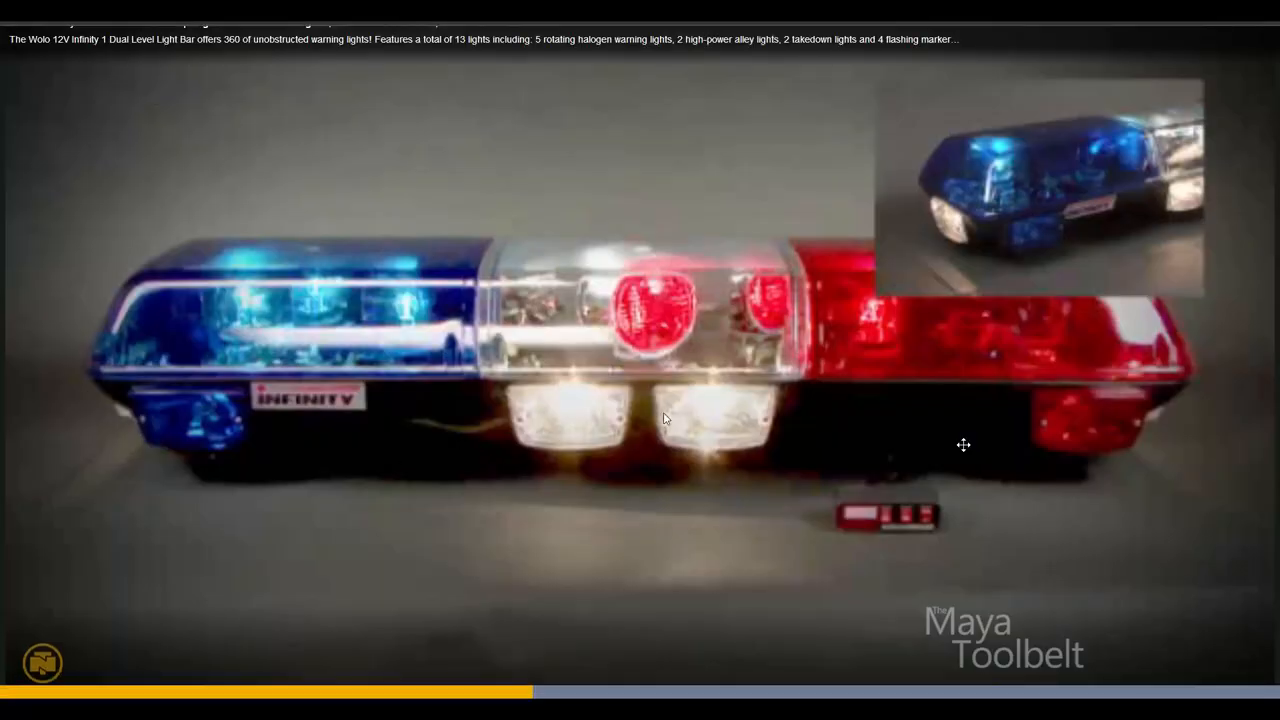
mouse_move(332, 306)
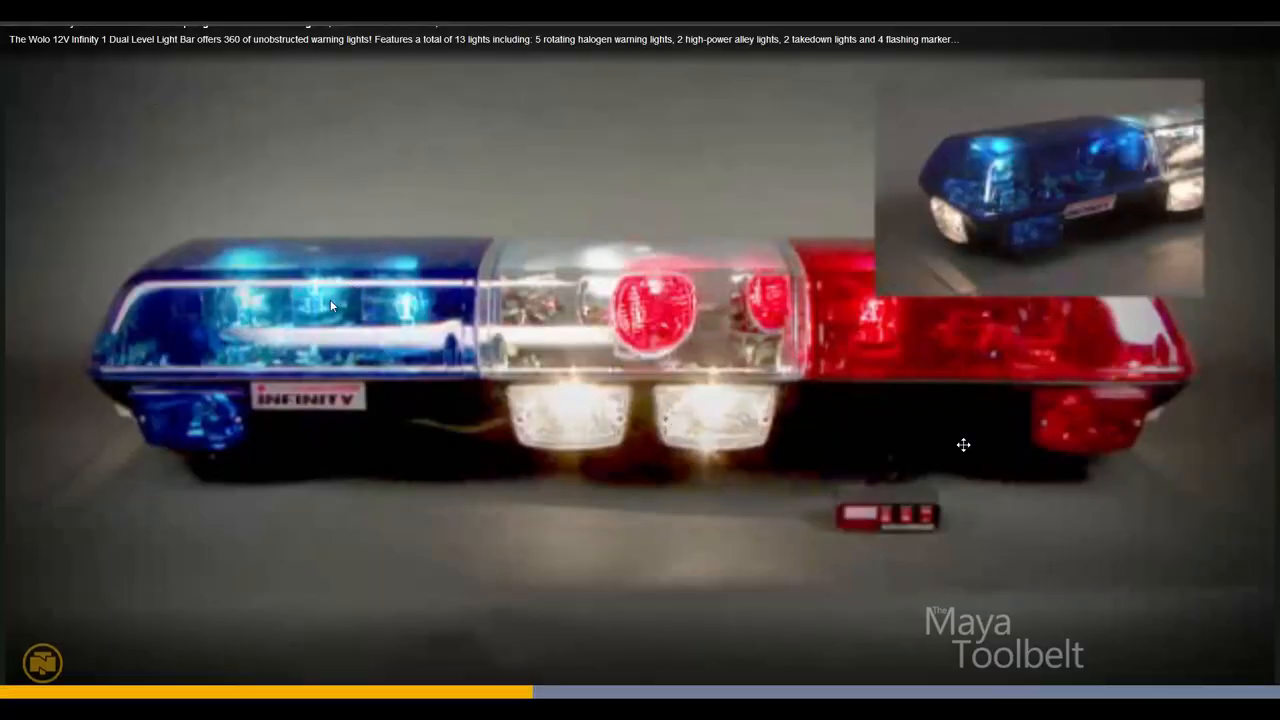
mouse_move(292, 336)
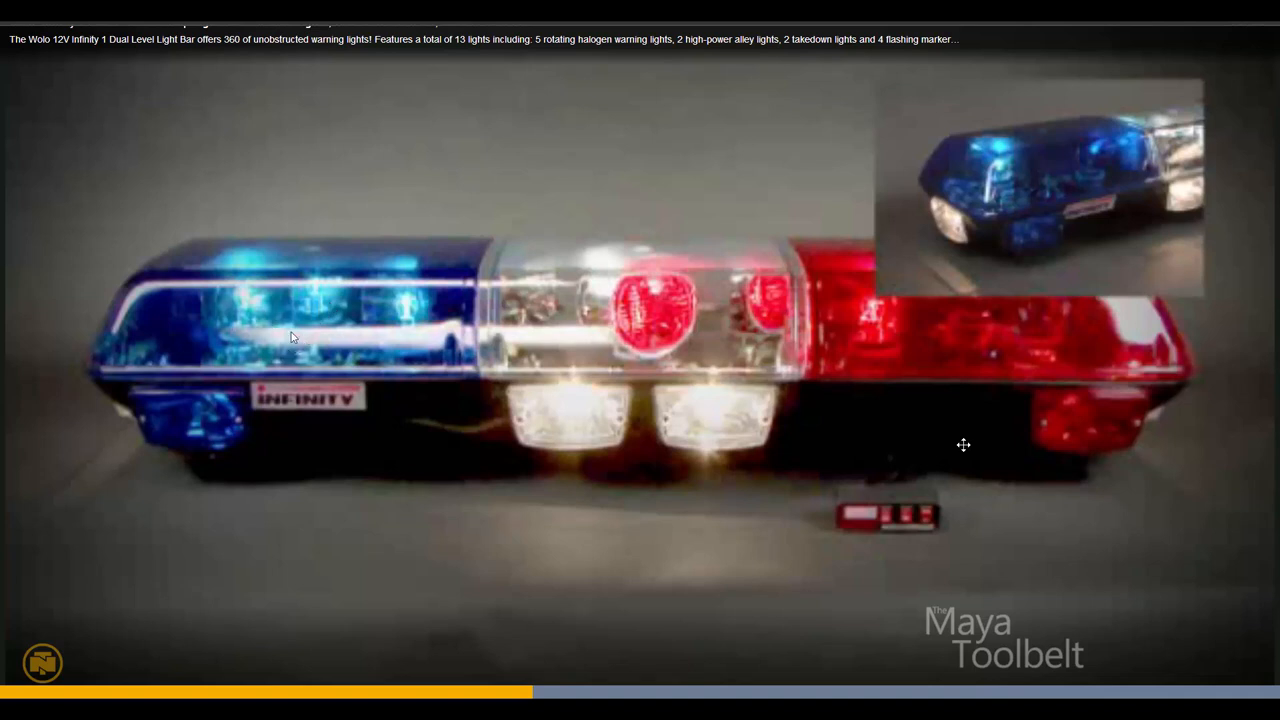
Check the reference photo and switch back to the Maya scene window
key(alt+tab)
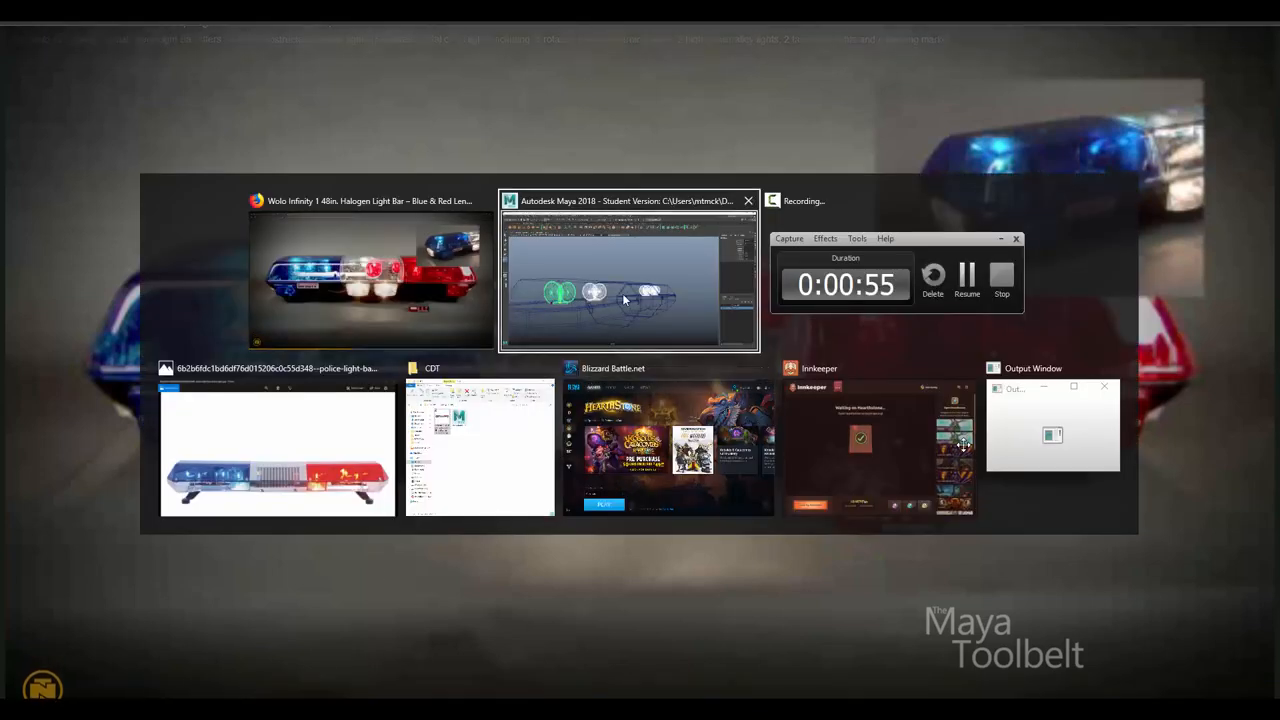
click(628, 280)
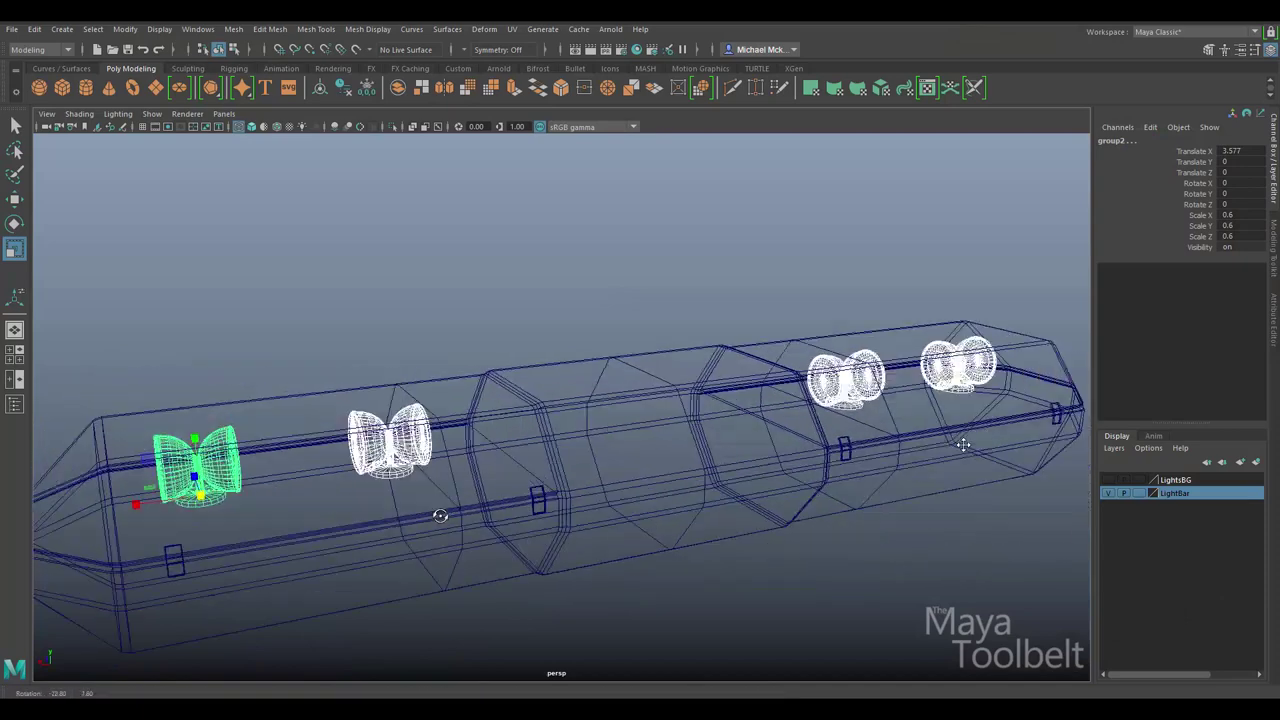
Return to shaded mode and slide the reflector copies into place along the blue section
click(488, 324)
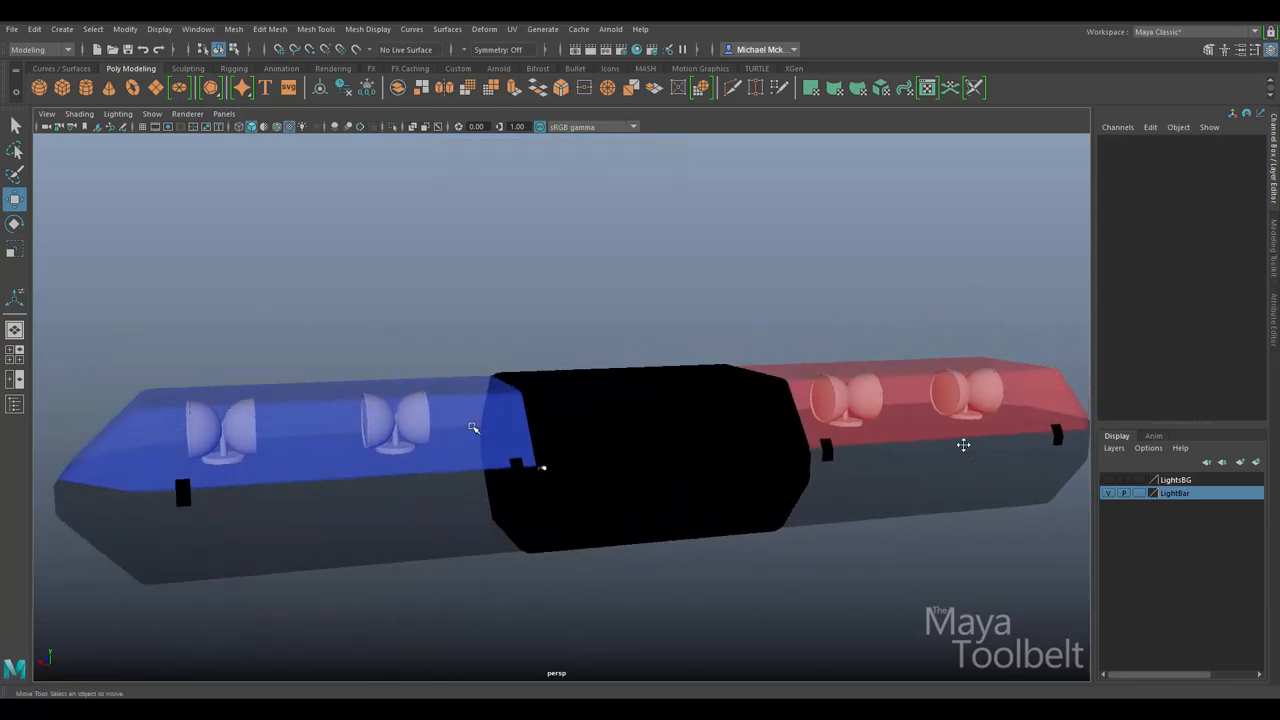
click(300, 430)
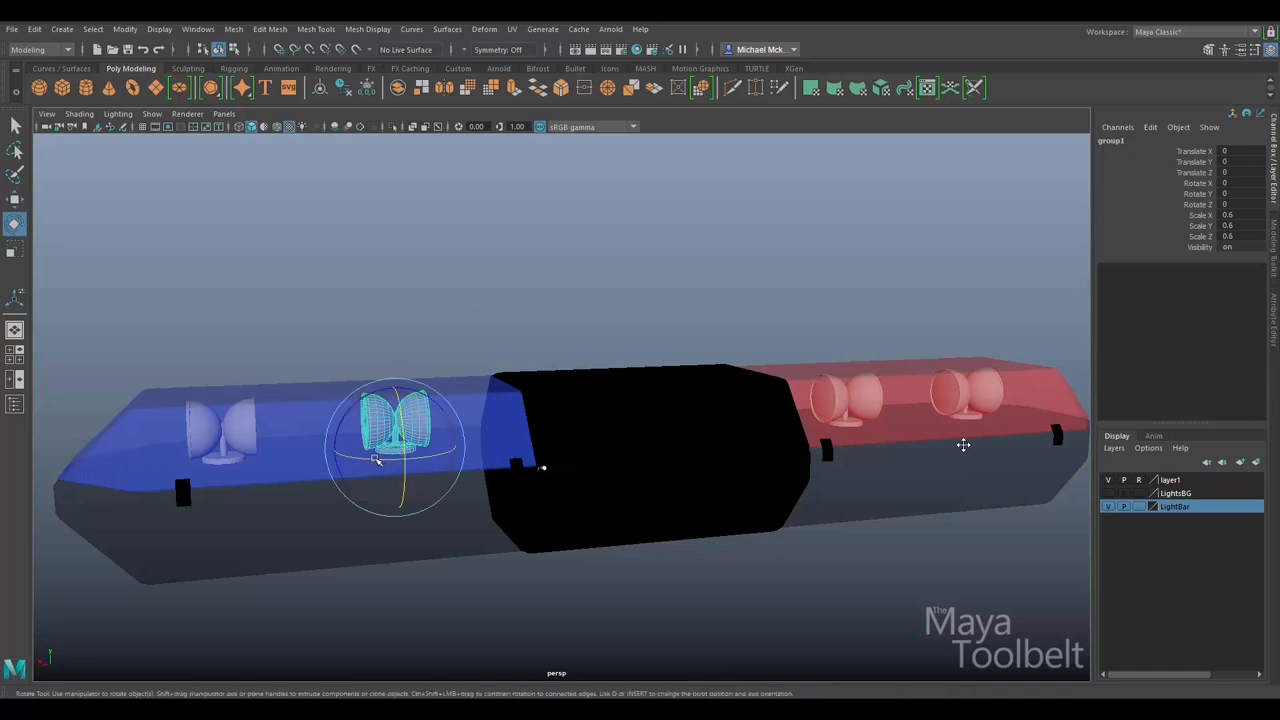
drag(396, 444, 438, 572)
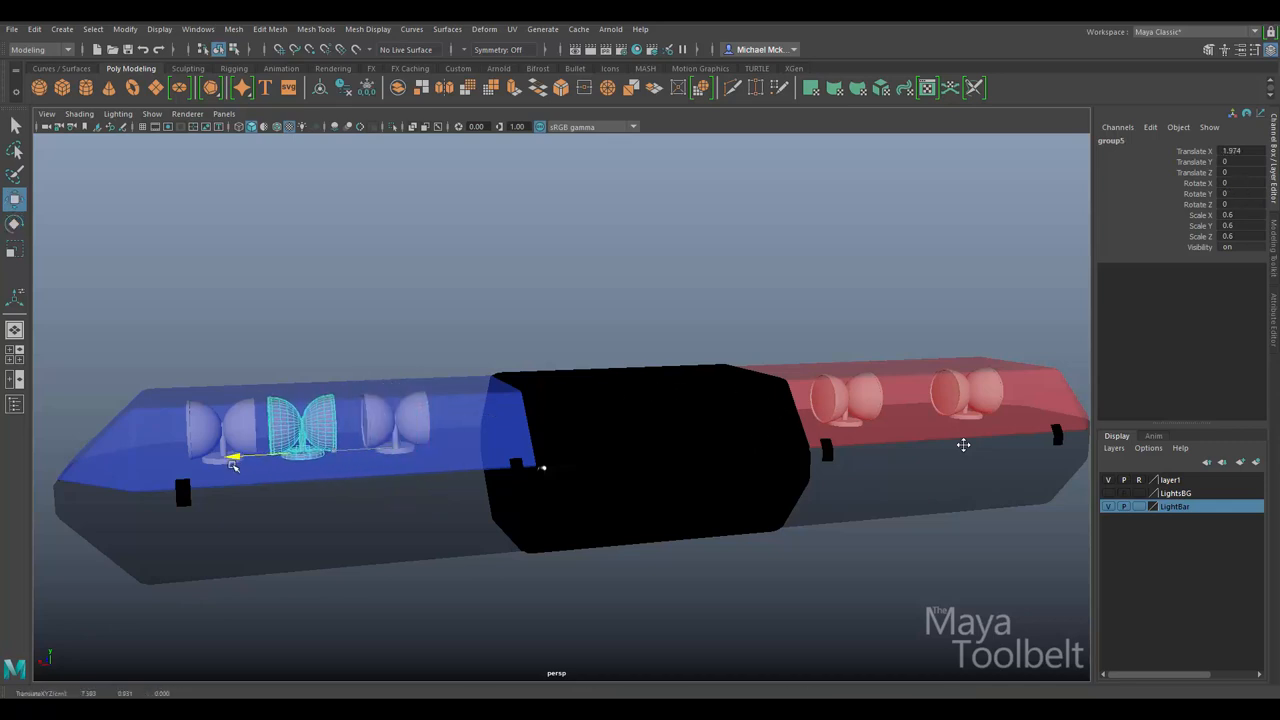
drag(232, 458, 246, 456)
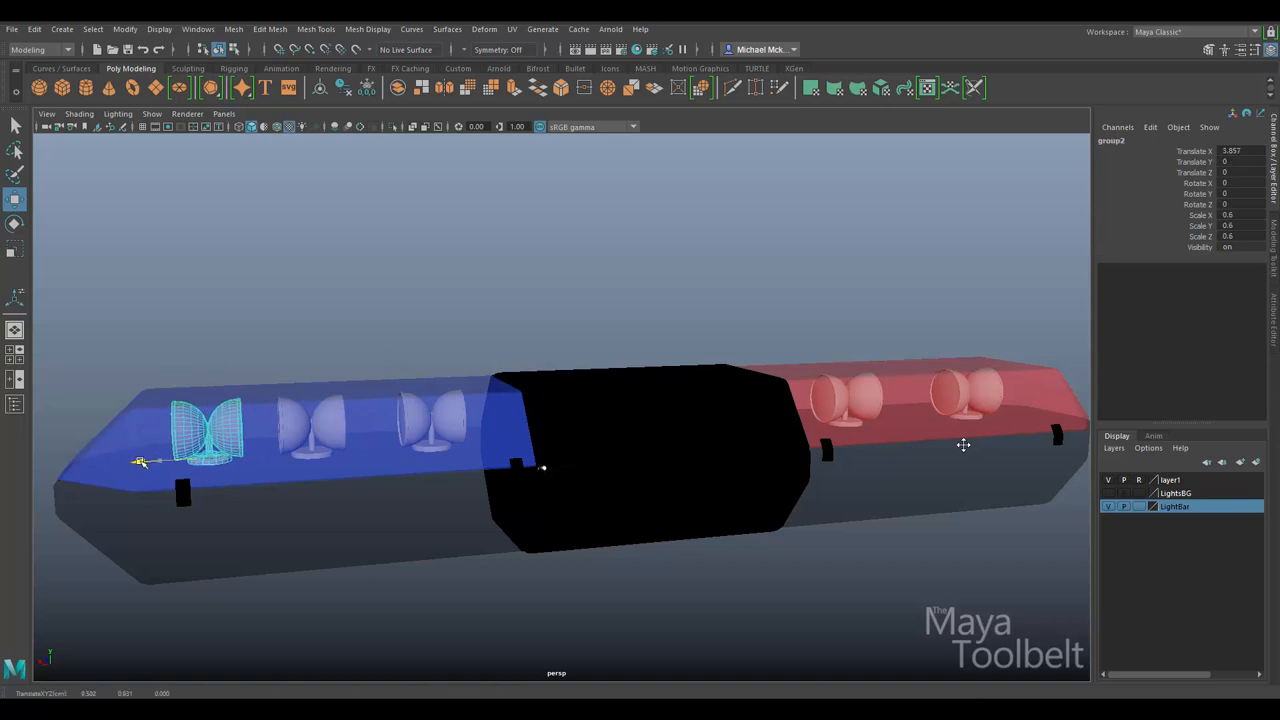
drag(144, 460, 264, 456)
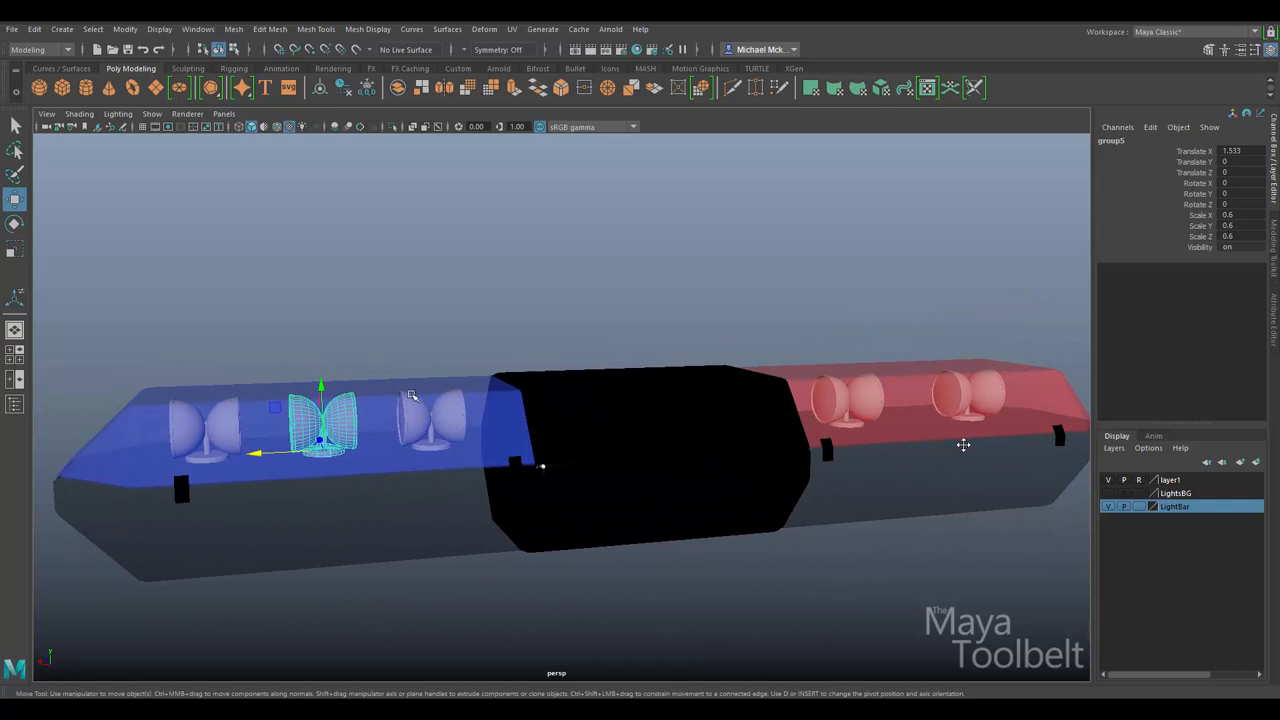
Select the lamps in the blue section and rotate one to a new angle
click(416, 410)
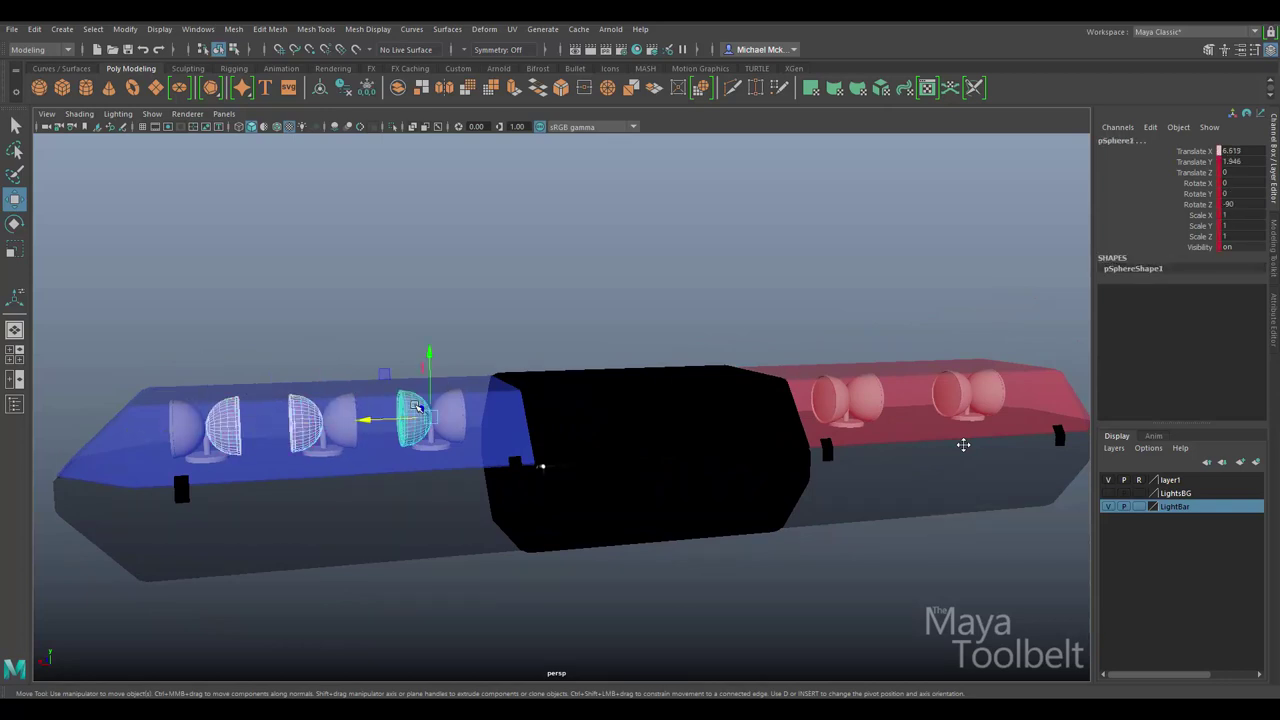
click(16, 224)
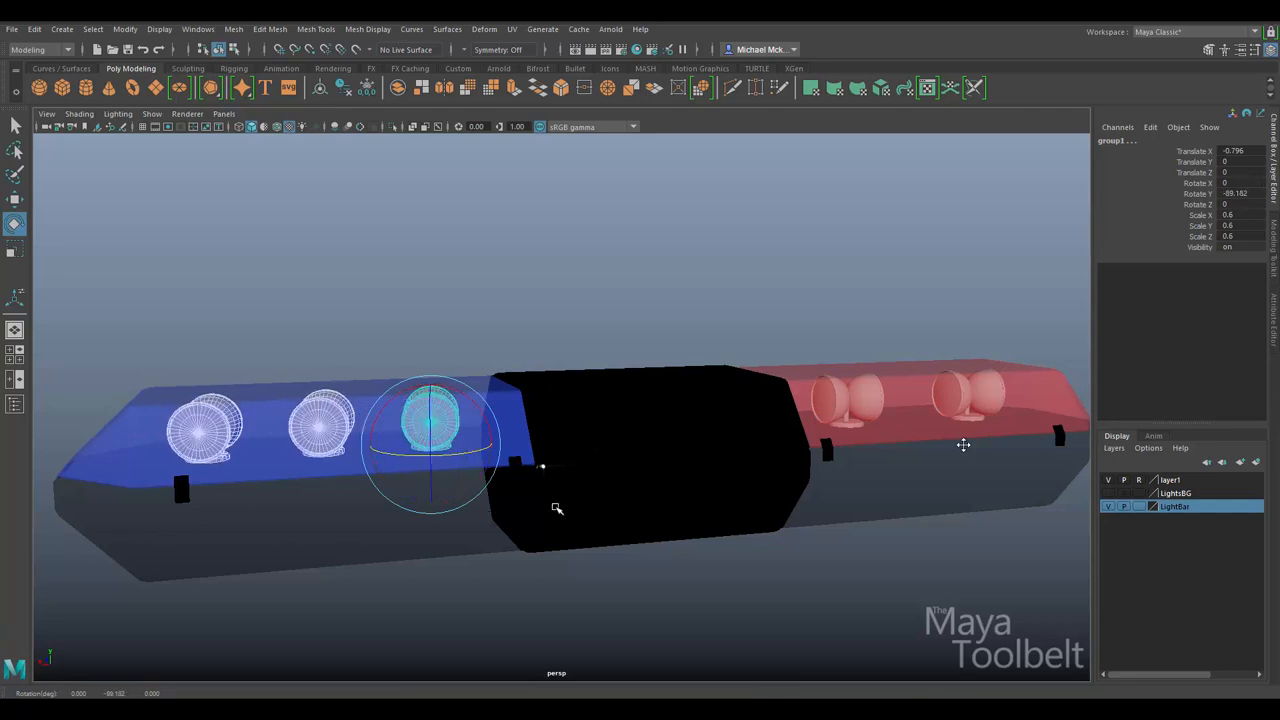
drag(556, 508, 398, 498)
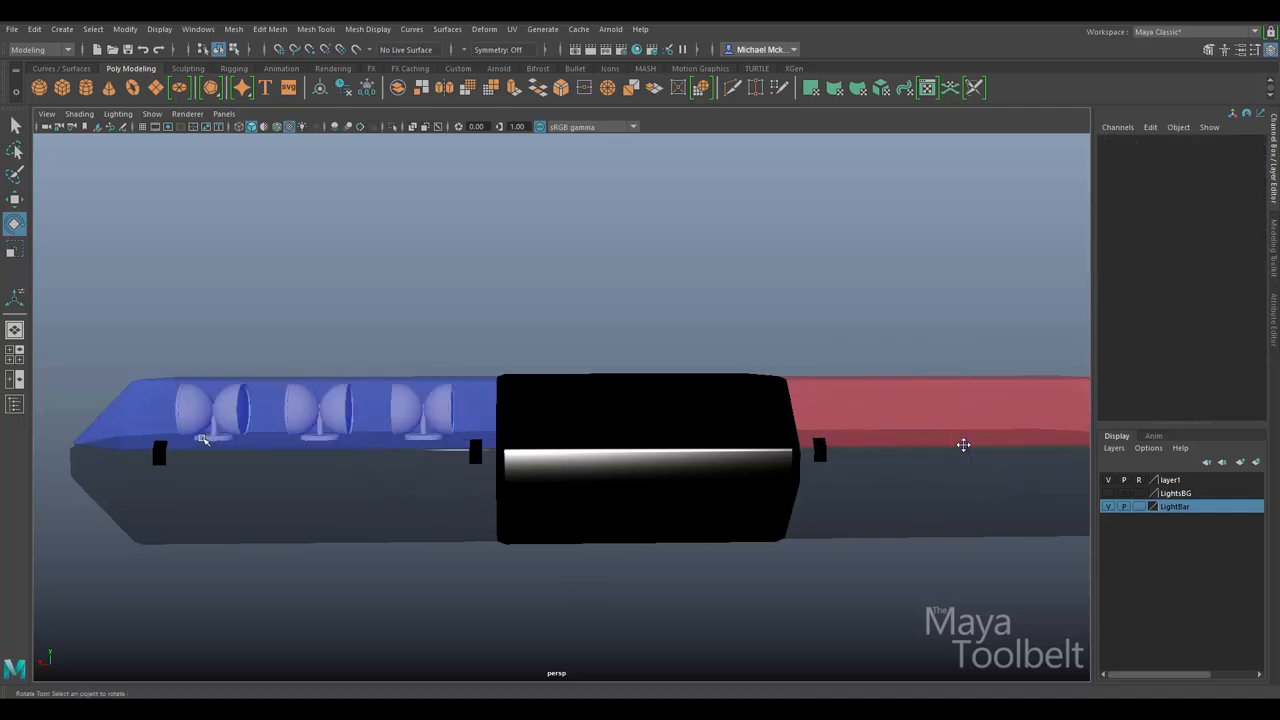
Ungroup the red-side reflector group and select a single lamp for material assignment
click(424, 410)
text(-1)
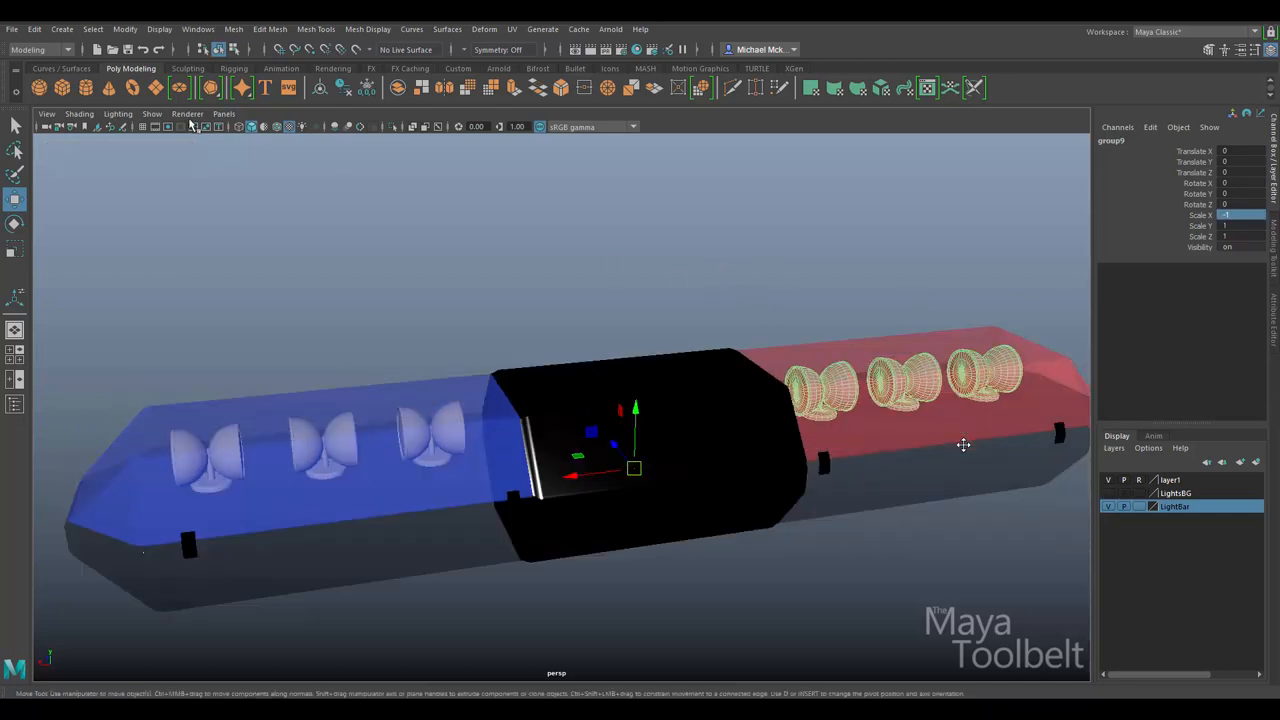
click(34, 28)
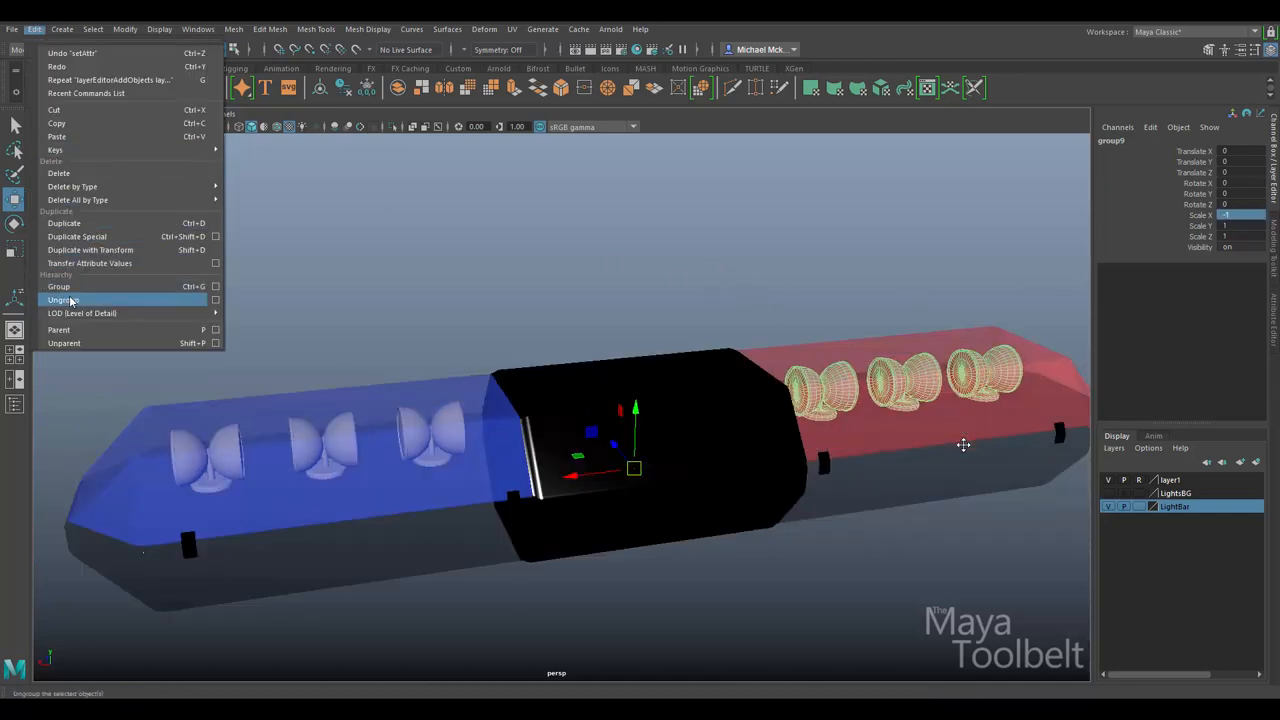
click(64, 300)
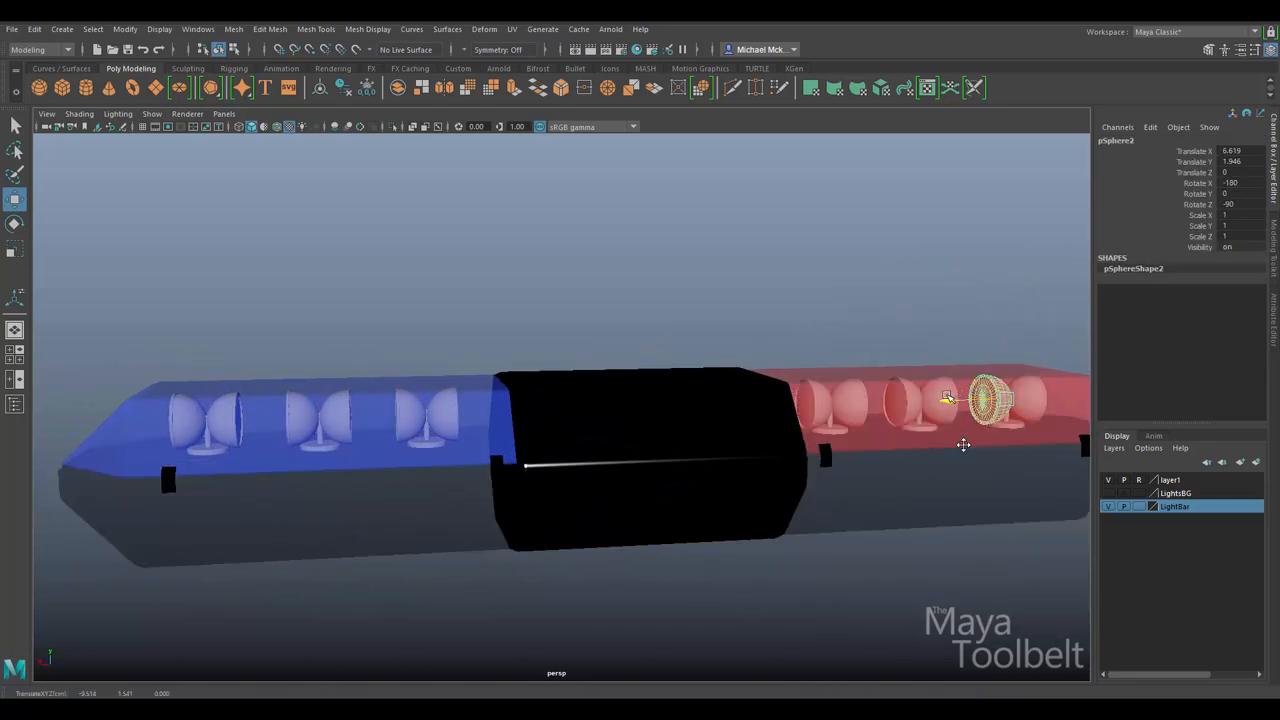
click(810, 400)
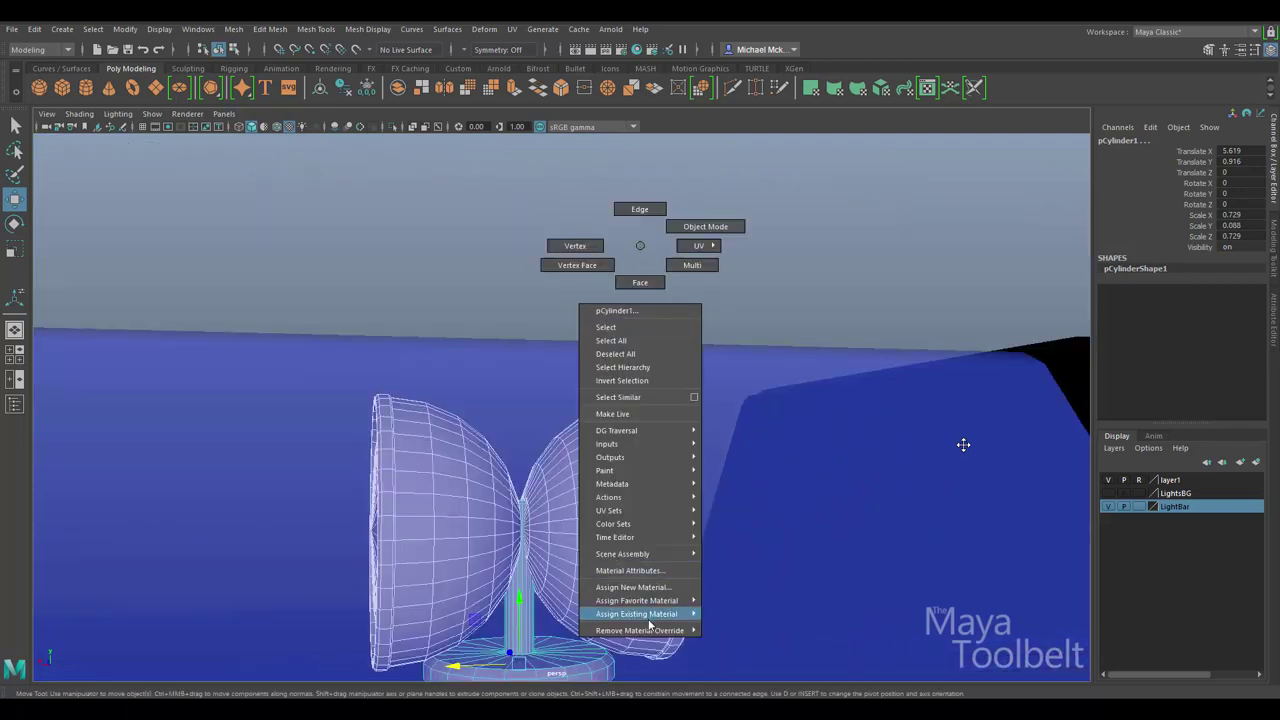
Assign a new aiStandardSurface named Chrome to the lamp base and start an Arnold render
click(632, 588)
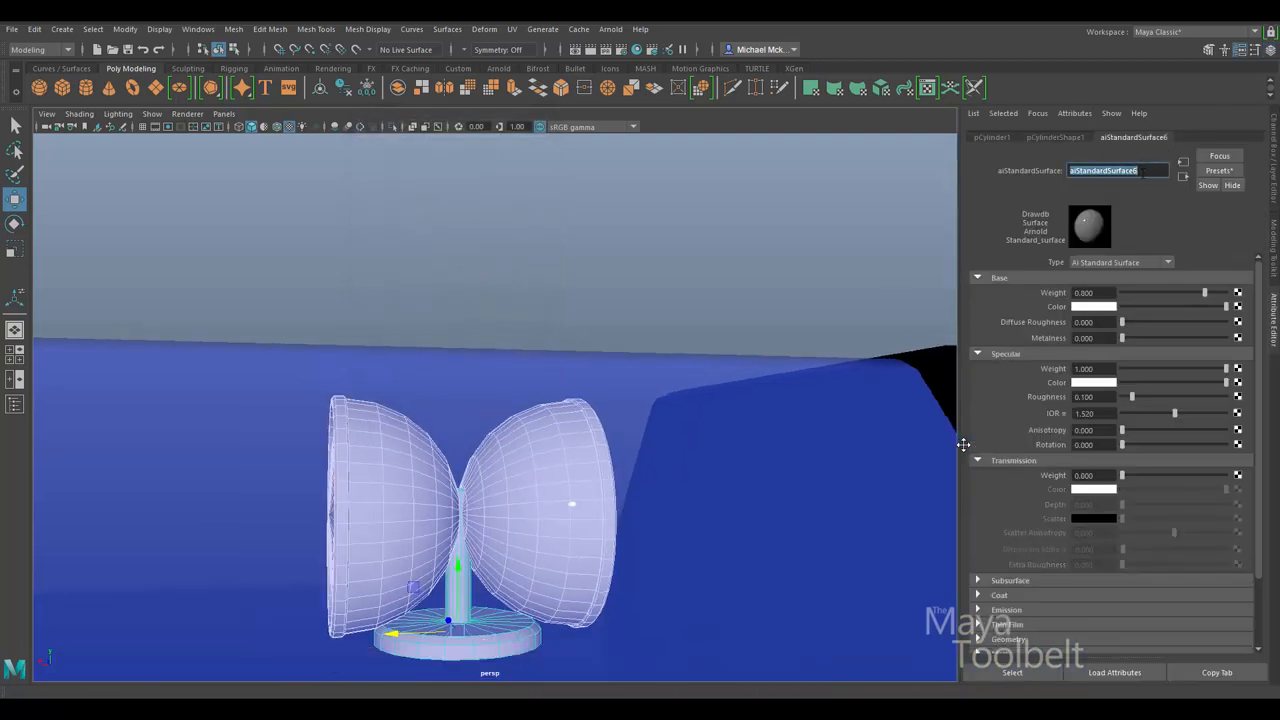
text(Chrome)
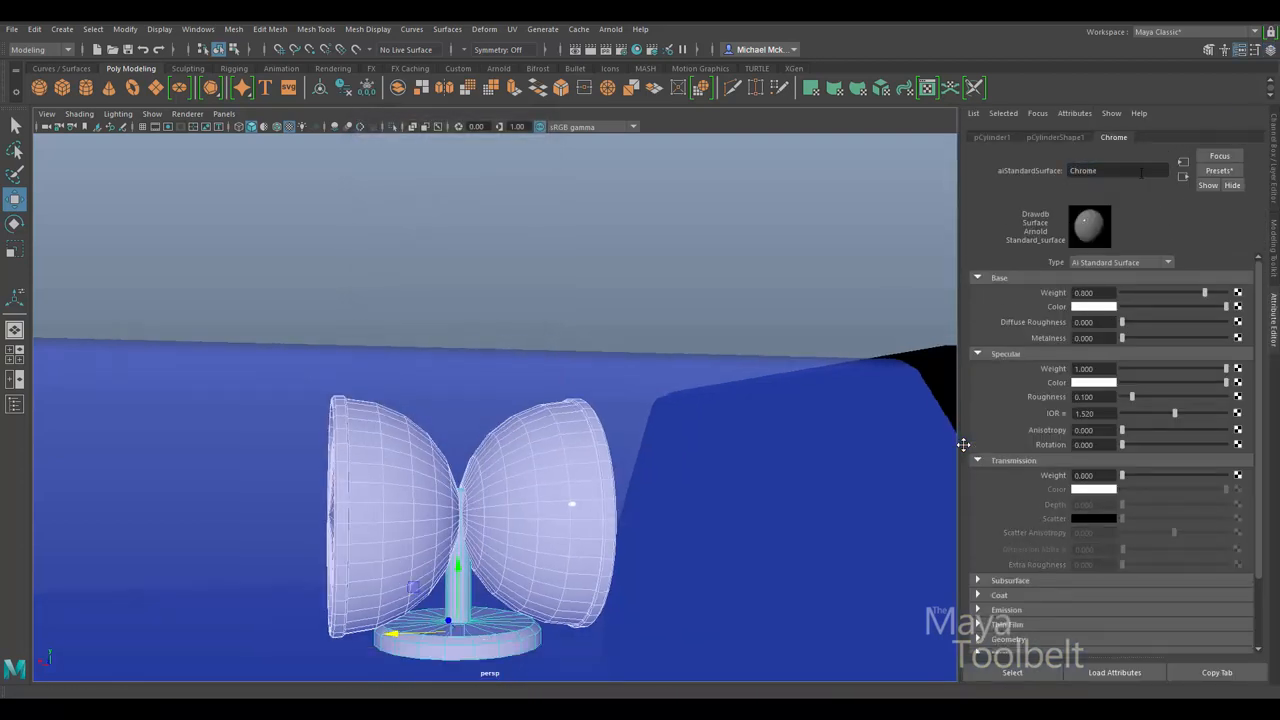
click(1218, 170)
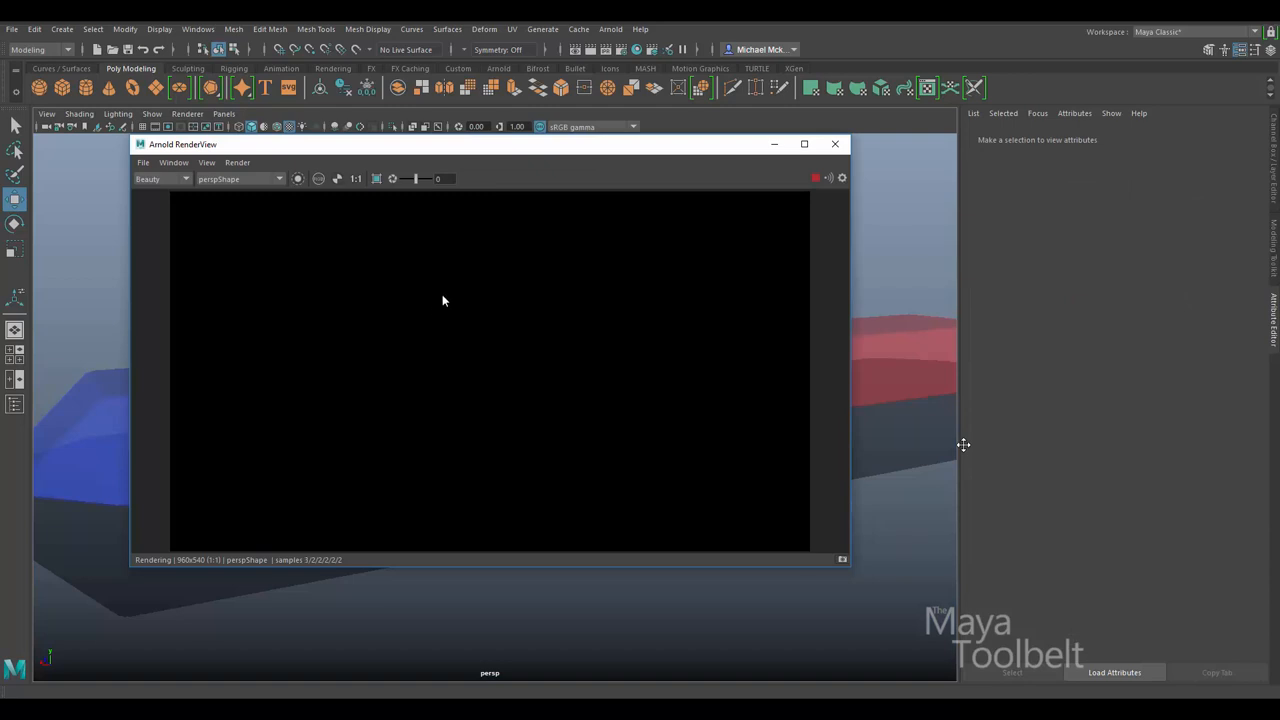
mouse_move(458, 324)
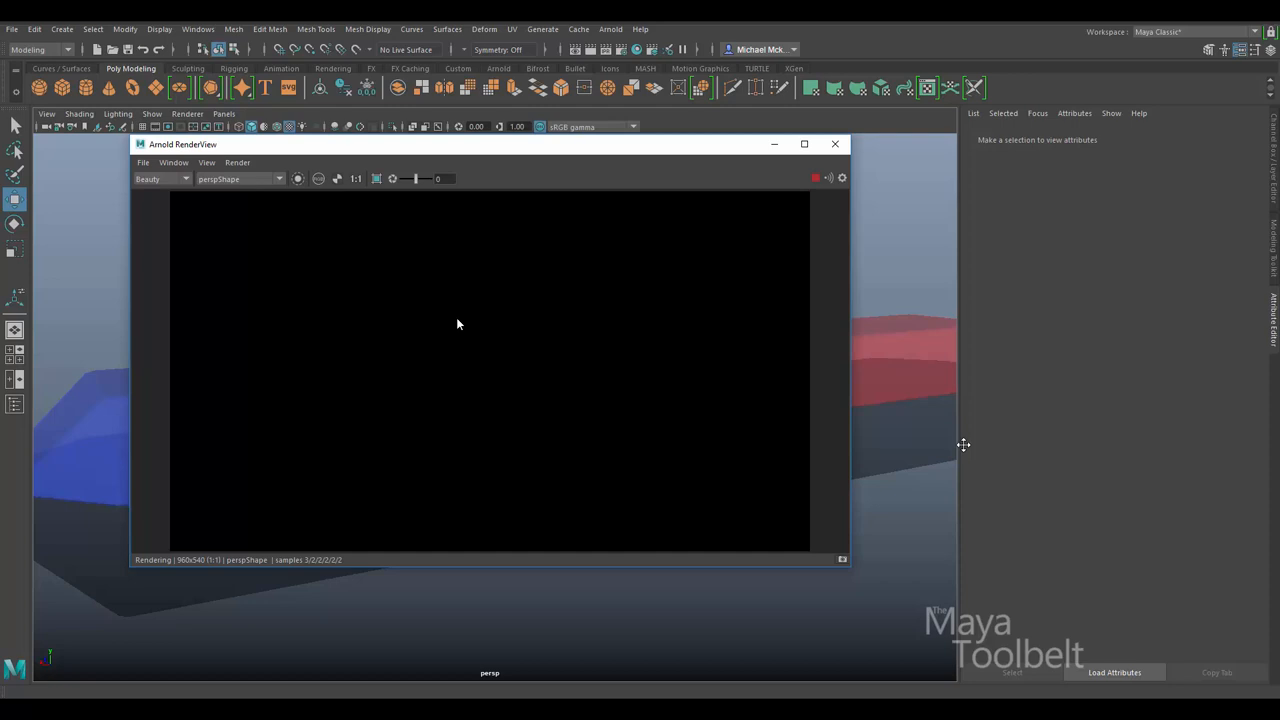
Render through RenderCamShape instead of the perspective camera
click(278, 180)
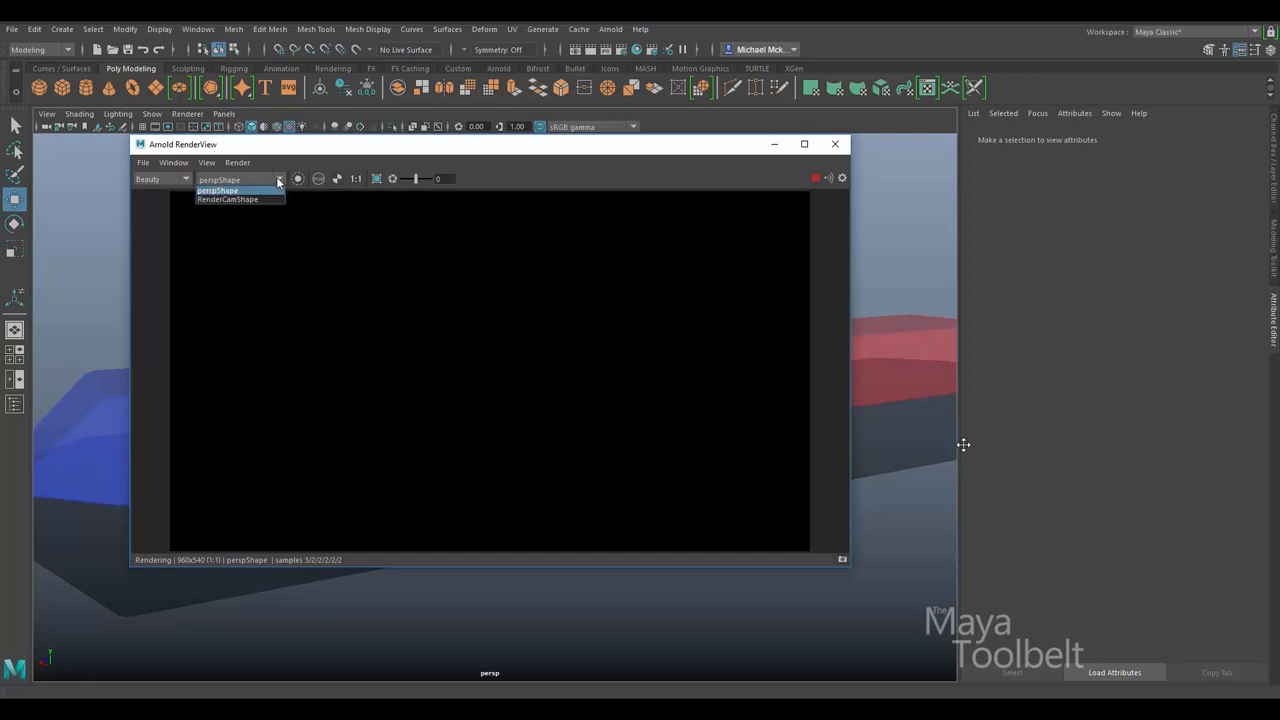
click(228, 200)
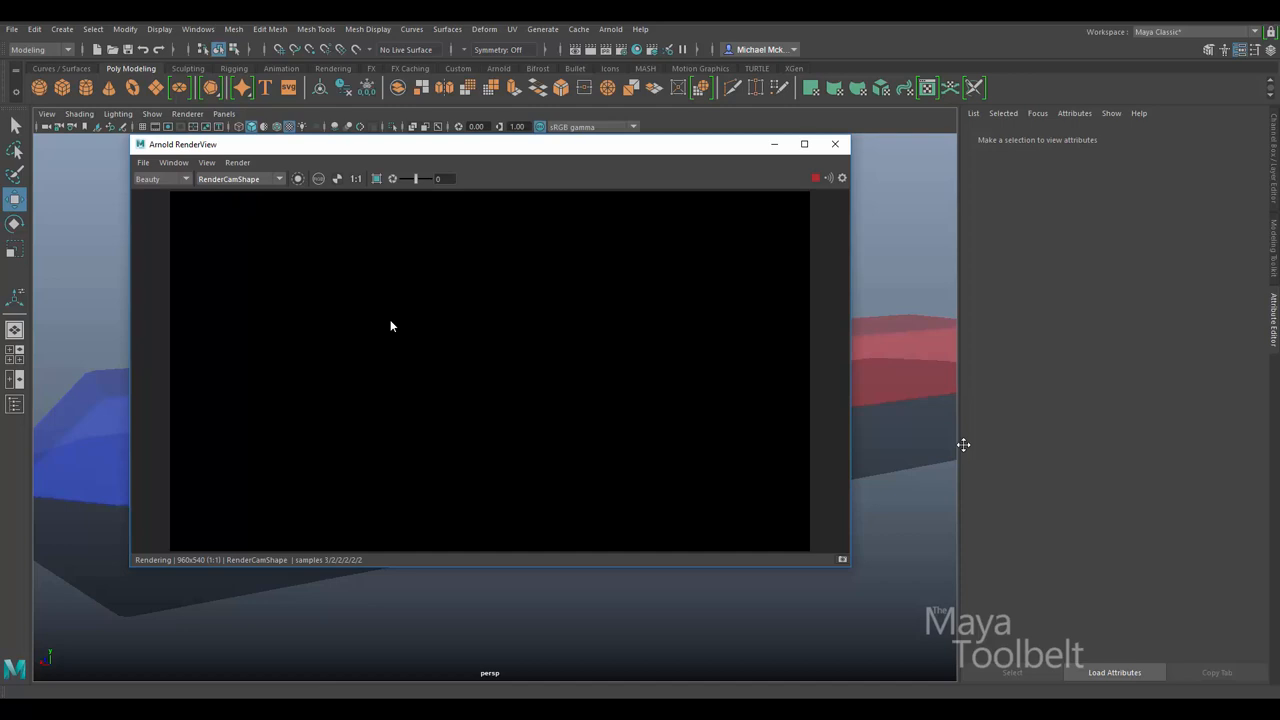
mouse_move(1270, 176)
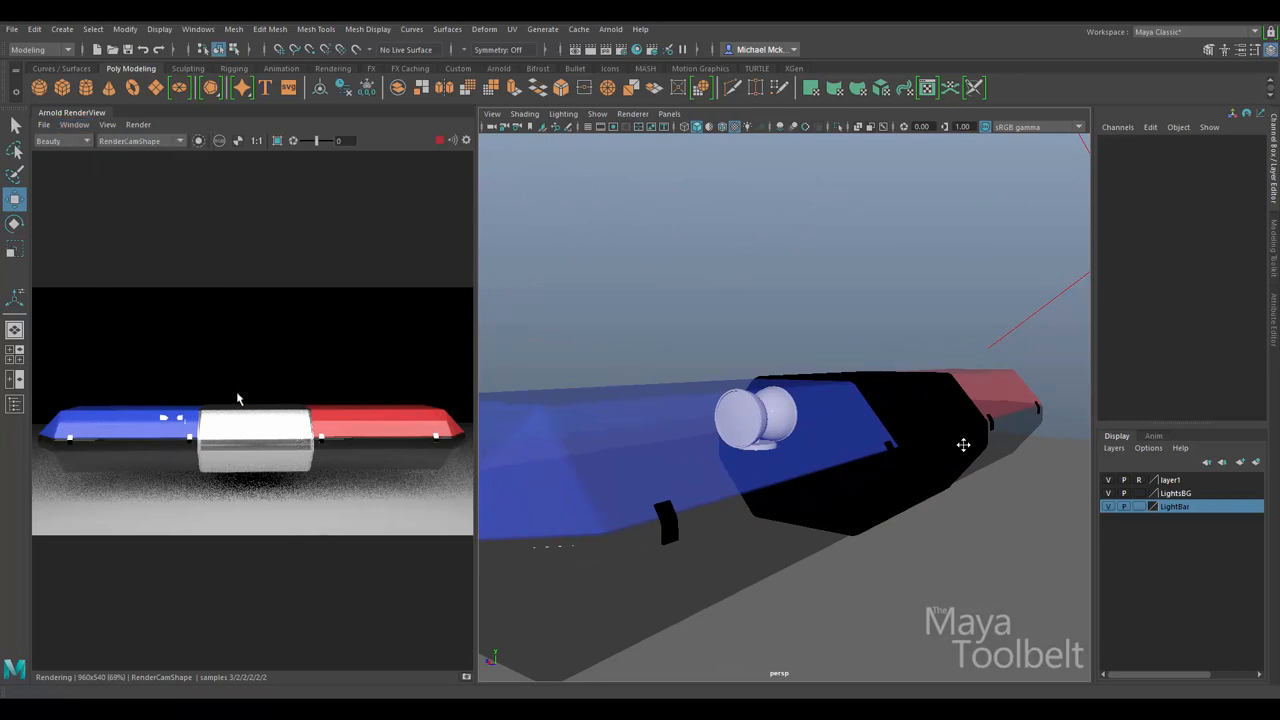
Rotate the reflector lamp in the blue section
scroll(up, 3)
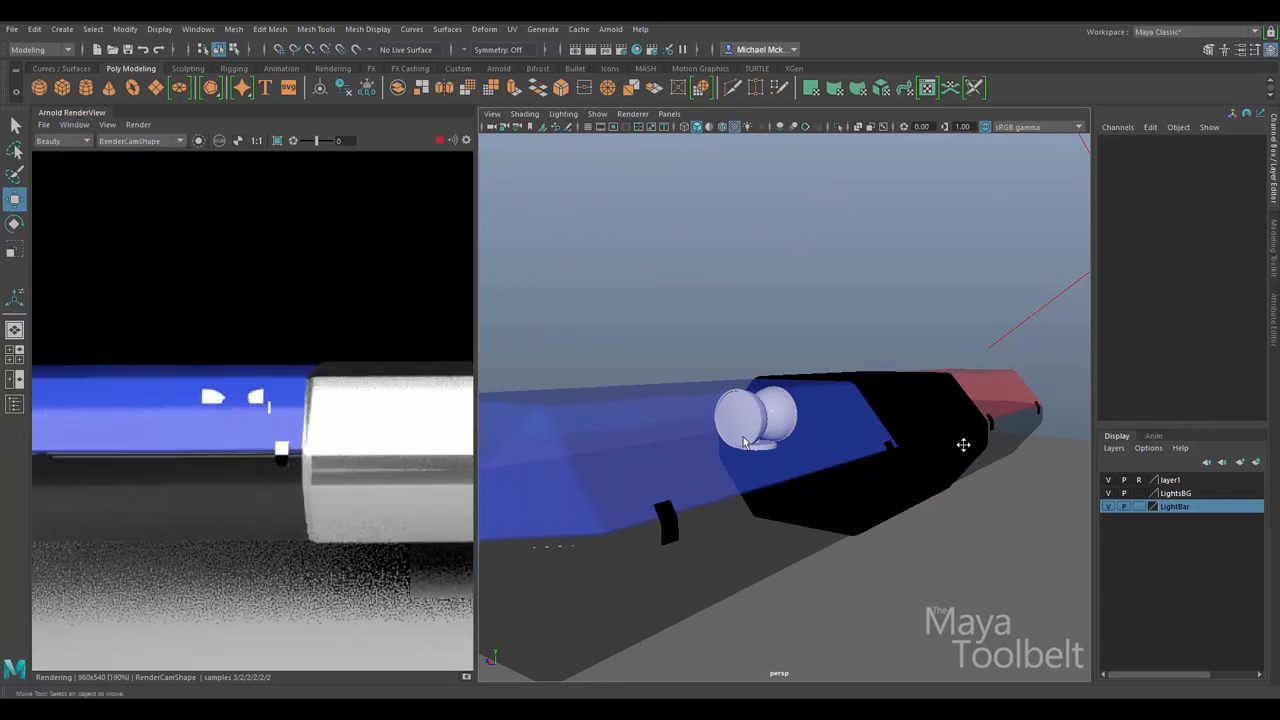
click(756, 418)
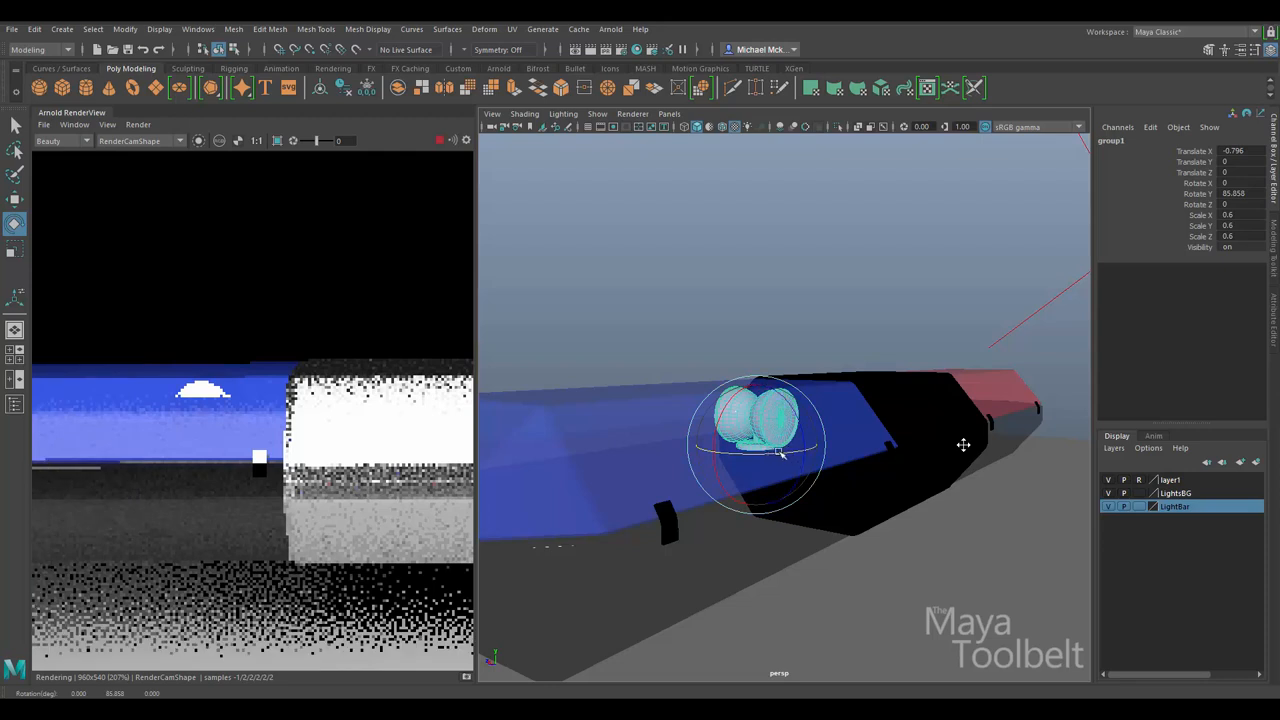
drag(780, 456, 724, 456)
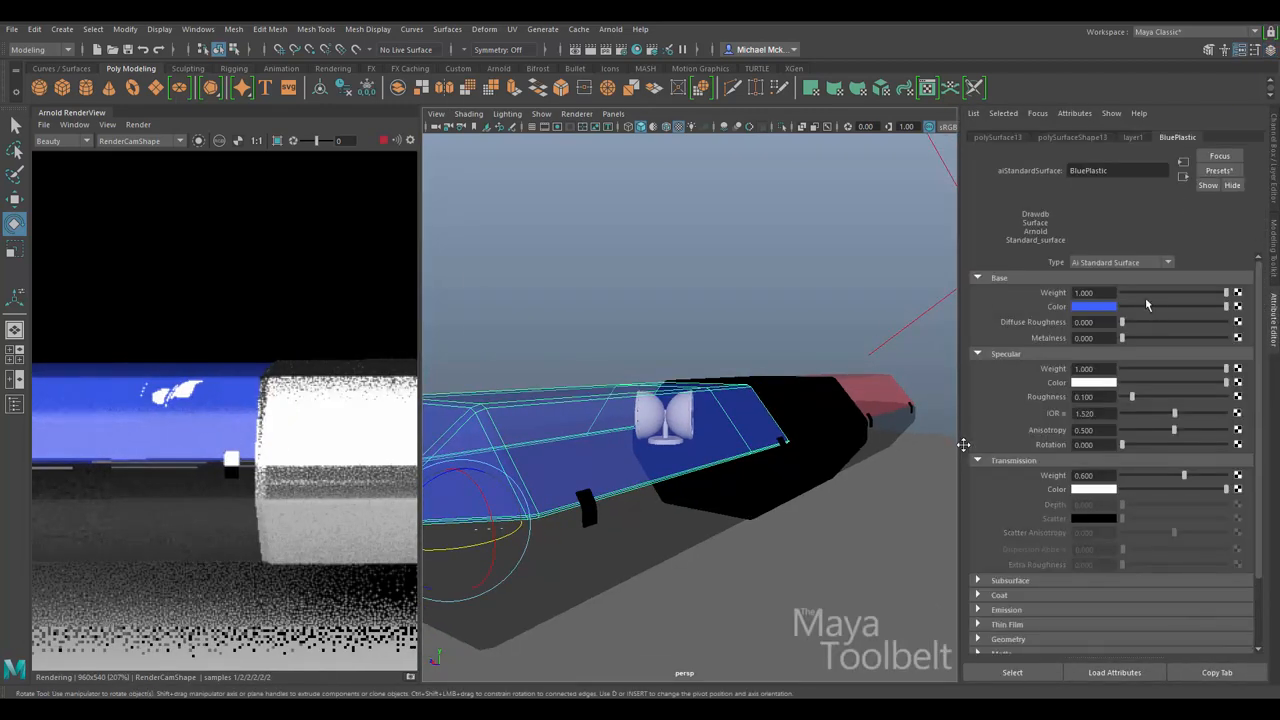
mouse_move(1172, 198)
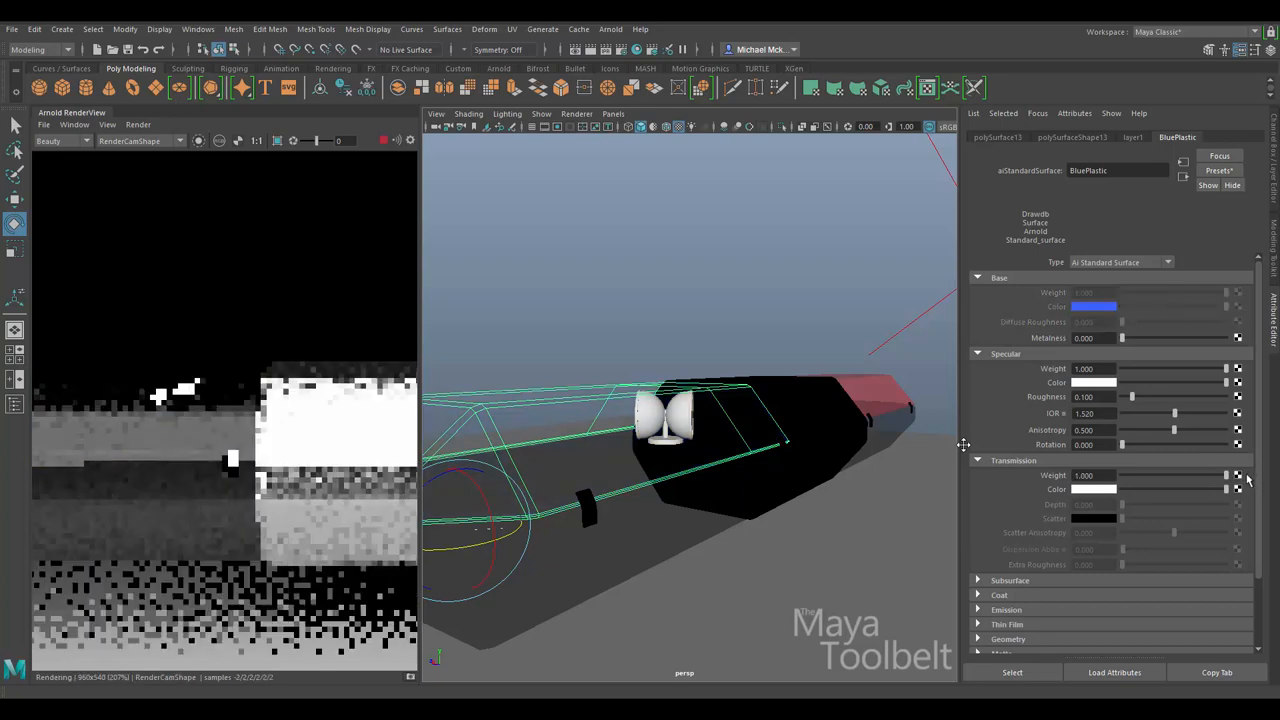
Raise BluePlastic's Transmission Weight to about 0.7 and select the value to refine it
drag(1224, 476, 1180, 476)
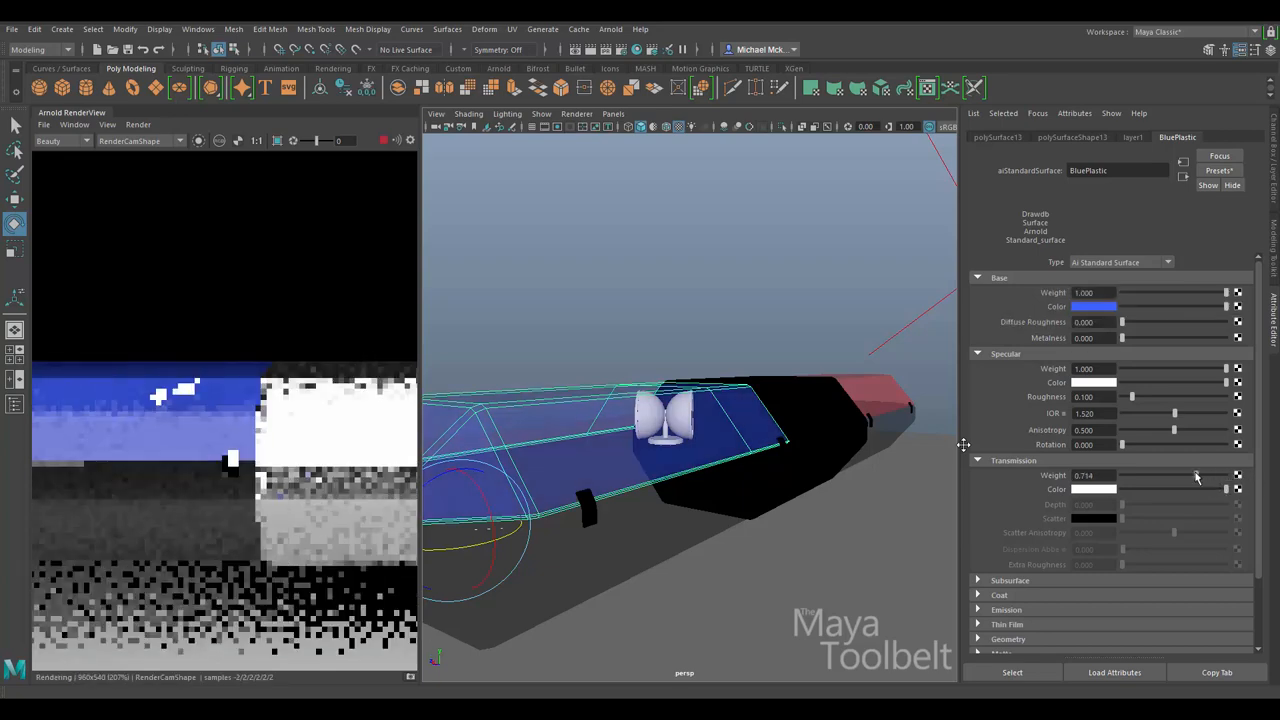
triple_click(1084, 476)
text(0.600)
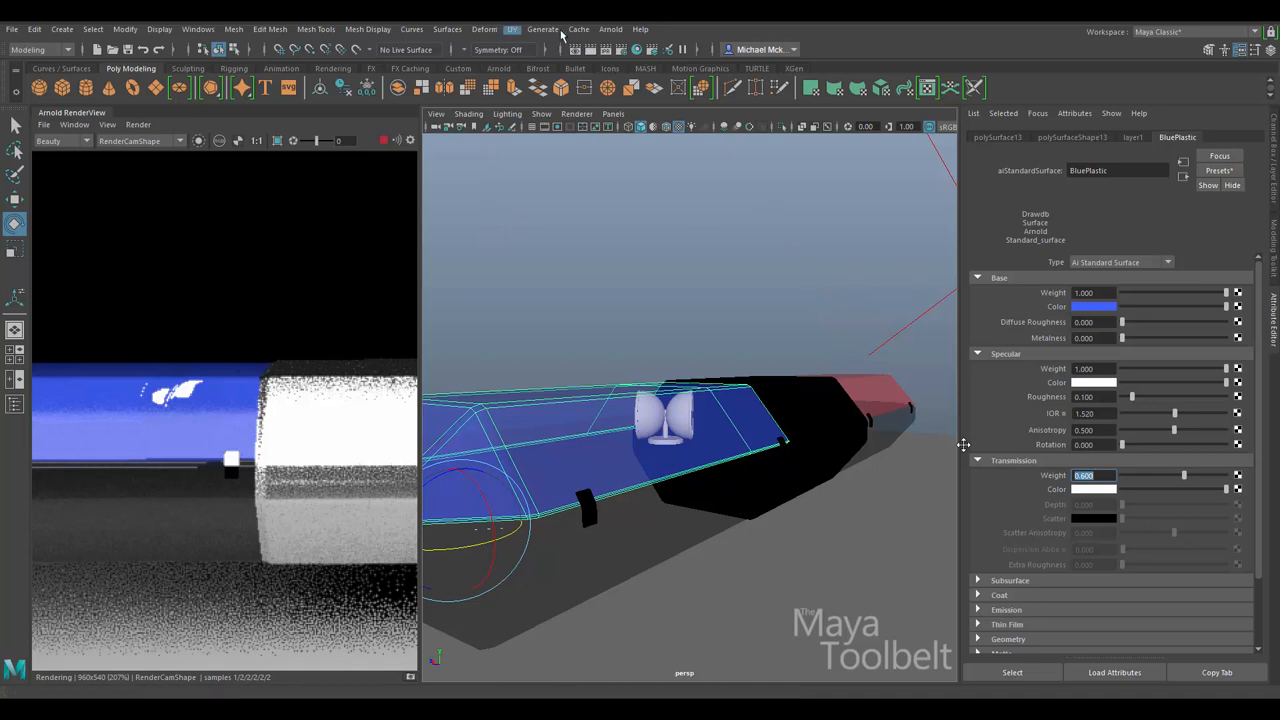
Create an Arnold SkyDome Light to light the render, then clear the selection
click(610, 28)
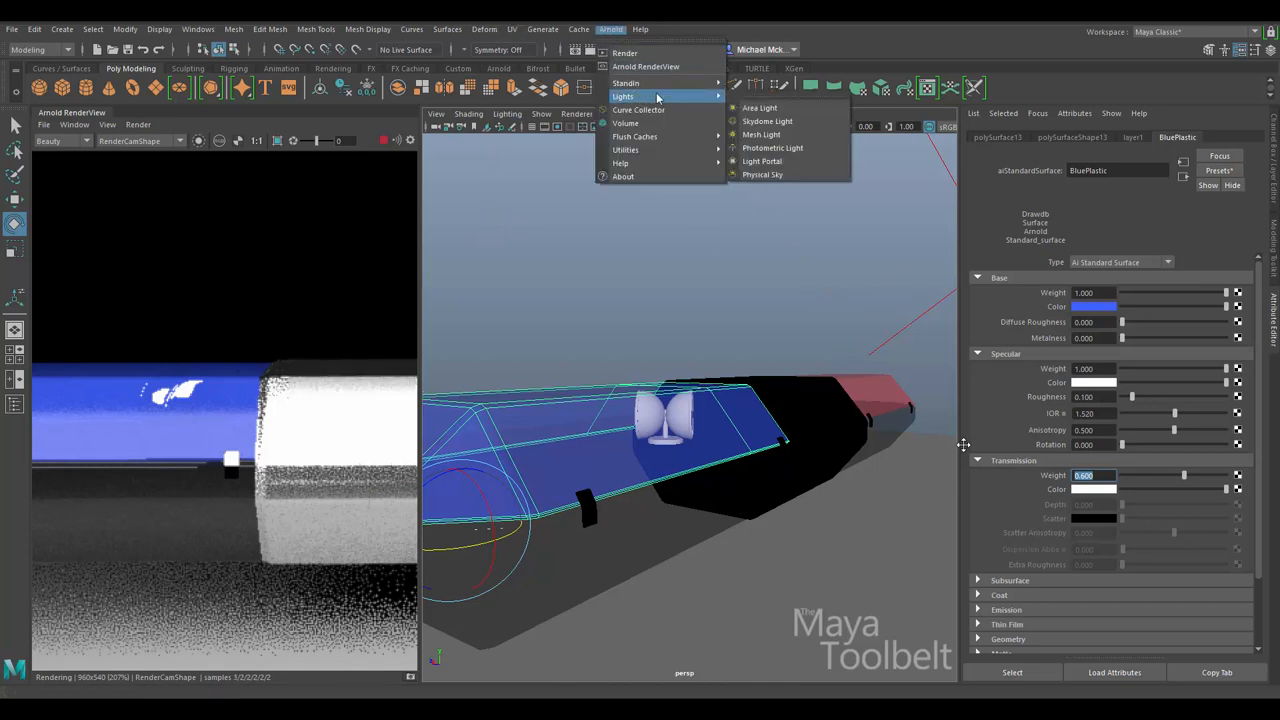
mouse_move(768, 122)
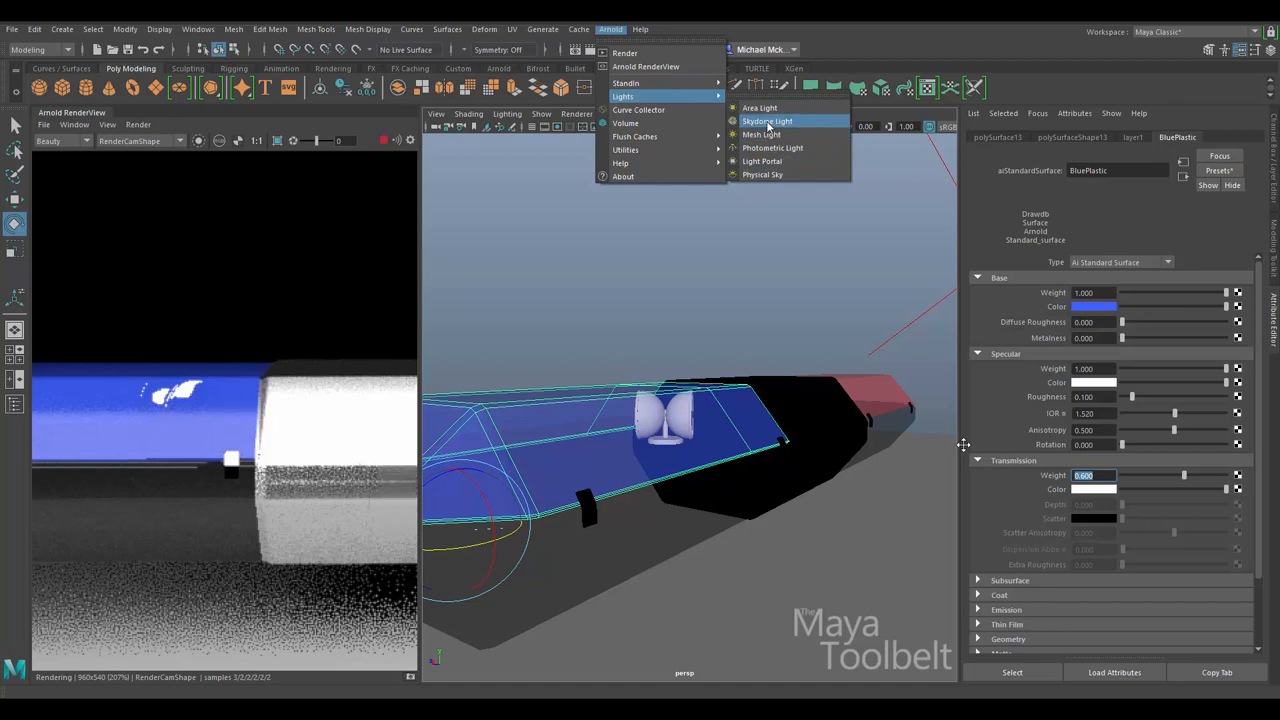
mouse_move(762, 174)
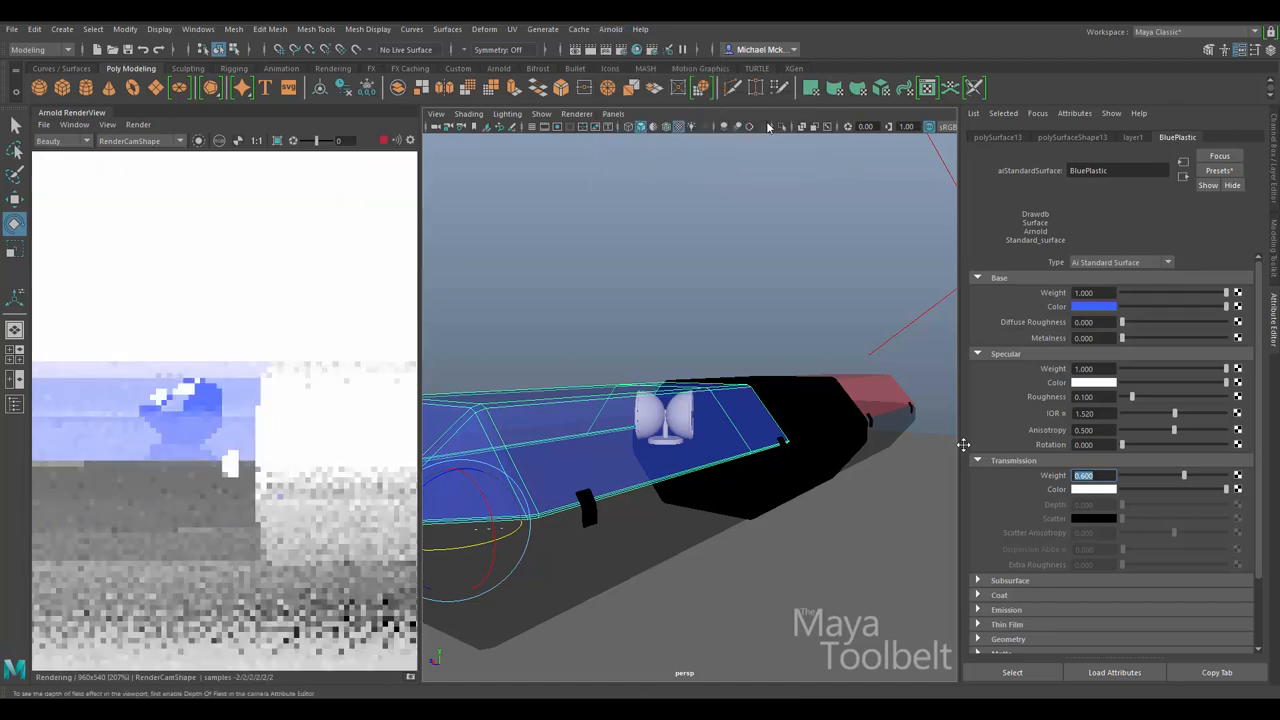
mouse_move(684, 278)
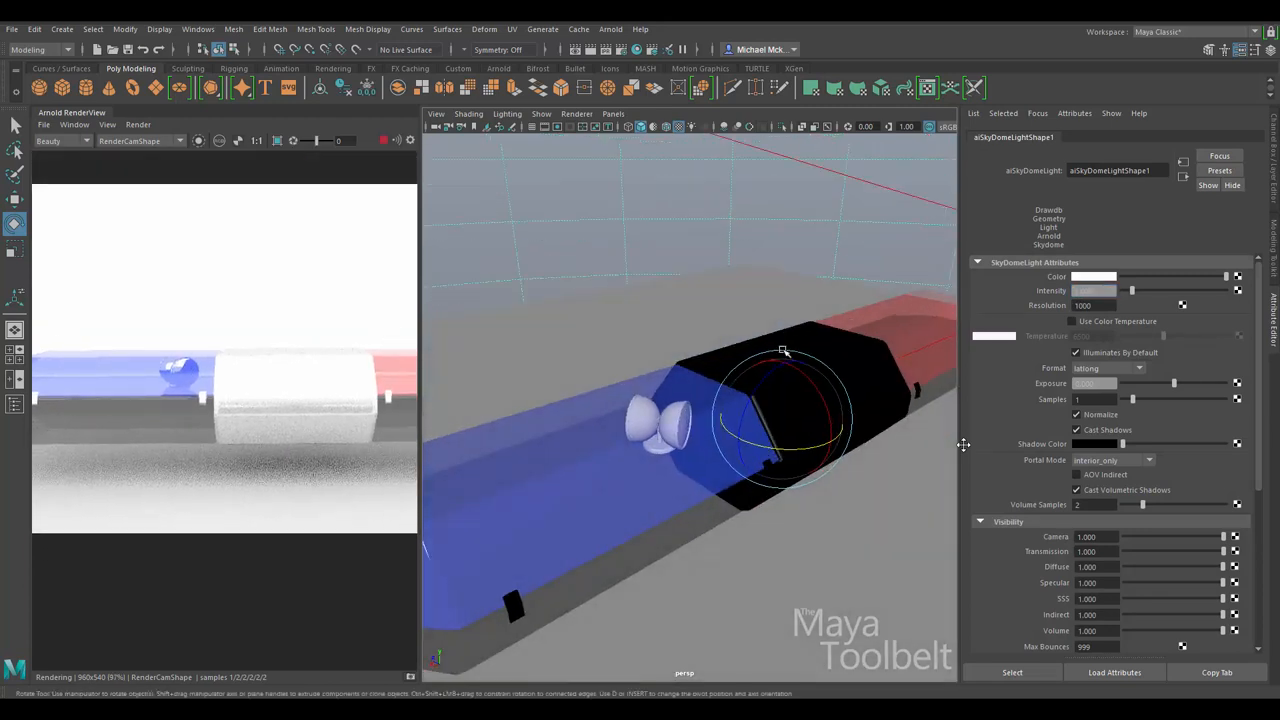
click(830, 268)
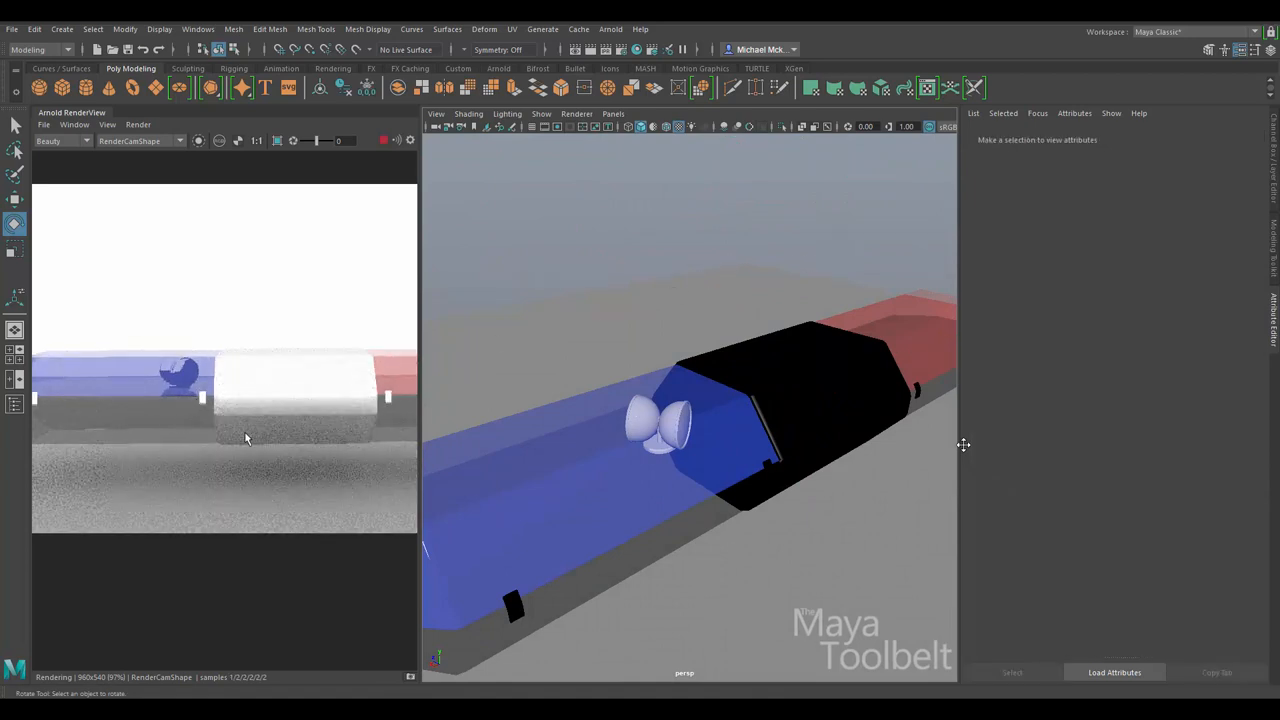
Add an Arnold Physical Sky light to the scene
click(784, 414)
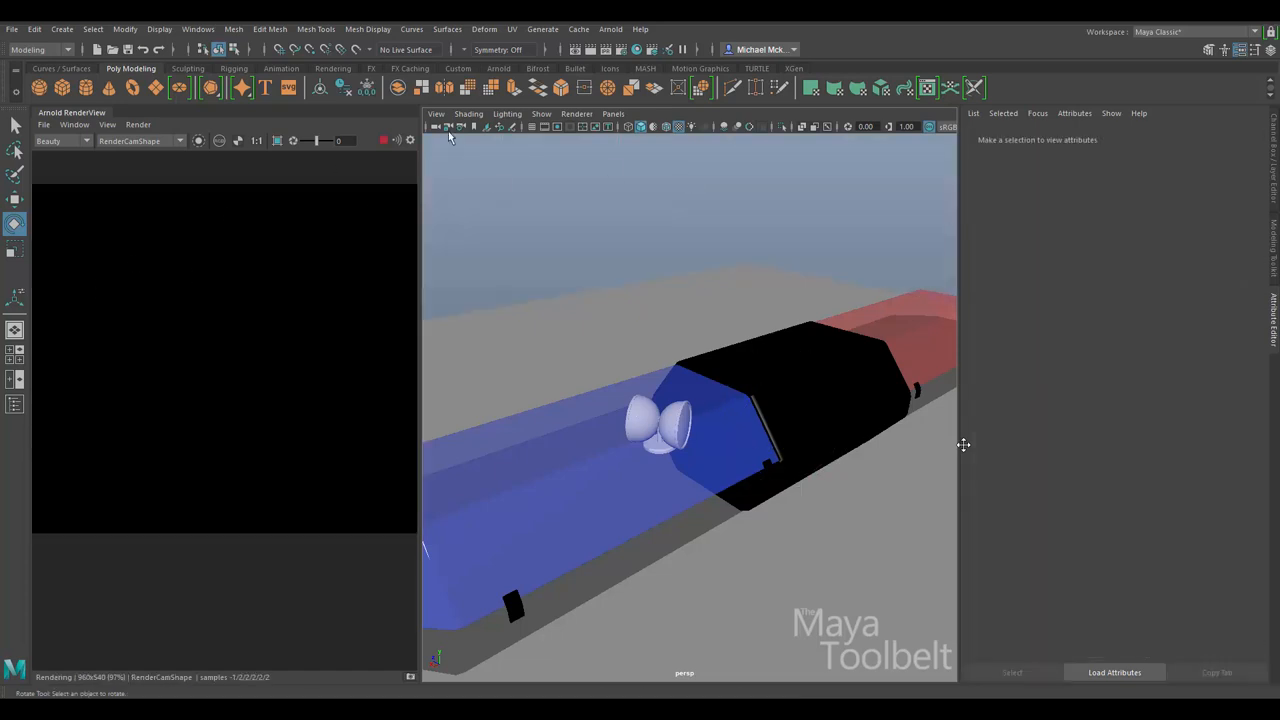
click(610, 28)
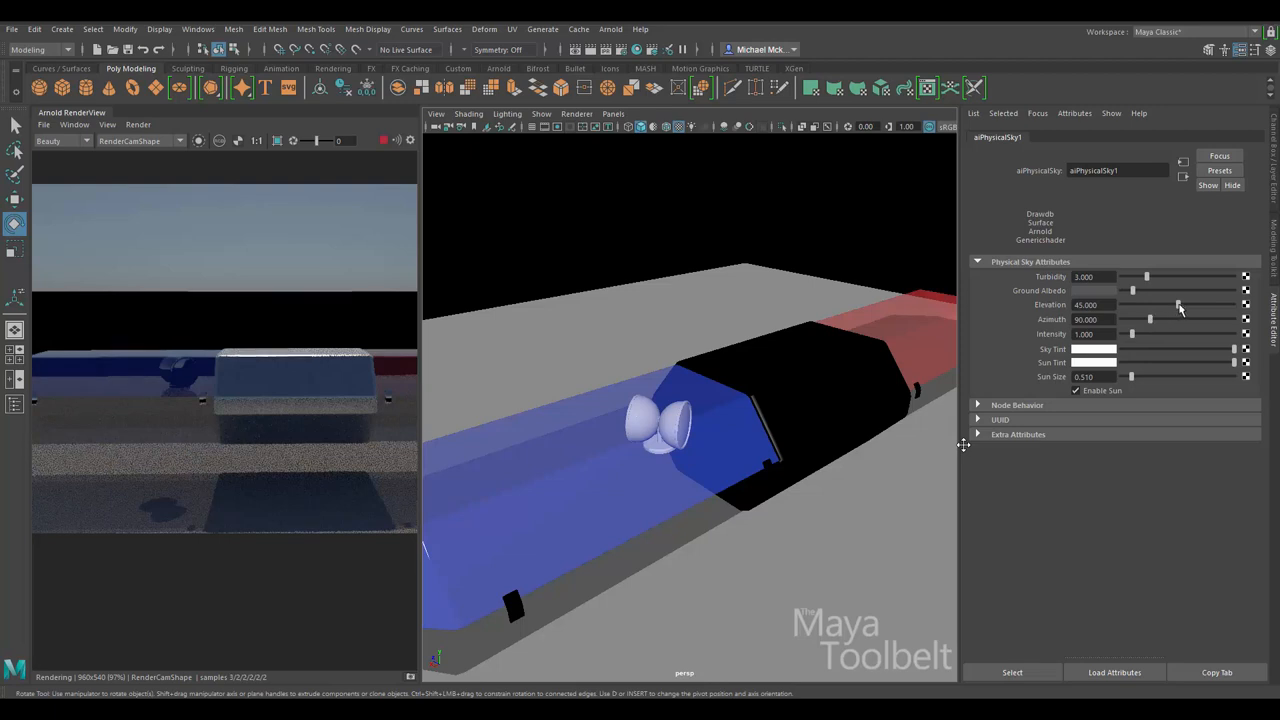
Lower the sun elevation to 12.1 and swing the azimuth to about 280
drag(1180, 304, 1210, 304)
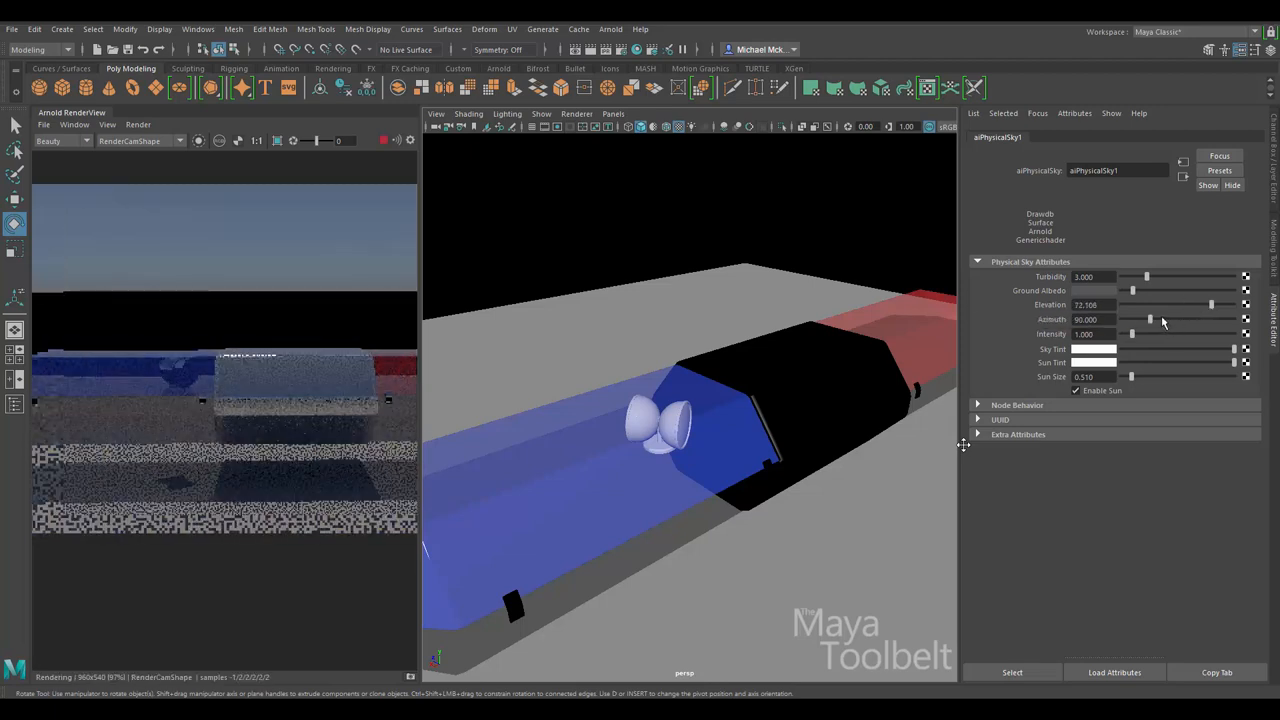
drag(1150, 320, 1184, 320)
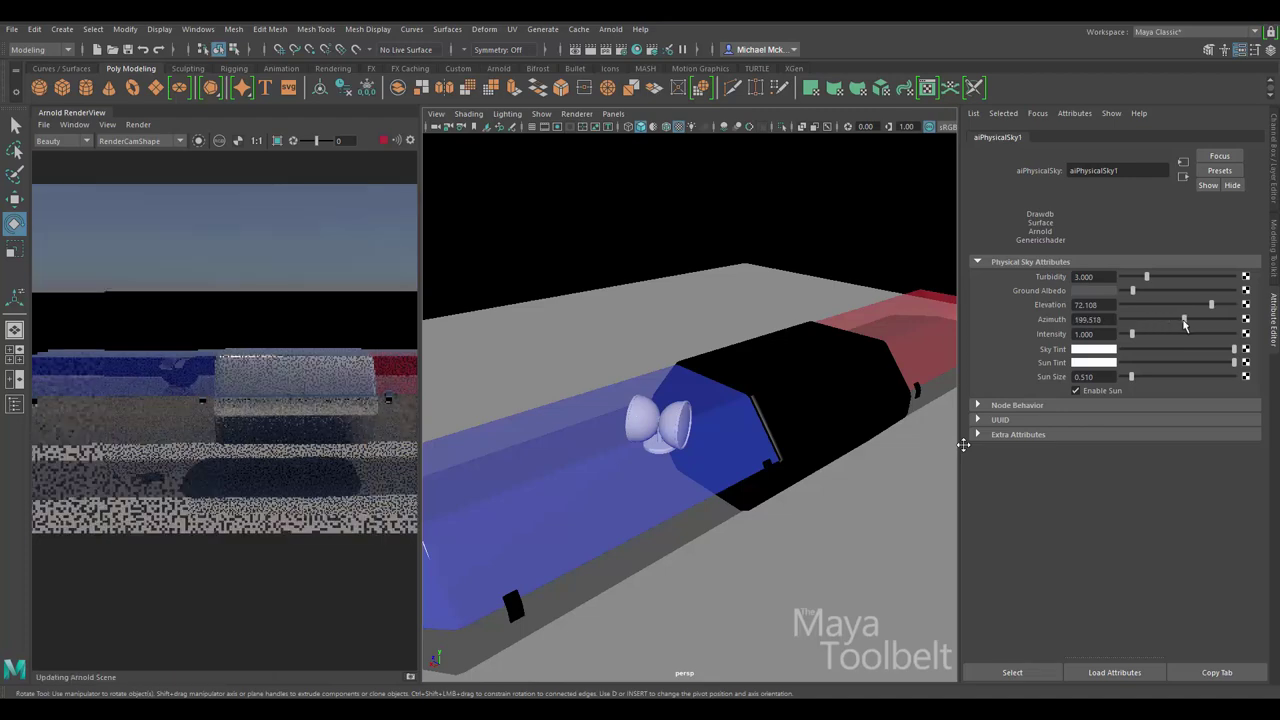
drag(1188, 320, 1200, 320)
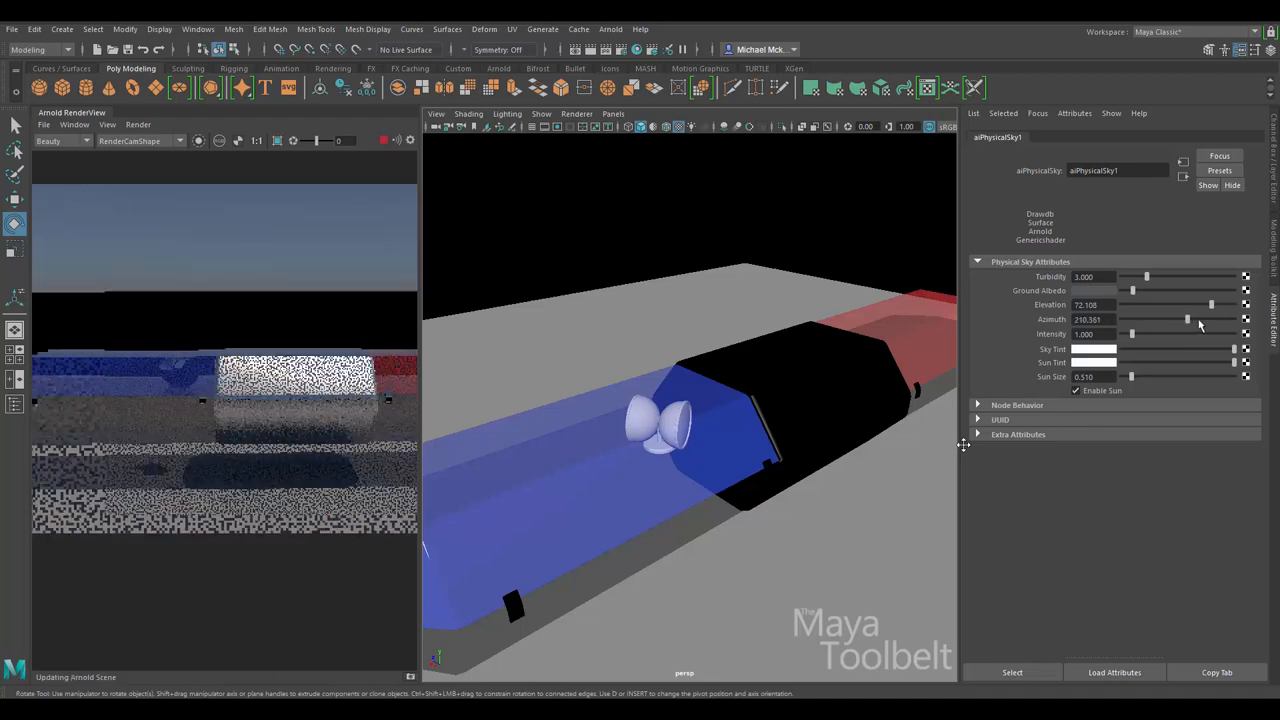
drag(1190, 320, 1200, 320)
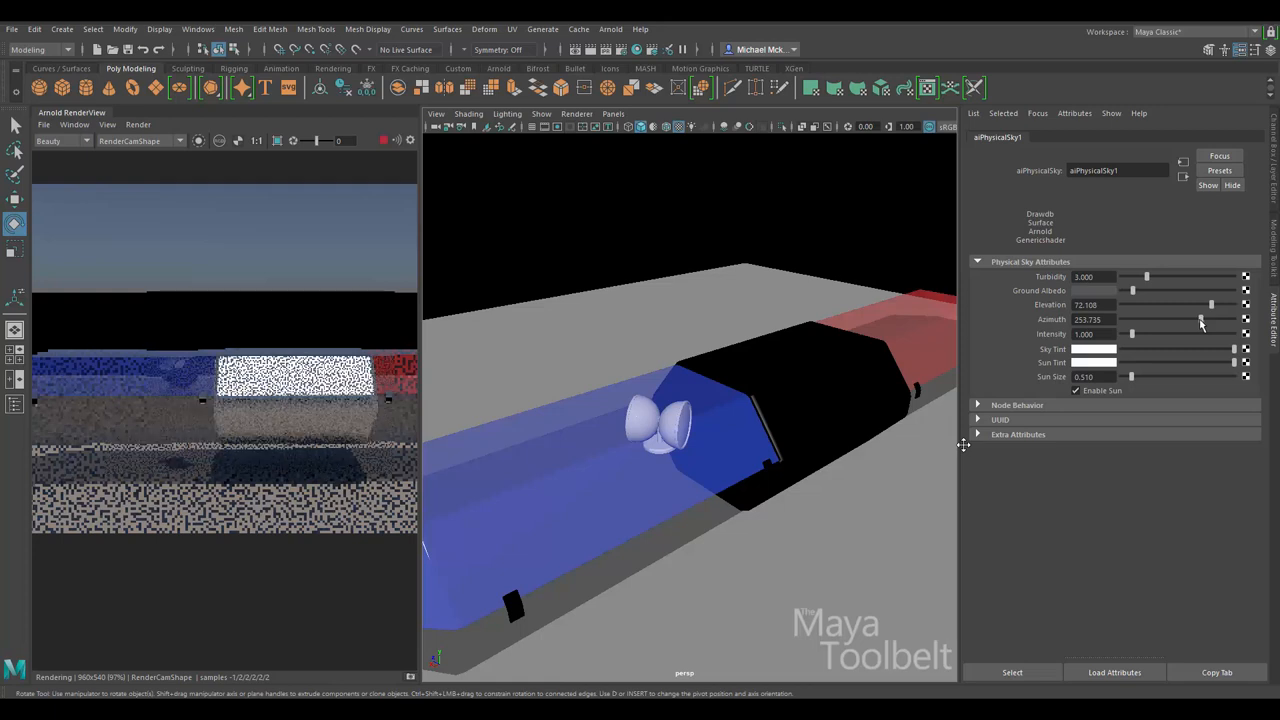
drag(1200, 320, 1212, 320)
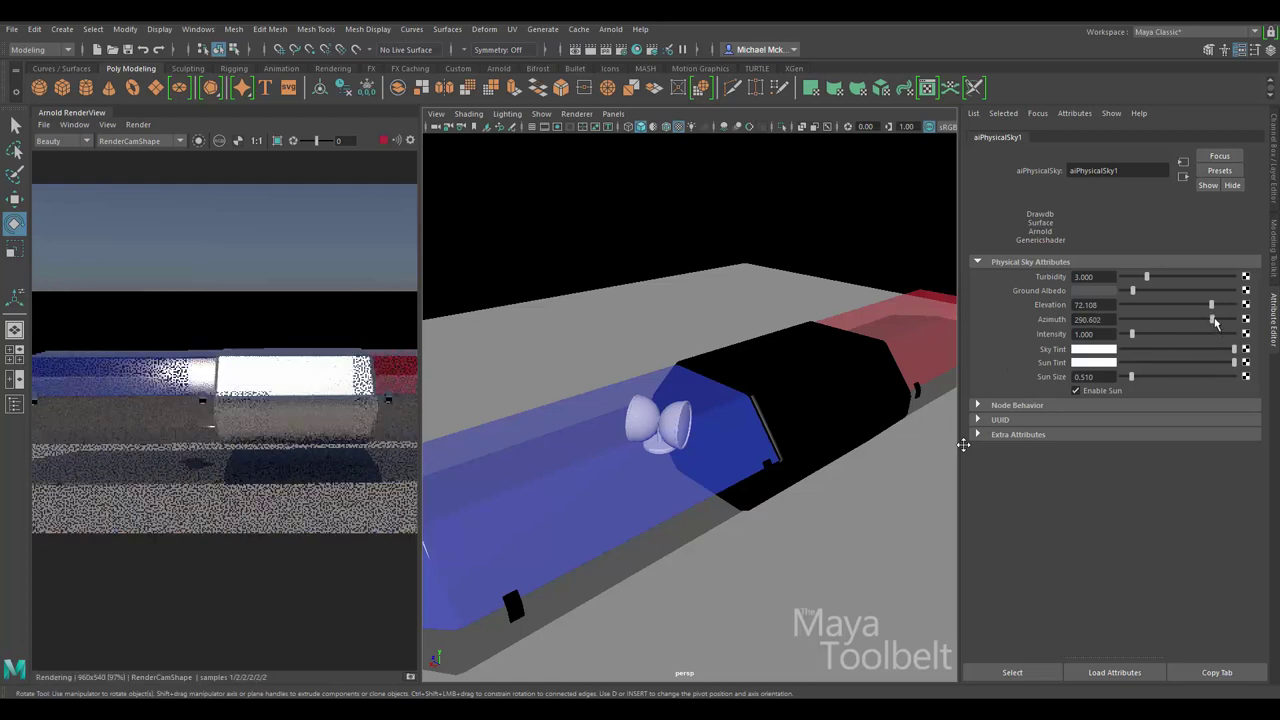
Toggle Enable Sun off and back on to compare, then nudge the azimuth
click(1076, 390)
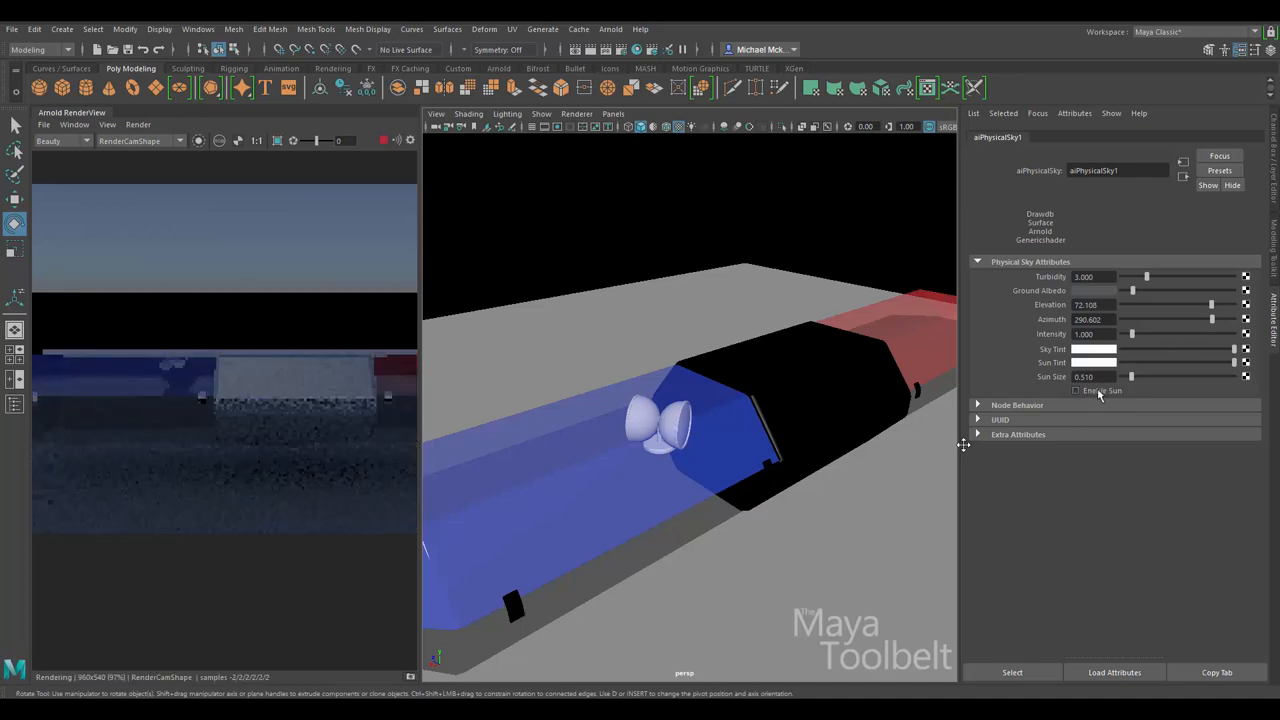
click(1076, 390)
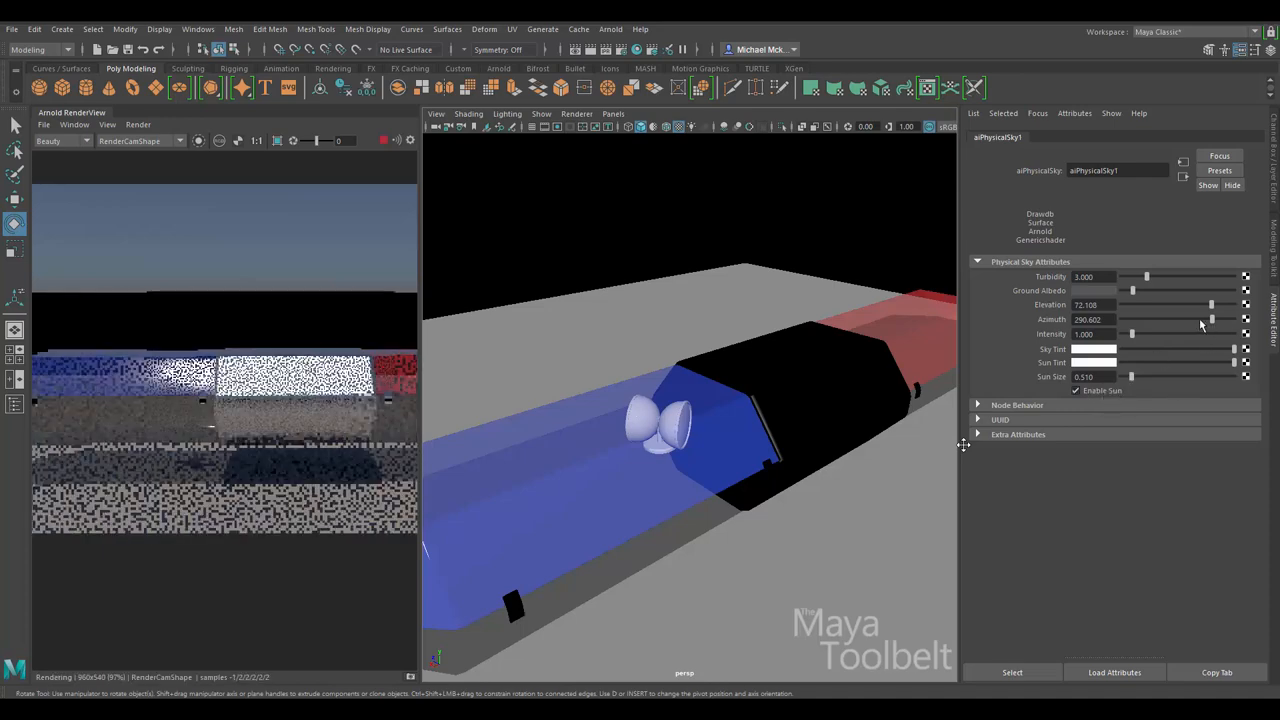
drag(1212, 320, 1196, 320)
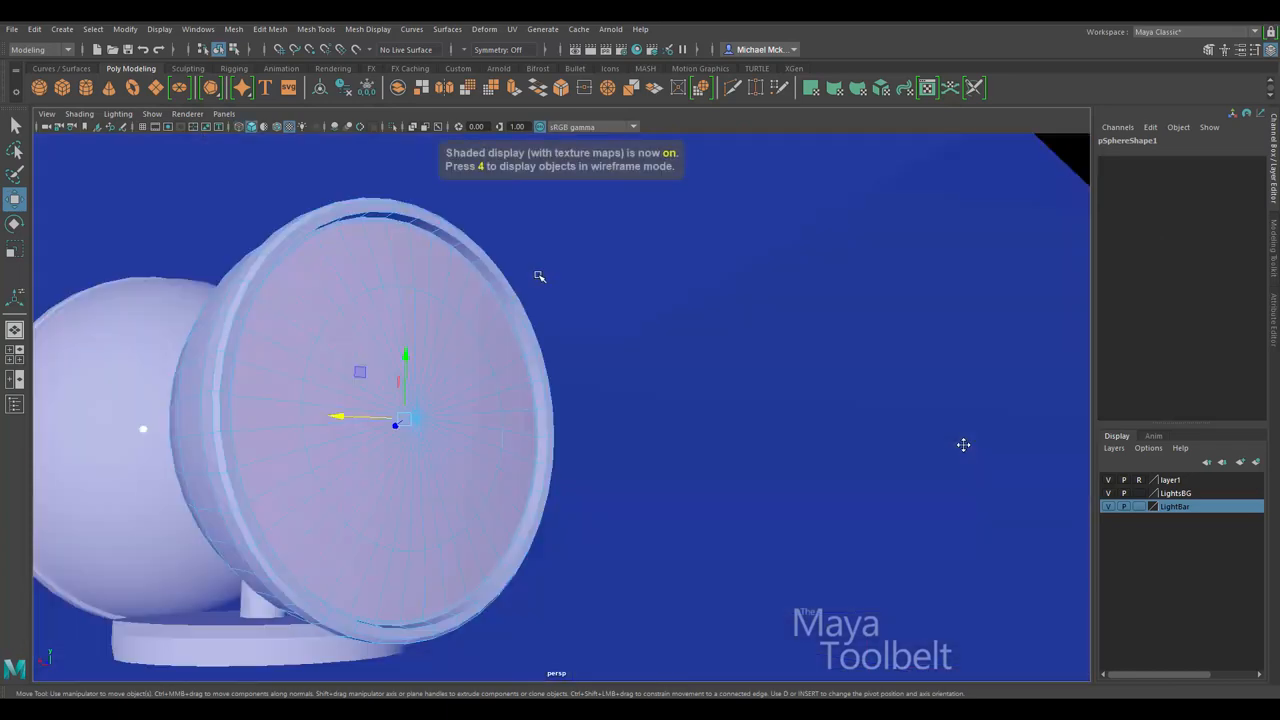
Assign the blue-side bulb lens a new aiStandardSurface named BlueLight
drag(540, 276, 692, 316)
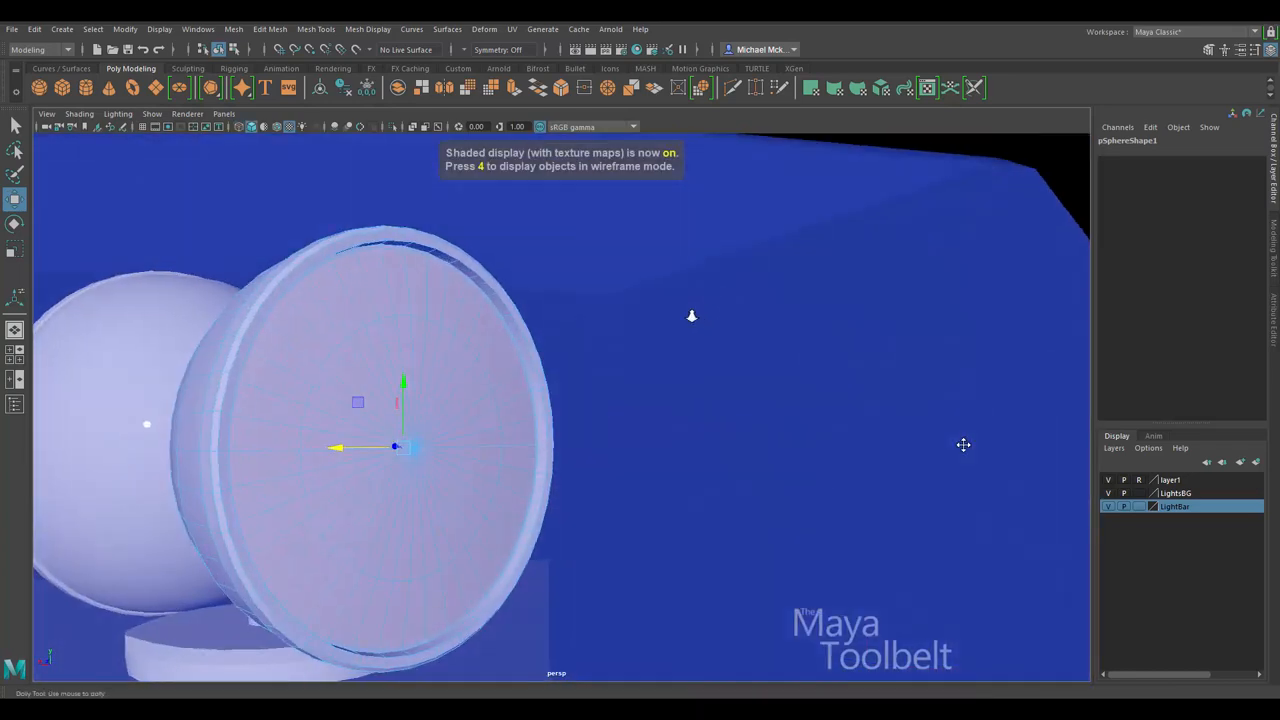
drag(692, 316, 704, 348)
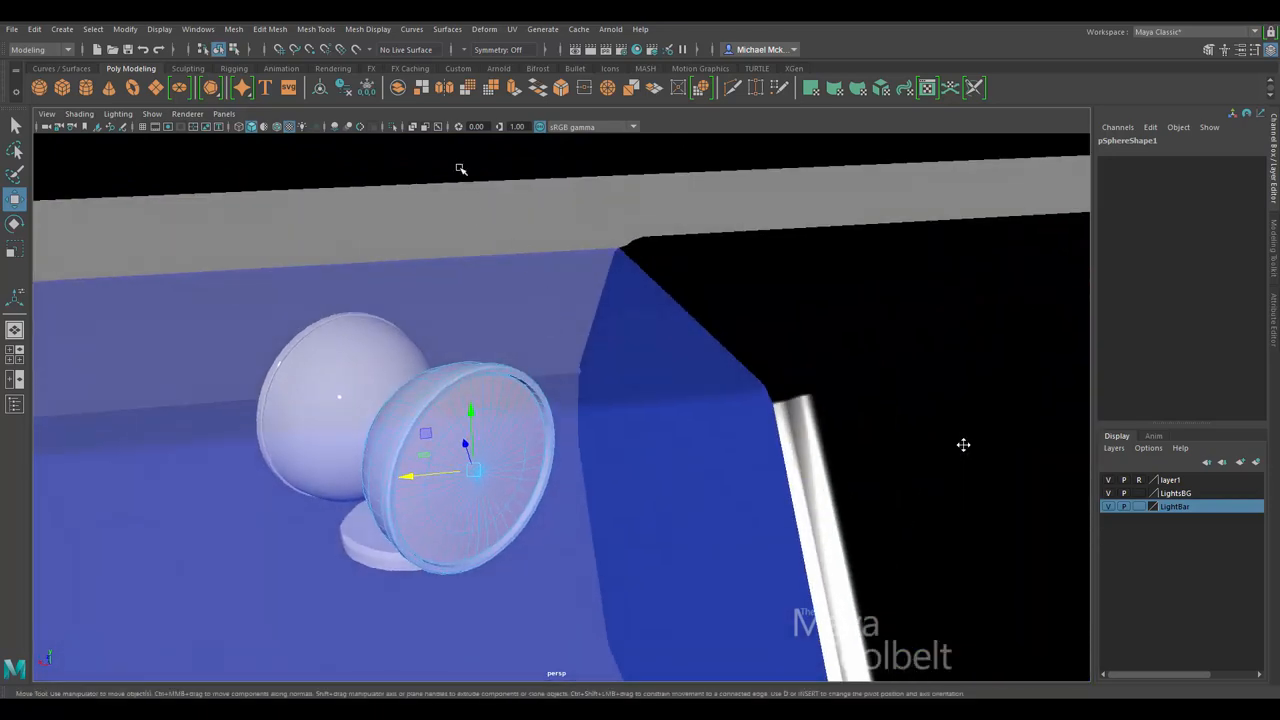
right_click(460, 444)
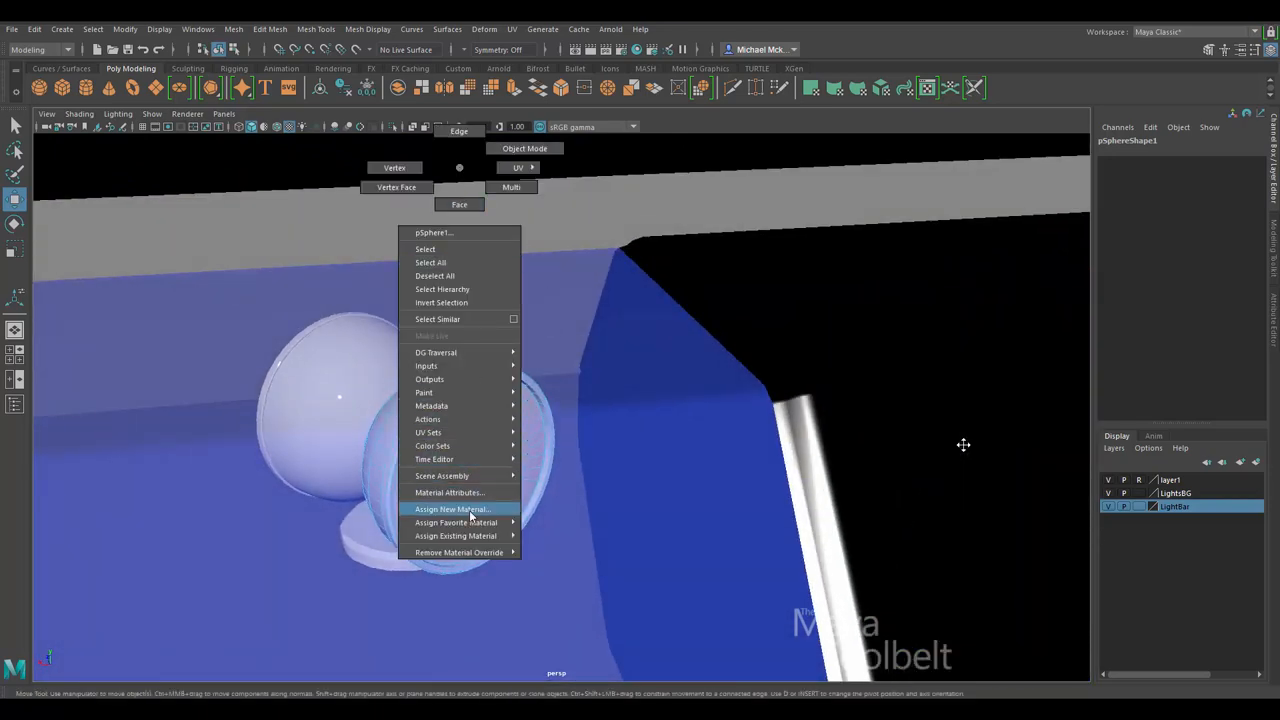
click(452, 510)
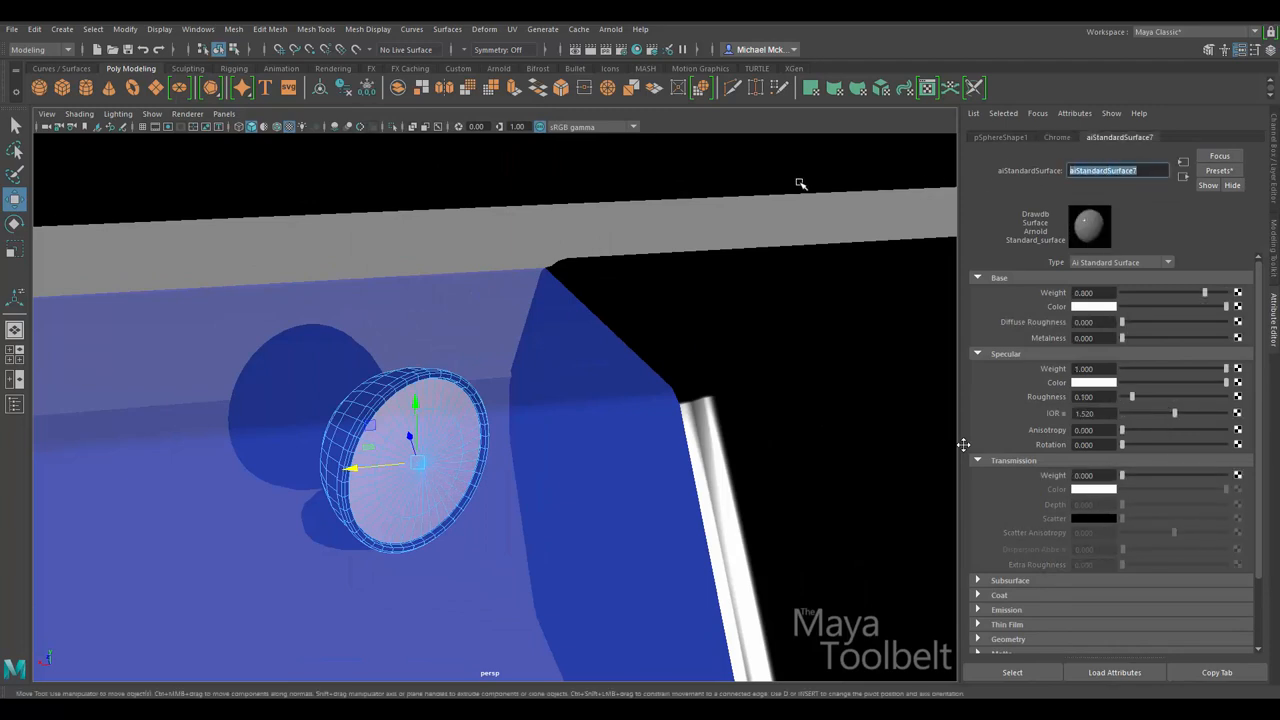
text(BlueLight)
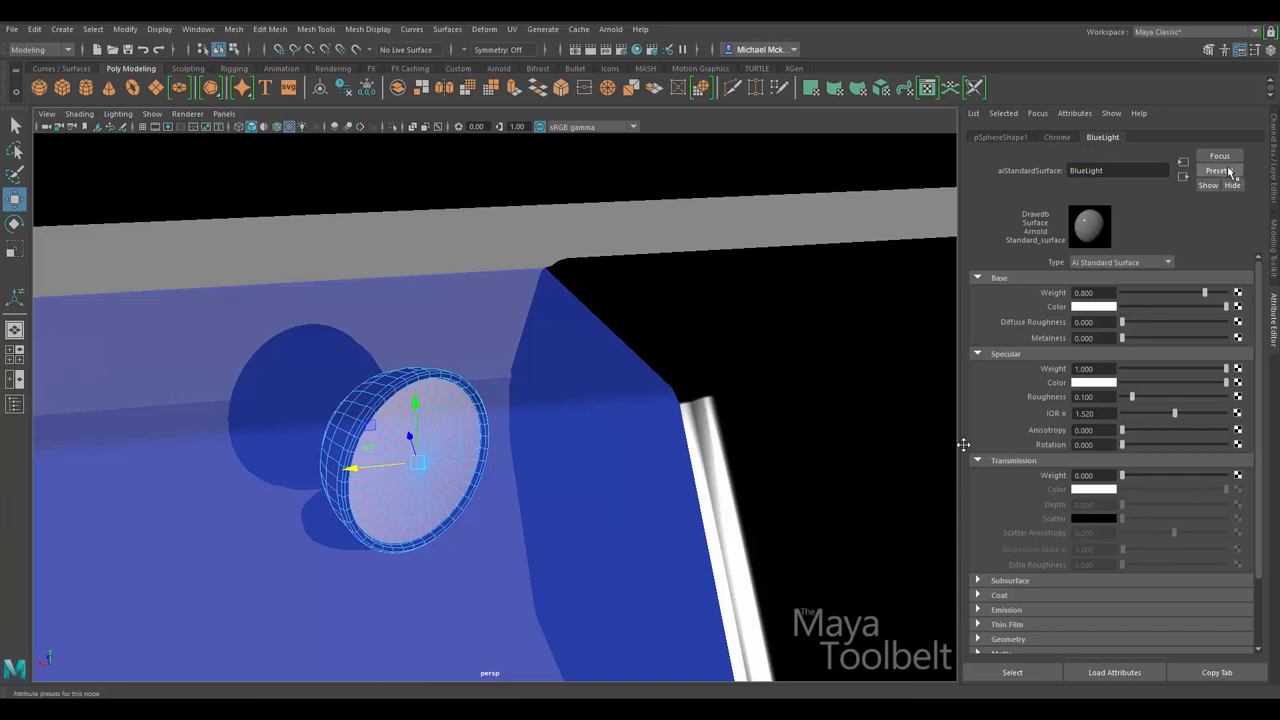
Replace BlueLight with the Incandescent_Bulb preset and set its colour to blue
click(1220, 170)
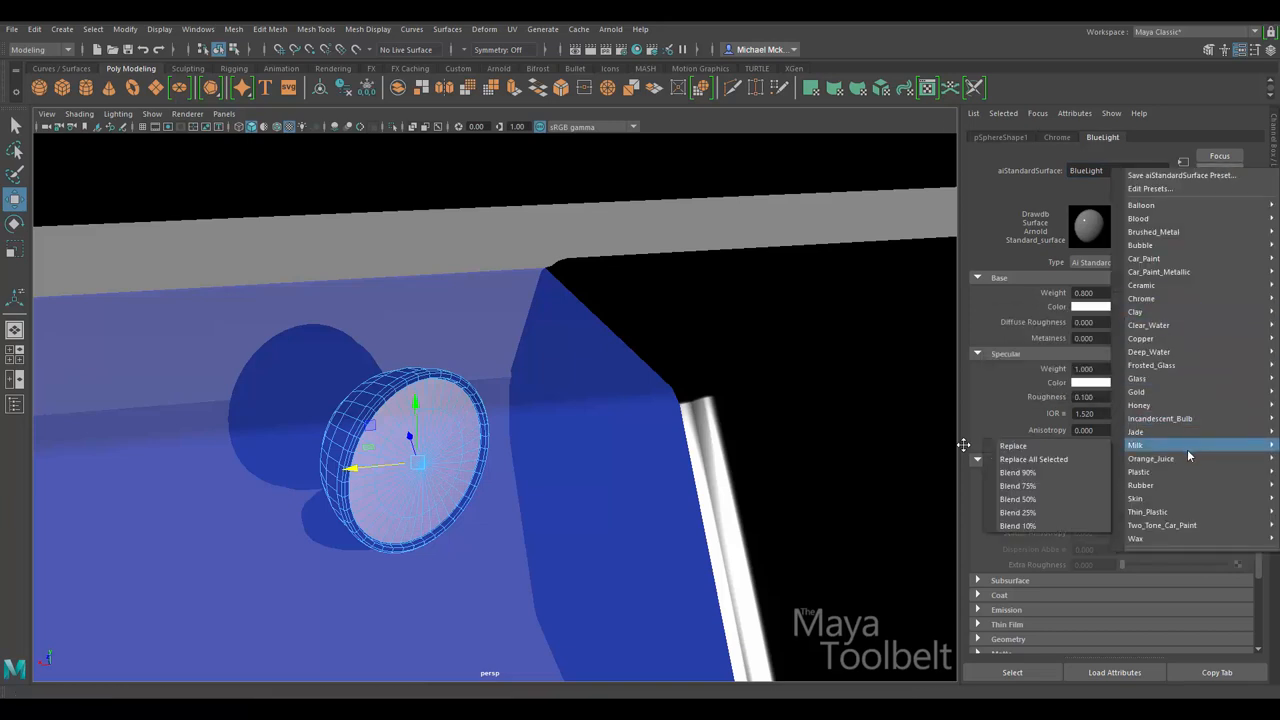
mouse_move(1148, 512)
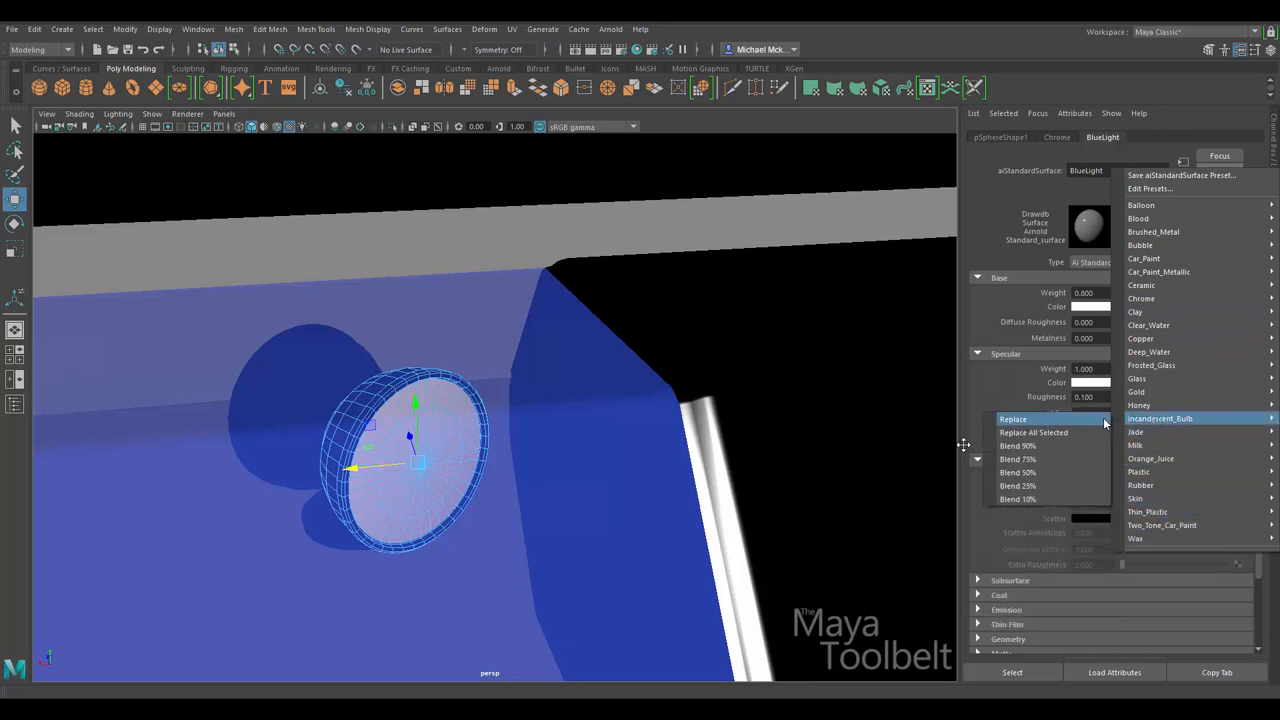
click(1012, 418)
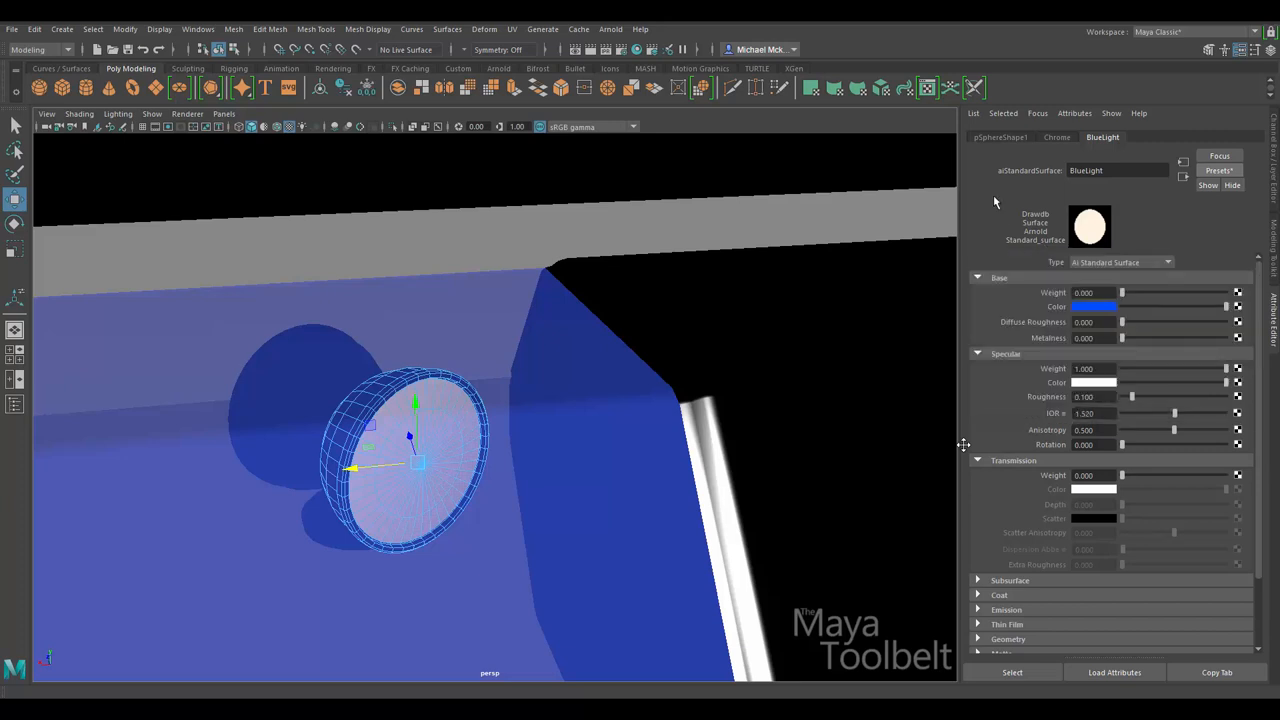
click(1008, 610)
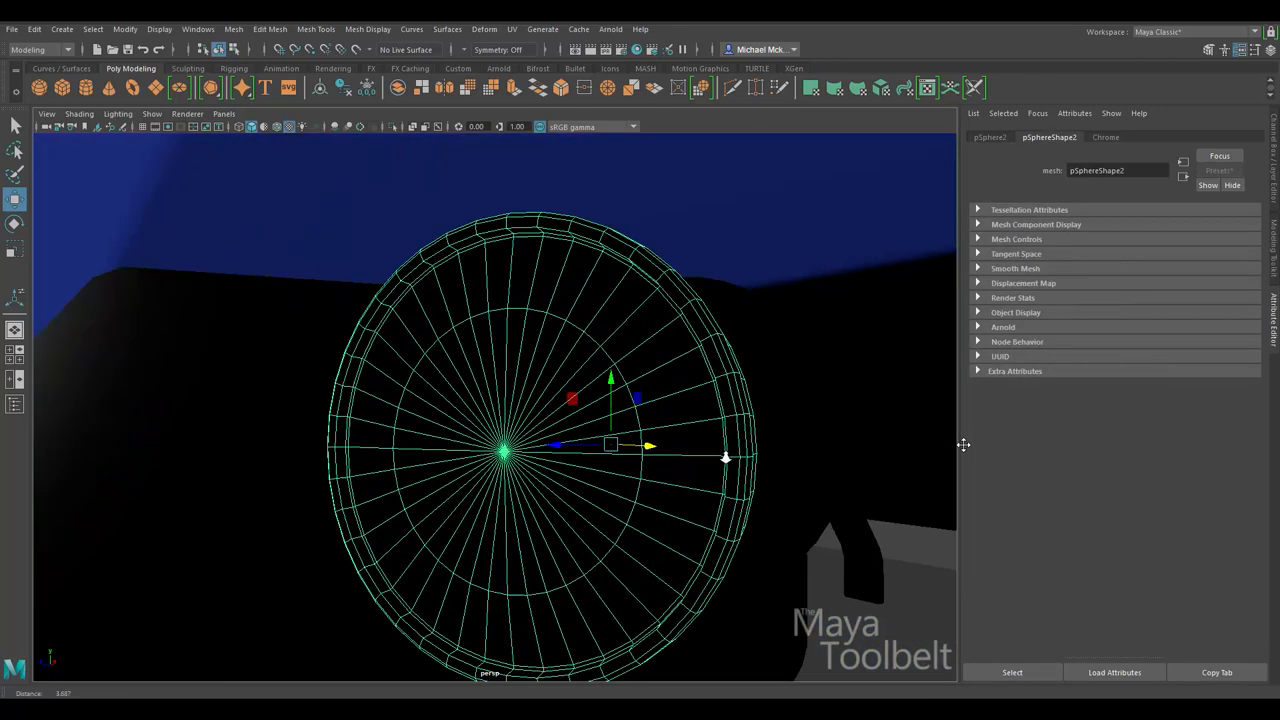
Inspect the lens depth in wireframe and assign its inner faces a new standard surface material
drag(610, 450, 430, 400)
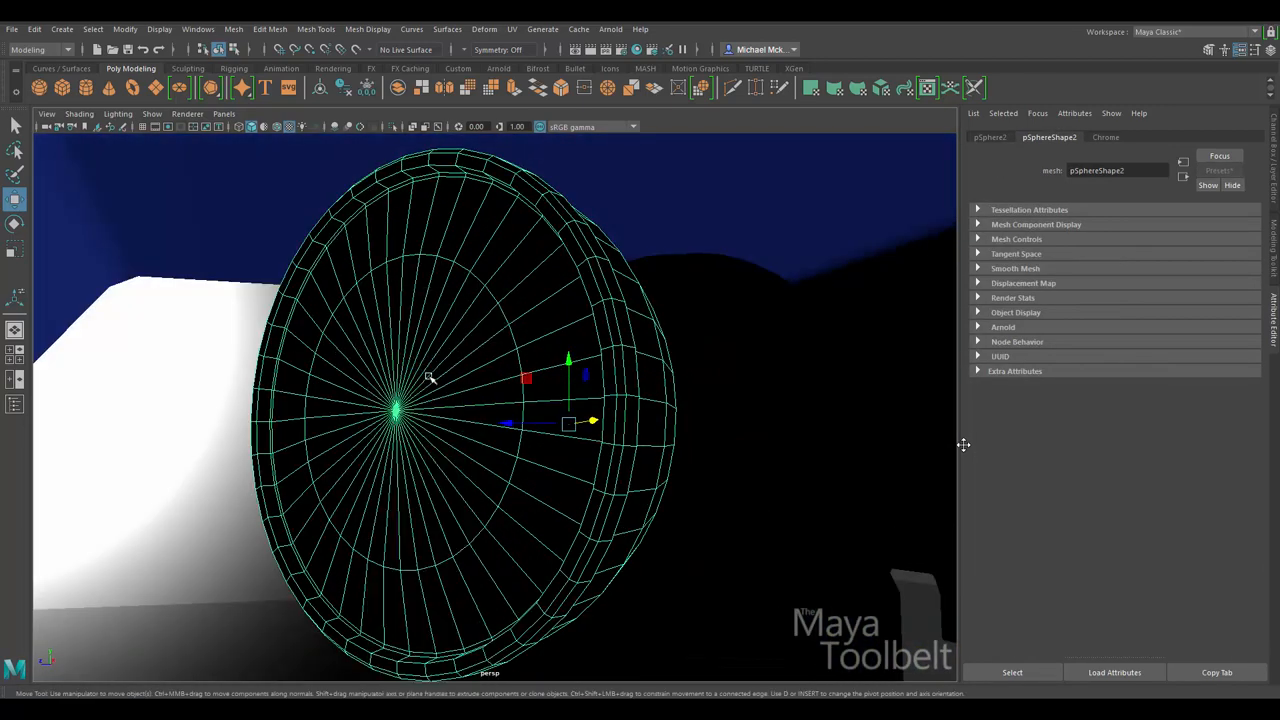
key(4)
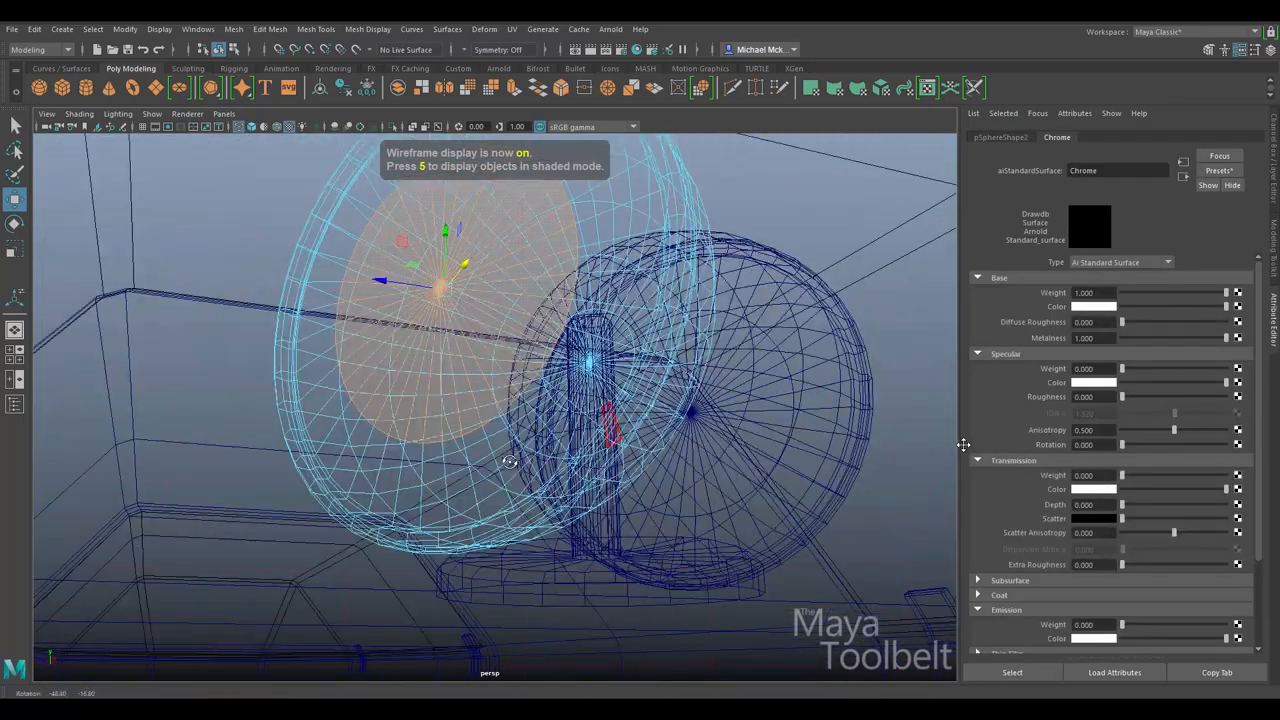
key(5)
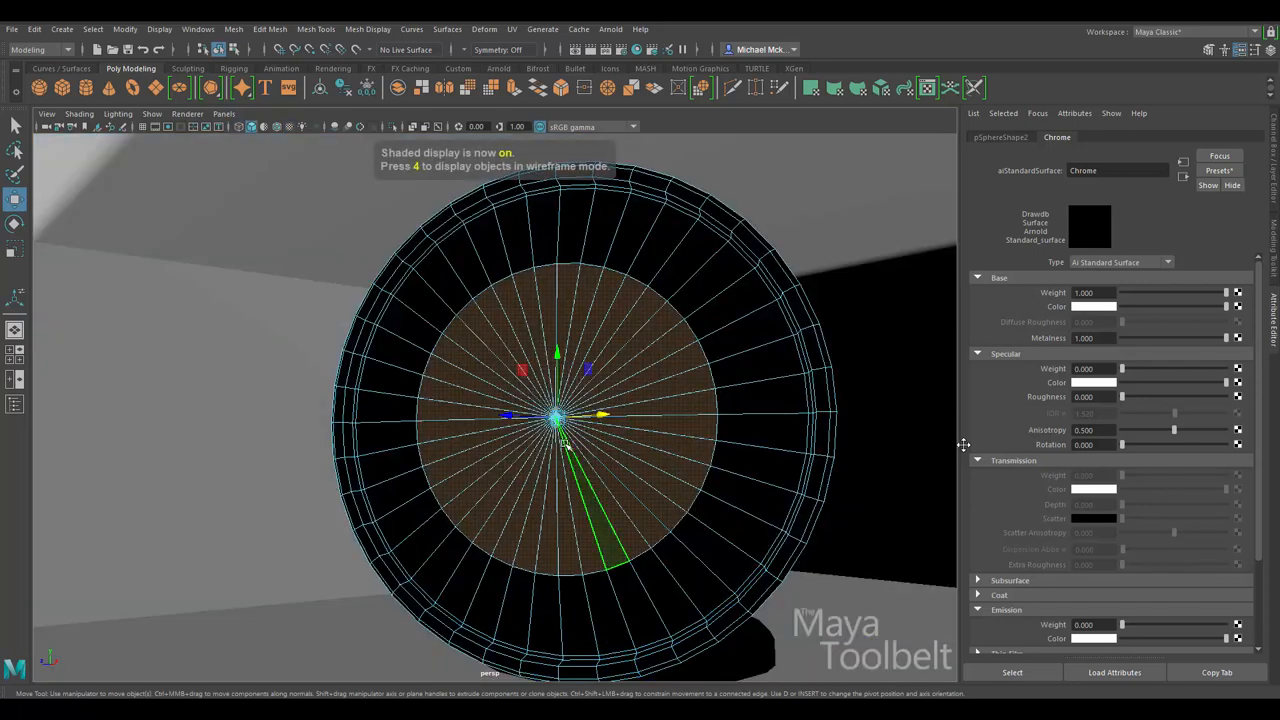
right_click(640, 376)
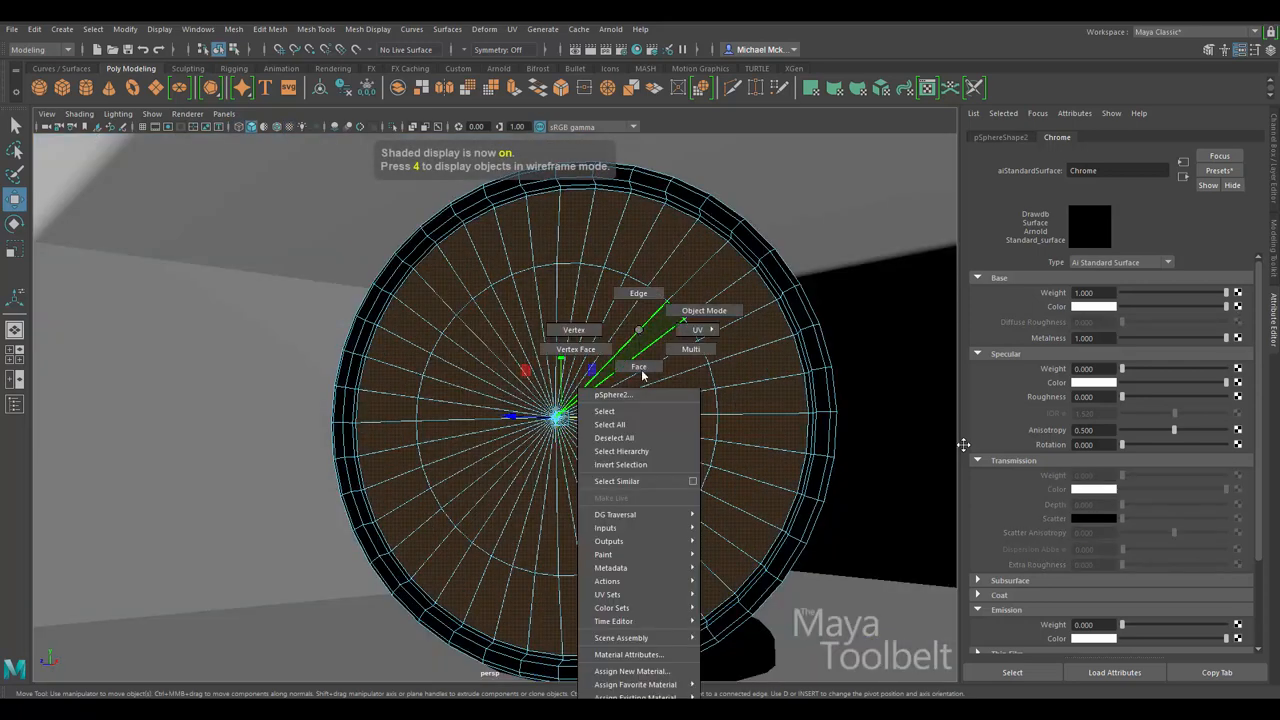
click(630, 656)
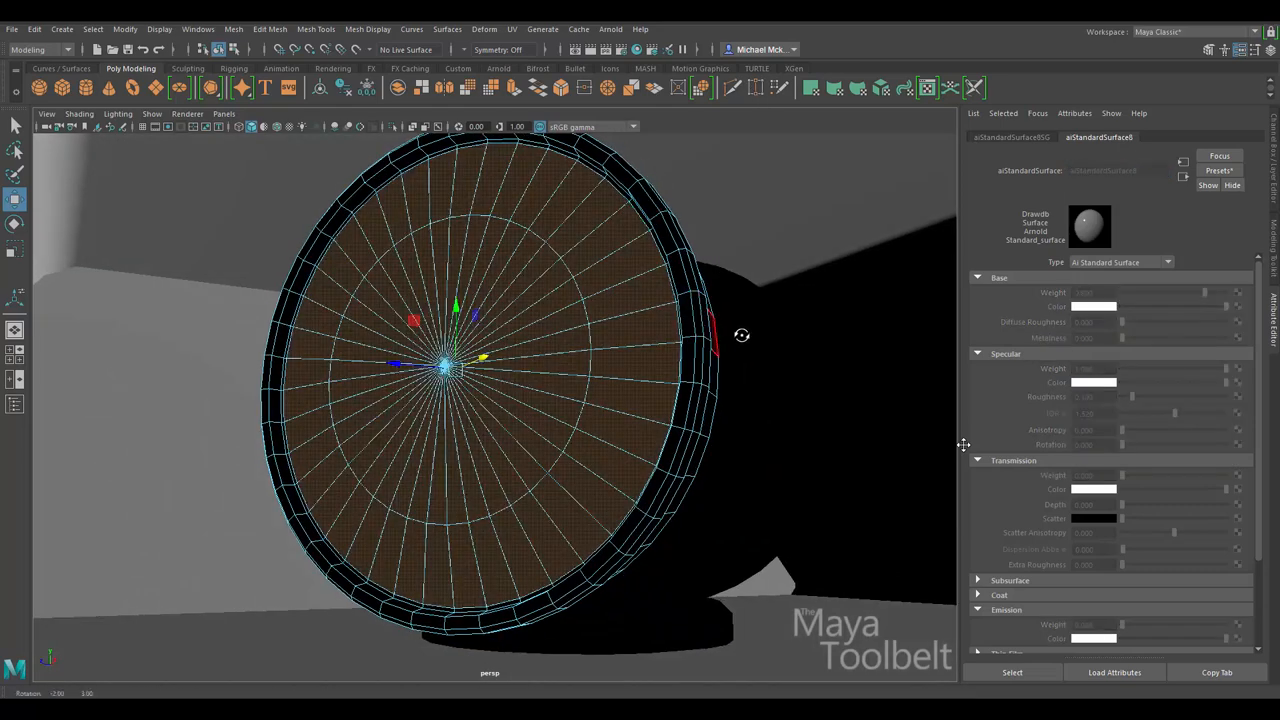
right_click(500, 430)
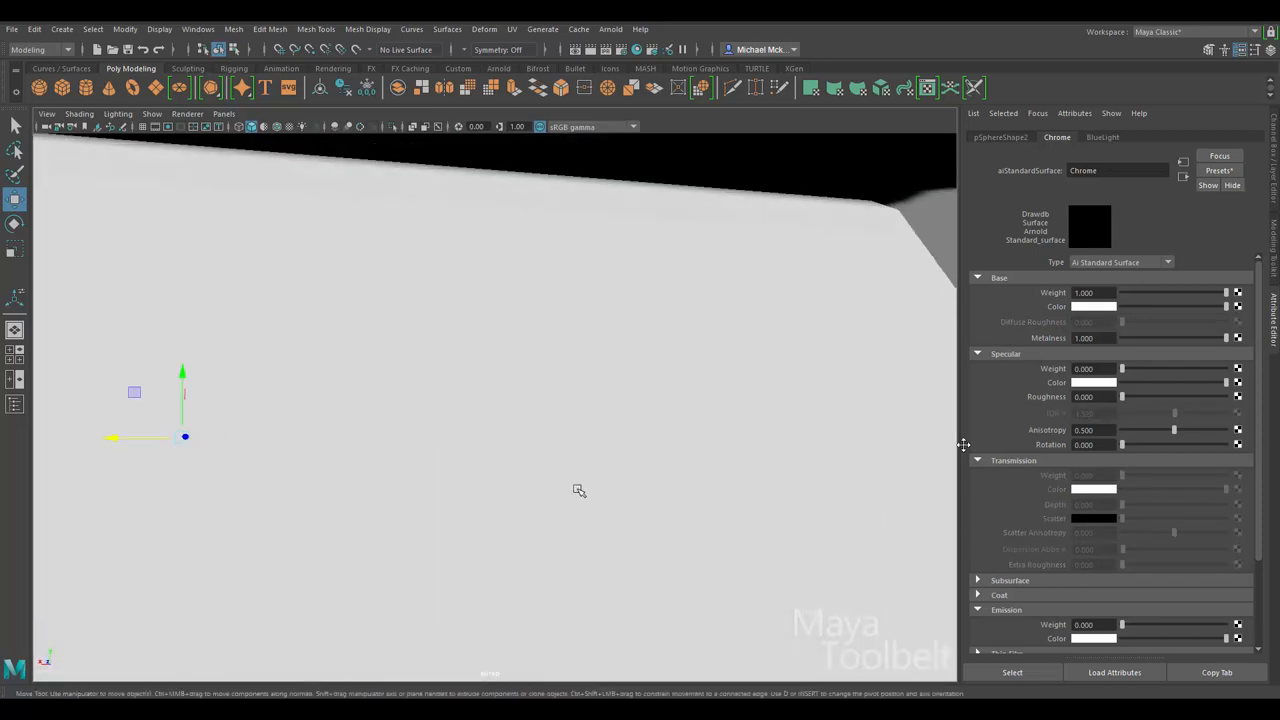
drag(580, 490, 394, 512)
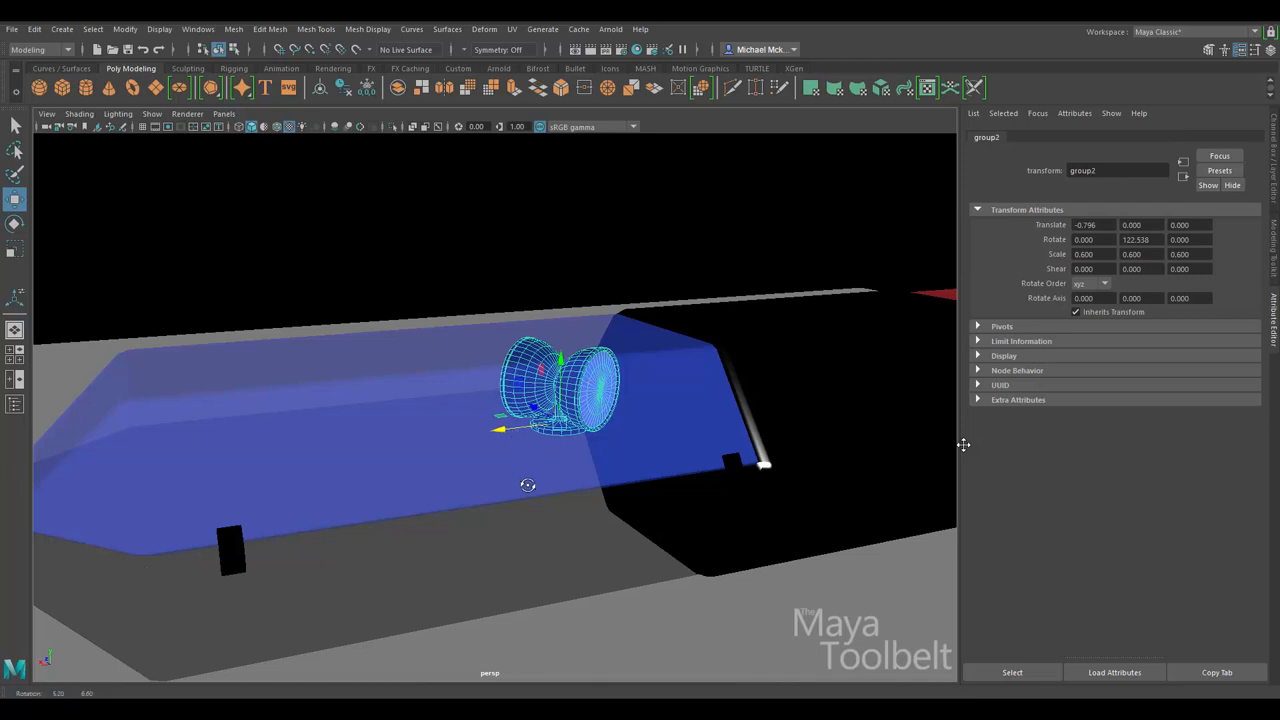
Move the bulb group to the front of the blue lens and reposition the third bulb's front cap
drag(500, 430, 344, 436)
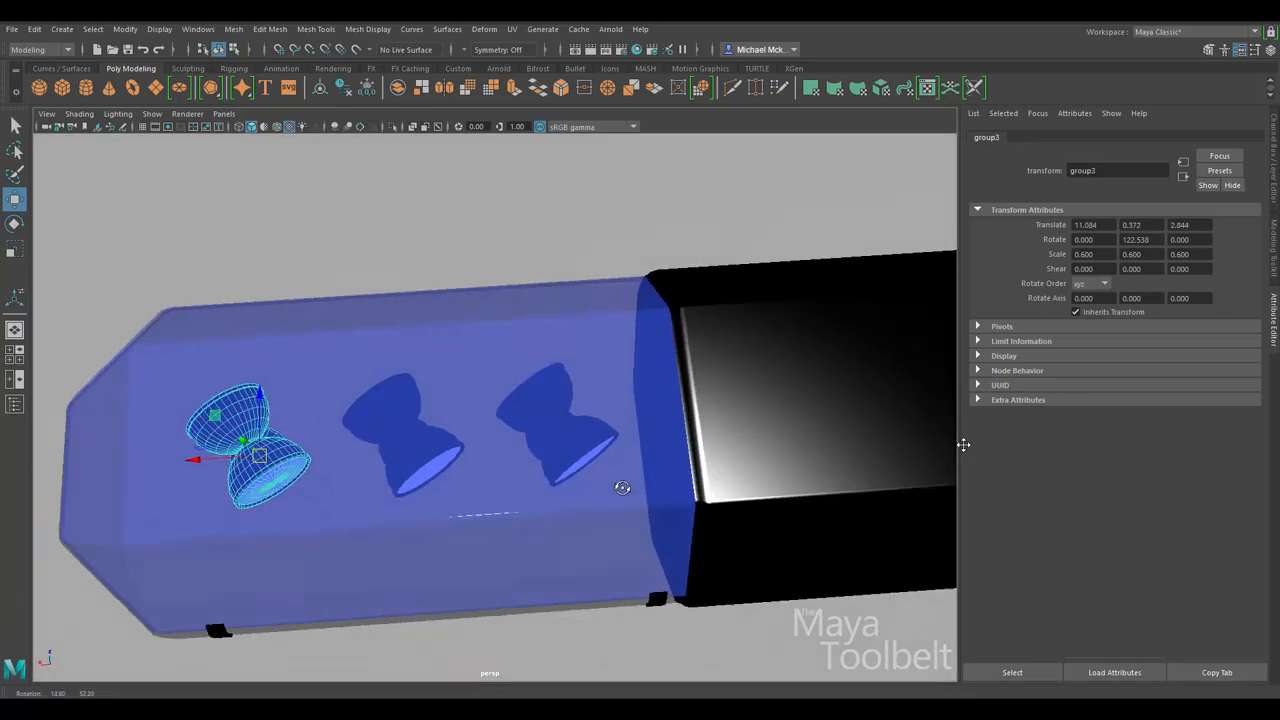
mouse_move(566, 440)
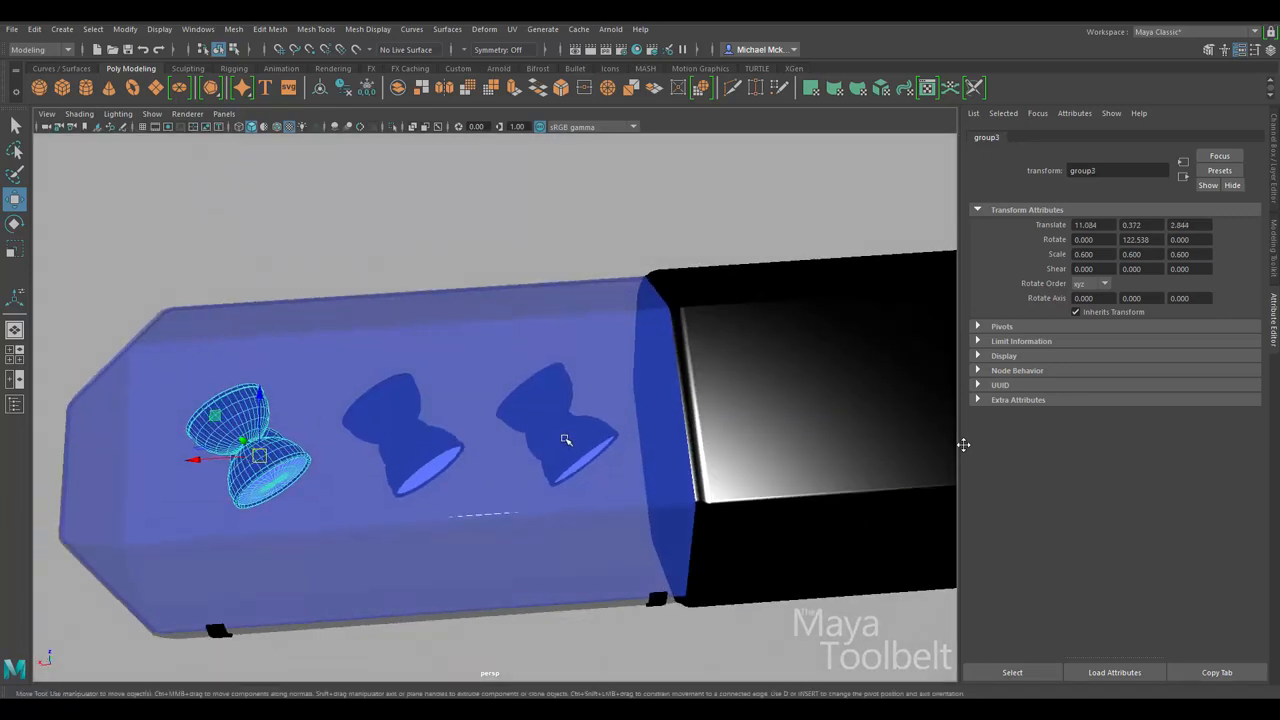
click(570, 440)
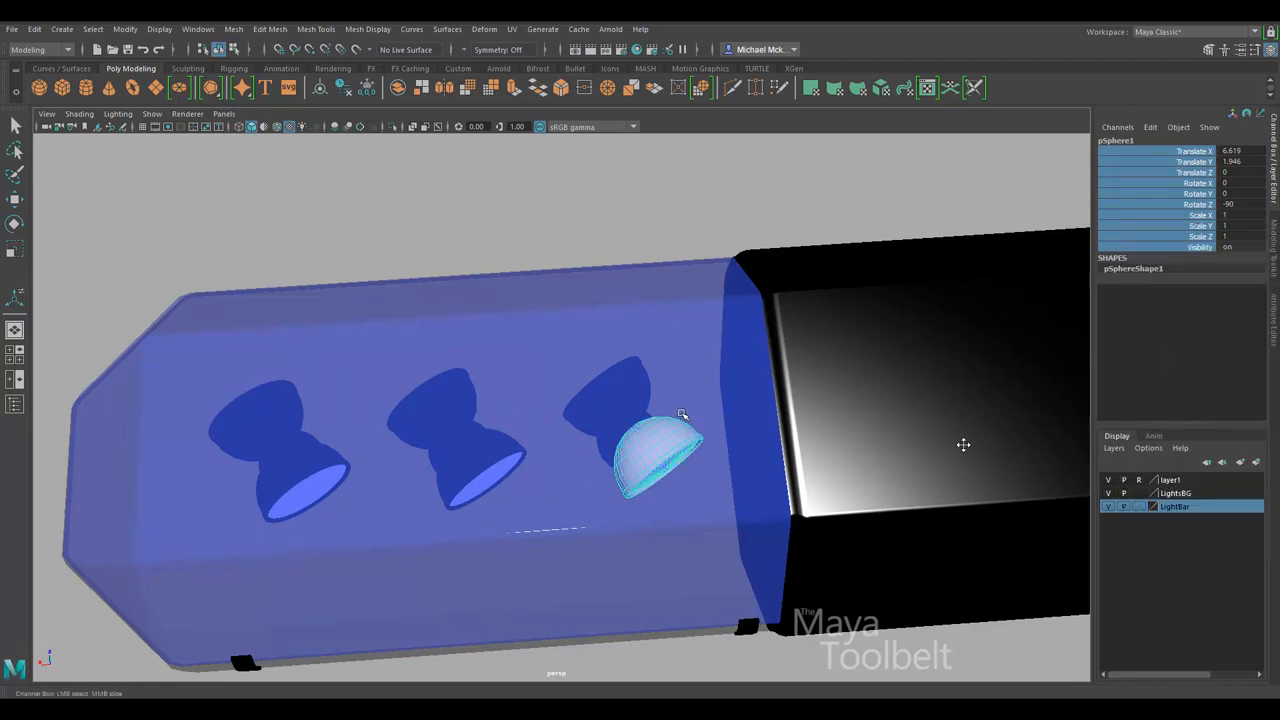
drag(656, 456, 480, 460)
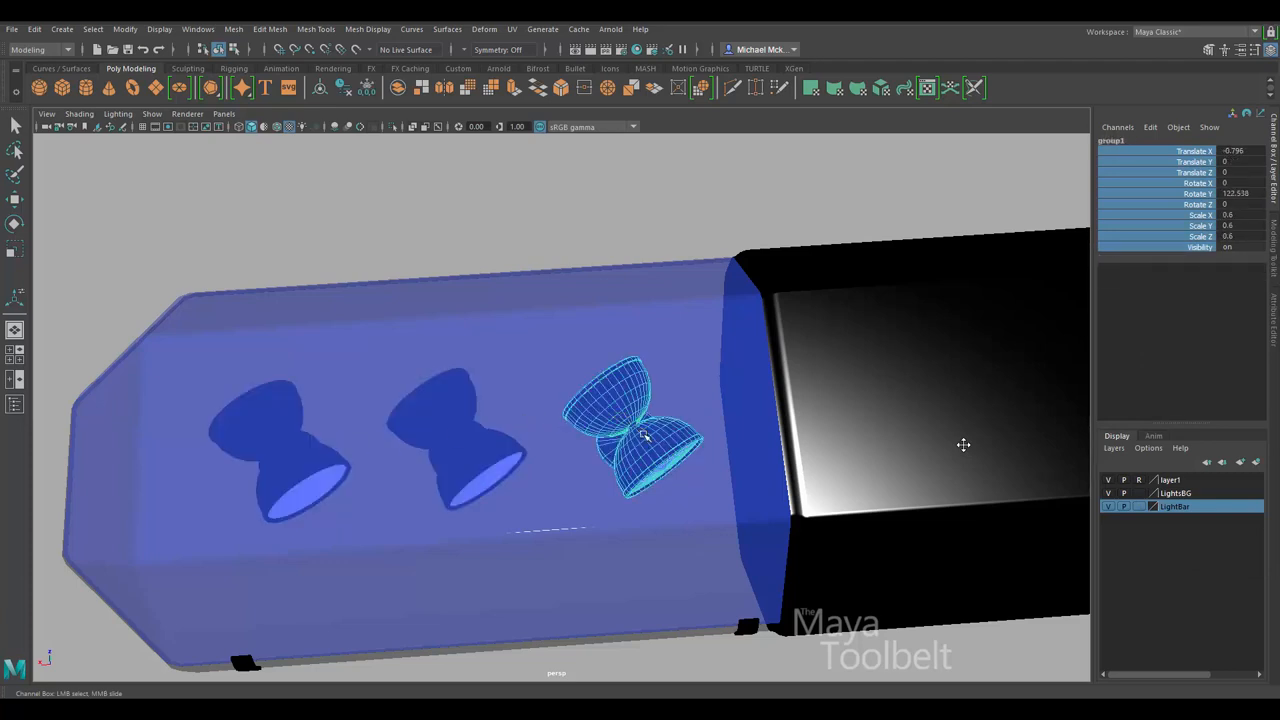
click(480, 470)
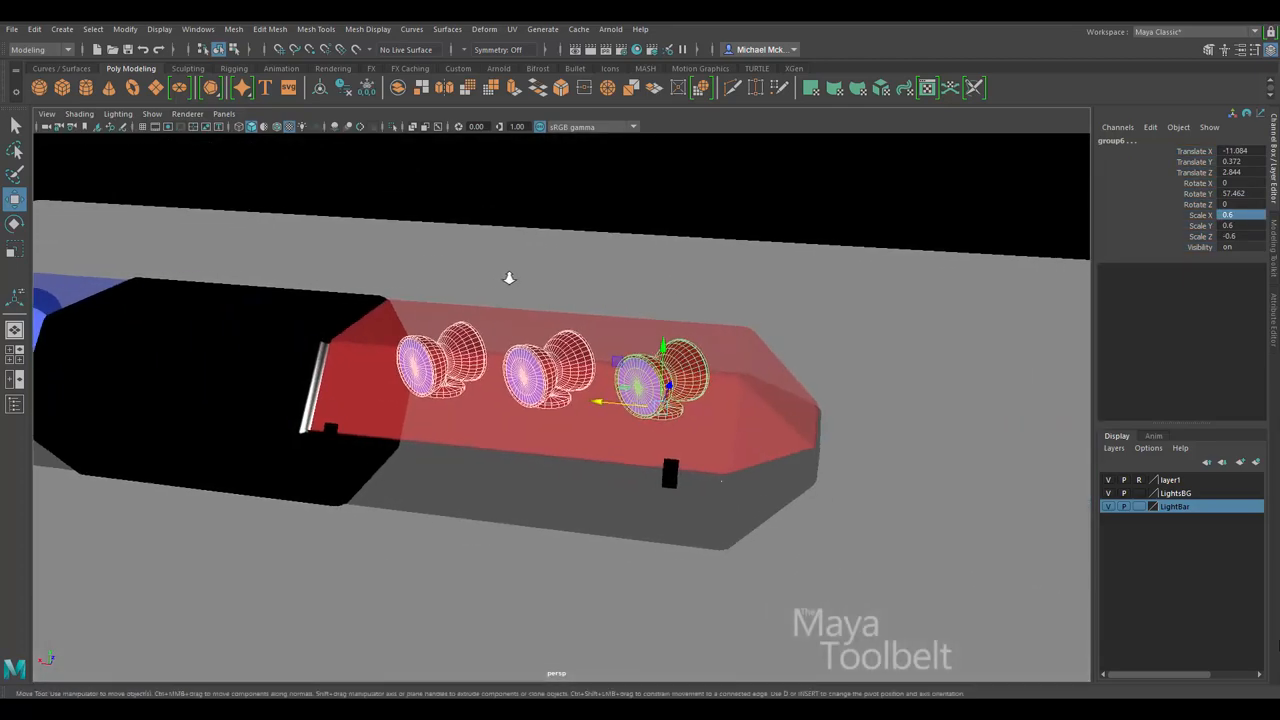
Give a red-side bulb cap its own new aiStandardSurface named RedLight
drag(500, 400, 560, 290)
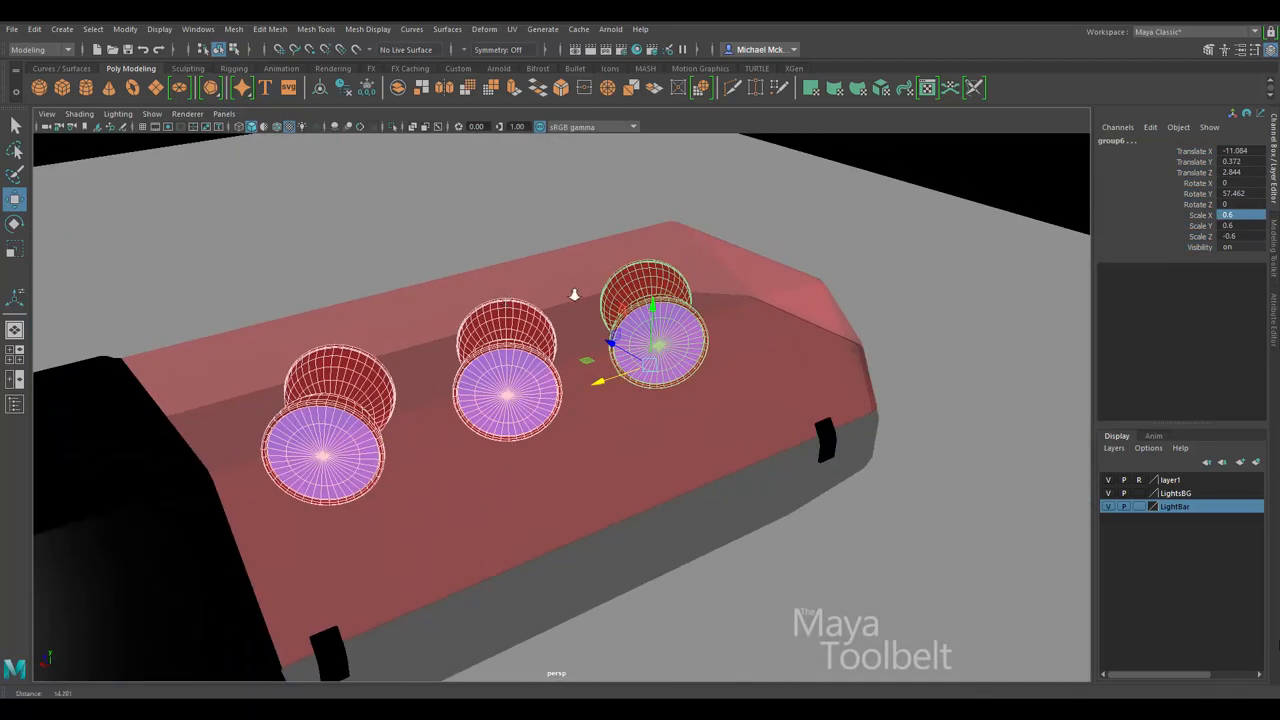
click(1108, 492)
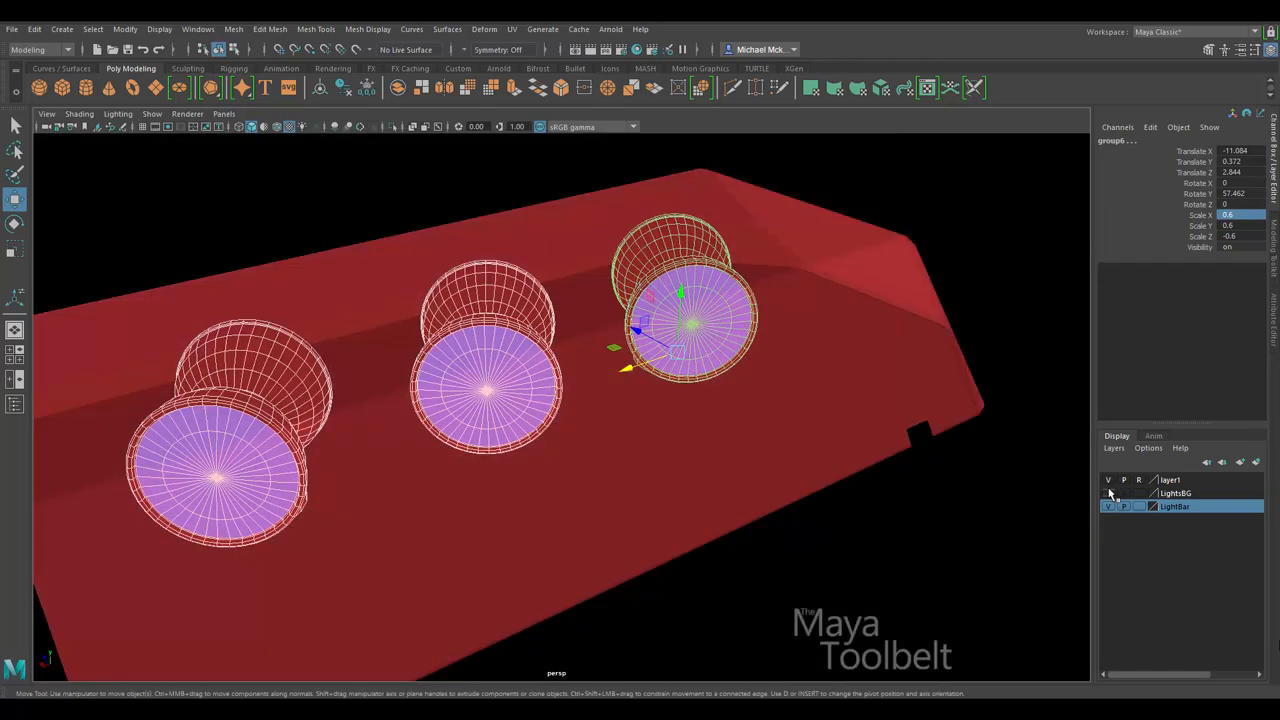
click(1108, 492)
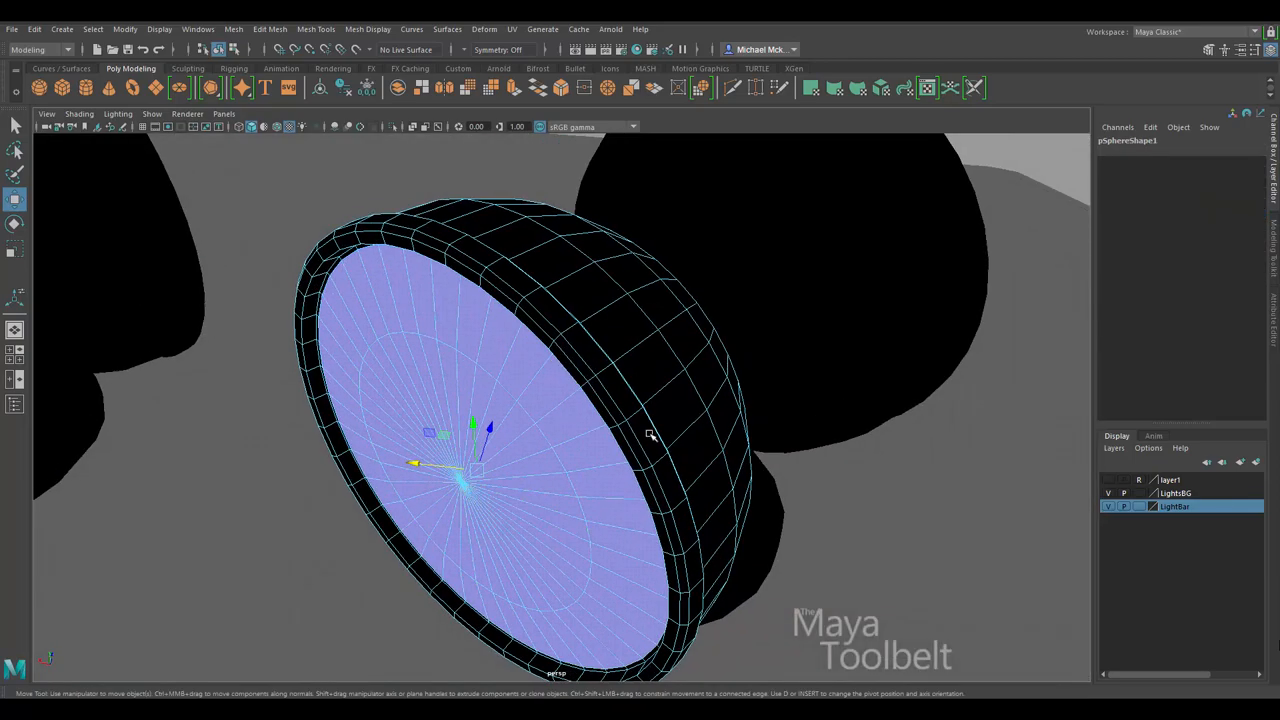
key(4)
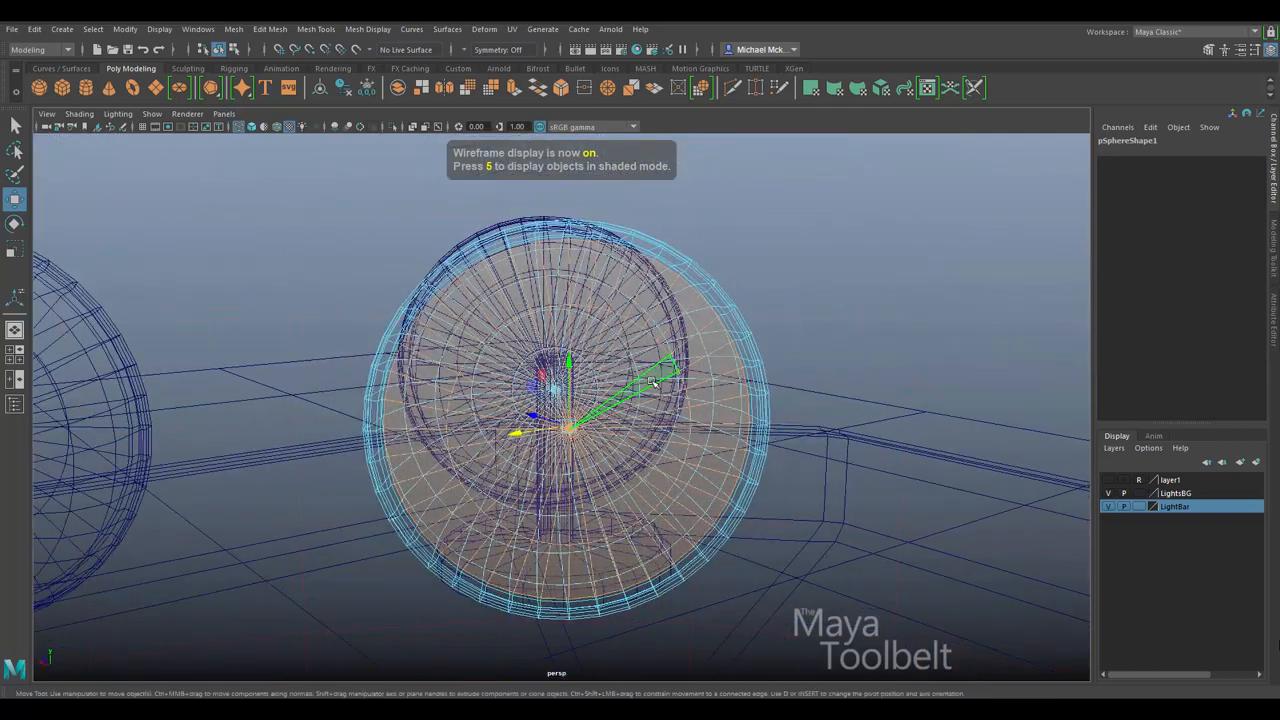
right_click(570, 430)
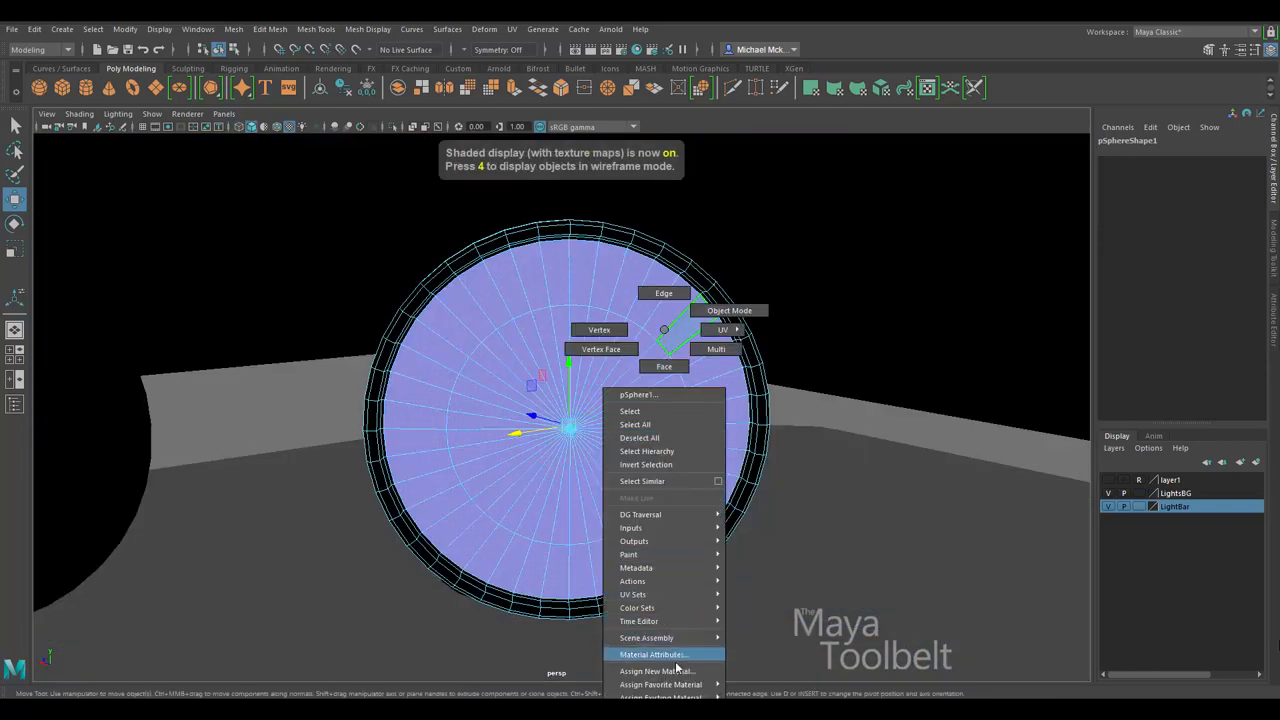
click(656, 670)
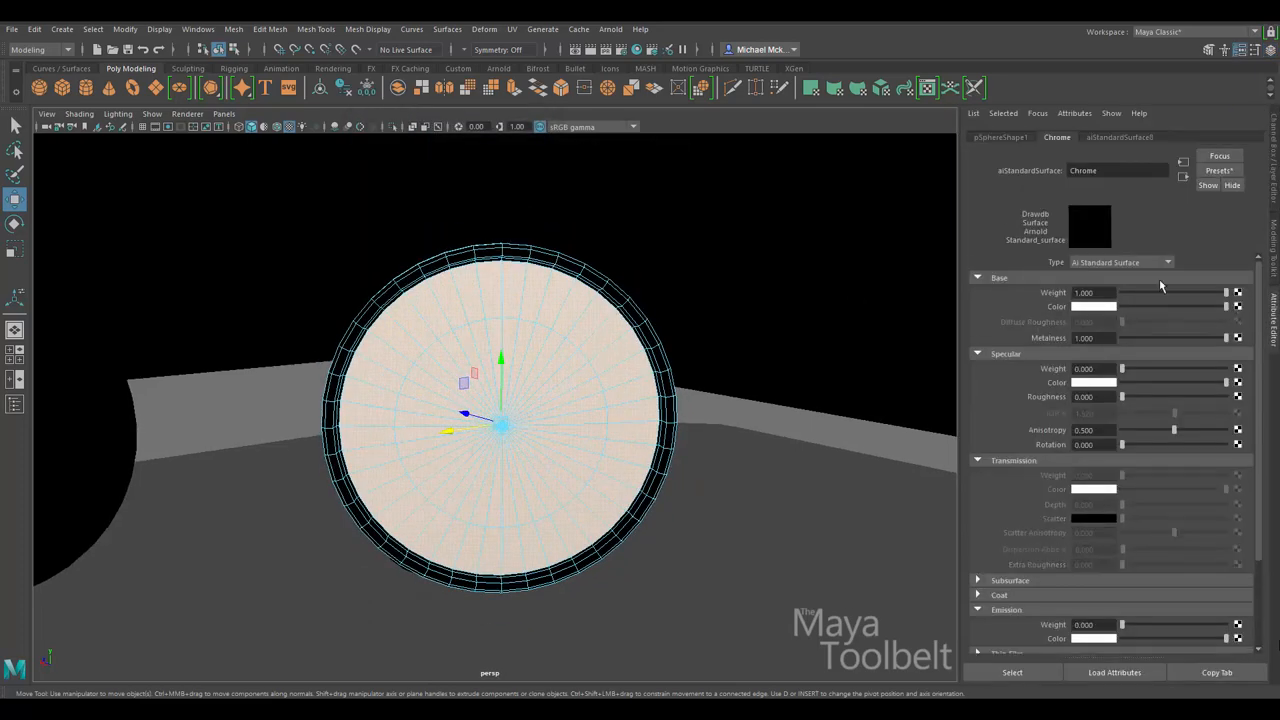
double_click(1116, 170)
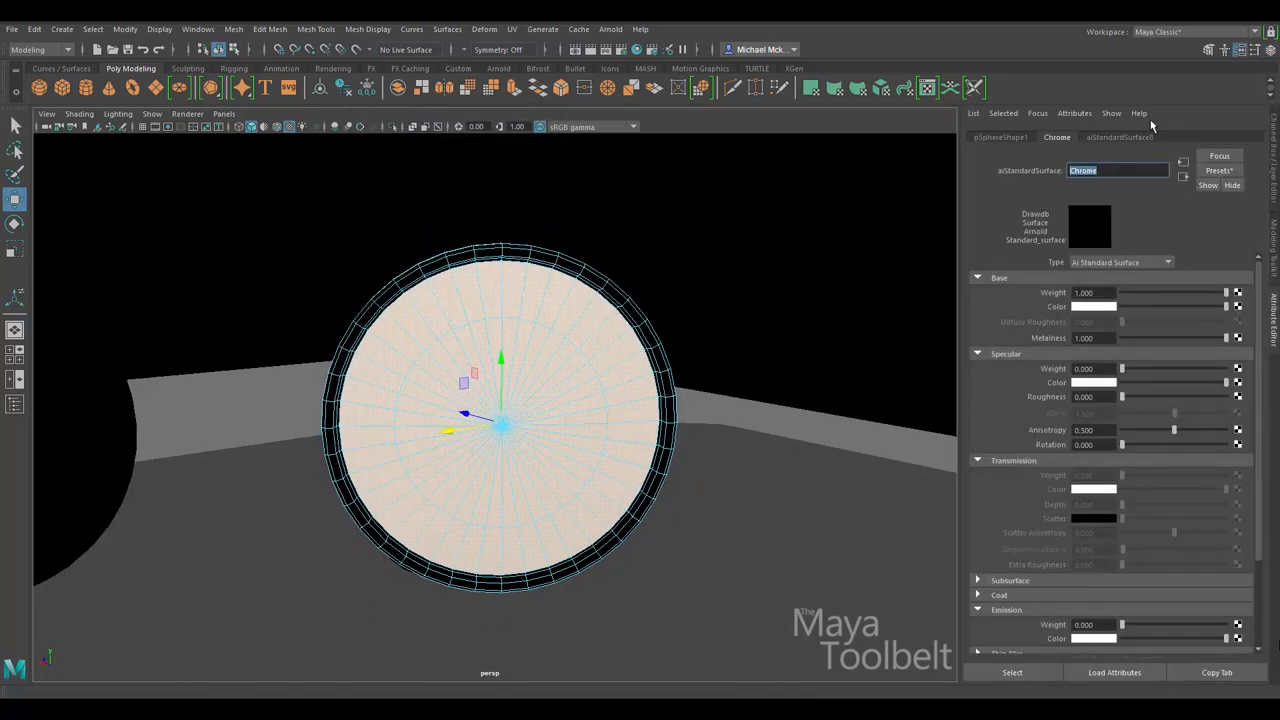
click(1120, 136)
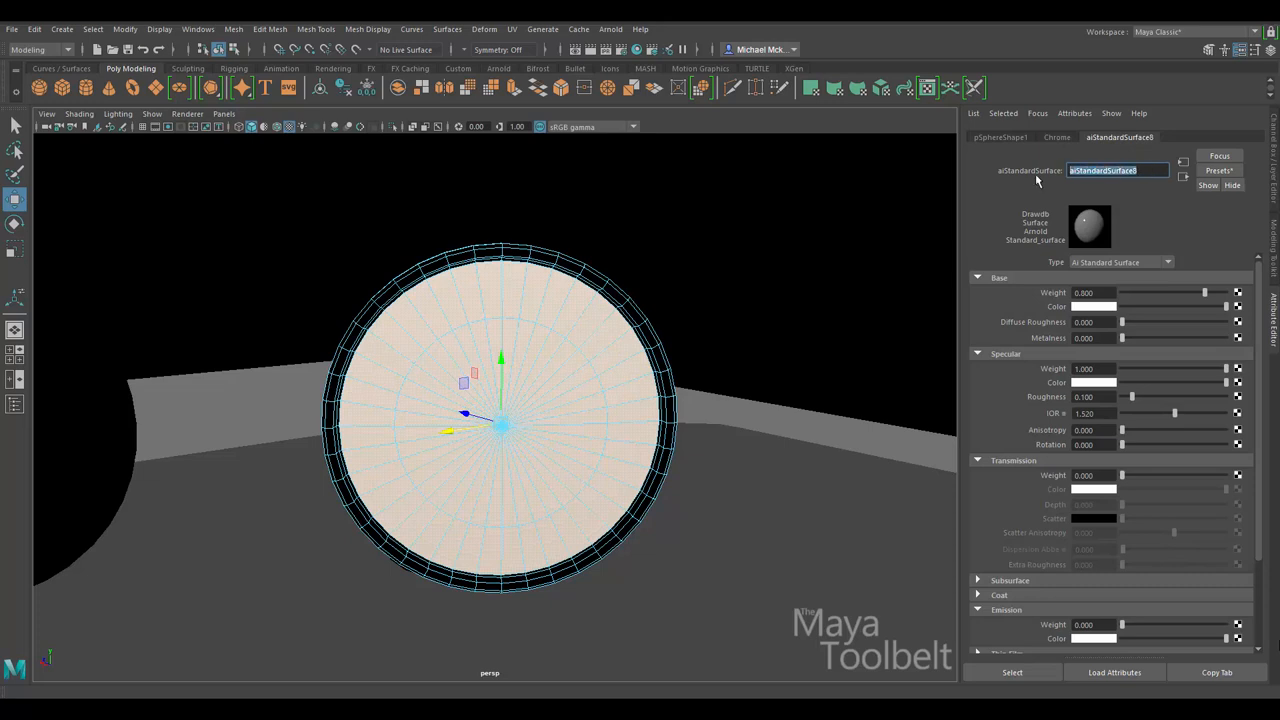
text(RedLight)
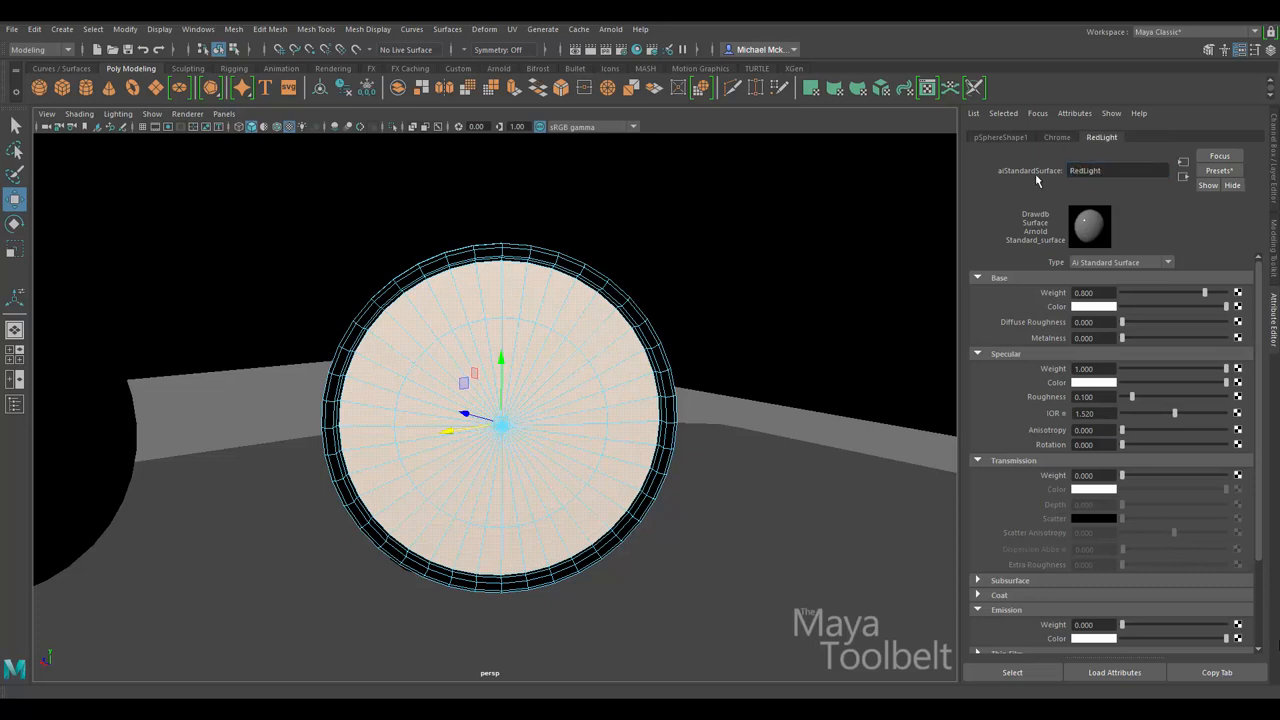
Apply the Incandescent_Bulb preset to RedLight and set a red glow colour
click(1218, 170)
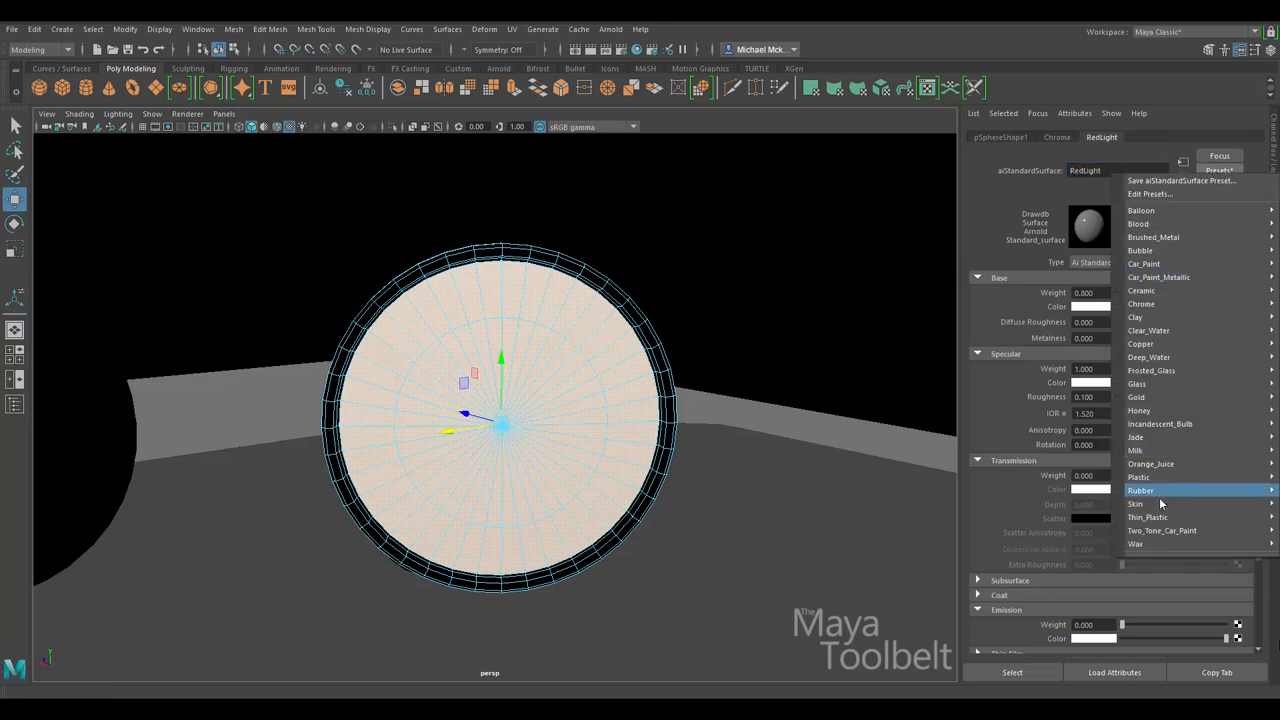
mouse_move(1160, 424)
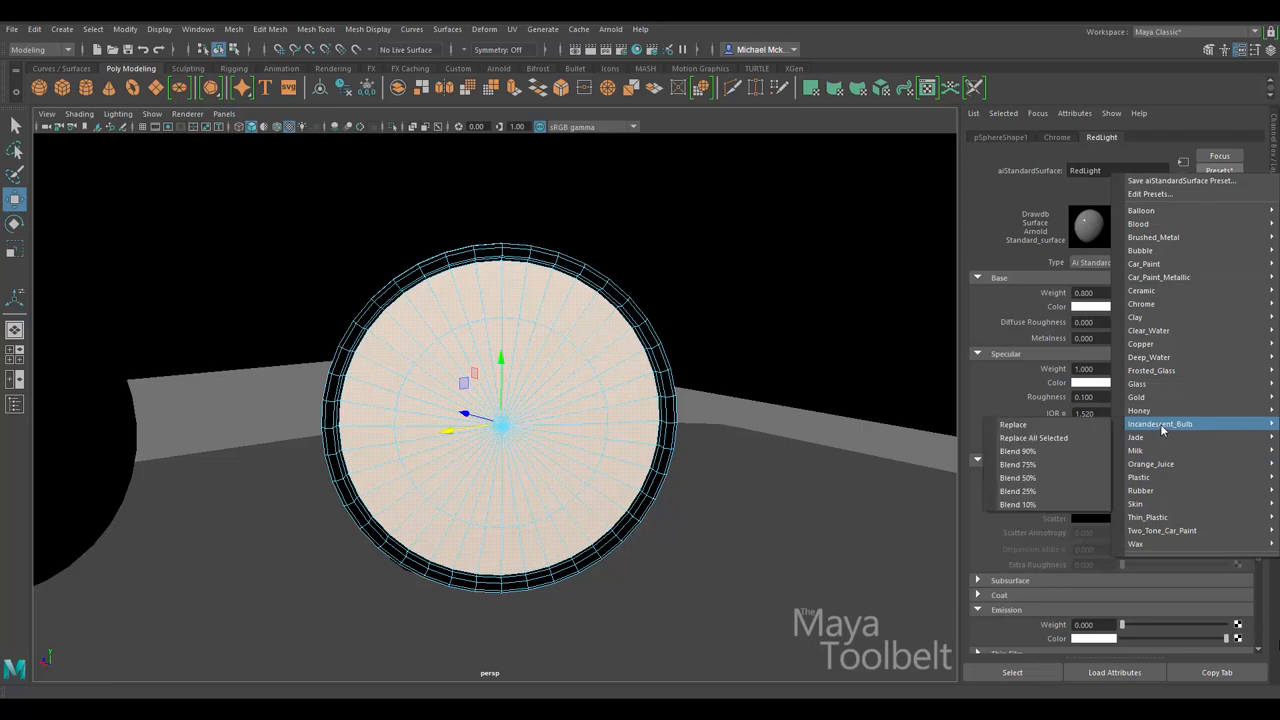
click(1160, 424)
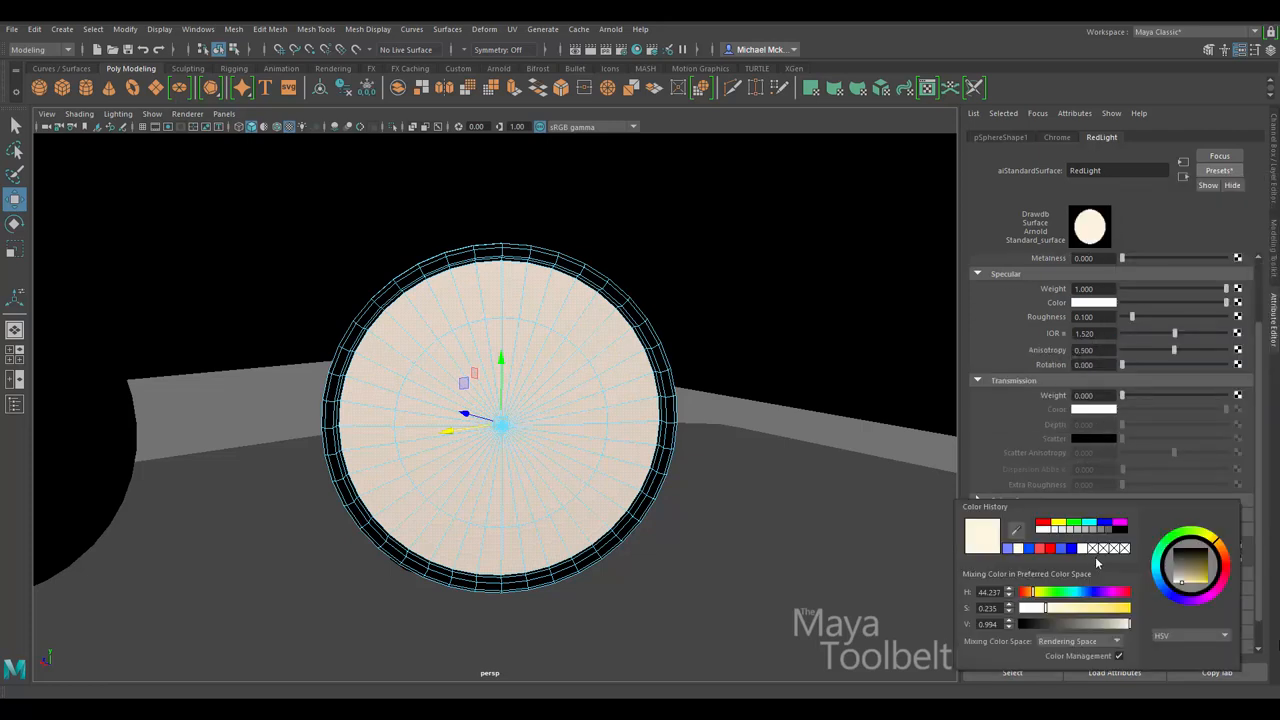
click(1048, 548)
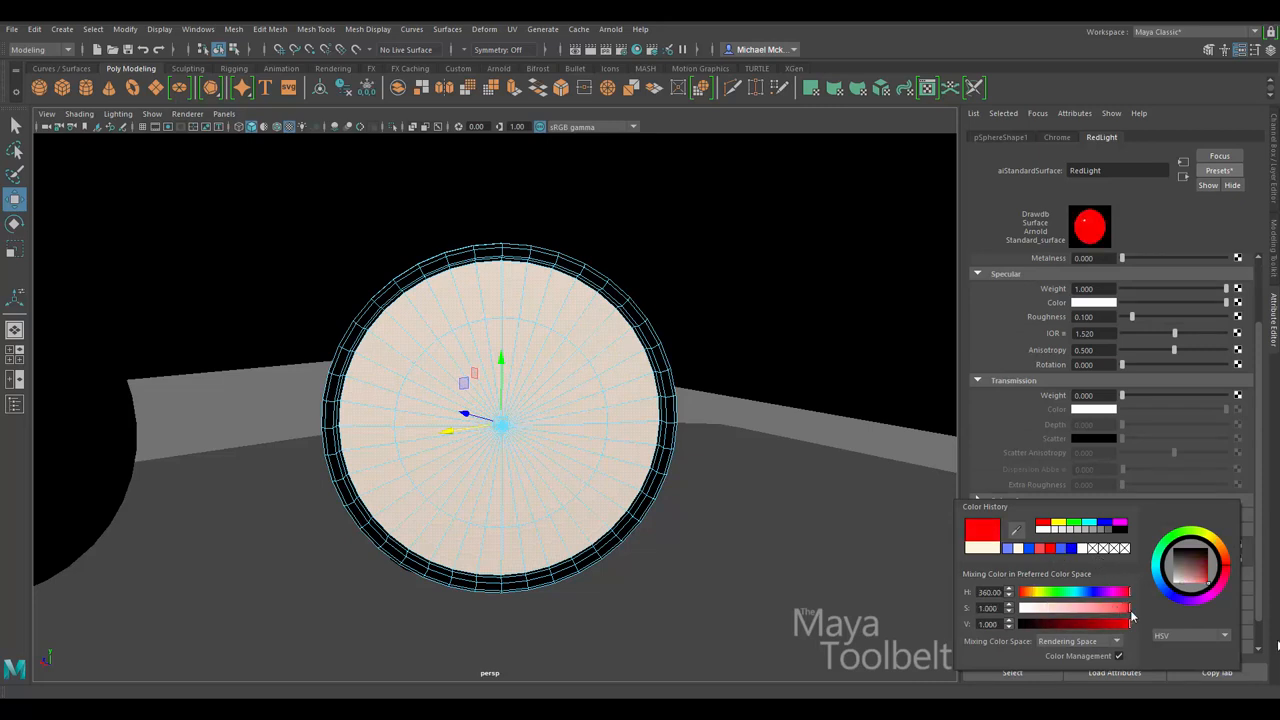
drag(1130, 608, 1100, 608)
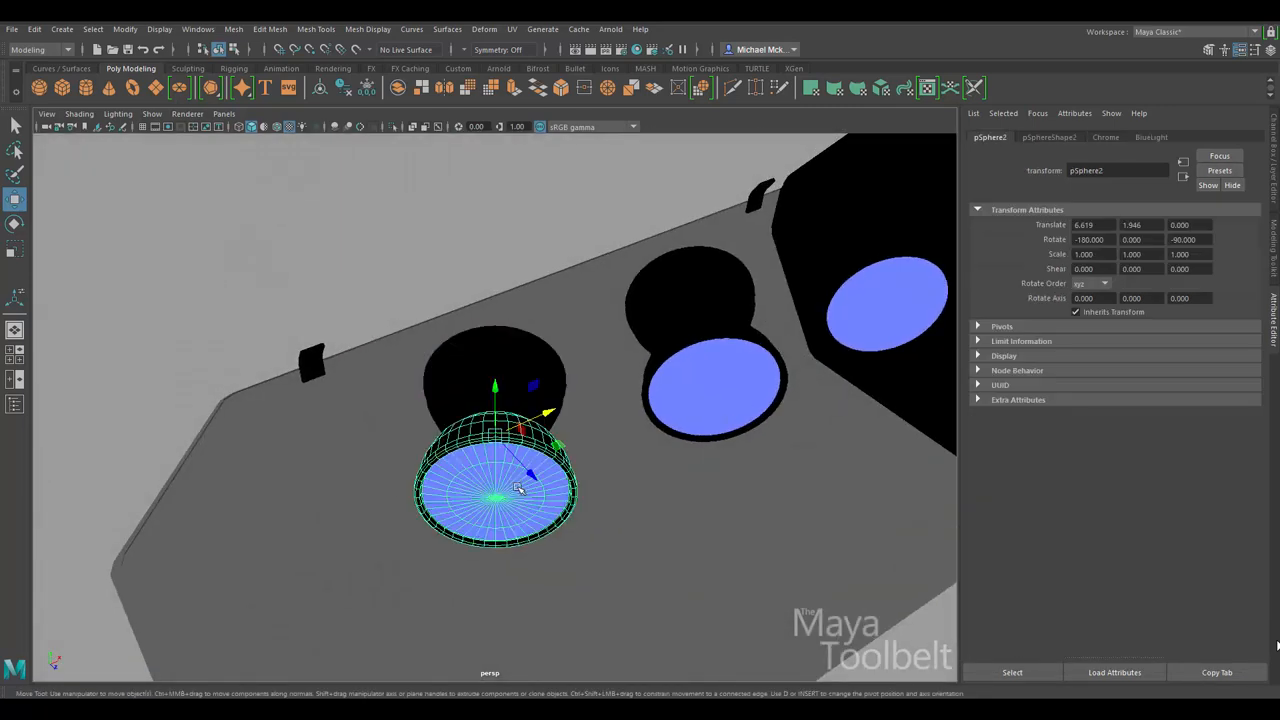
Assign the existing RedLight material to the middle red-side bulb cap
click(1056, 136)
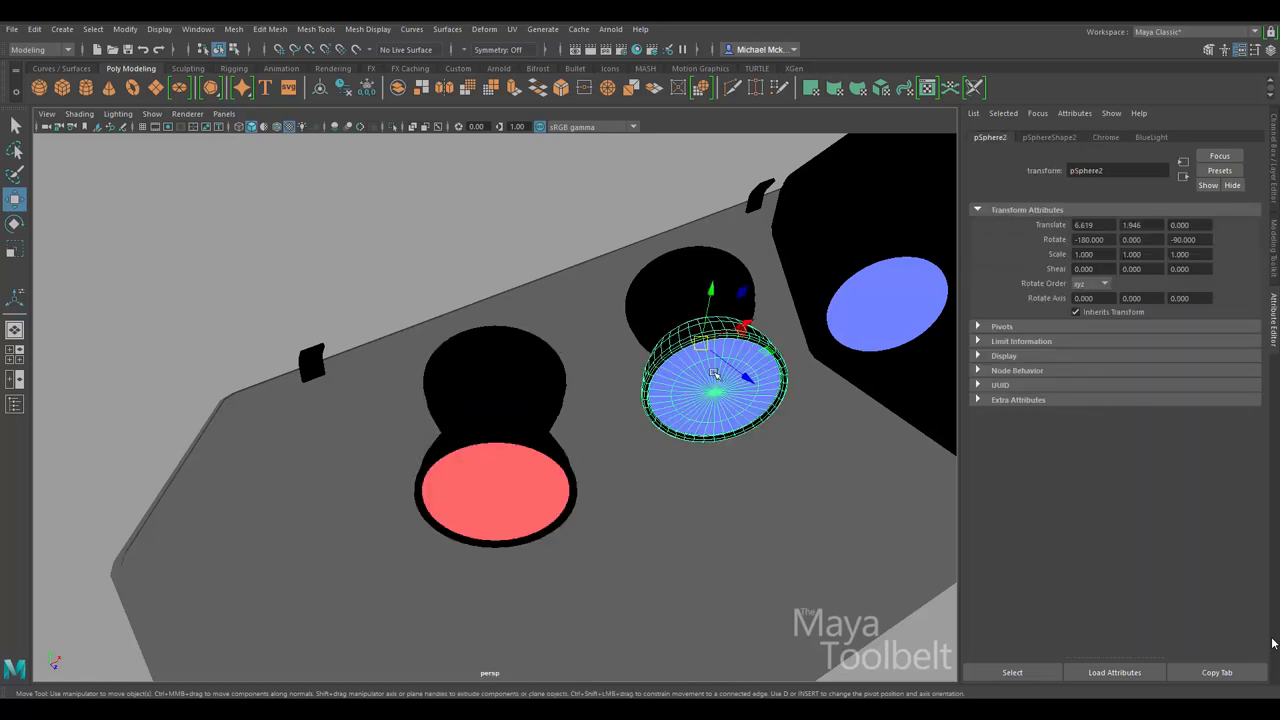
click(1056, 136)
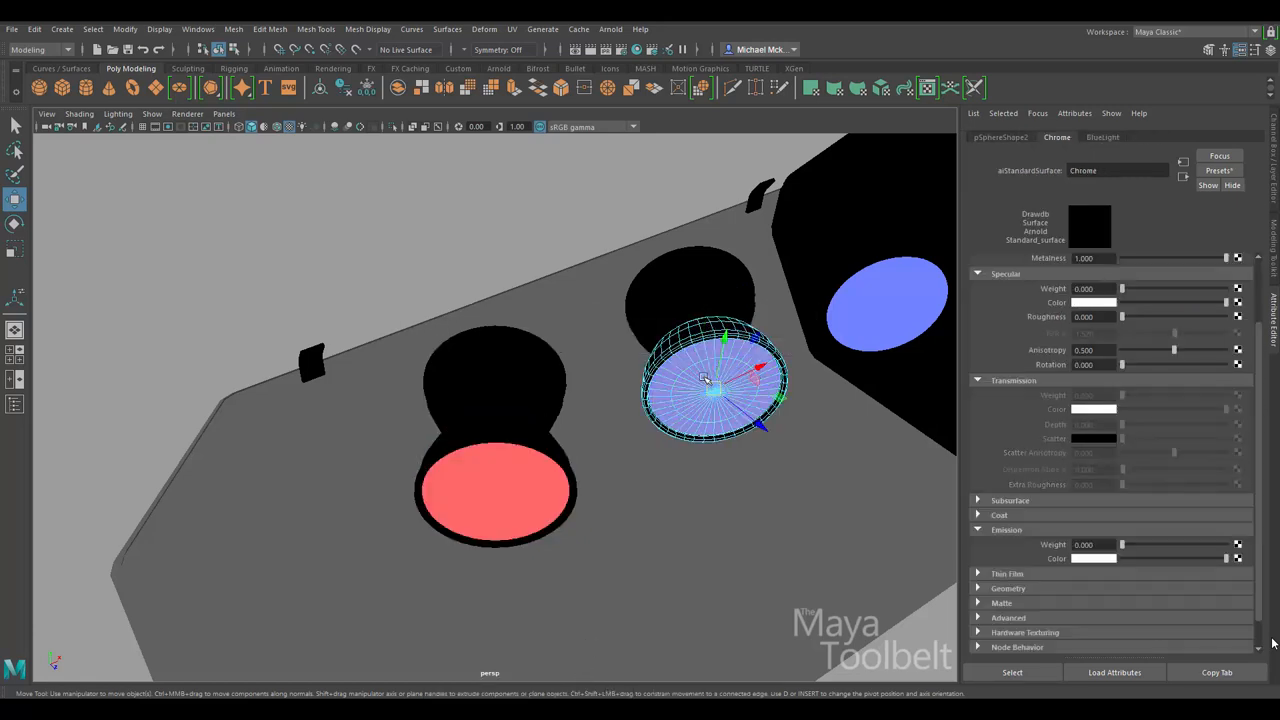
right_click(708, 380)
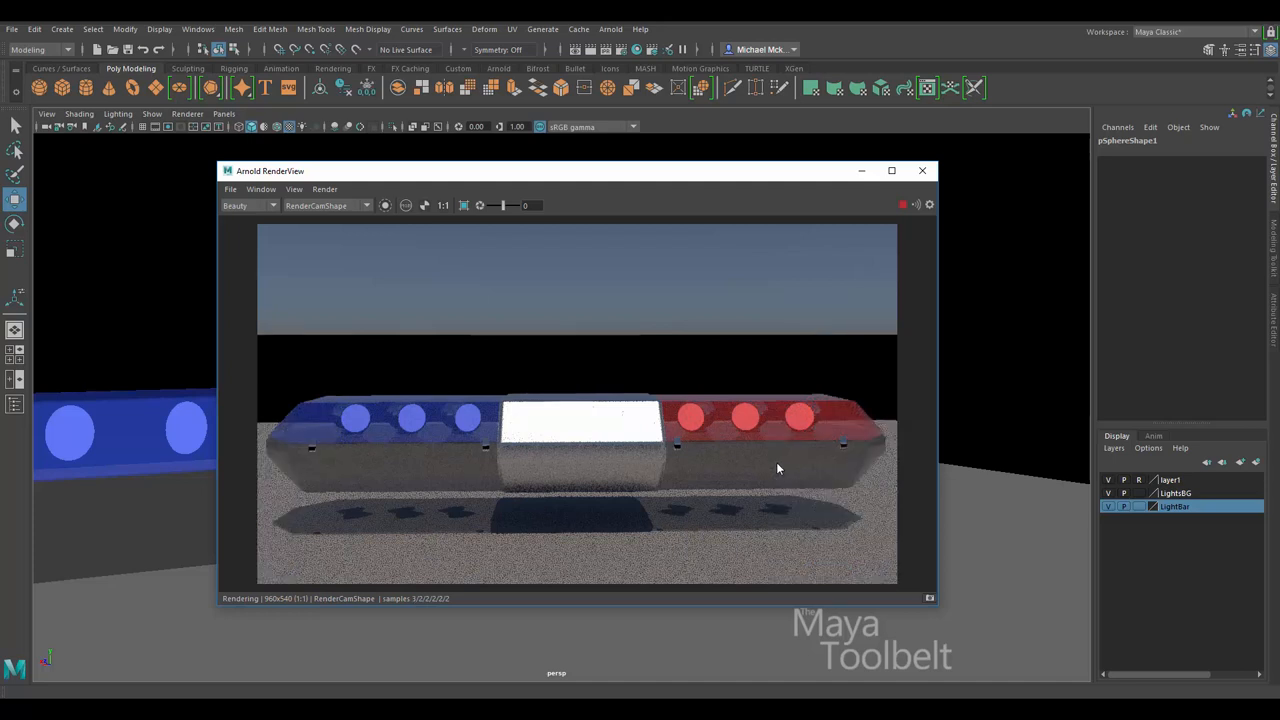
Close Arnold RenderView and add an Arnold area light beside the light bar
click(920, 170)
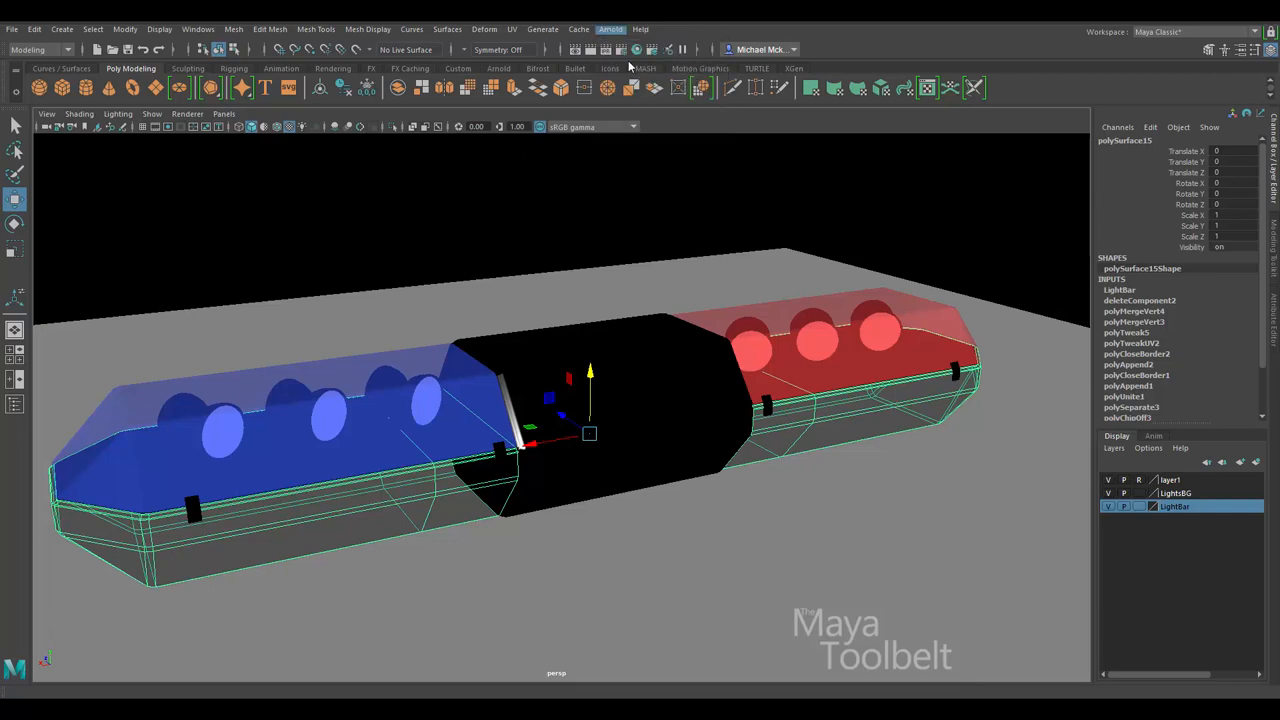
click(612, 30)
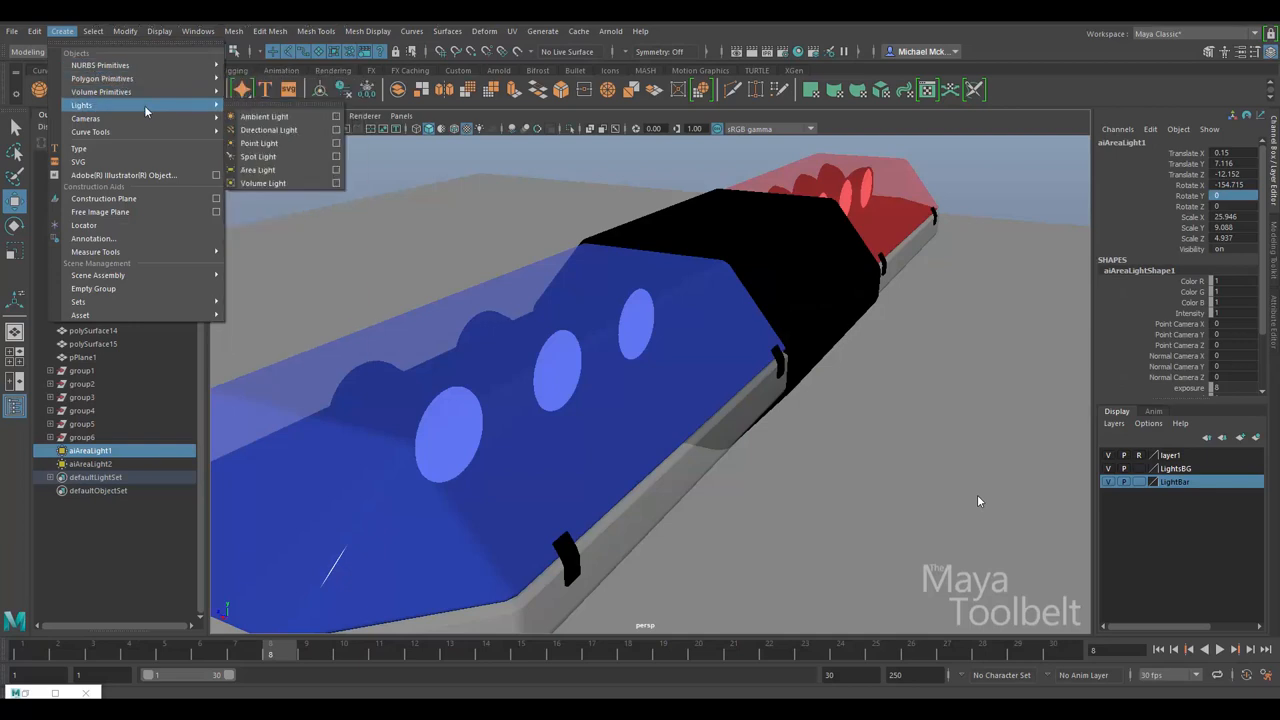
mouse_move(258, 156)
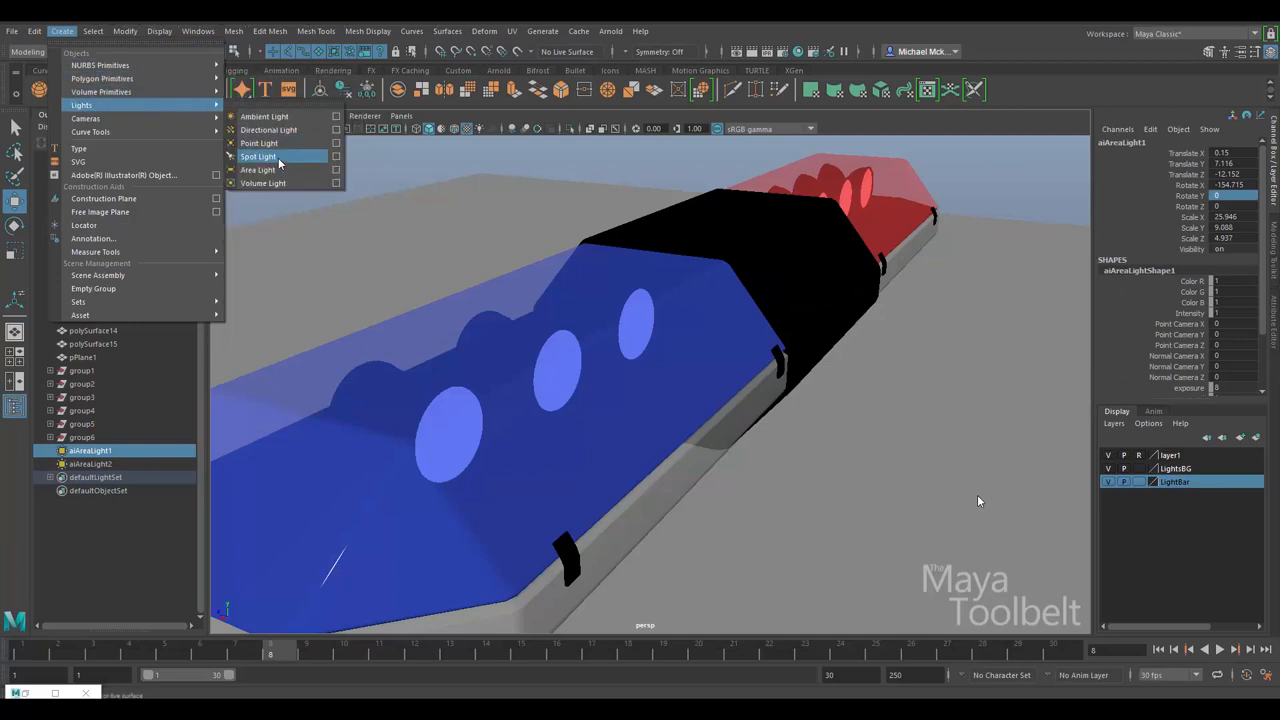
Create a spot light and move it into place below the light bar
click(258, 156)
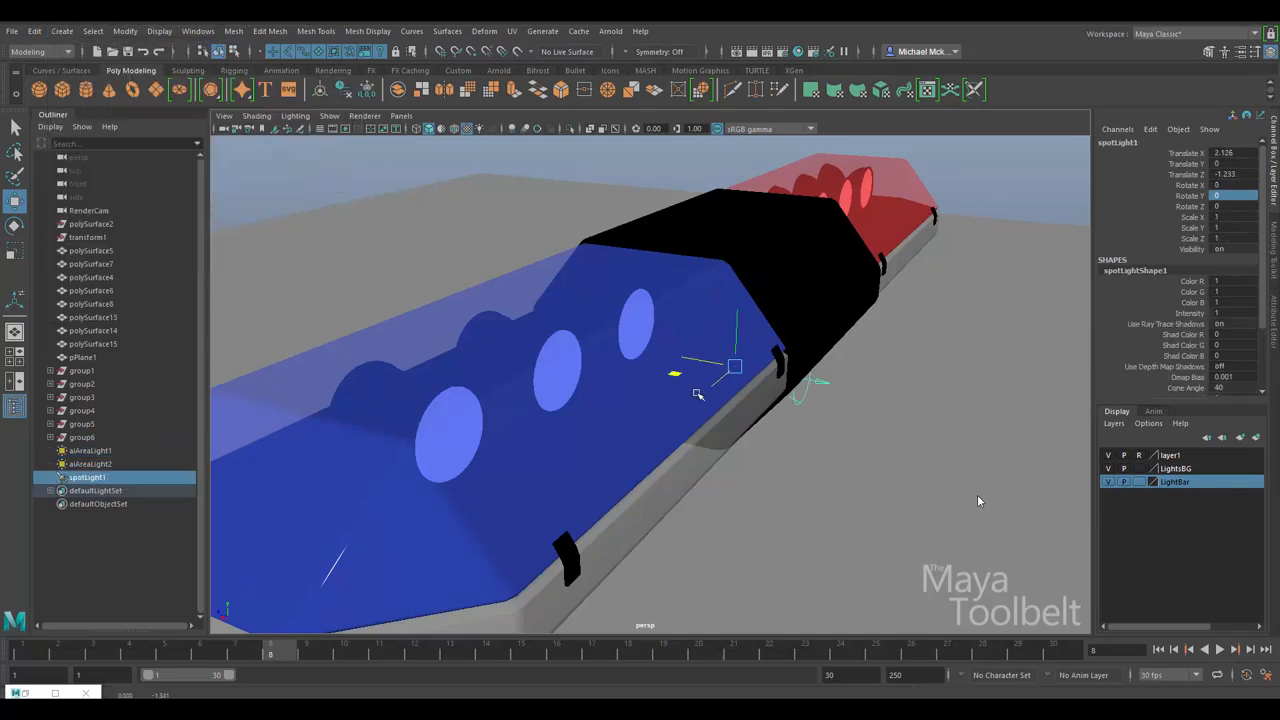
drag(700, 390, 640, 396)
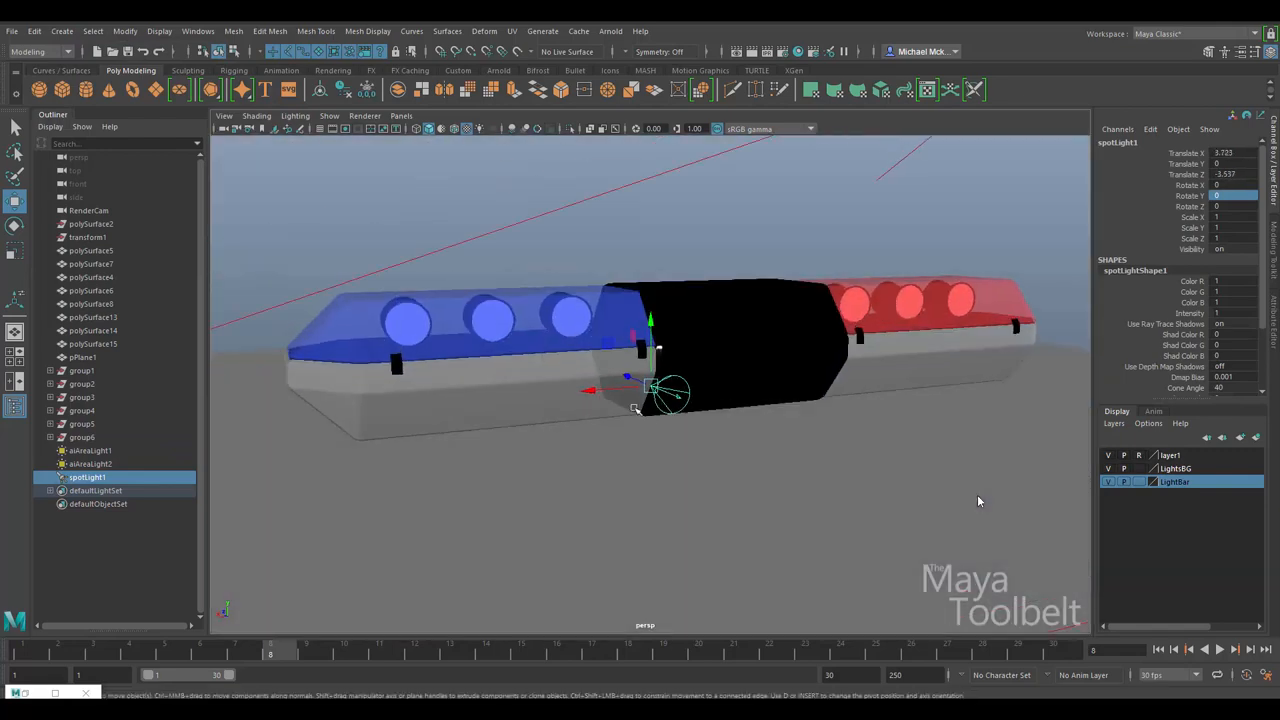
drag(670, 390, 590, 324)
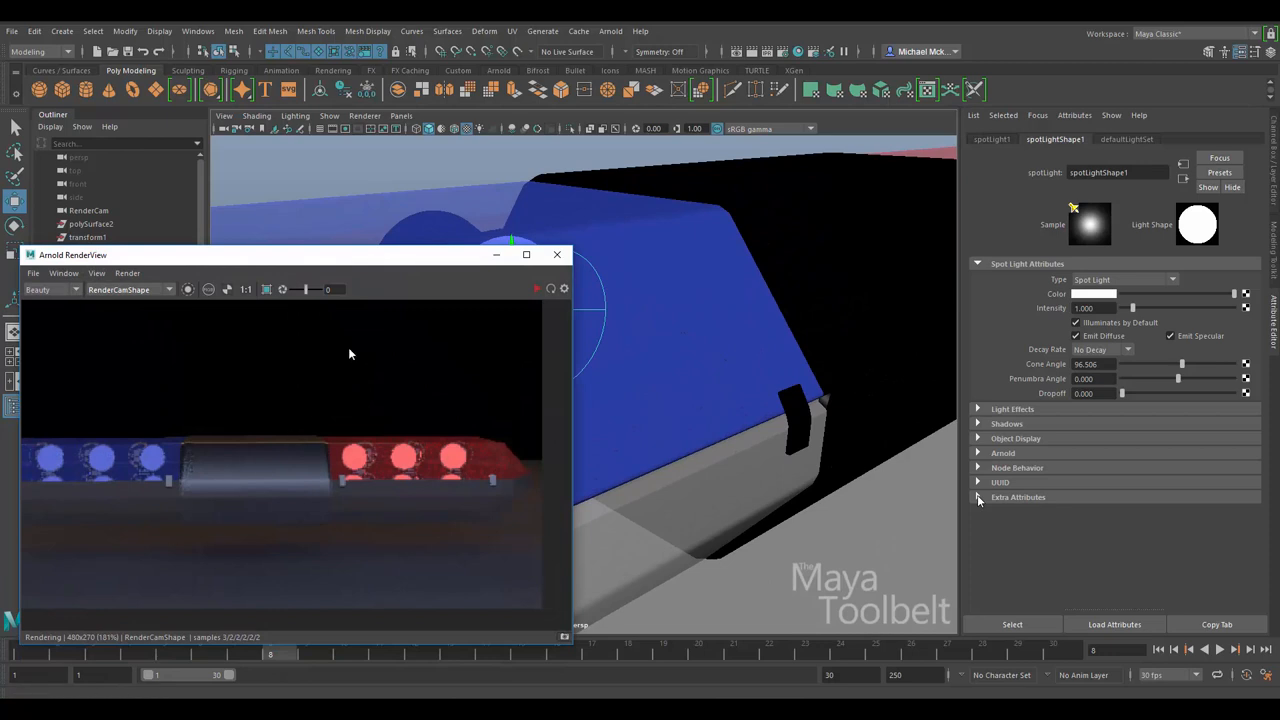
Switch Arnold RenderView to renderCamShape and bring up the spotlight's Arnold attributes
click(168, 288)
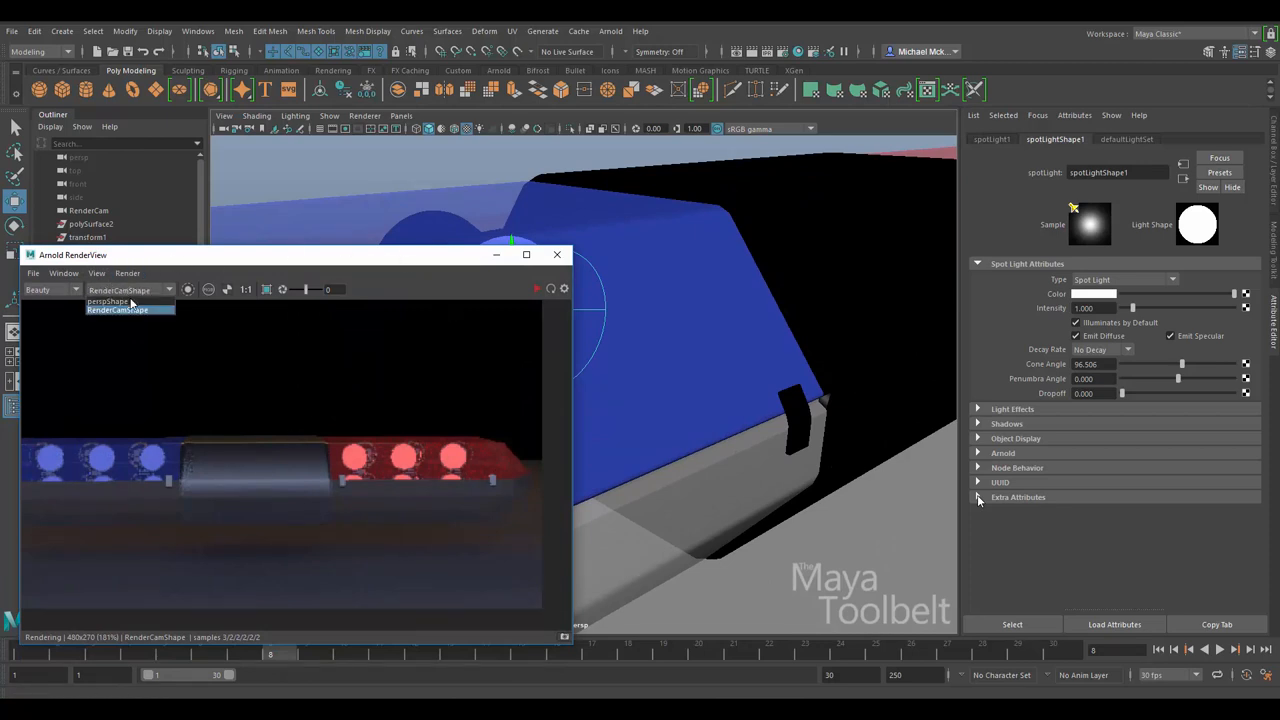
click(112, 300)
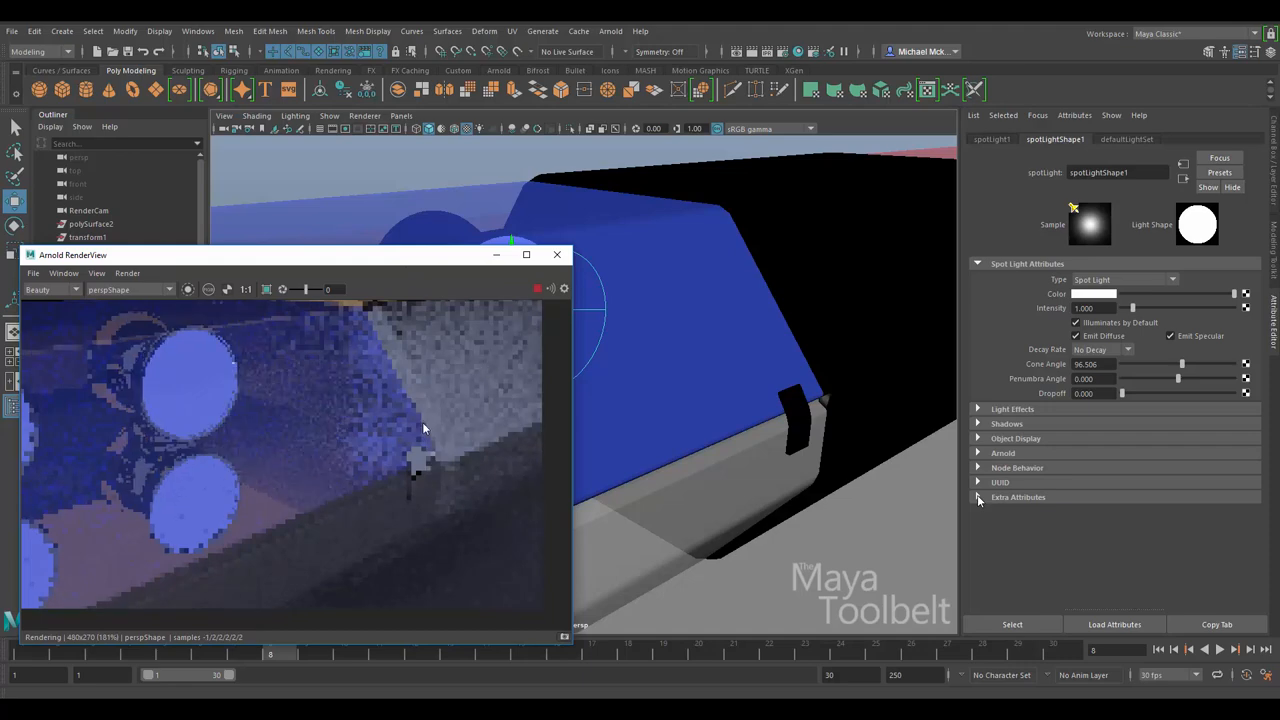
click(64, 272)
text(5.000)
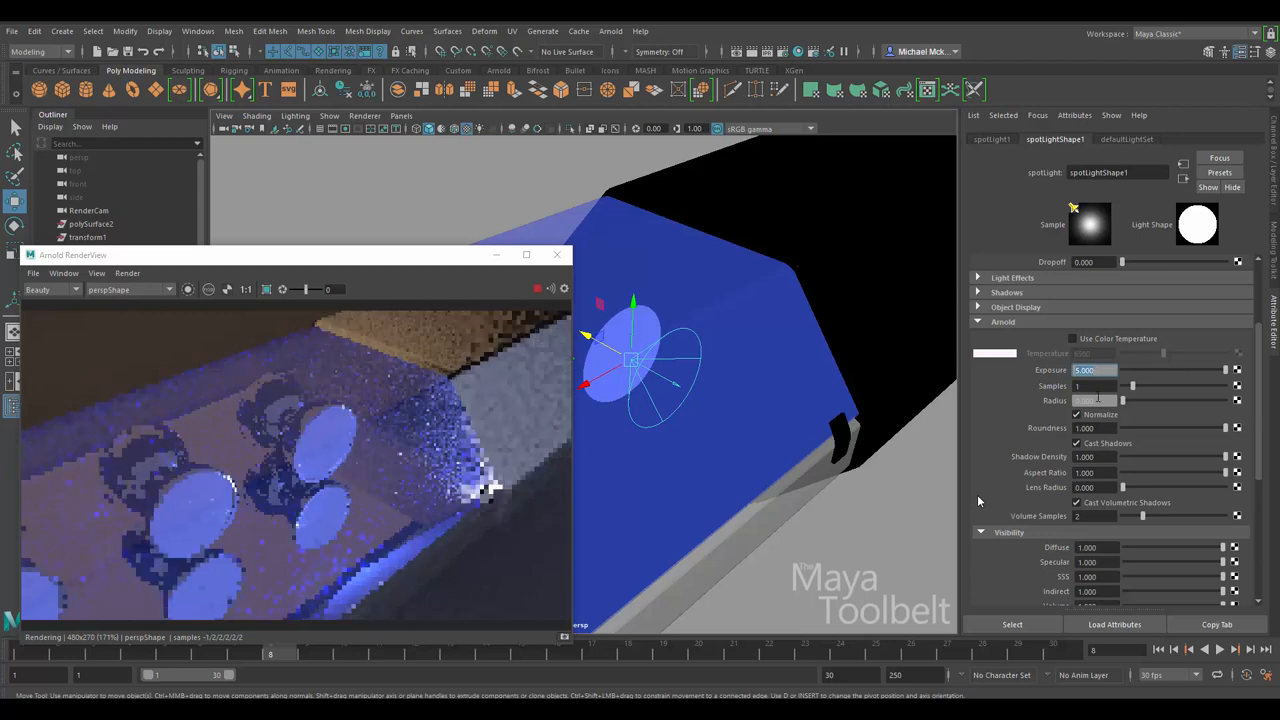
Add a light filter to the spotlight and draw a render region around the blue bulbs
click(1098, 528)
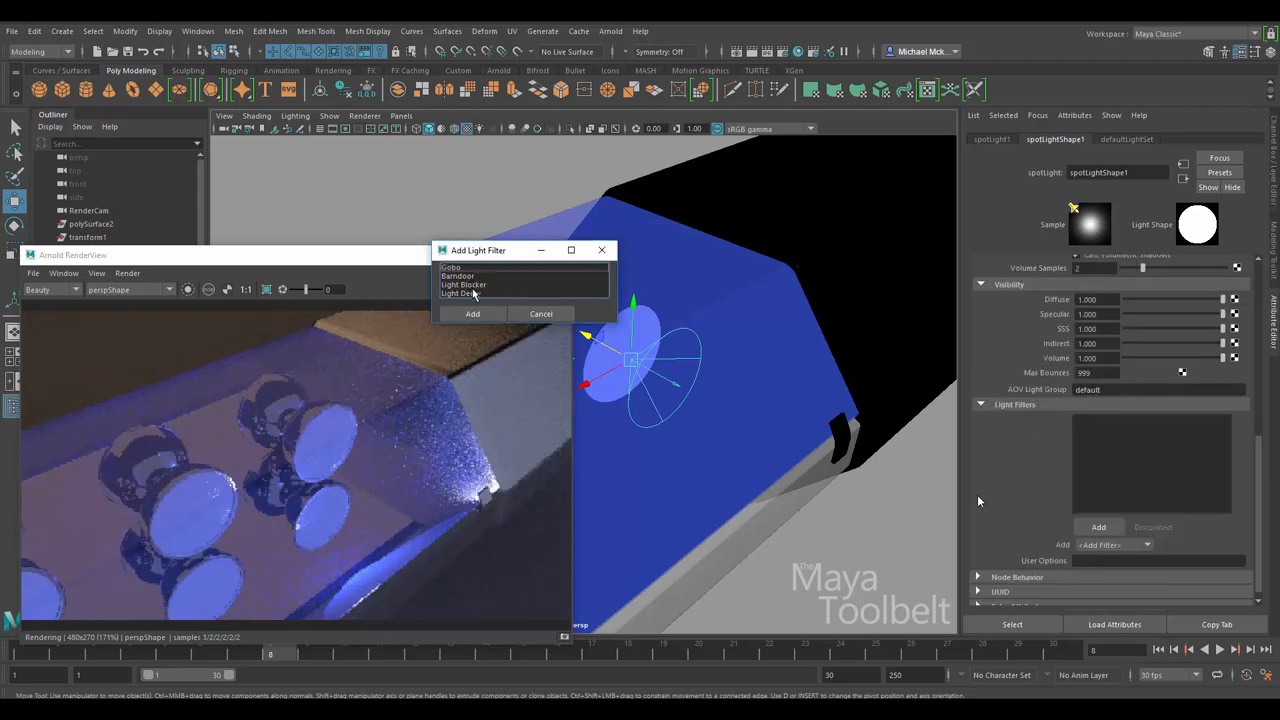
click(470, 292)
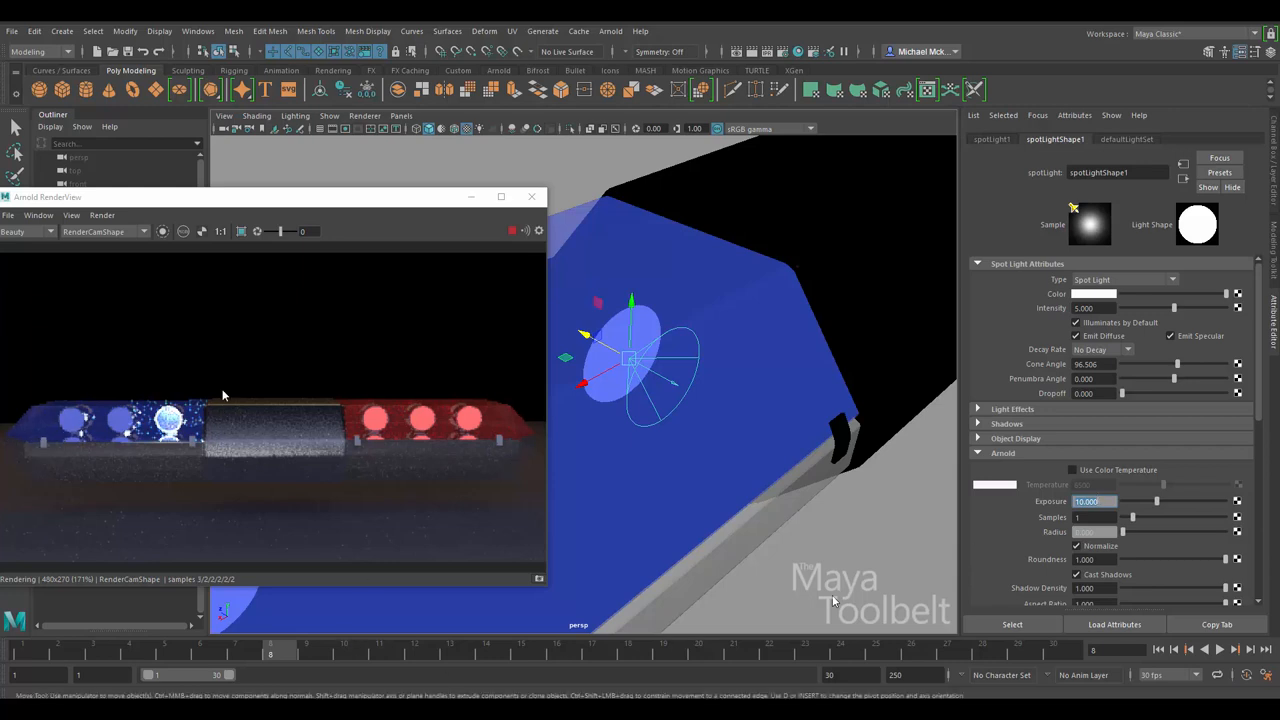
drag(122, 376, 224, 490)
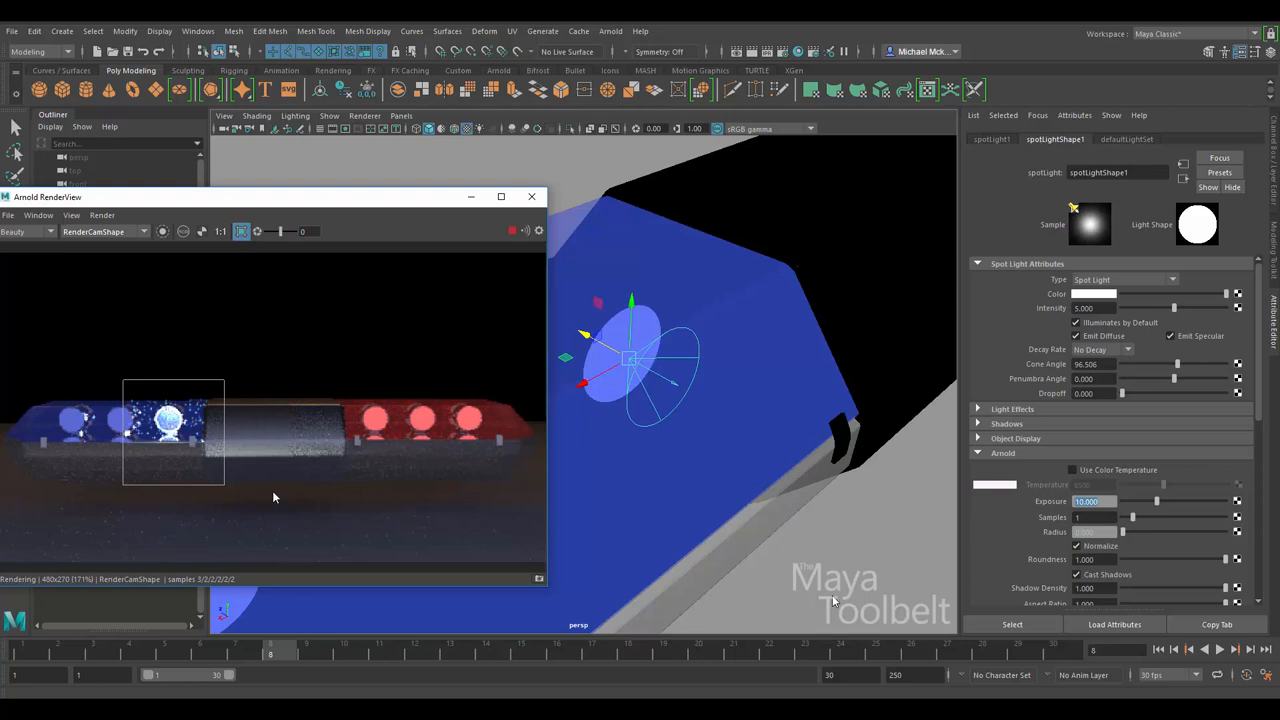
mouse_move(280, 476)
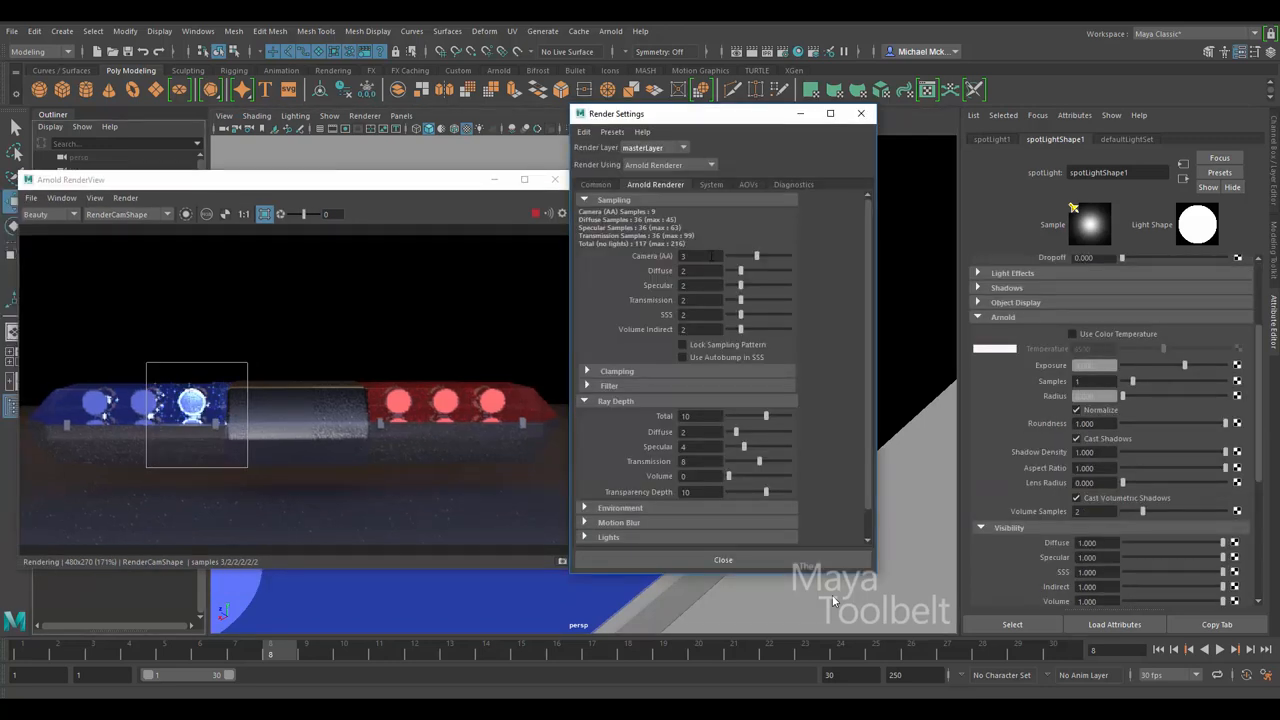
Edit the Arnold Transmission sample count, then move through the System and AOVs settings
triple_click(696, 300)
text(6)
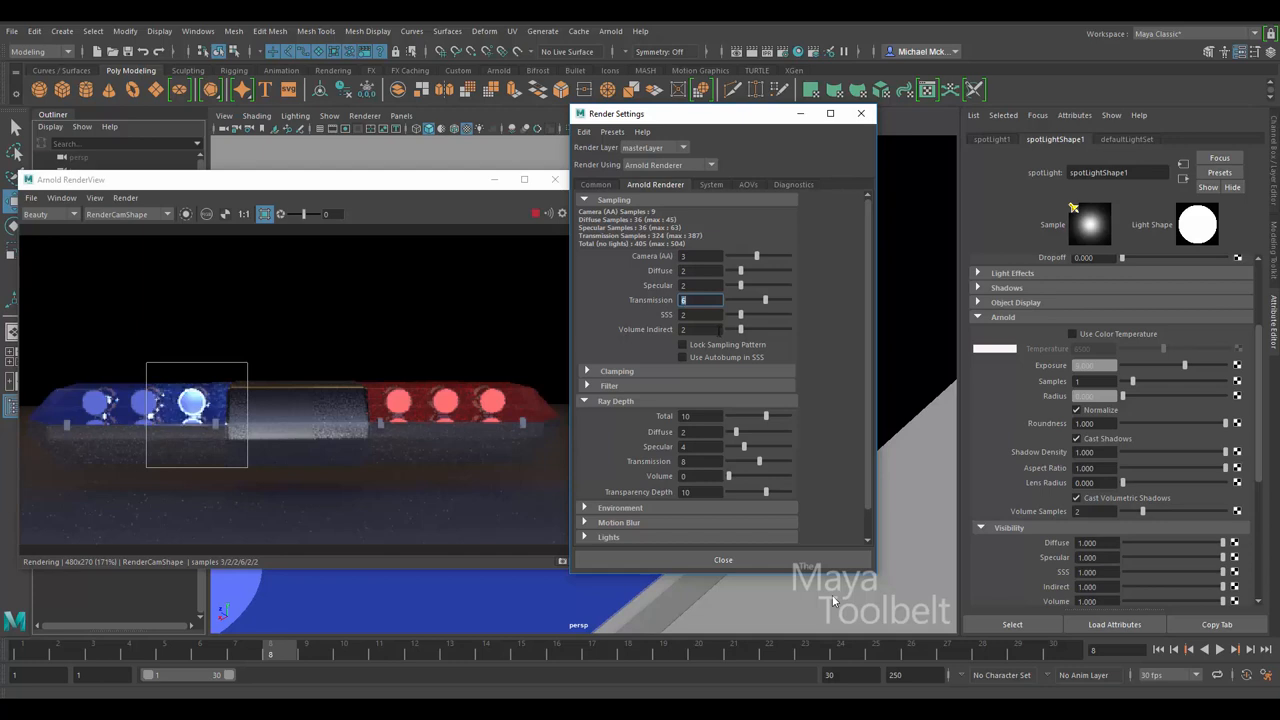
mouse_move(62, 198)
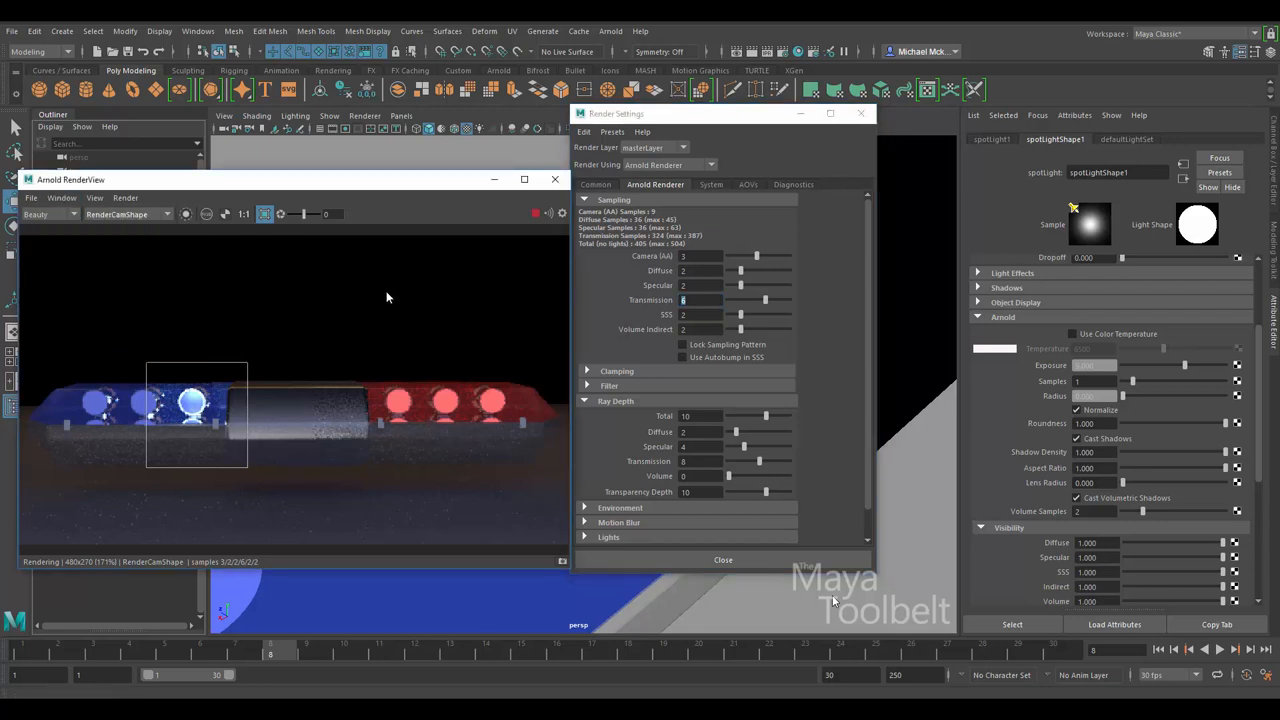
click(712, 184)
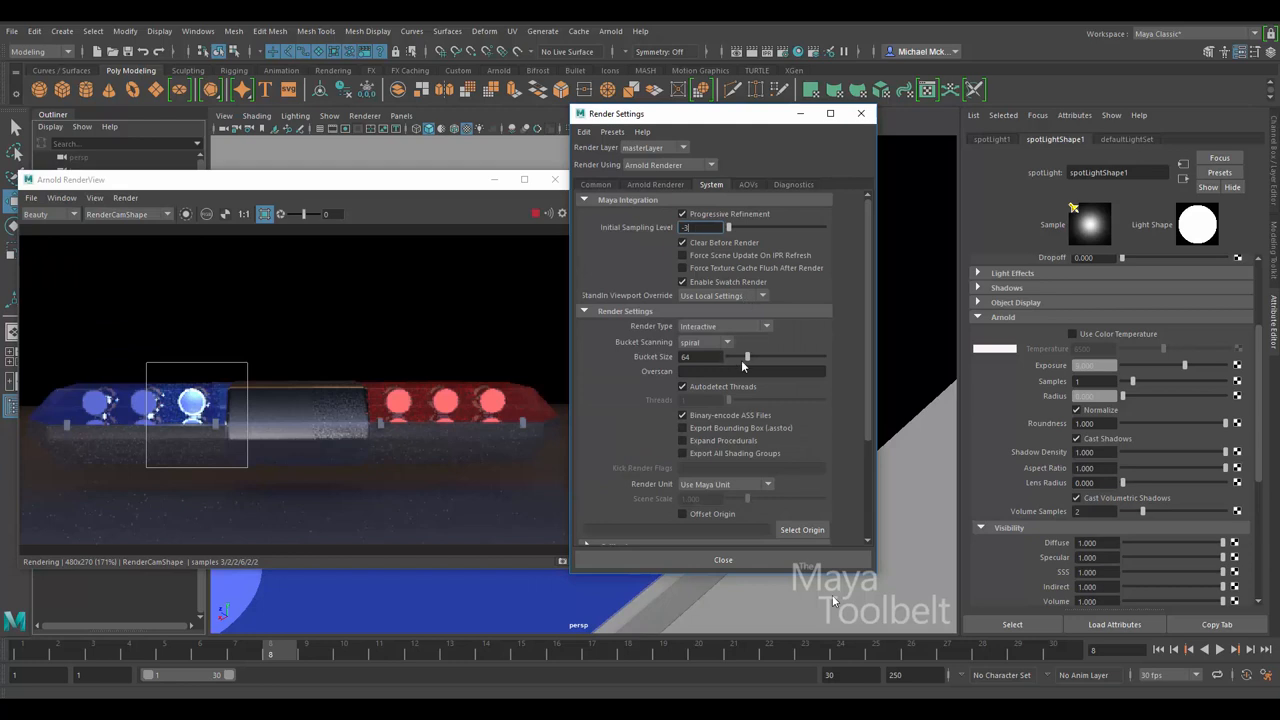
click(748, 184)
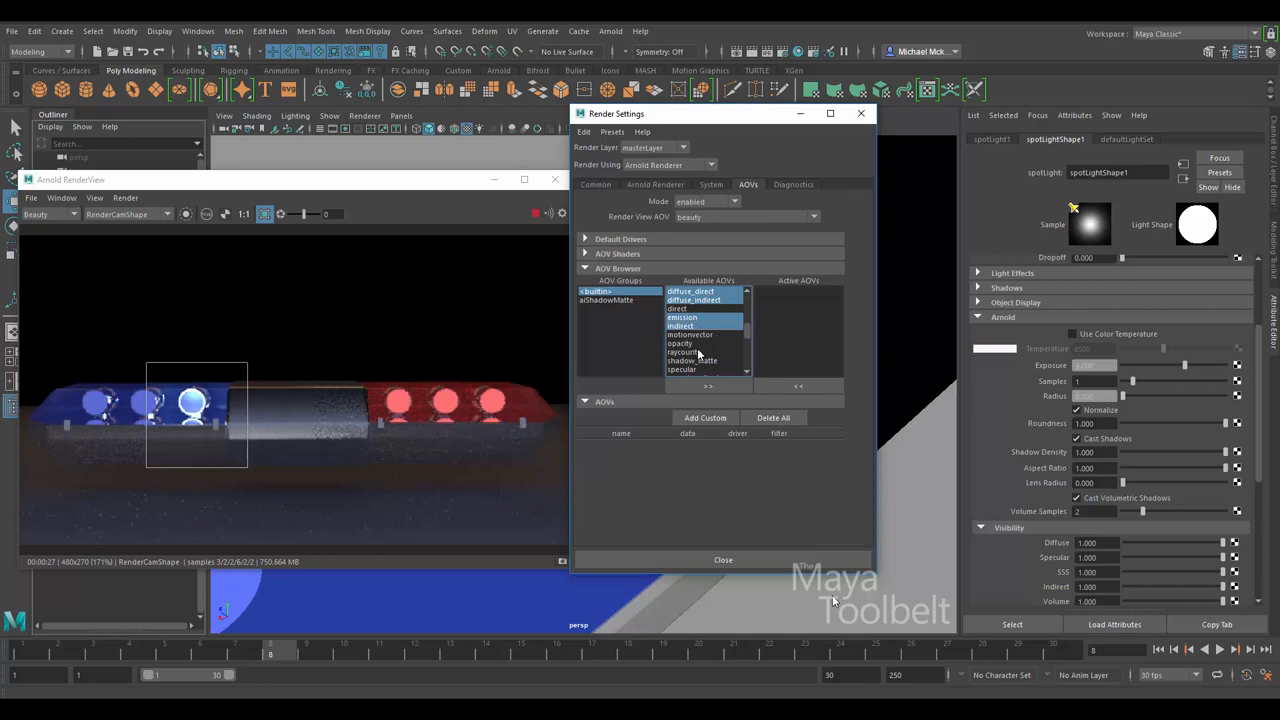
Select the specular passes in Available AOVs and move them into the Active AOVs list
scroll(up, 3)
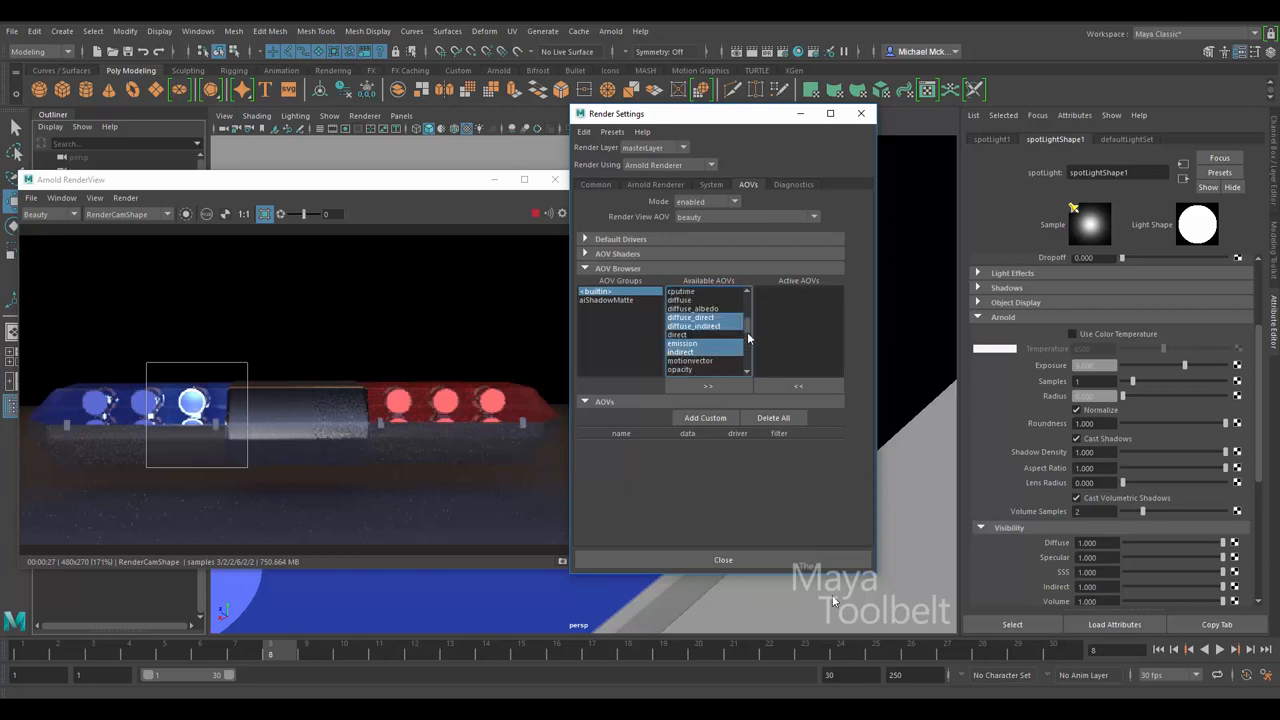
scroll(down, 3)
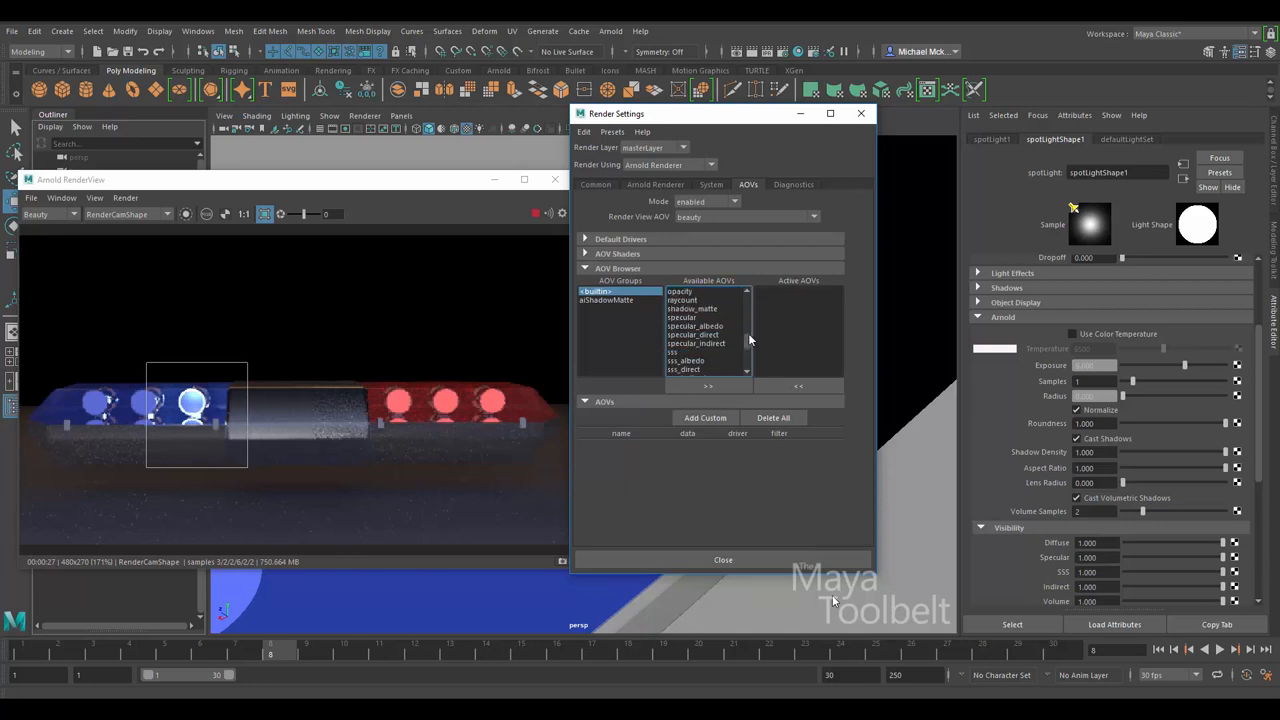
click(682, 316)
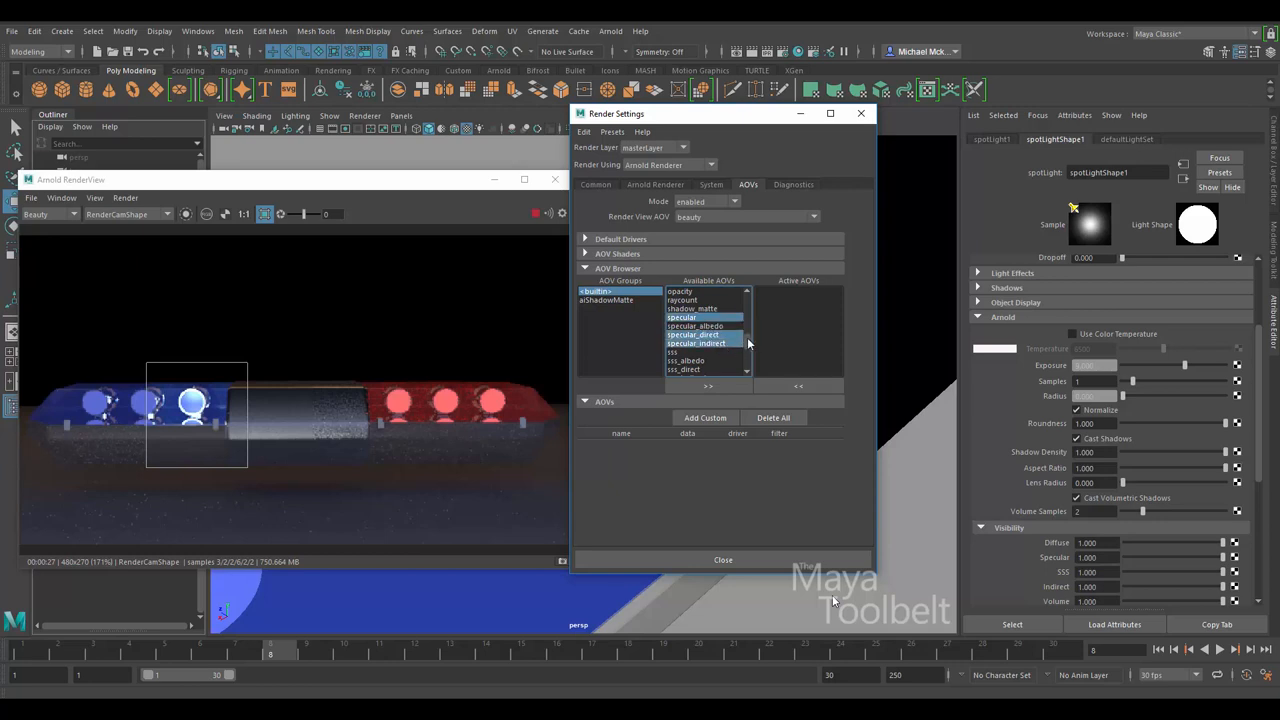
scroll(down, 3)
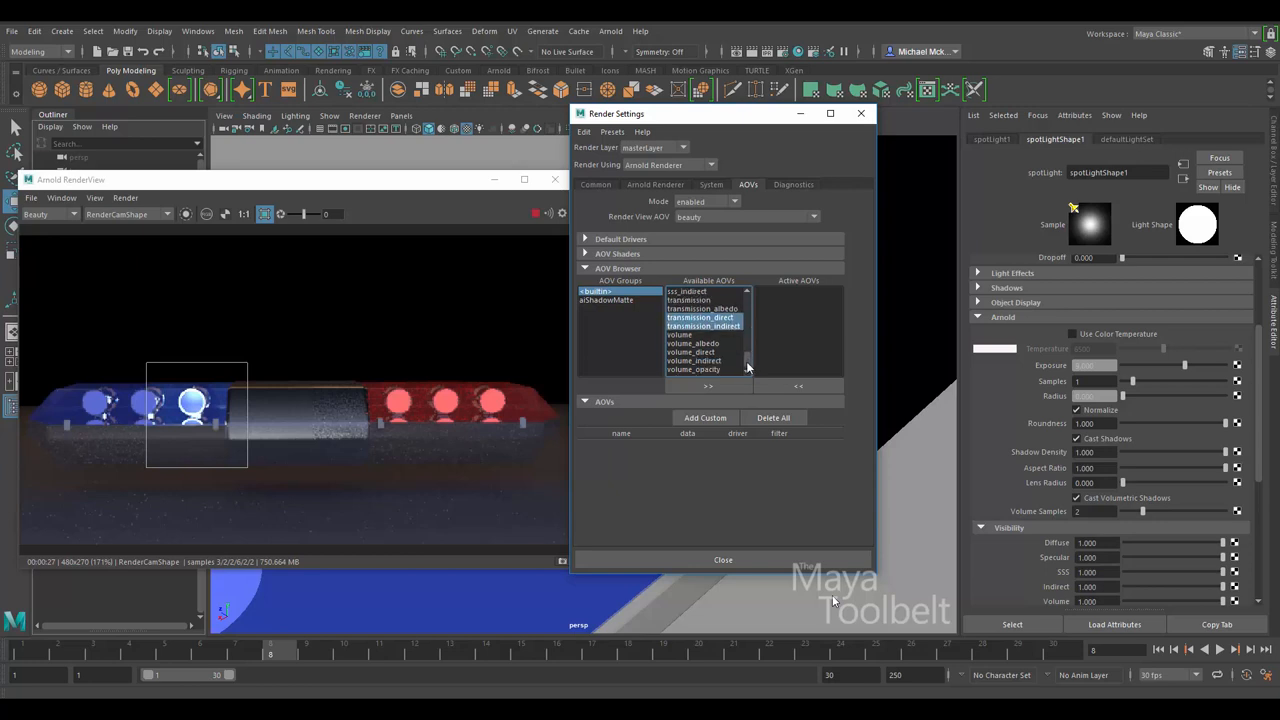
click(708, 386)
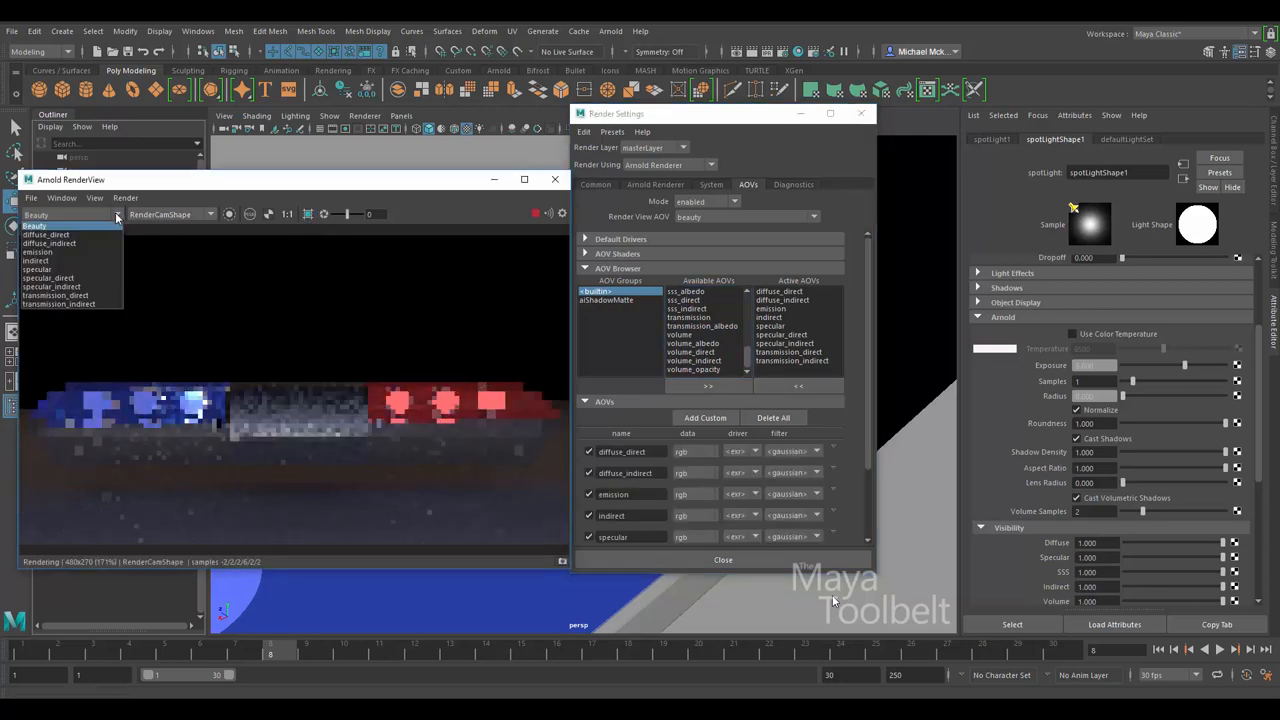
click(48, 244)
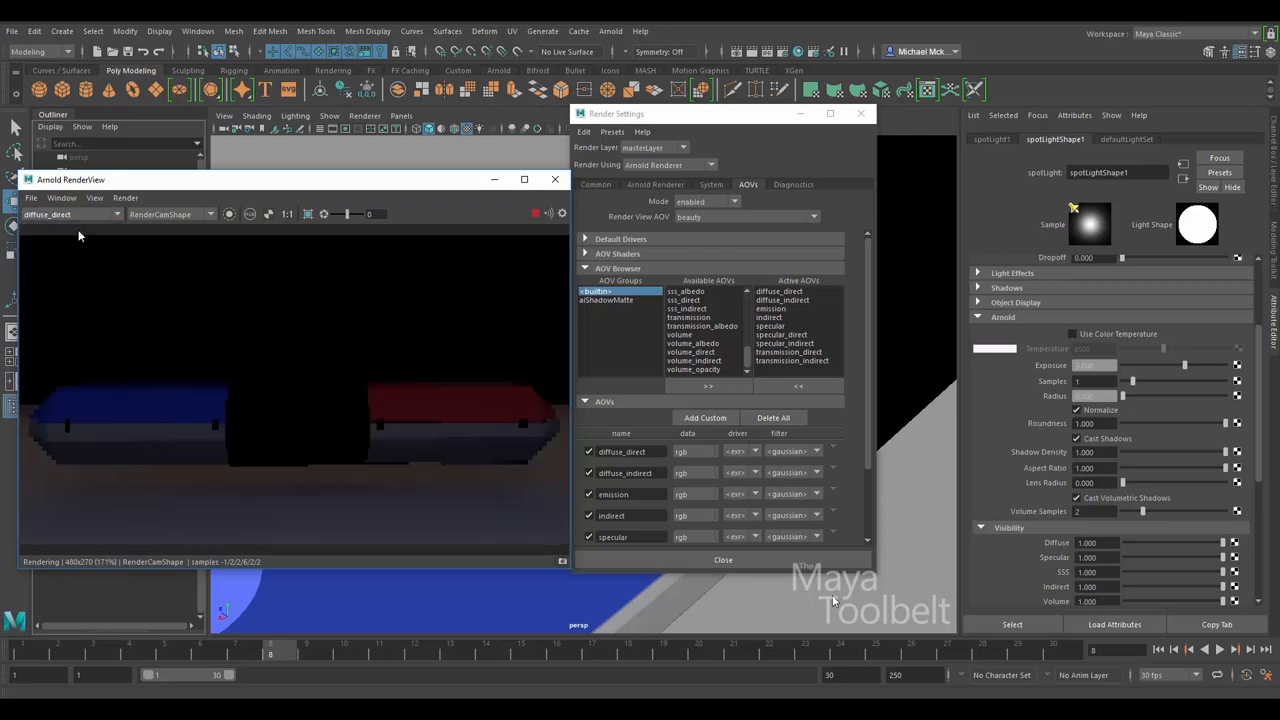
click(70, 214)
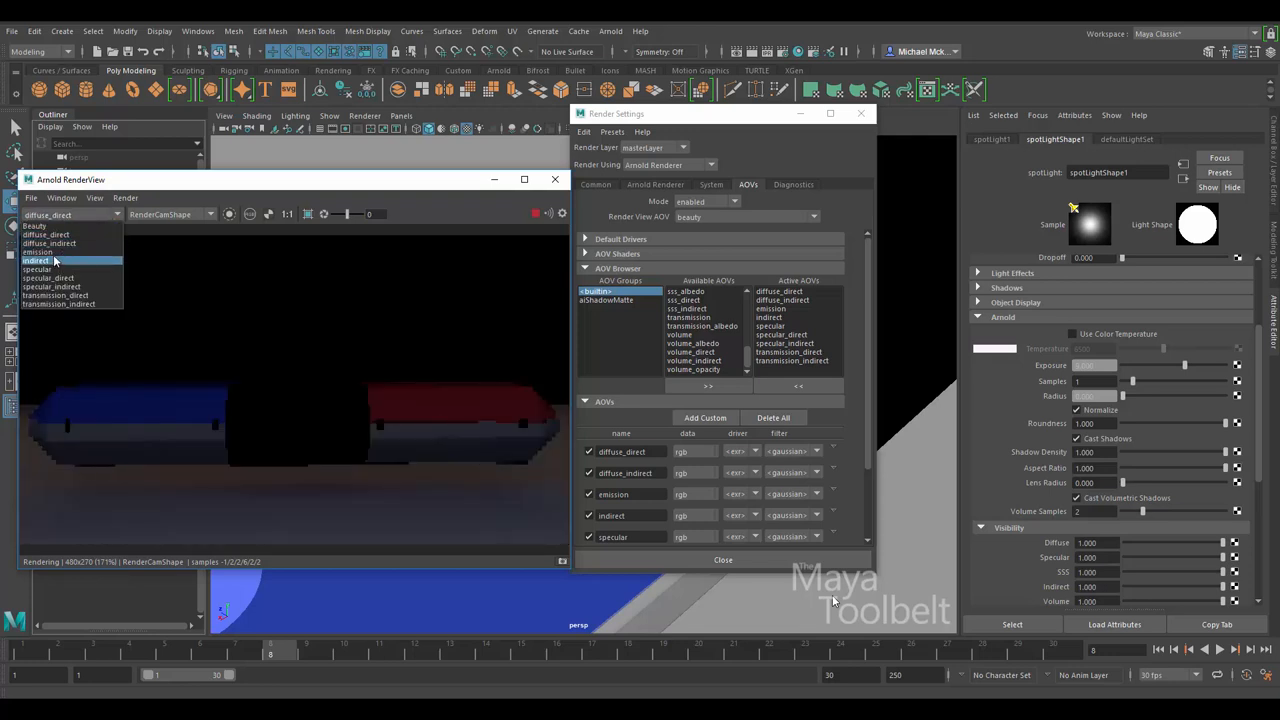
click(36, 252)
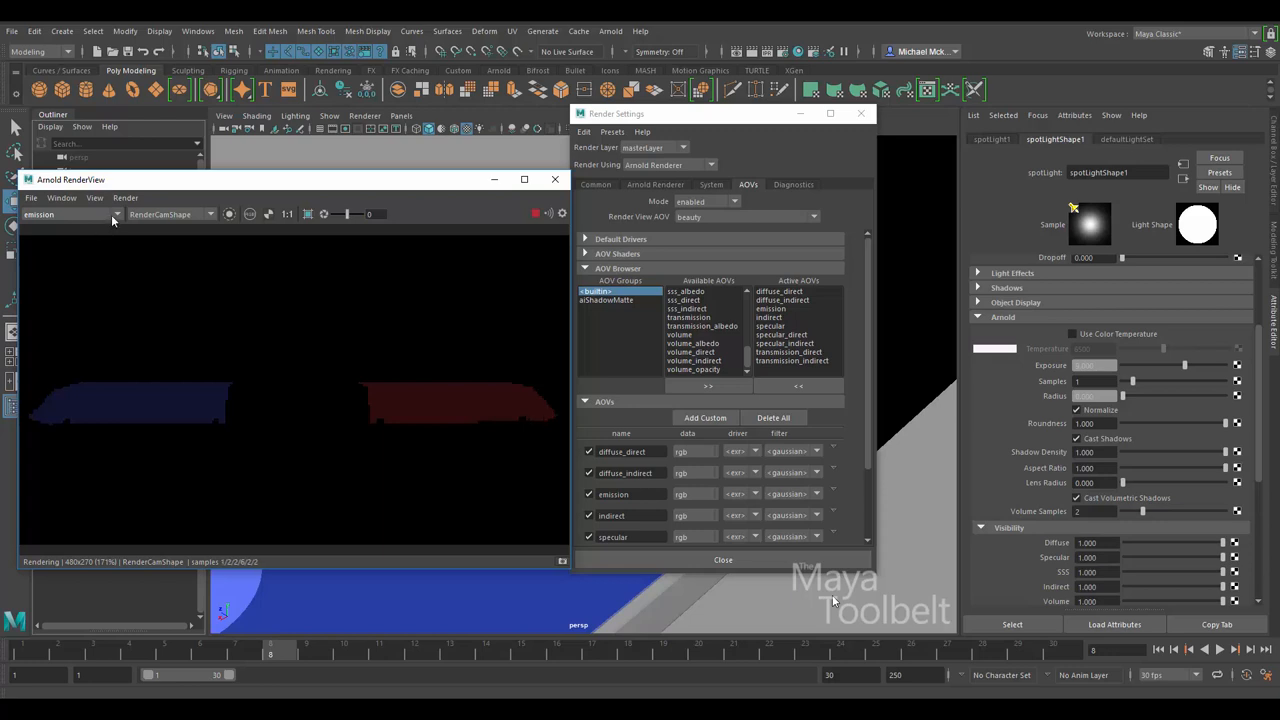
click(70, 214)
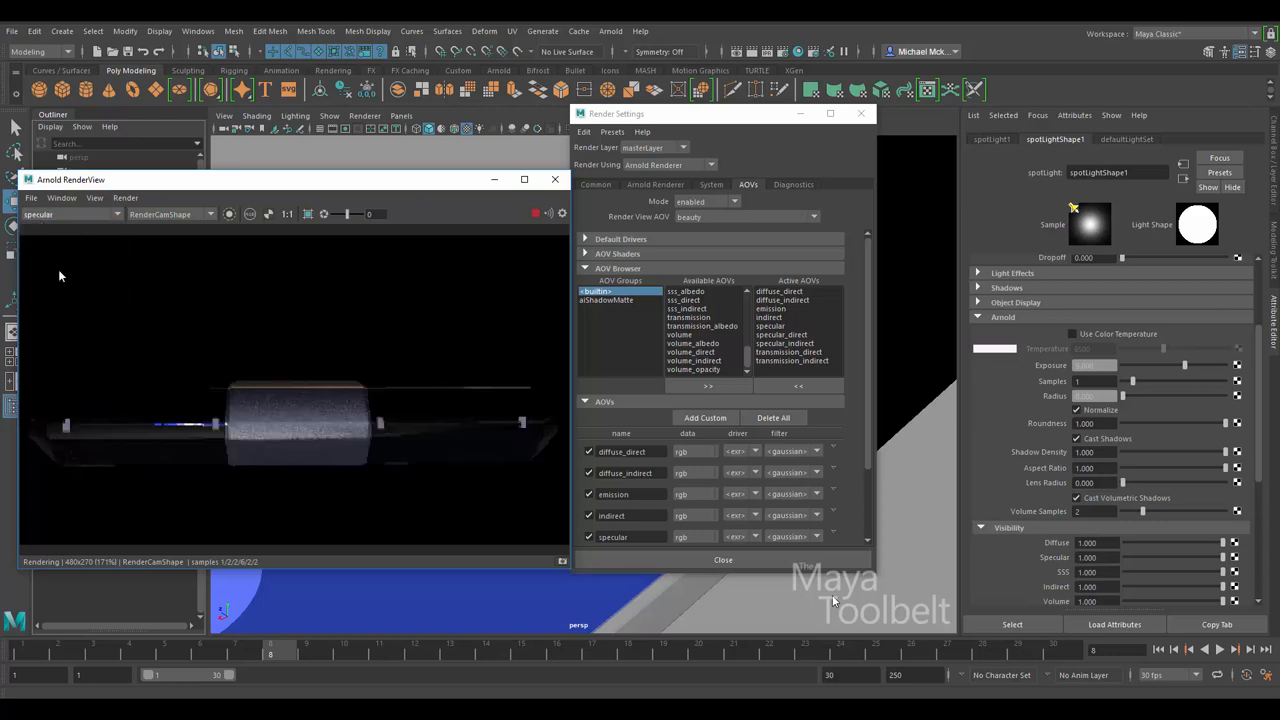
click(68, 214)
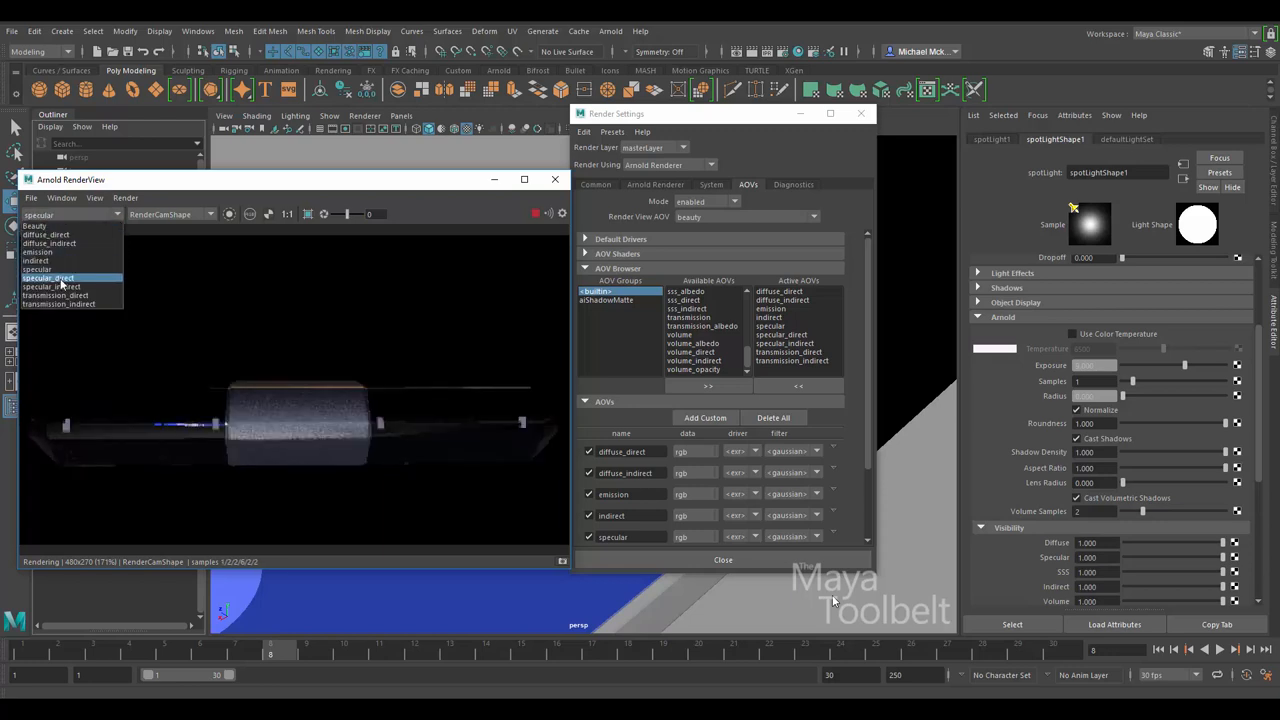
click(34, 224)
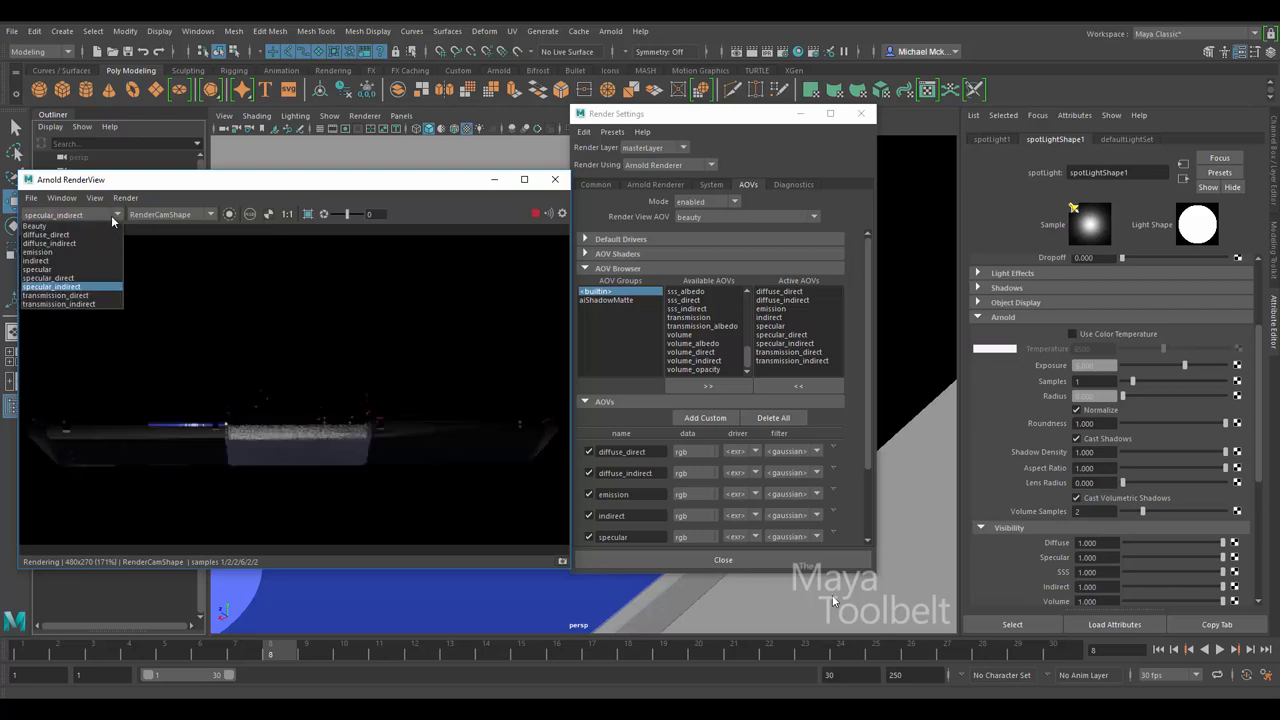
click(56, 296)
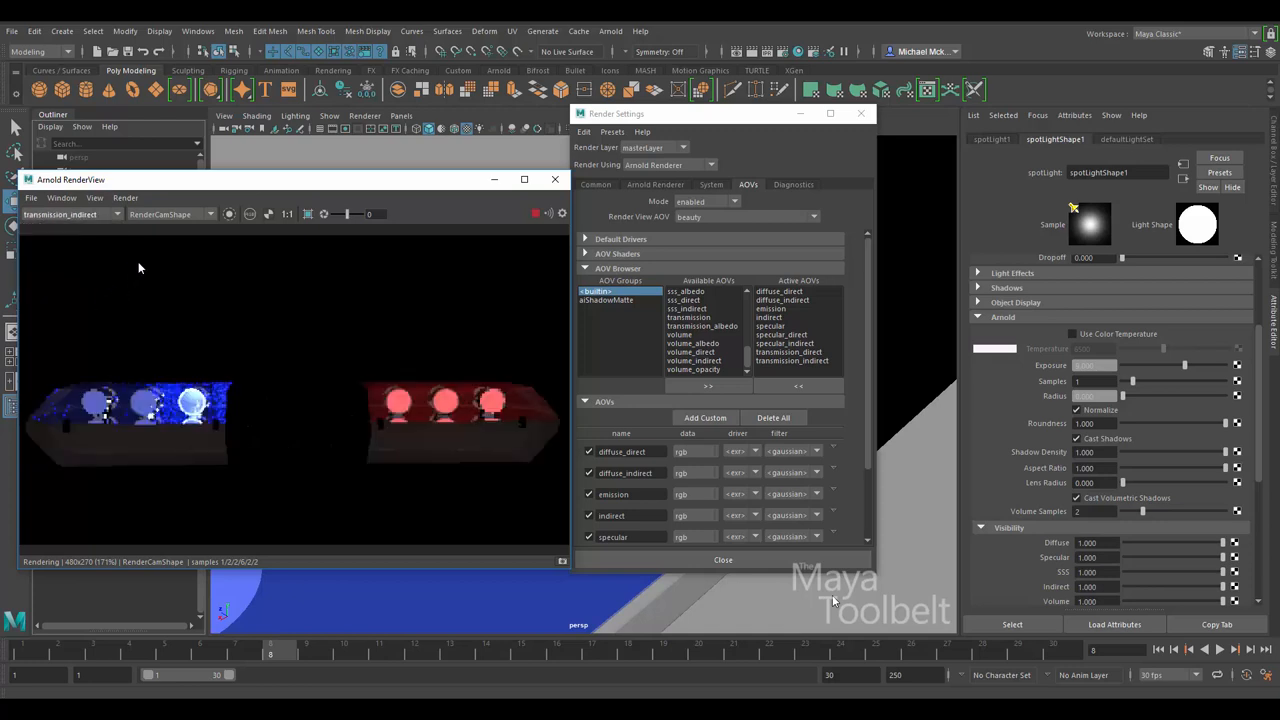
click(70, 214)
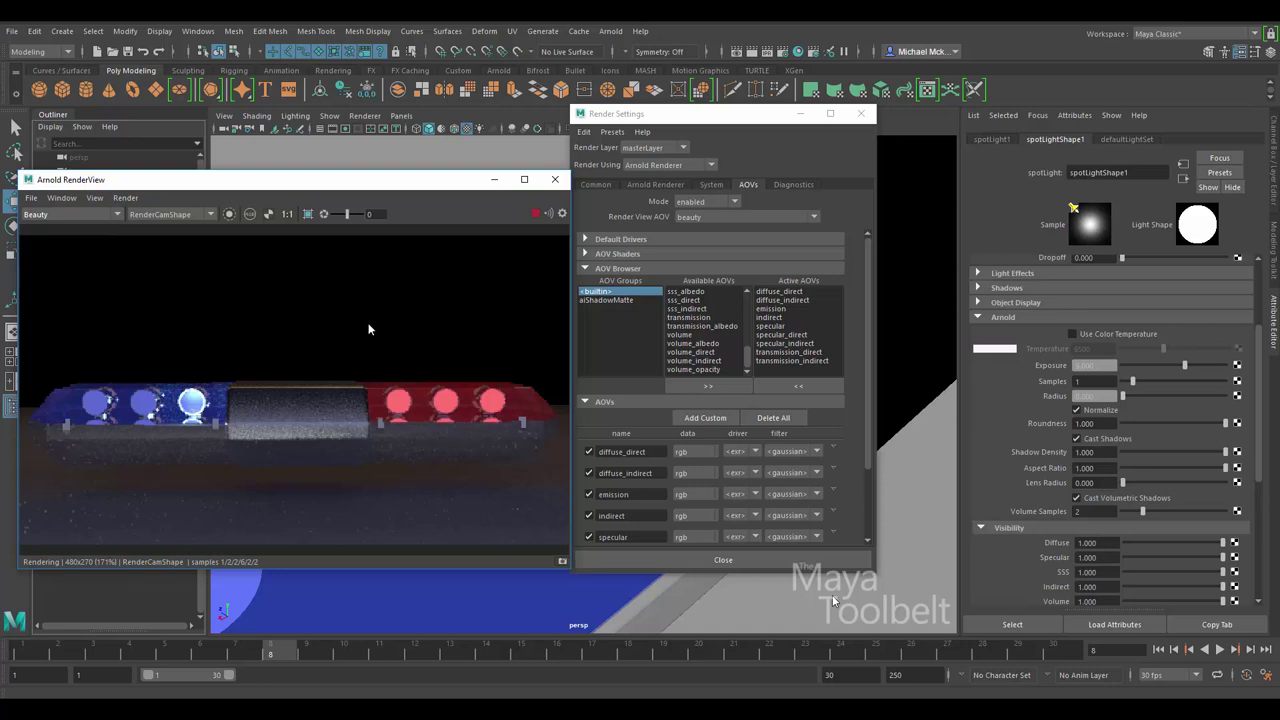
mouse_move(312, 364)
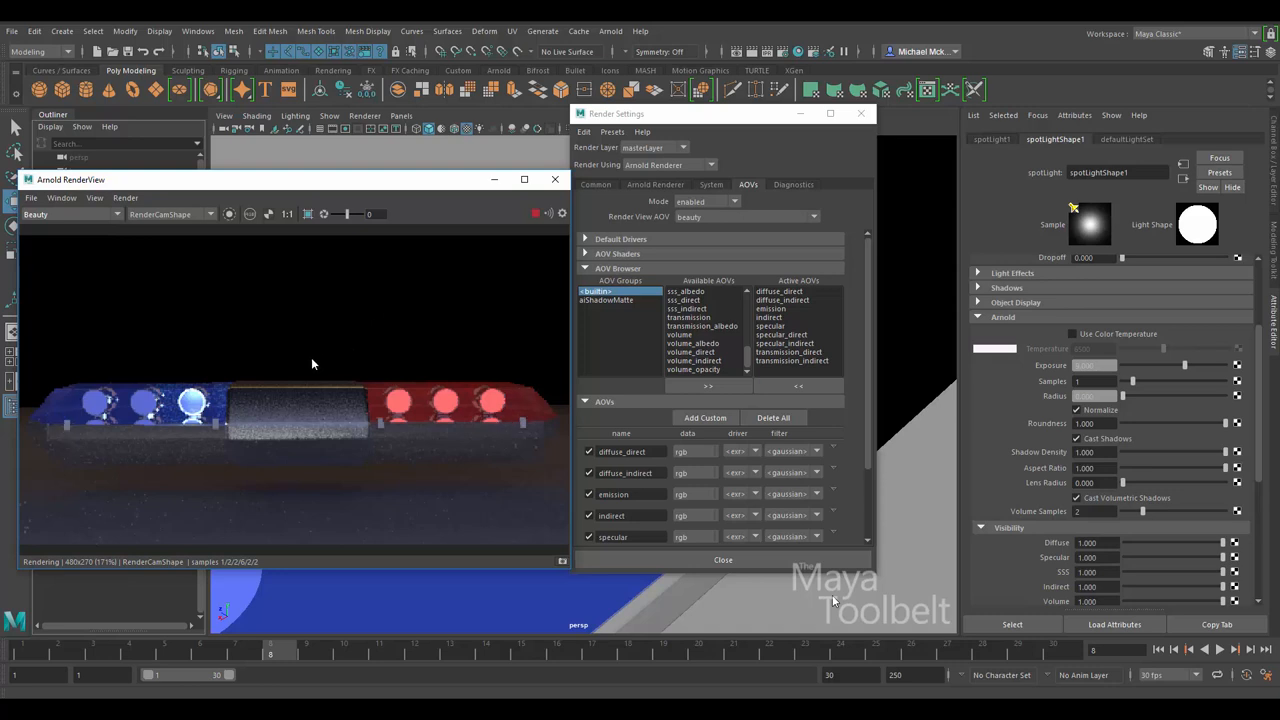
mouse_move(252, 384)
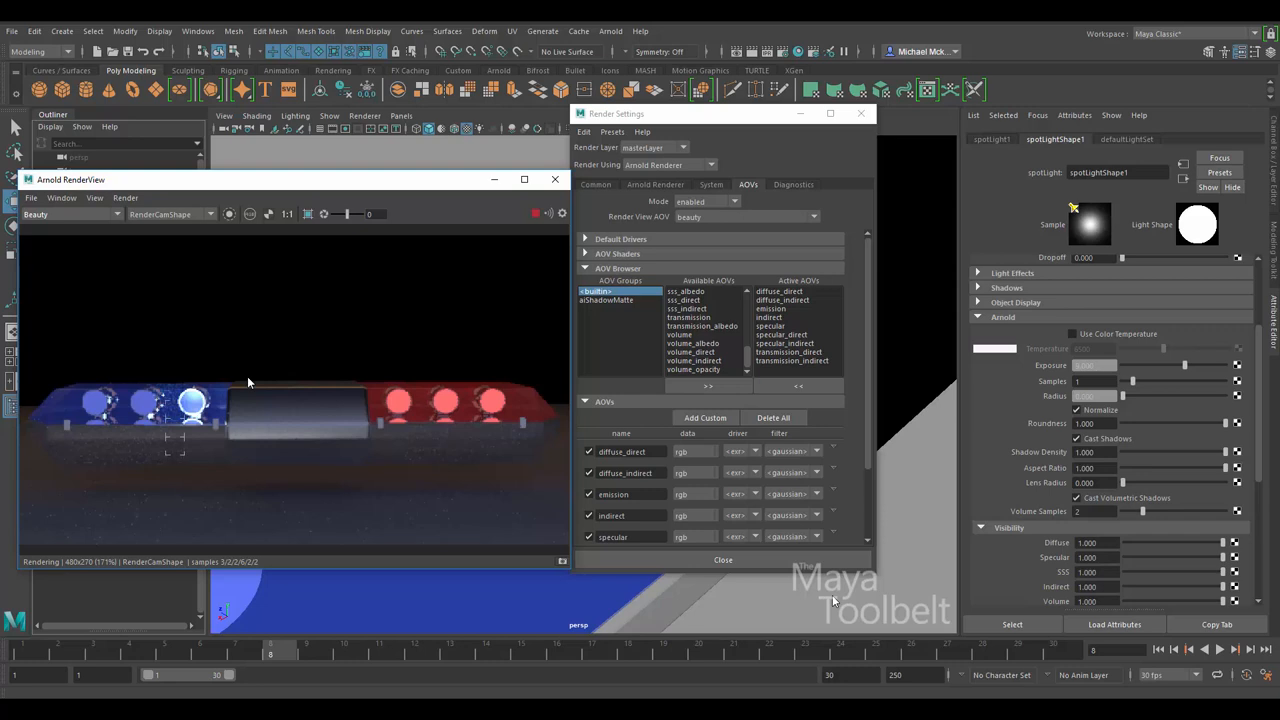
mouse_move(484, 518)
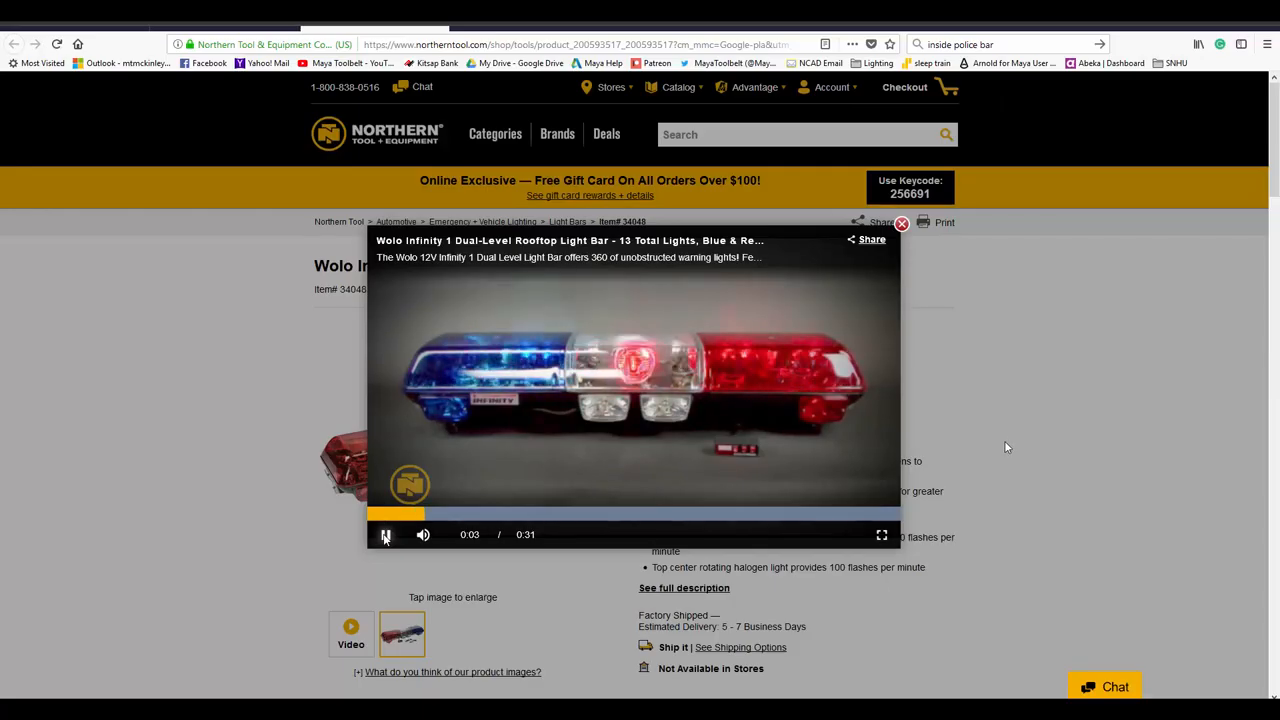
Toggle play/pause on the Wolo light bar video a few times, then switch it to full screen
click(386, 536)
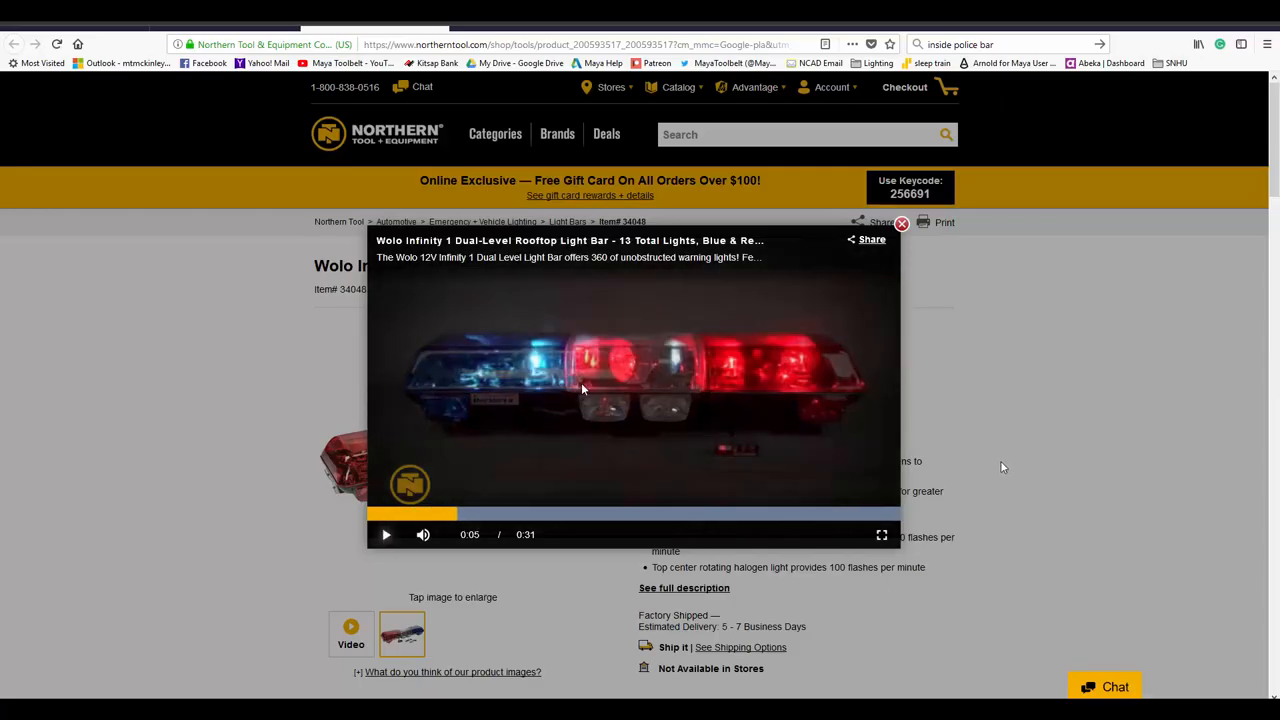
click(386, 534)
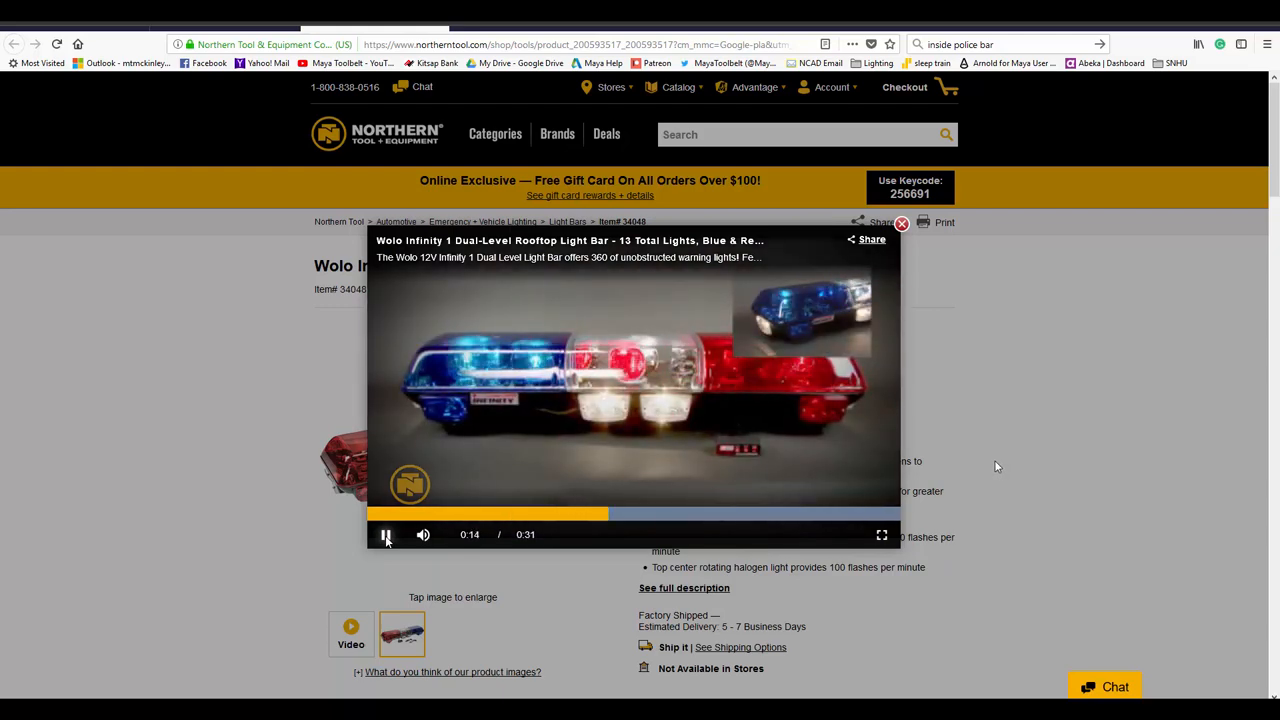
click(386, 534)
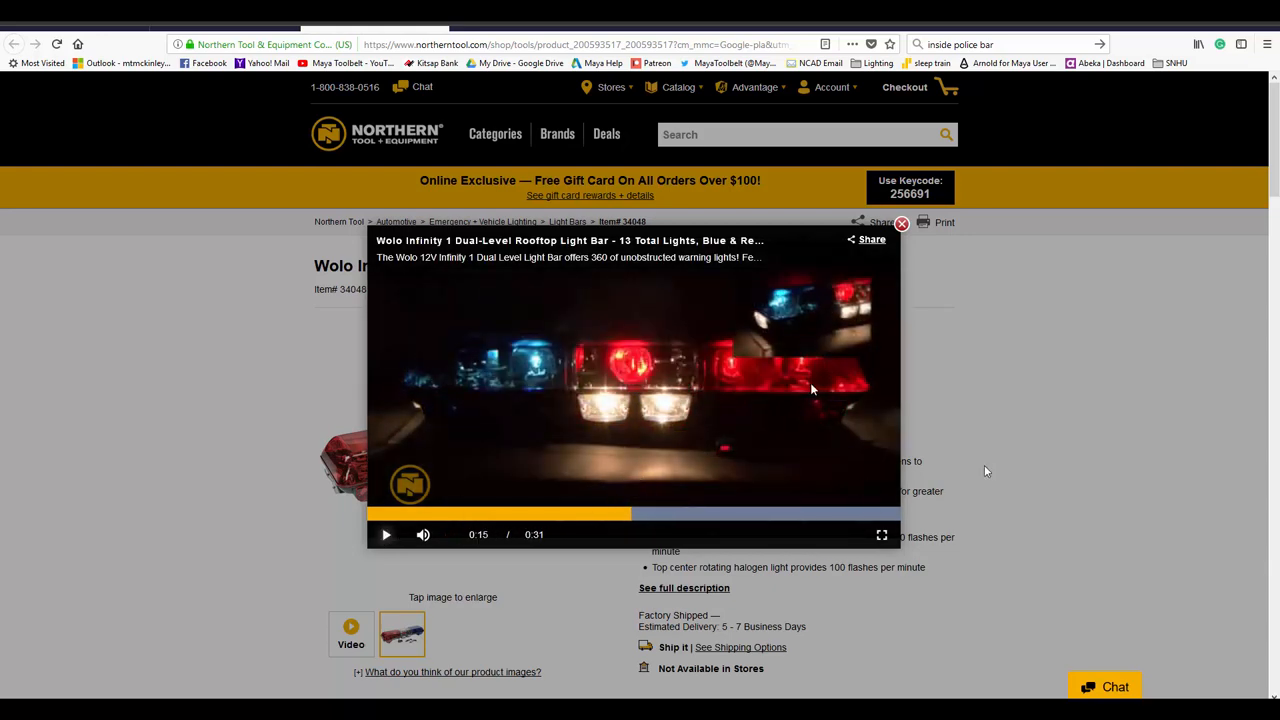
click(880, 536)
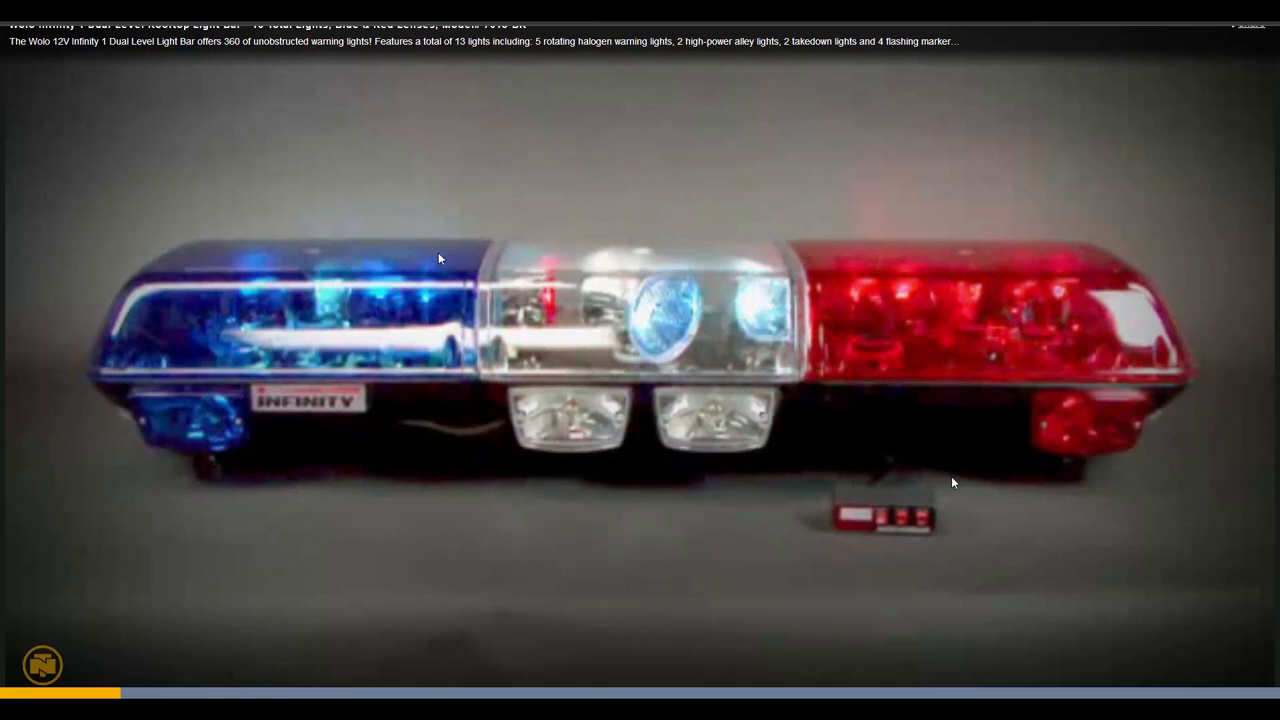
mouse_move(378, 306)
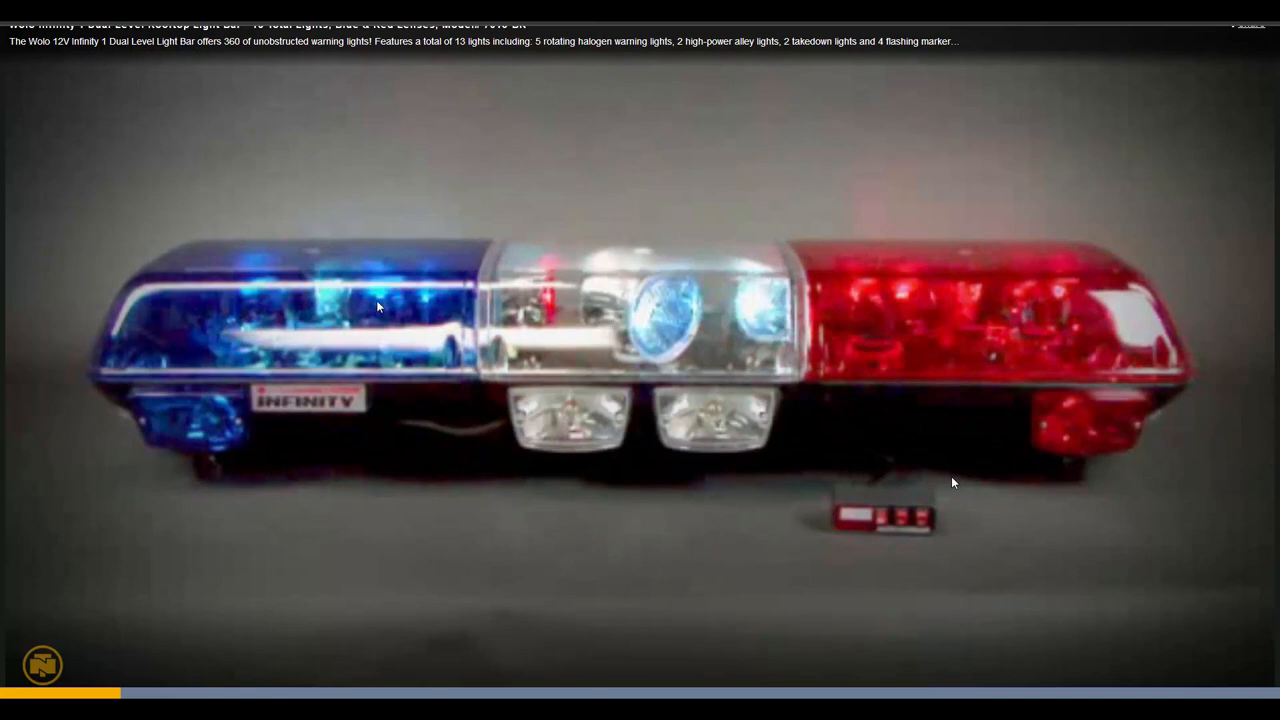